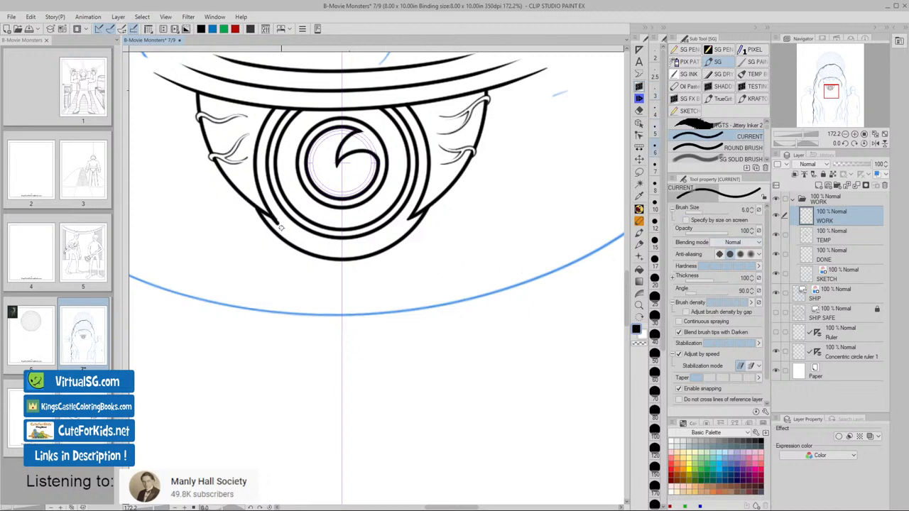
- Zoom in on the monster's eye and remove the stray notch at the lower lid corner
drag(266, 227, 412, 217)
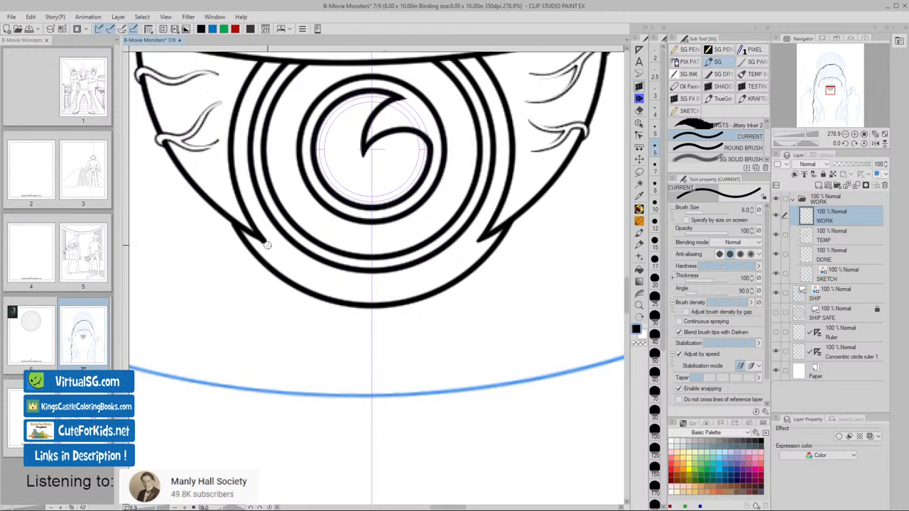
drag(263, 244, 486, 238)
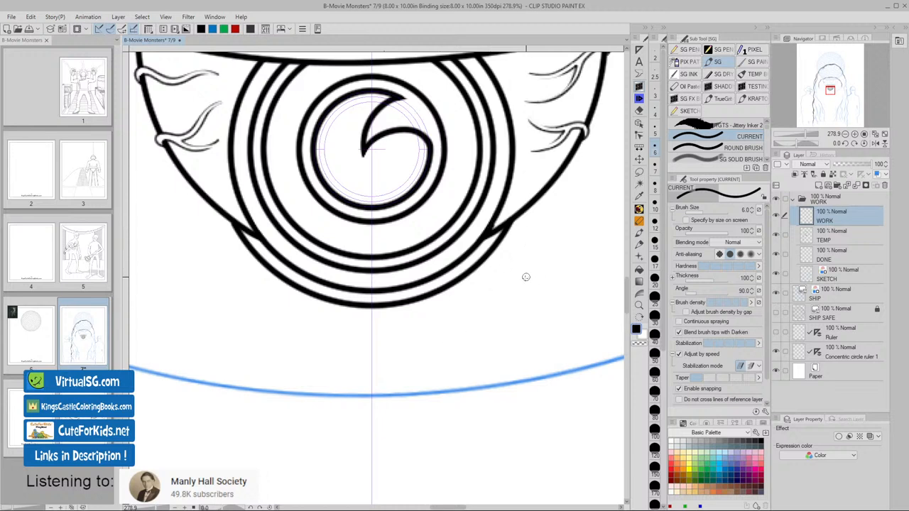
mouse_move(508, 248)
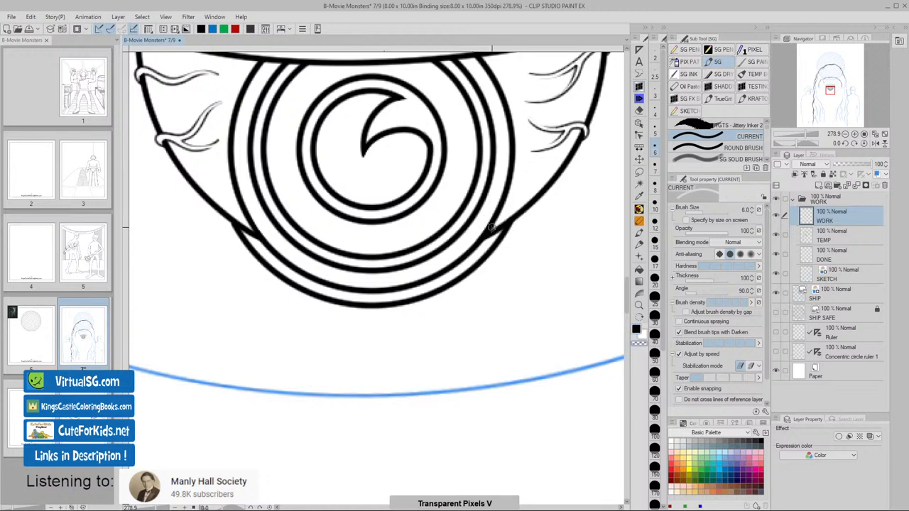
mouse_move(478, 314)
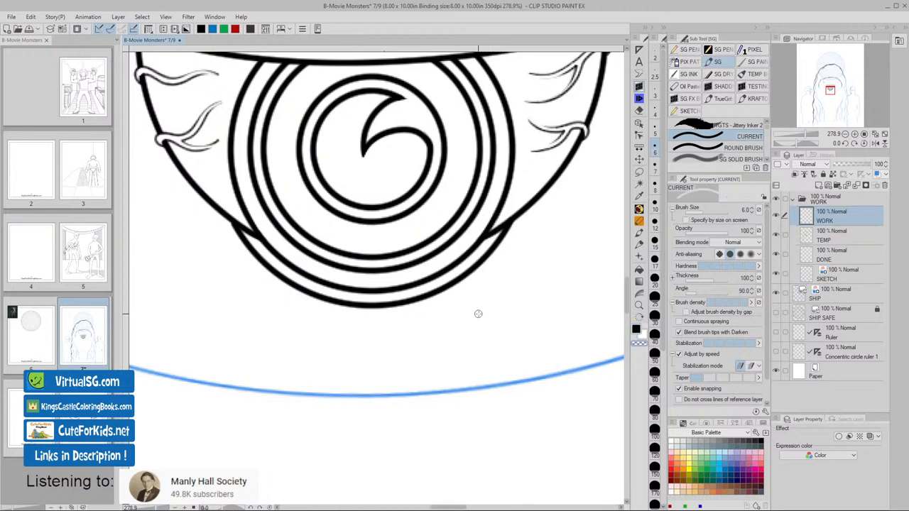
mouse_move(373, 457)
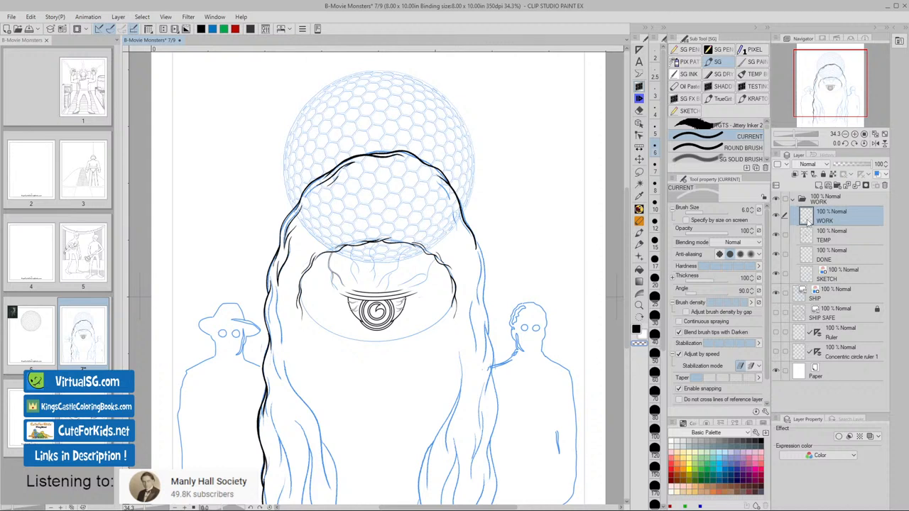
mouse_move(810, 222)
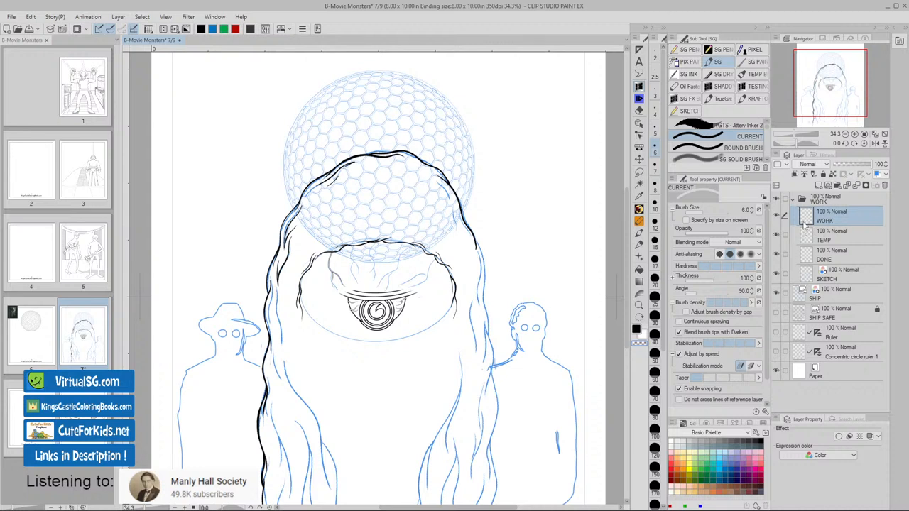
mouse_move(804, 224)
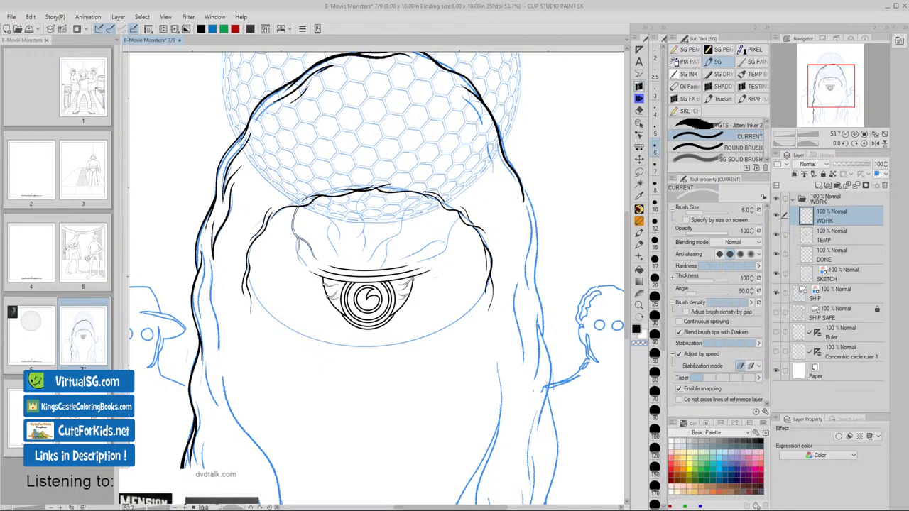
mouse_move(704, 279)
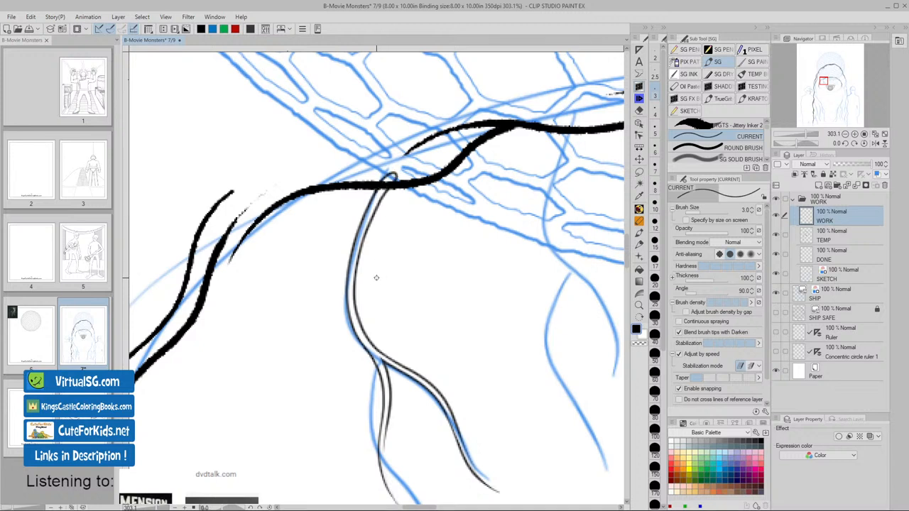
- Select the TEMP layer for the new strand, briefly checking the WORK layer and returning
click(831, 235)
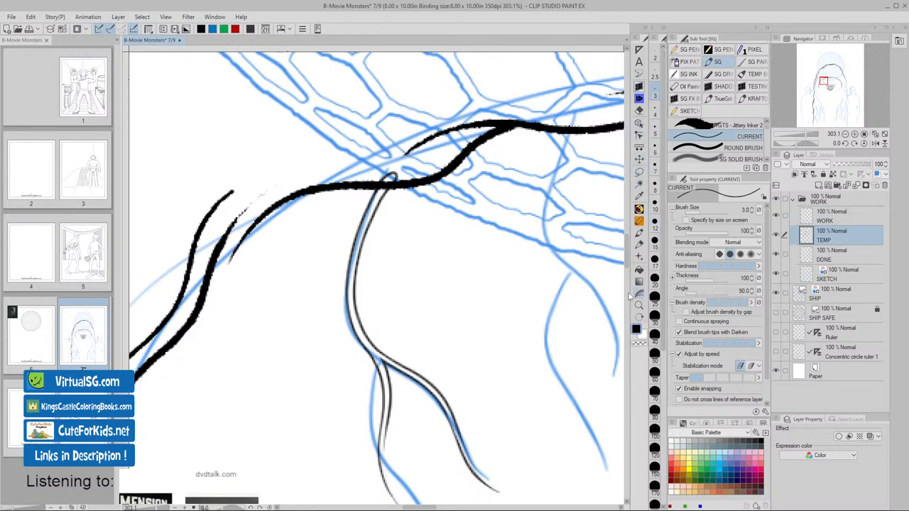
mouse_move(642, 112)
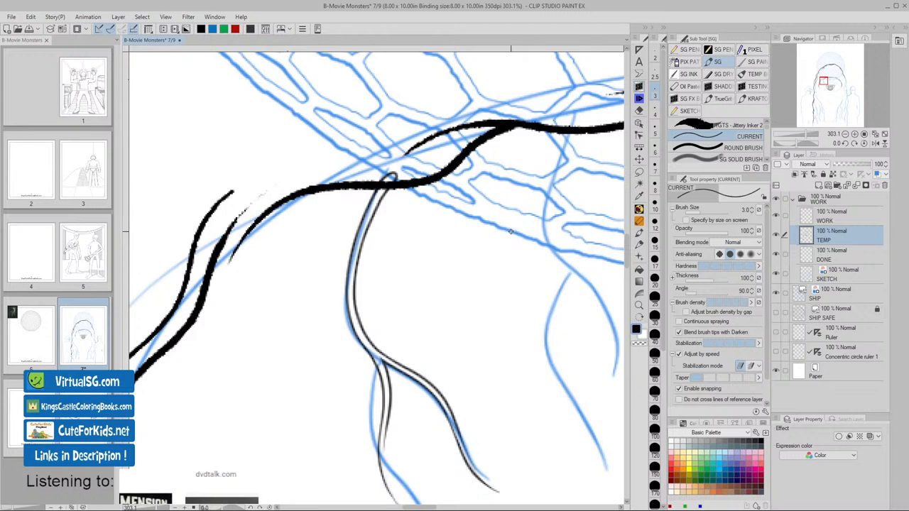
mouse_move(510, 231)
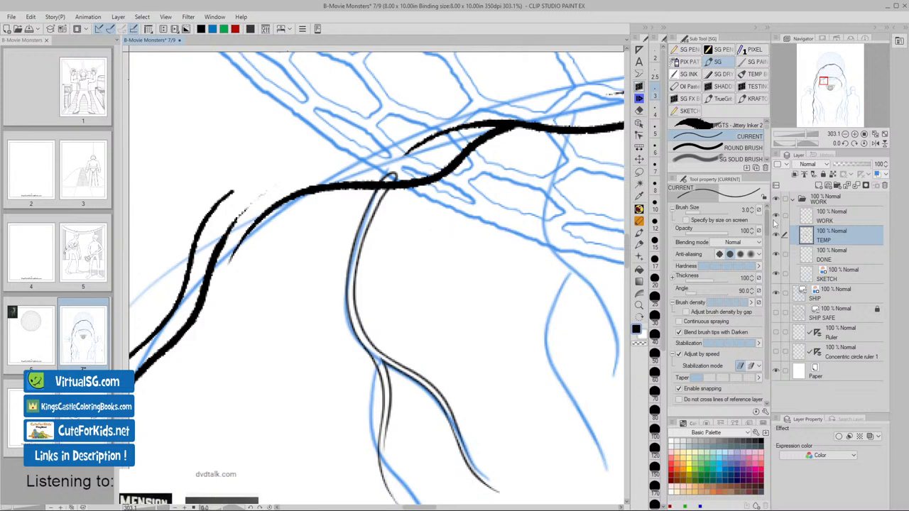
click(824, 212)
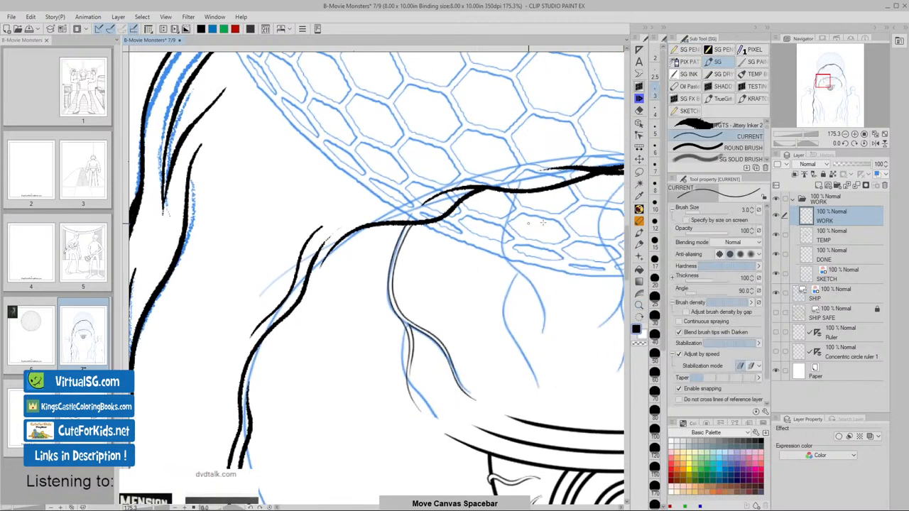
click(839, 235)
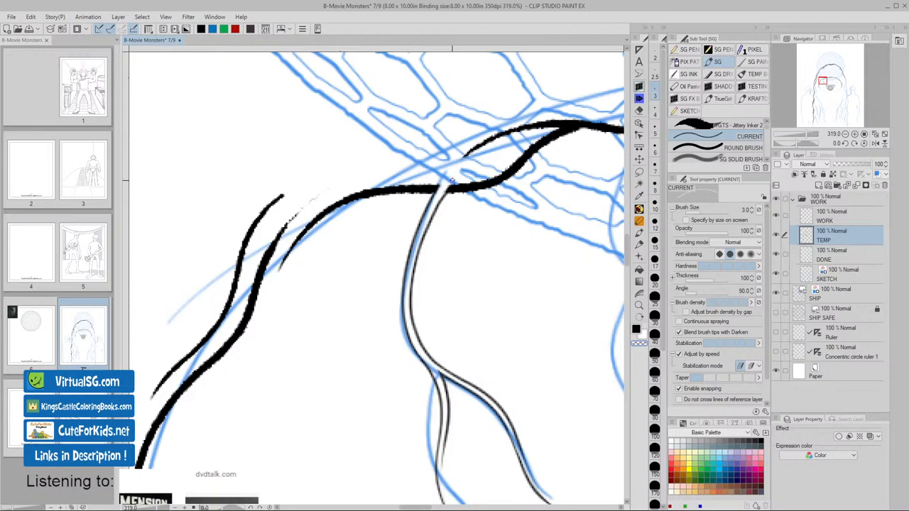
mouse_move(504, 307)
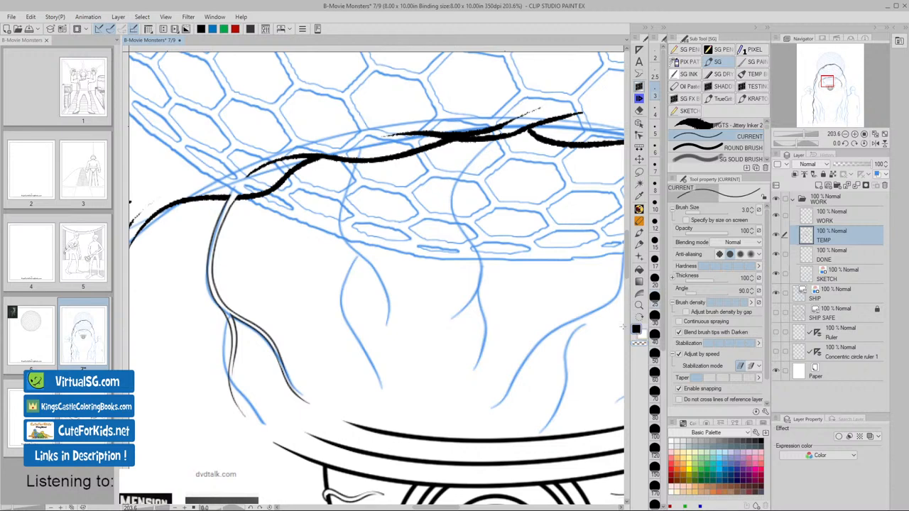
mouse_move(474, 335)
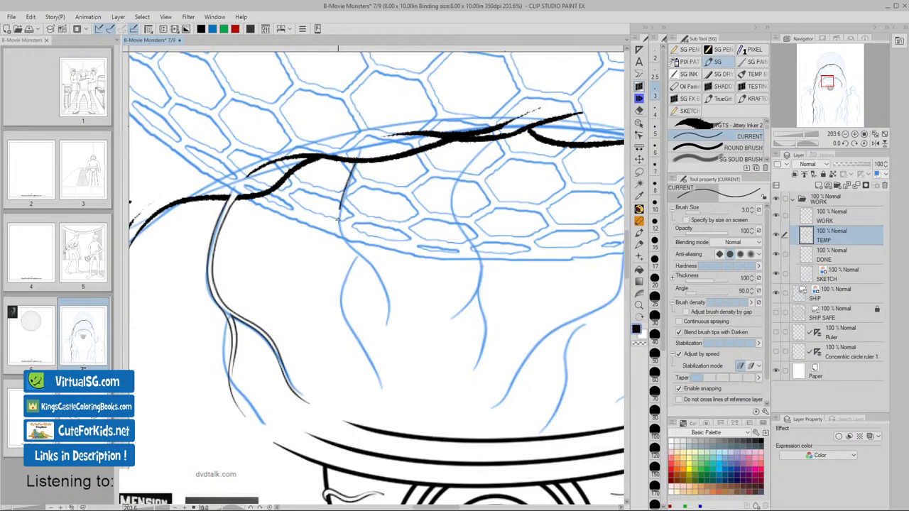
- Draw the second hair strand's first line down from the dome and begin its parallel line
drag(339, 213, 384, 316)
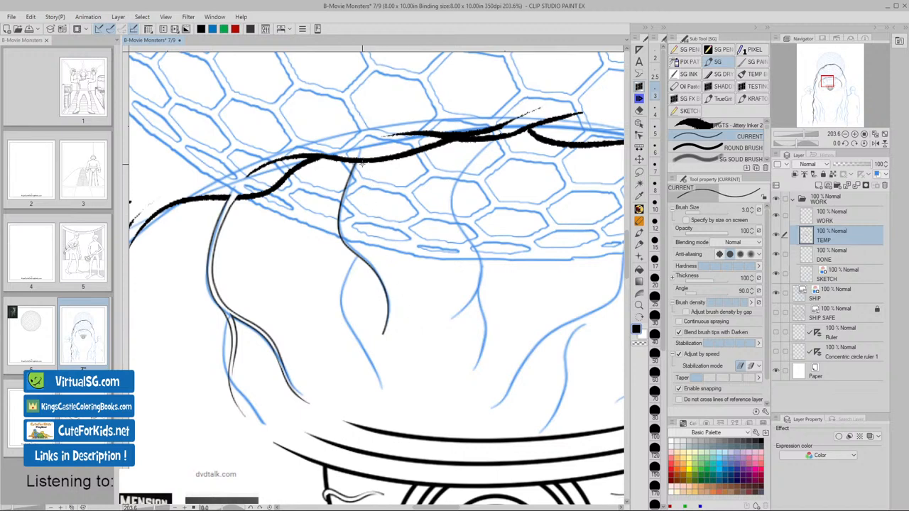
mouse_move(361, 169)
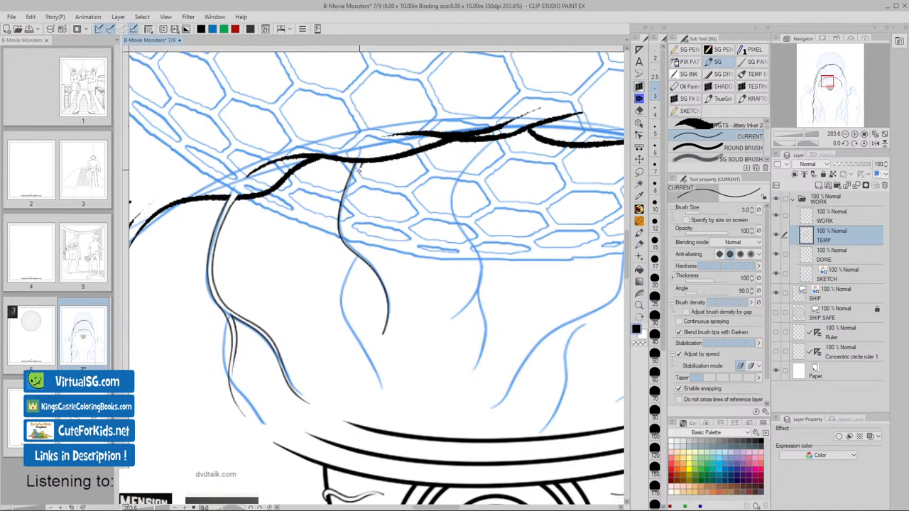
drag(362, 167, 345, 224)
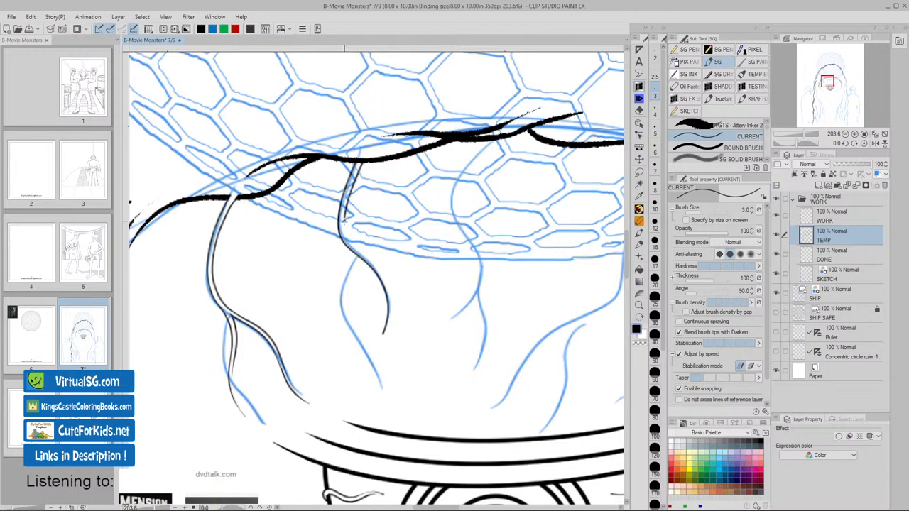
drag(344, 220, 365, 255)
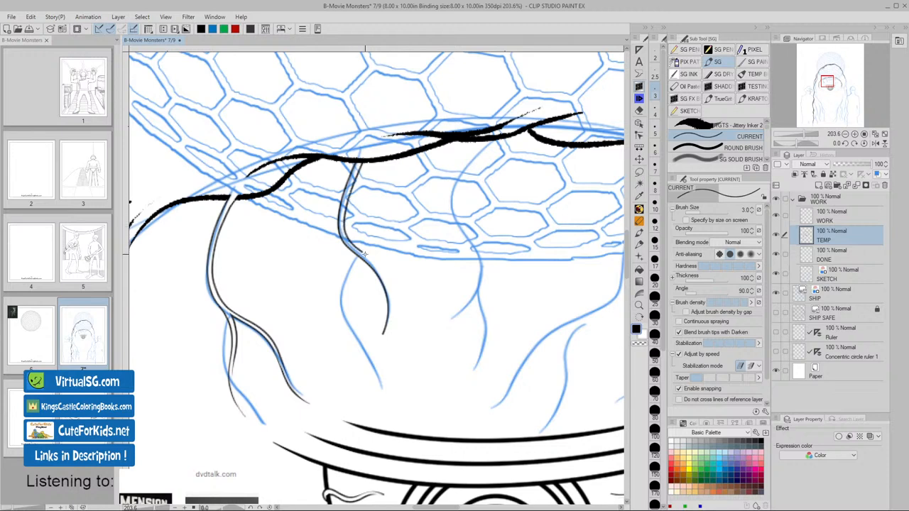
drag(362, 252, 387, 319)
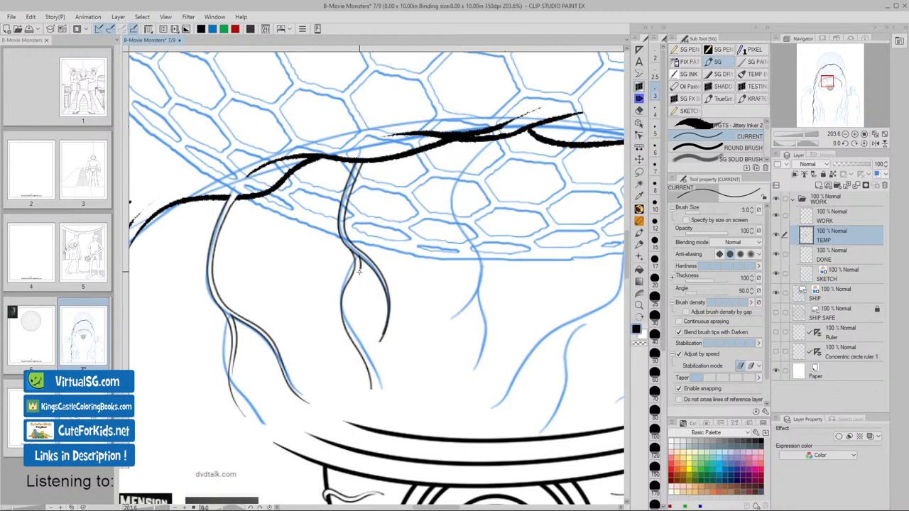
- Lengthen the strand's outer line and attempt the inner line, undoing the redraw
drag(362, 274, 373, 341)
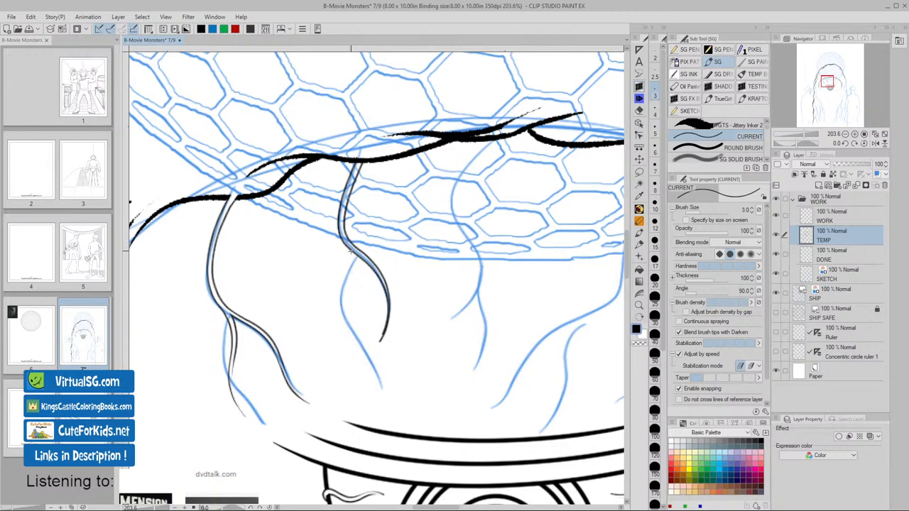
mouse_move(334, 277)
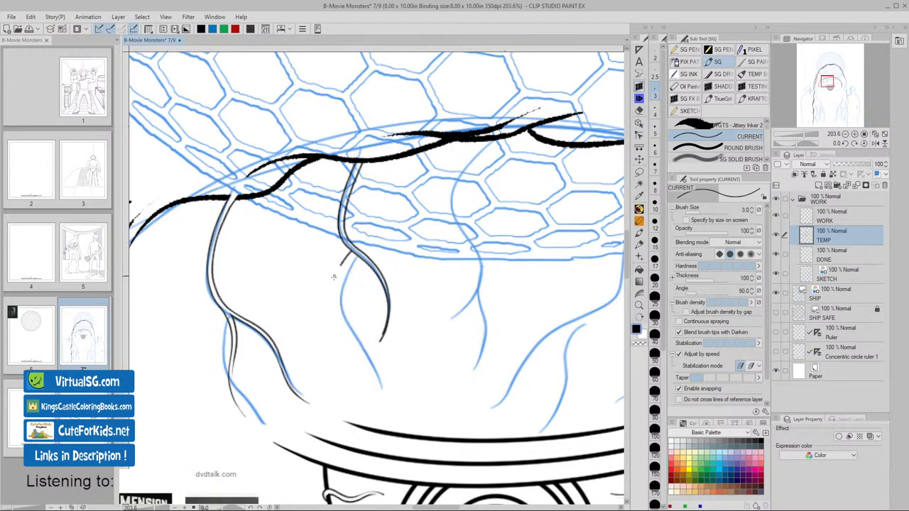
drag(334, 273, 373, 387)
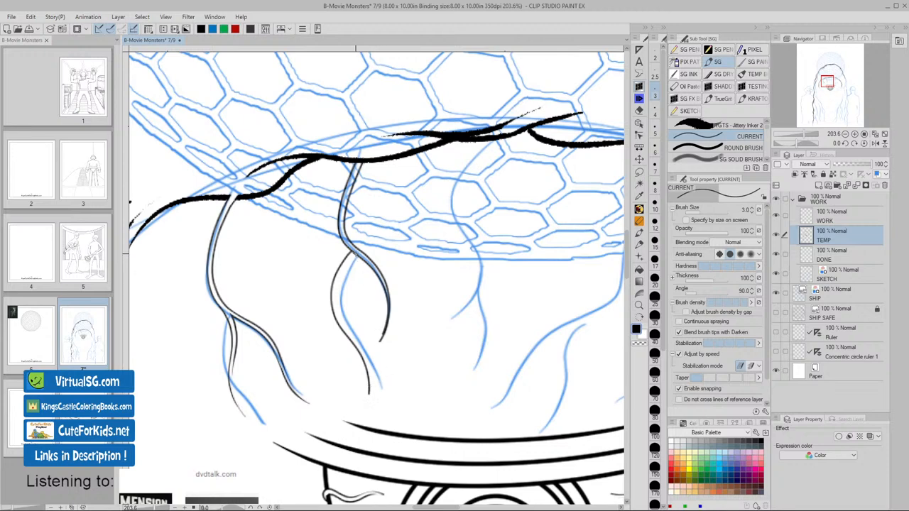
key(ctrl+z)
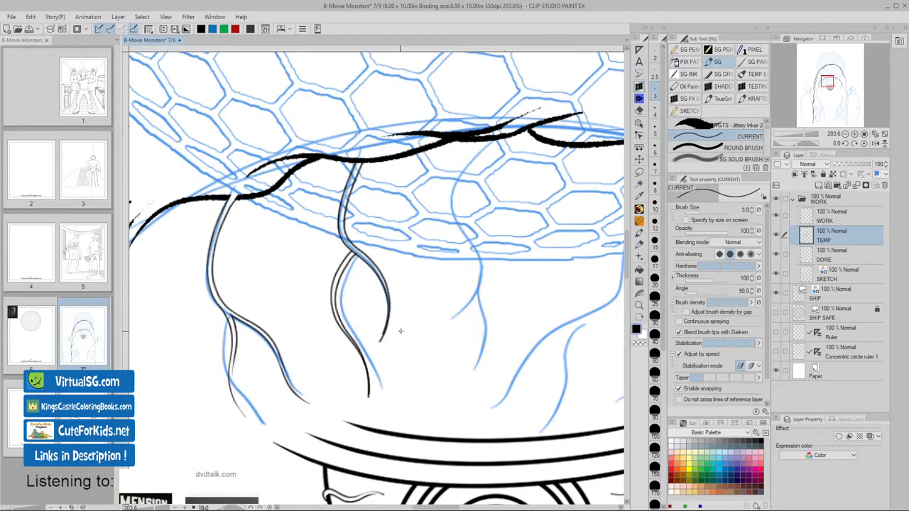
mouse_move(483, 358)
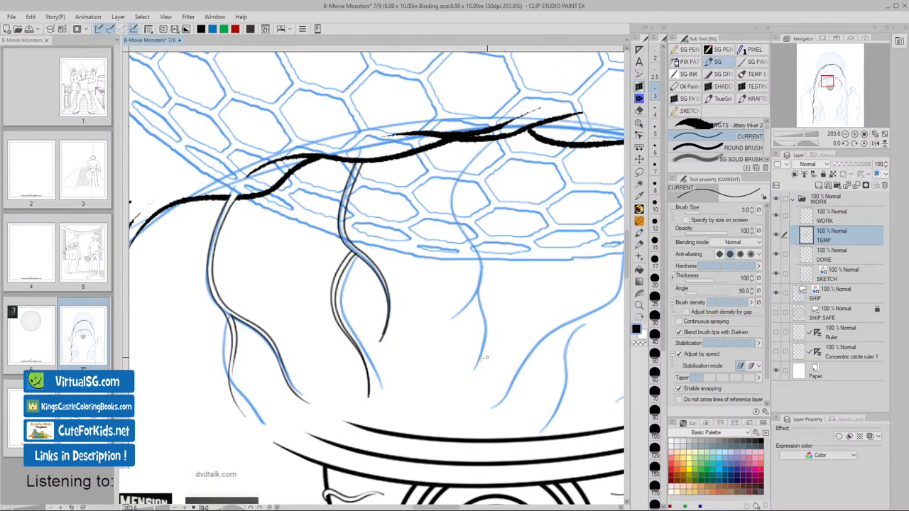
mouse_move(417, 323)
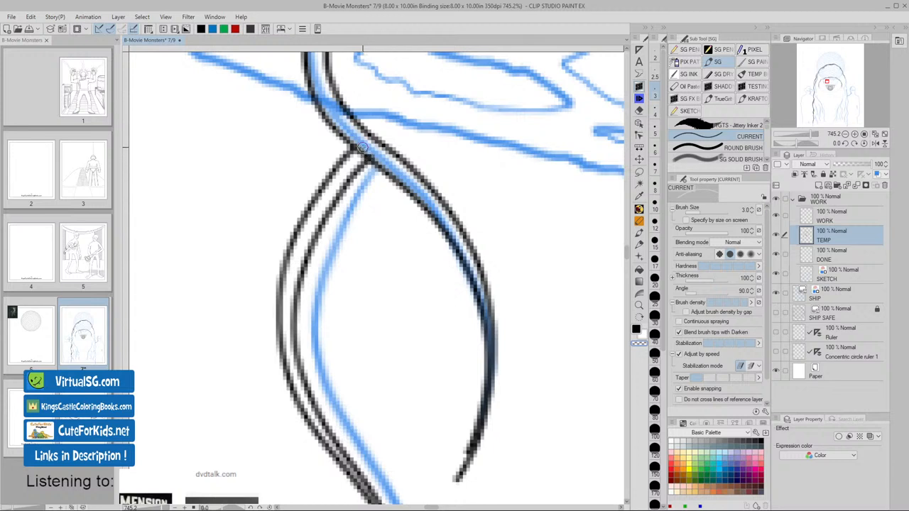
mouse_move(360, 154)
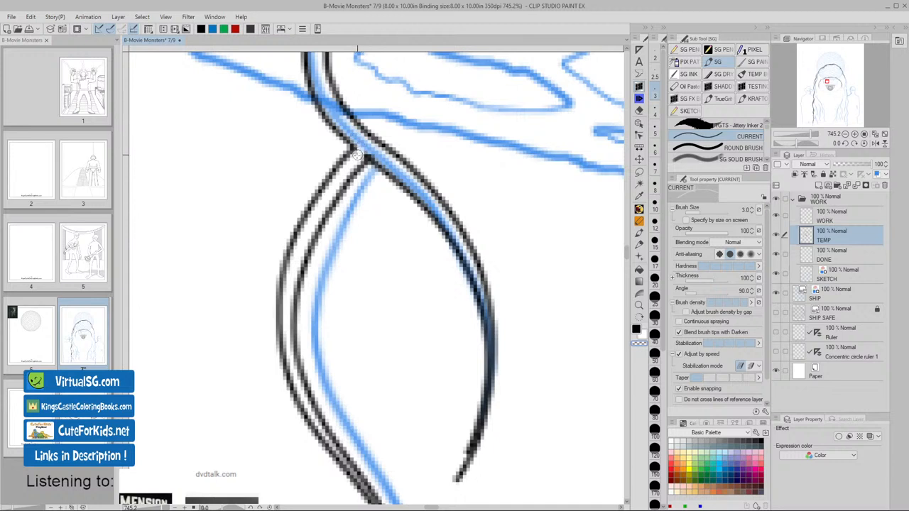
mouse_move(358, 162)
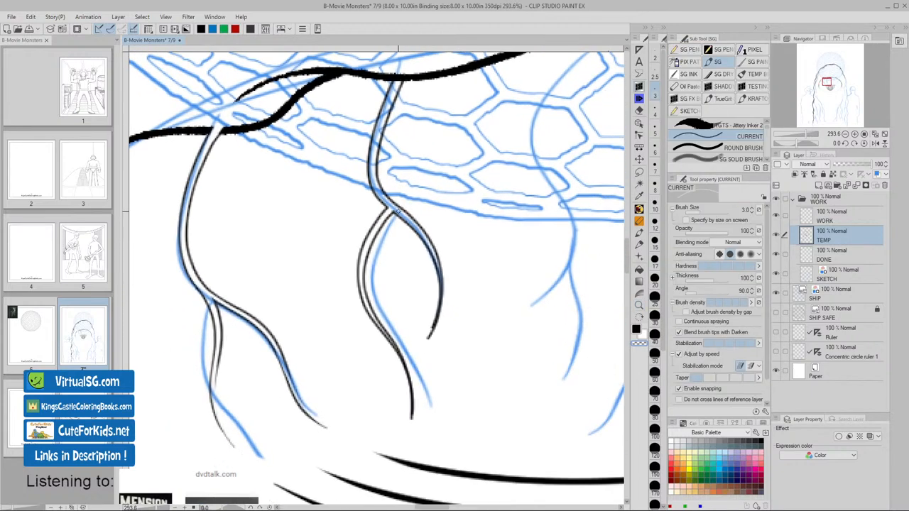
- Bring the strand ends into view and ink a line along a hair strand below the dome
drag(398, 211, 439, 291)
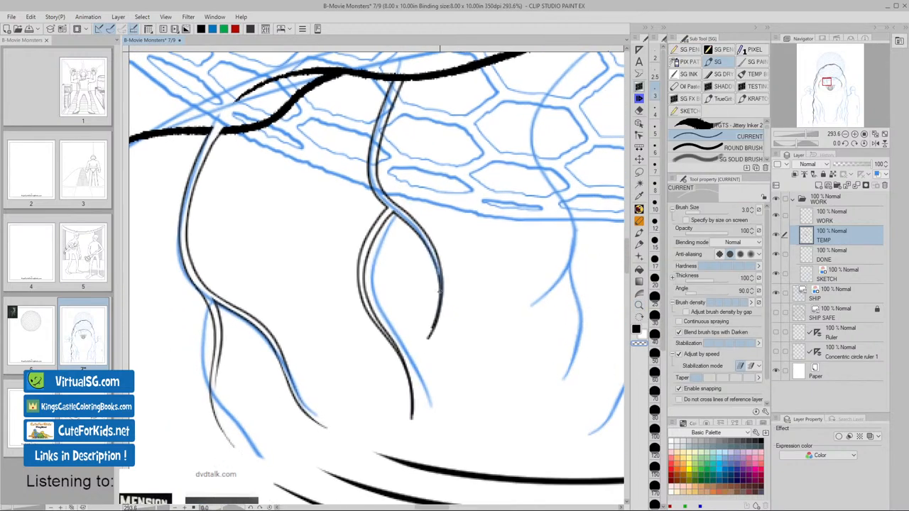
drag(439, 267, 425, 341)
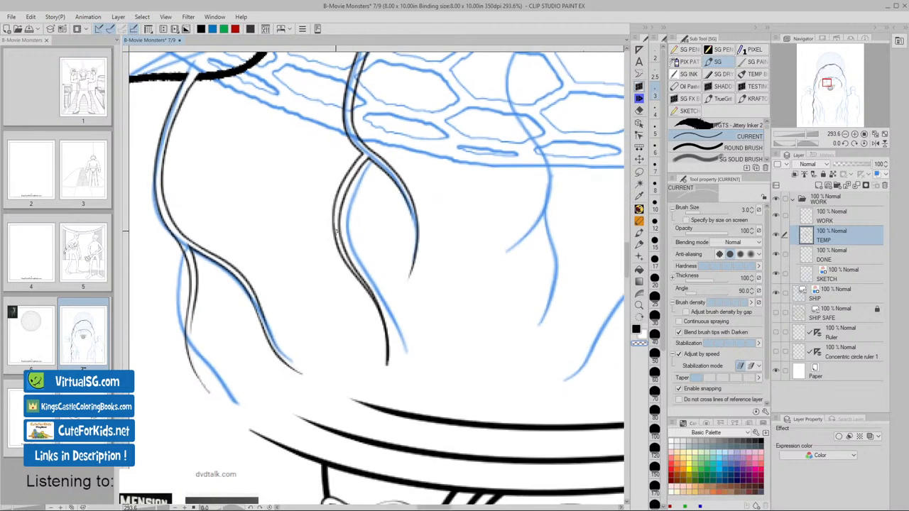
drag(337, 227, 387, 362)
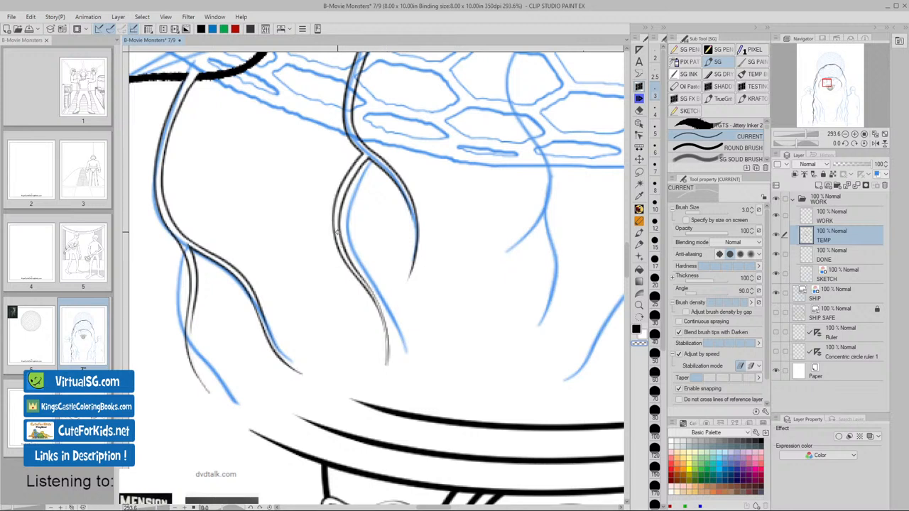
drag(337, 233, 387, 337)
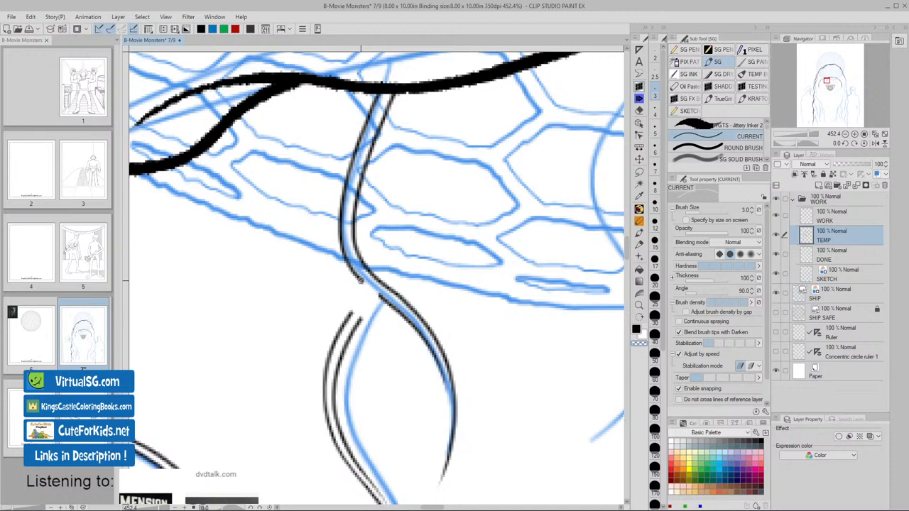
mouse_move(363, 291)
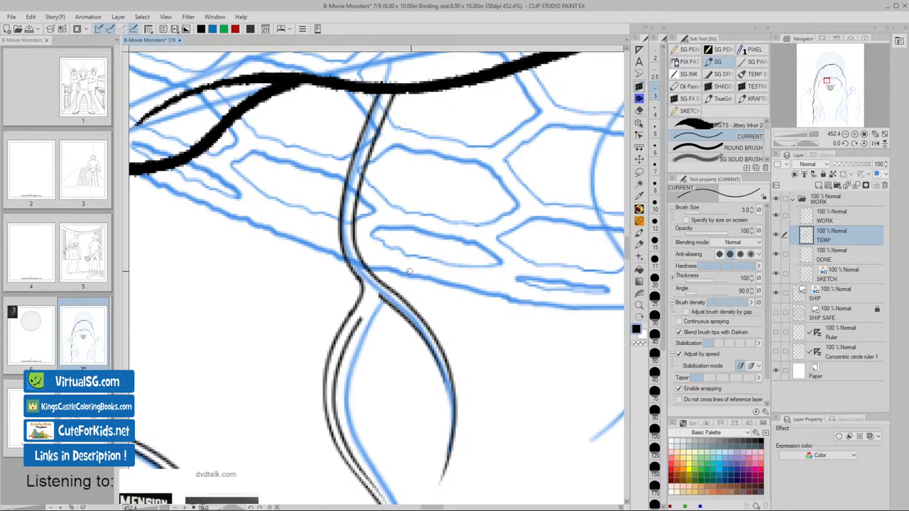
- Ink the left edge of the strand below the fork, undoing attempts that miss
key(ctrl+z)
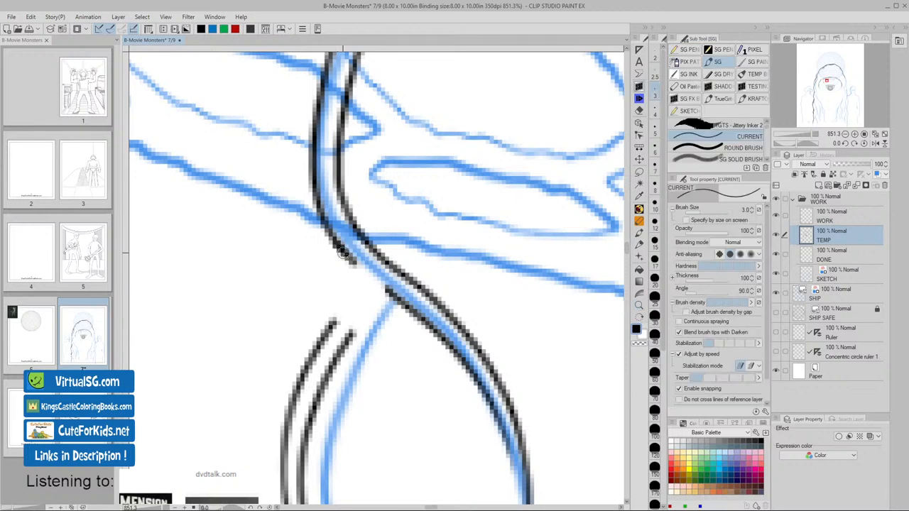
drag(345, 249, 326, 330)
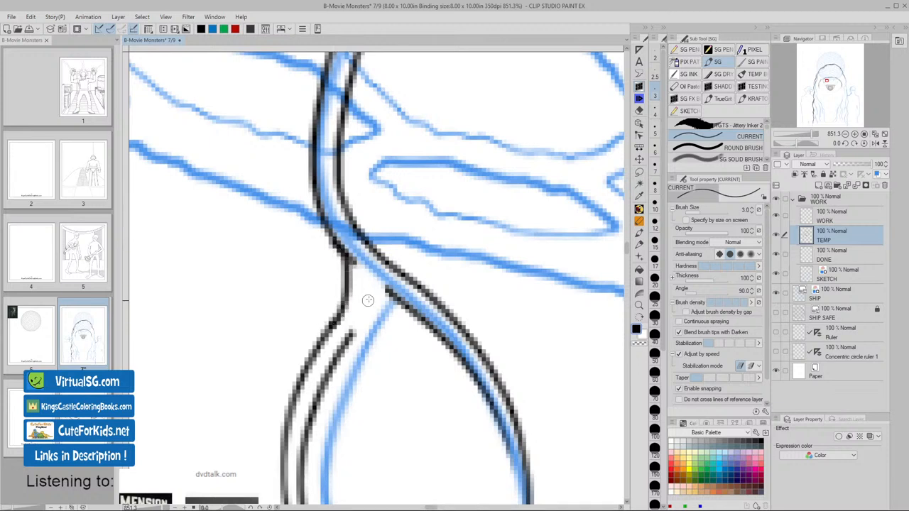
key(ctrl+z)
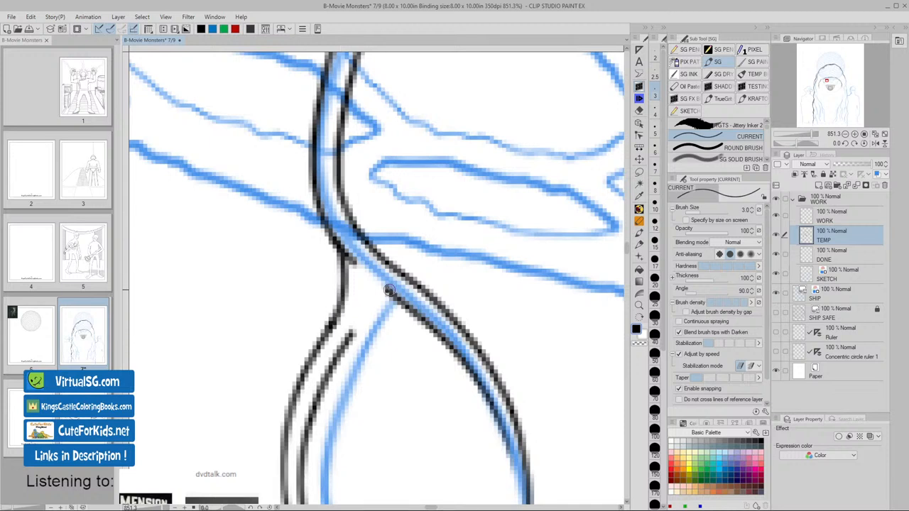
mouse_move(355, 326)
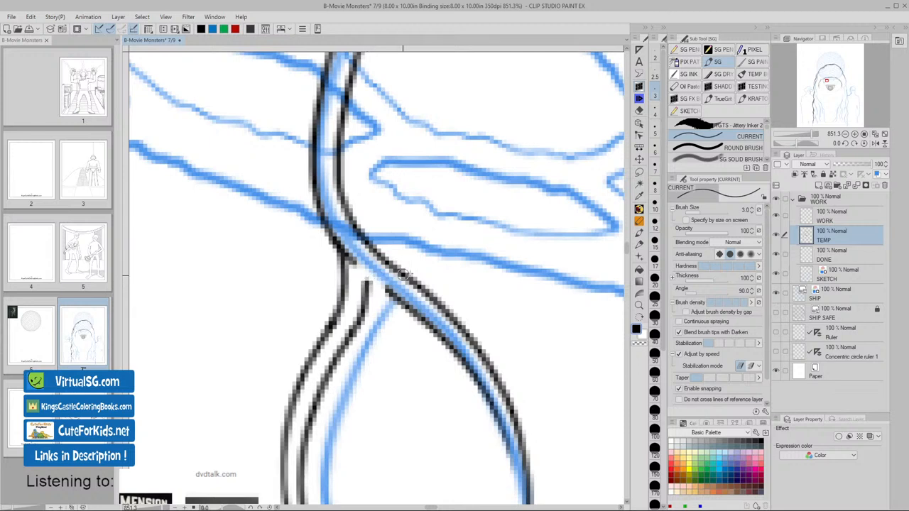
mouse_move(369, 277)
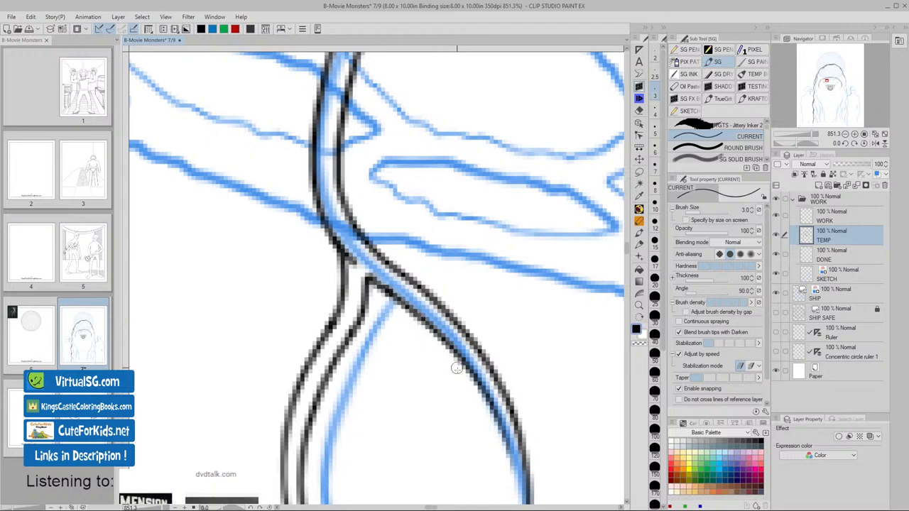
click(638, 122)
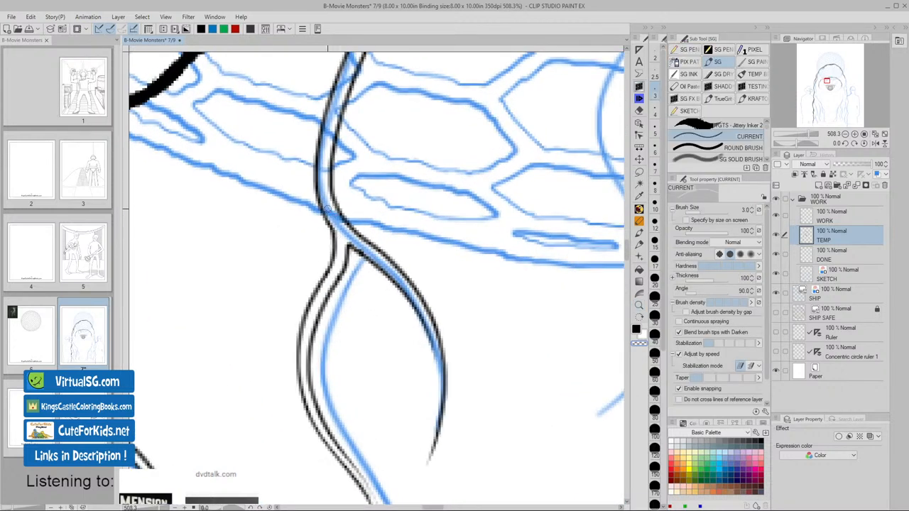
- Ink the short joining stroke at the fork and make WORK the layer for new ink
drag(331, 210, 383, 269)
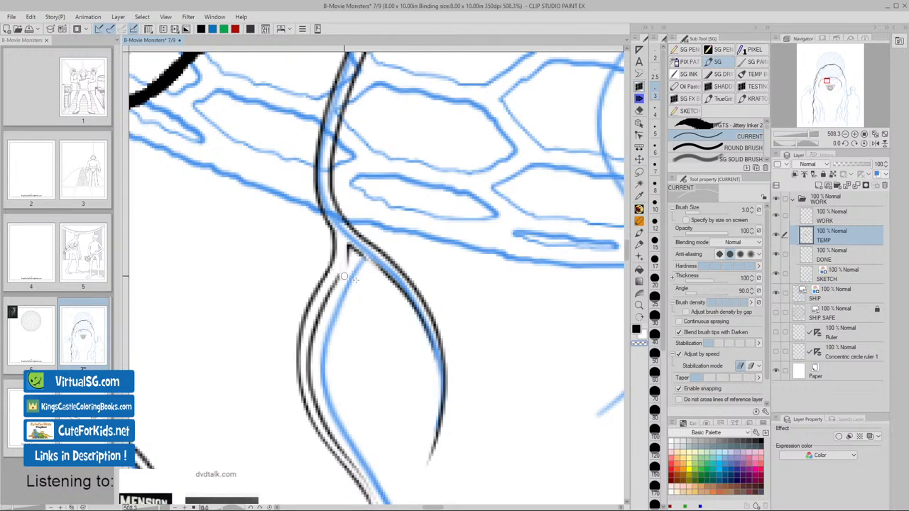
mouse_move(485, 409)
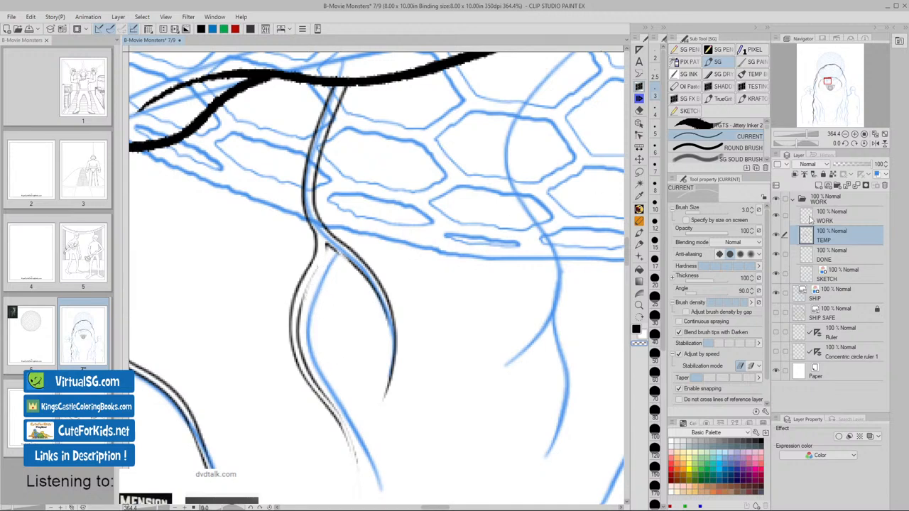
click(831, 213)
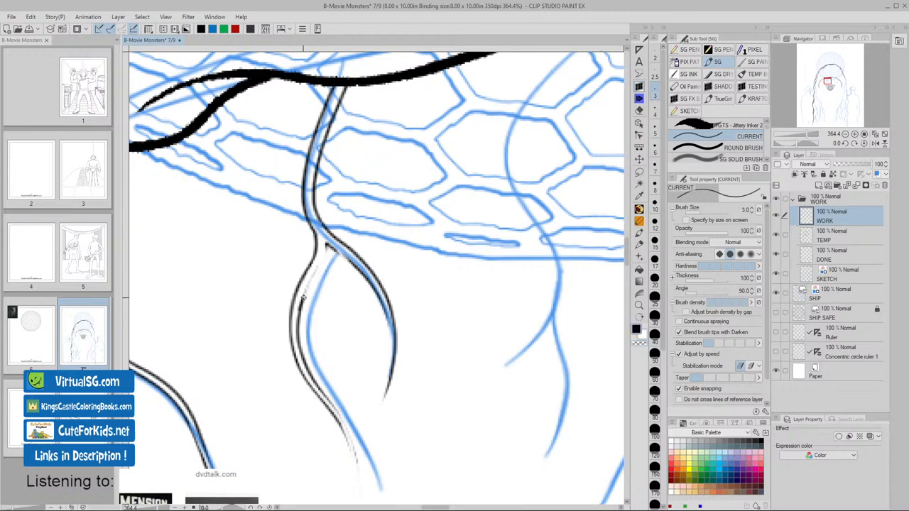
- Undo the last stray ink stroke on the layer
key(ctrl+z)
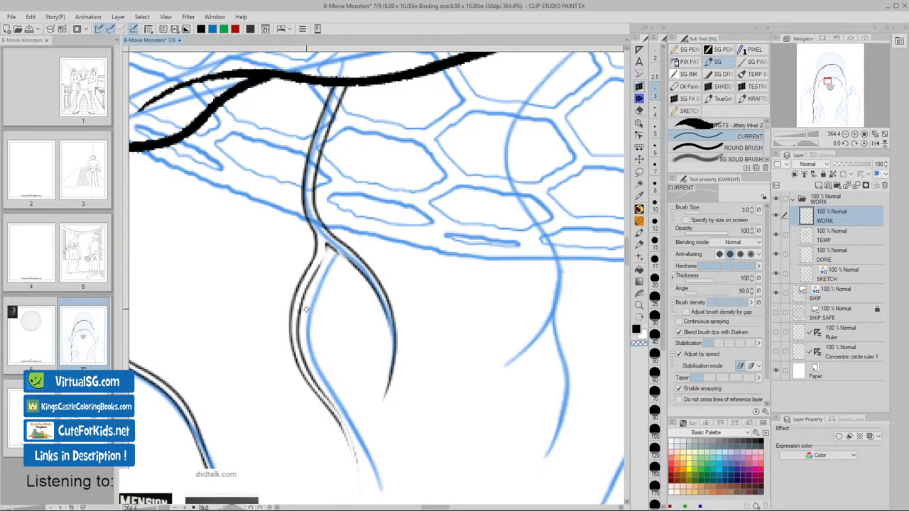
mouse_move(428, 377)
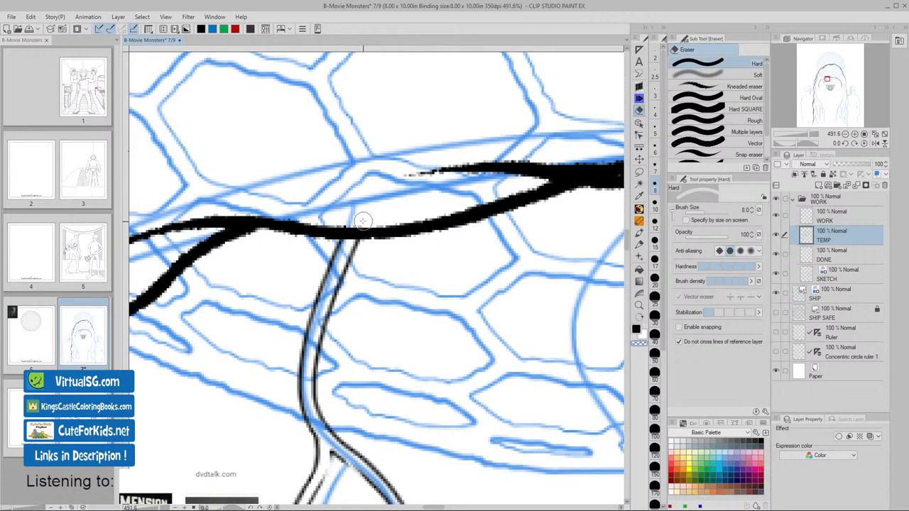
mouse_move(354, 228)
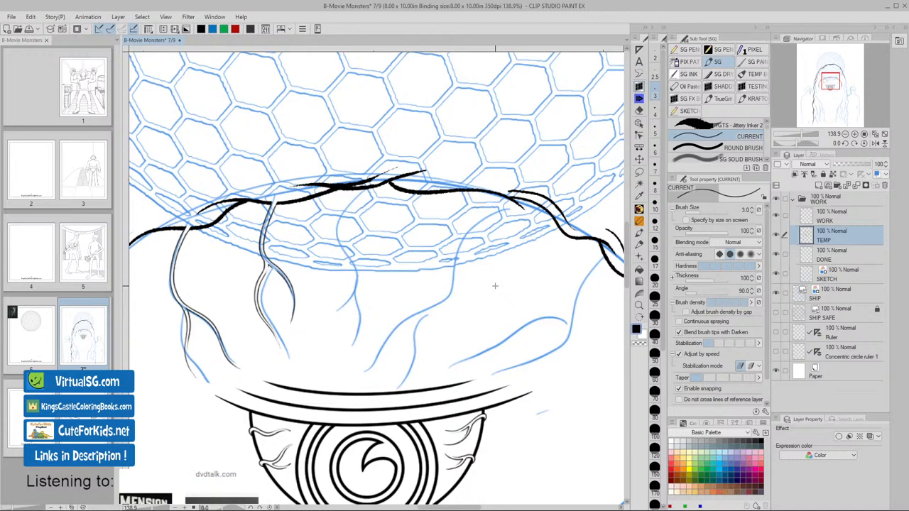
mouse_move(469, 323)
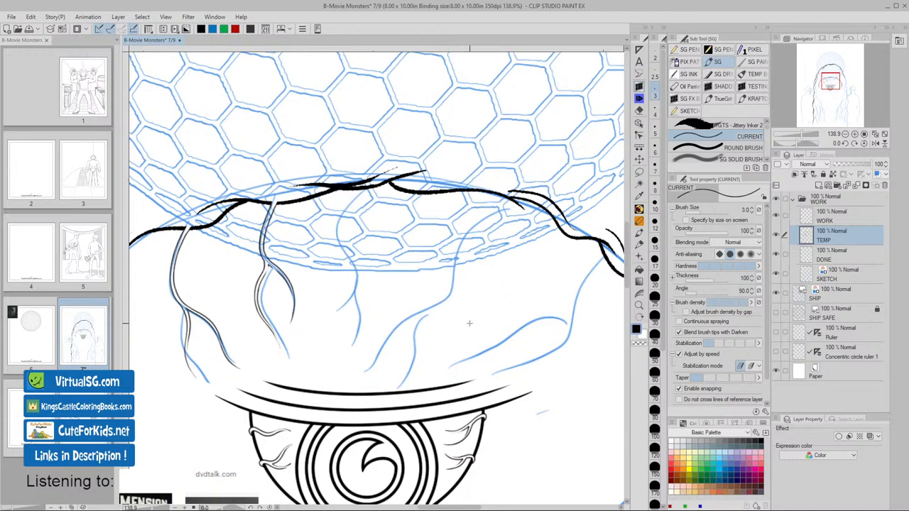
- On the WORK layer, ink a new hair strand from the rim downward with its first outline lines
click(824, 217)
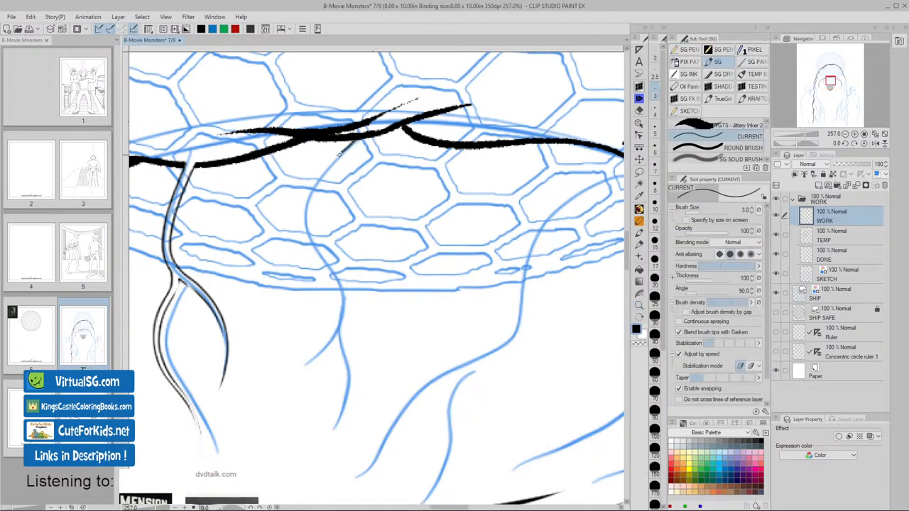
key(ctrl+z)
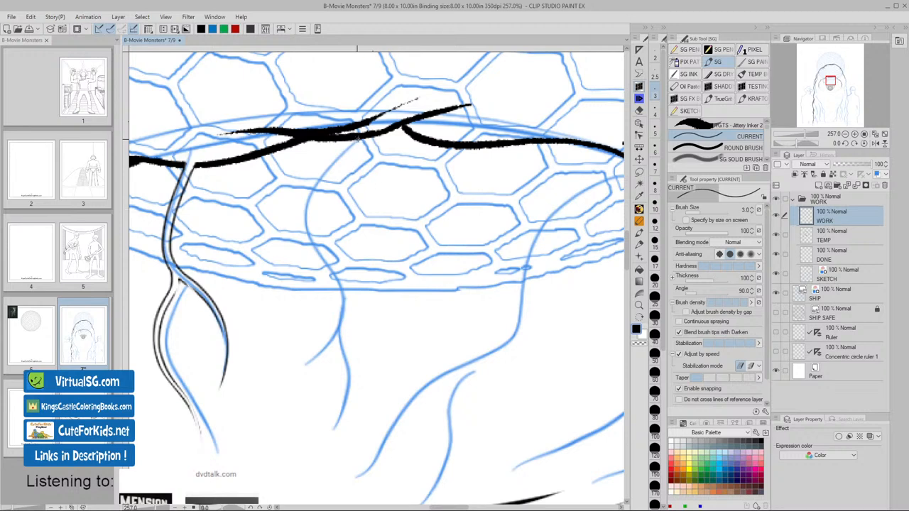
drag(309, 195, 361, 140)
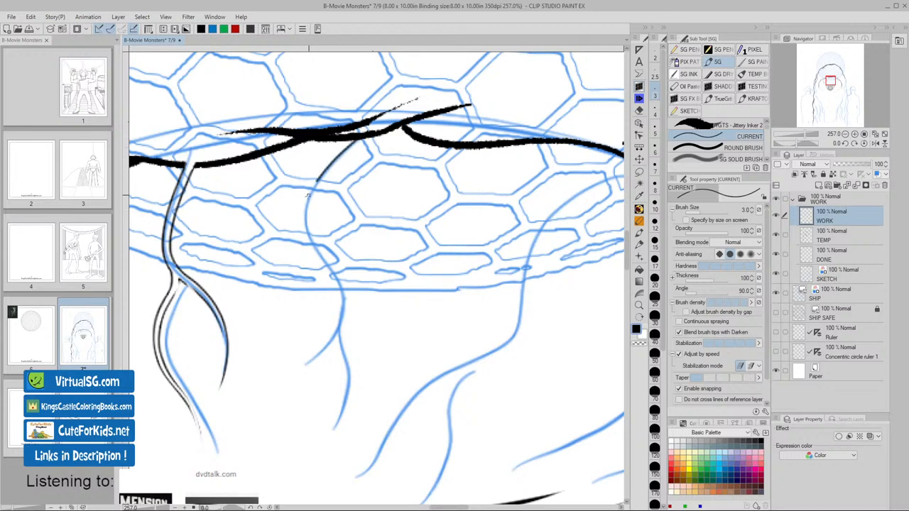
drag(312, 192, 298, 365)
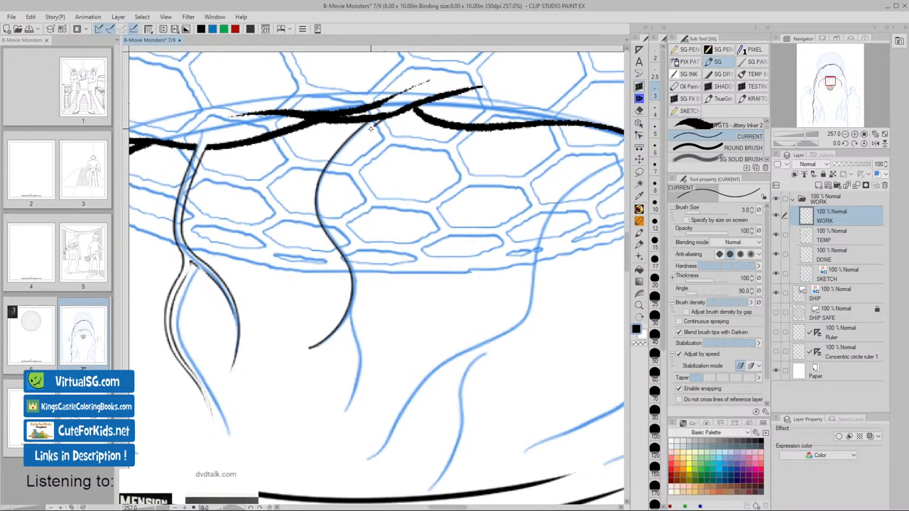
drag(343, 155, 372, 129)
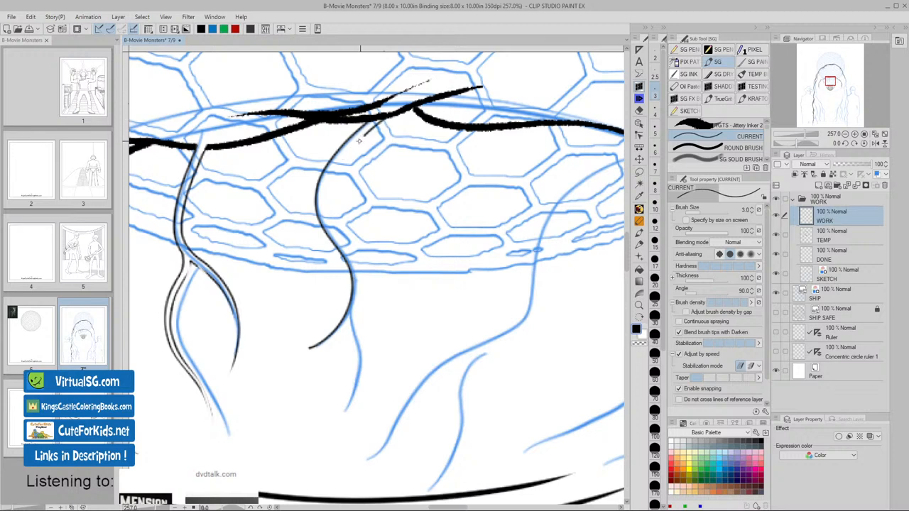
drag(362, 139, 323, 195)
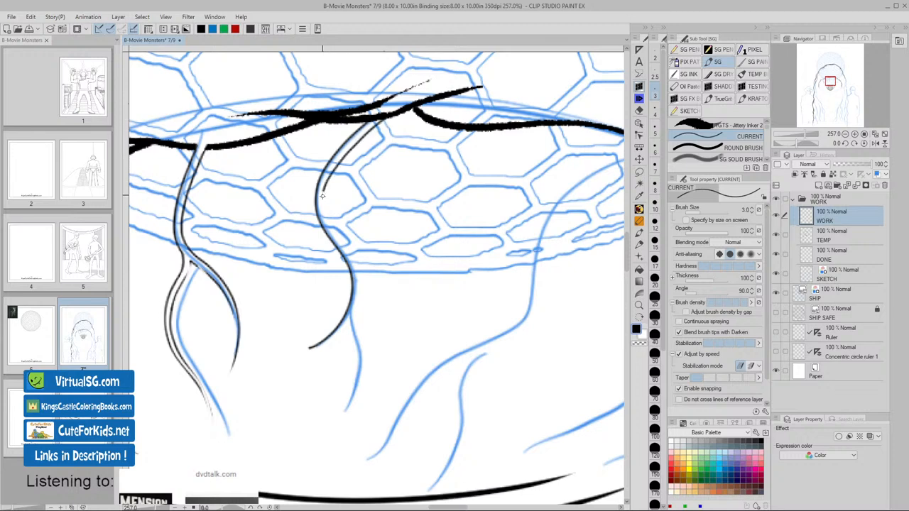
drag(323, 196, 344, 252)
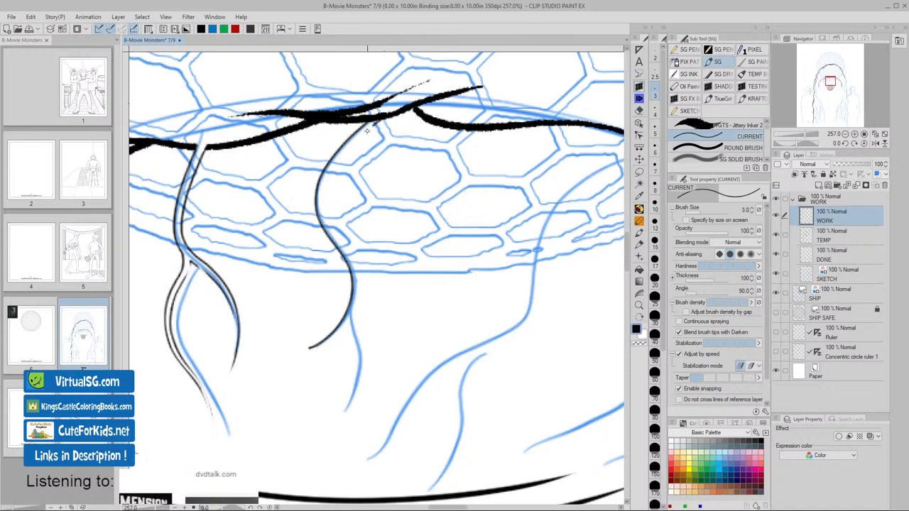
- Undo a stray stroke and redraw the strand's inner line, extending it down to the lower end
key(ctrl+z)
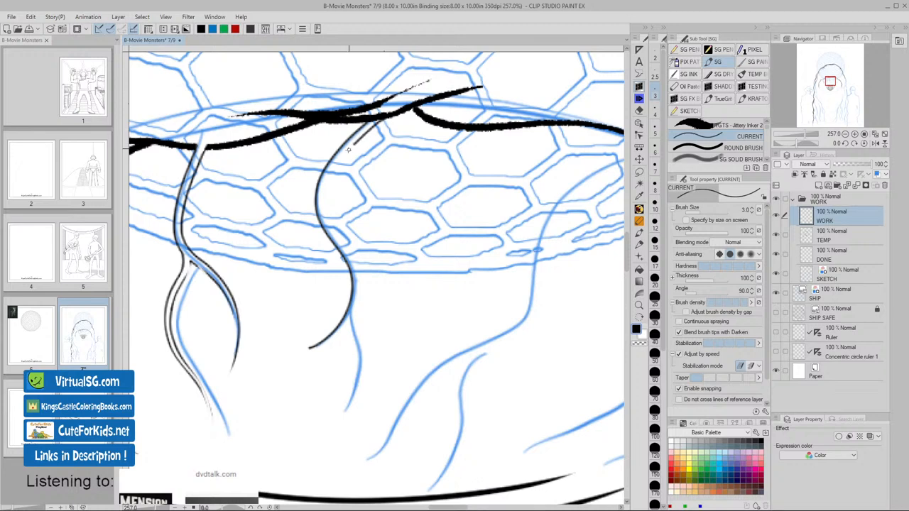
drag(350, 146, 321, 217)
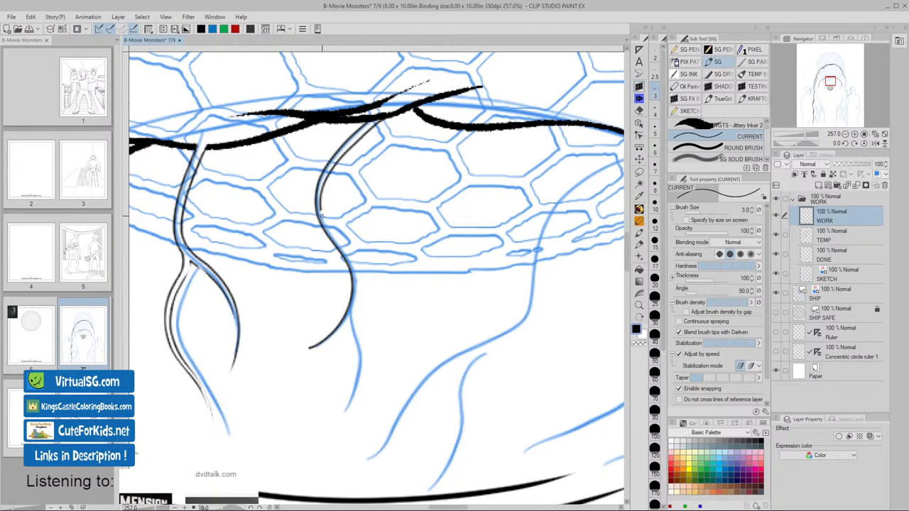
drag(321, 214, 356, 286)
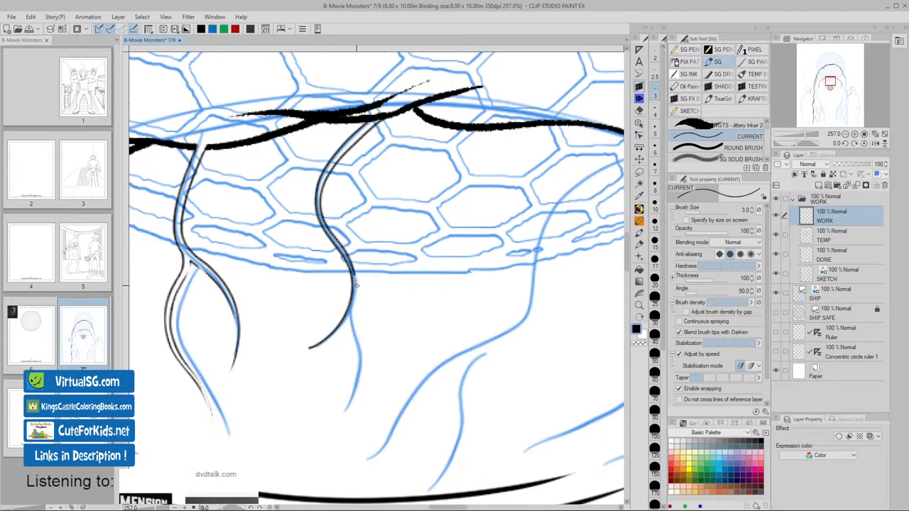
drag(355, 284, 306, 423)
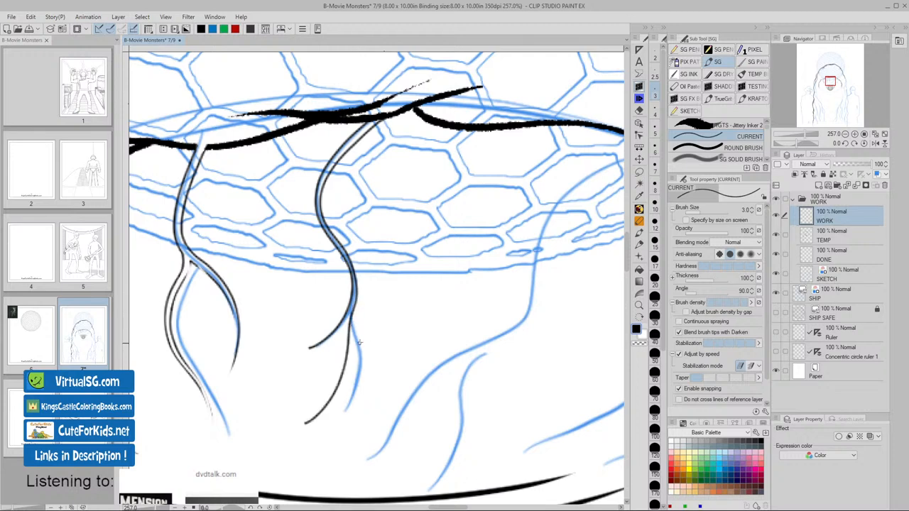
click(389, 294)
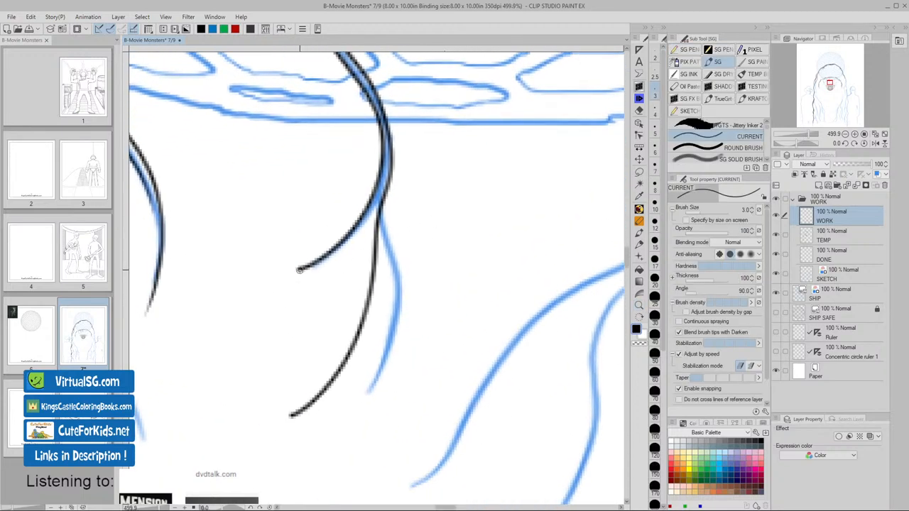
- Ink the strand's curling tip and a double-lined hair strand over the dome
drag(298, 272, 369, 220)
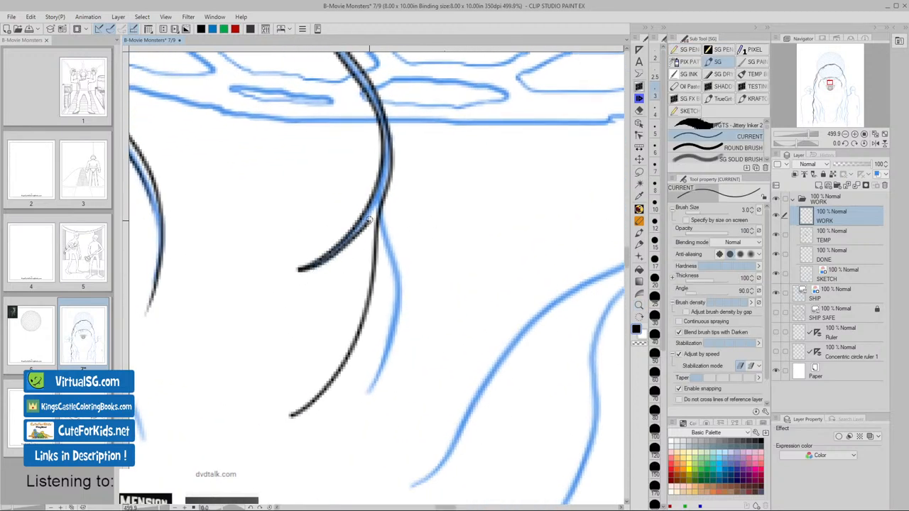
drag(368, 221, 342, 348)
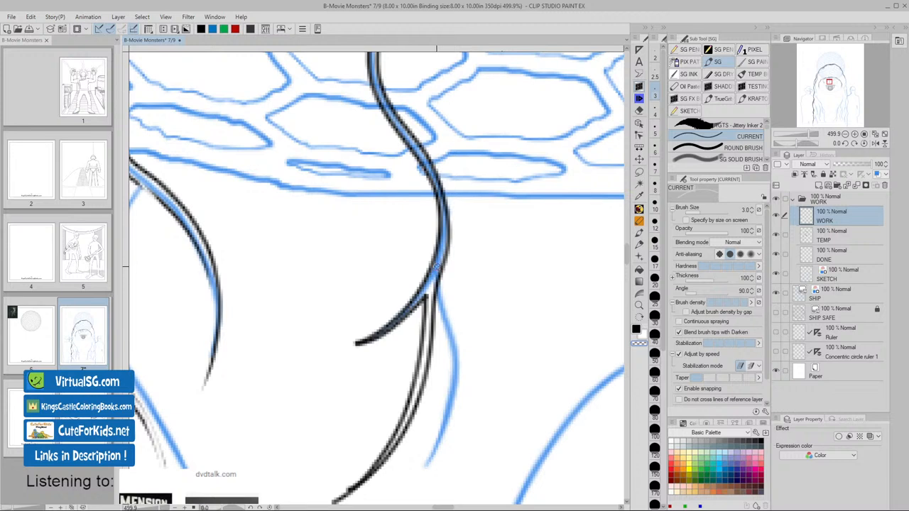
drag(355, 344, 437, 266)
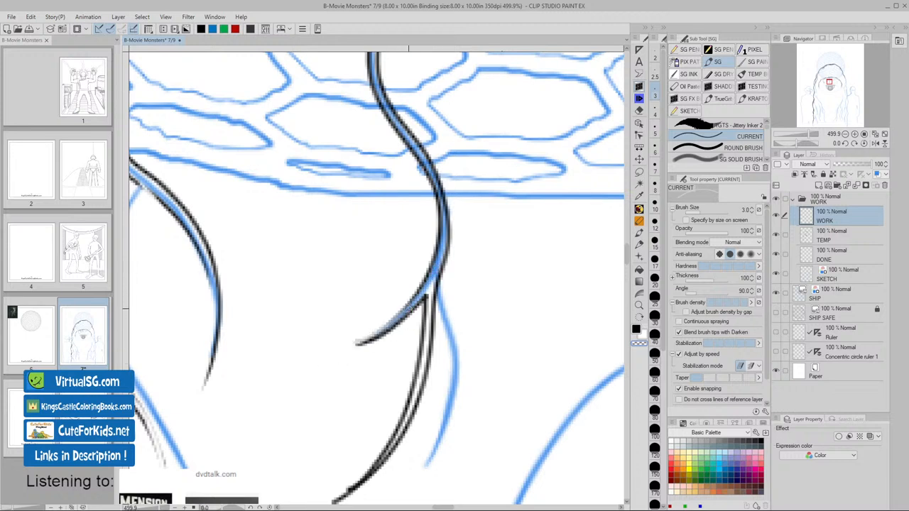
drag(355, 345, 419, 302)
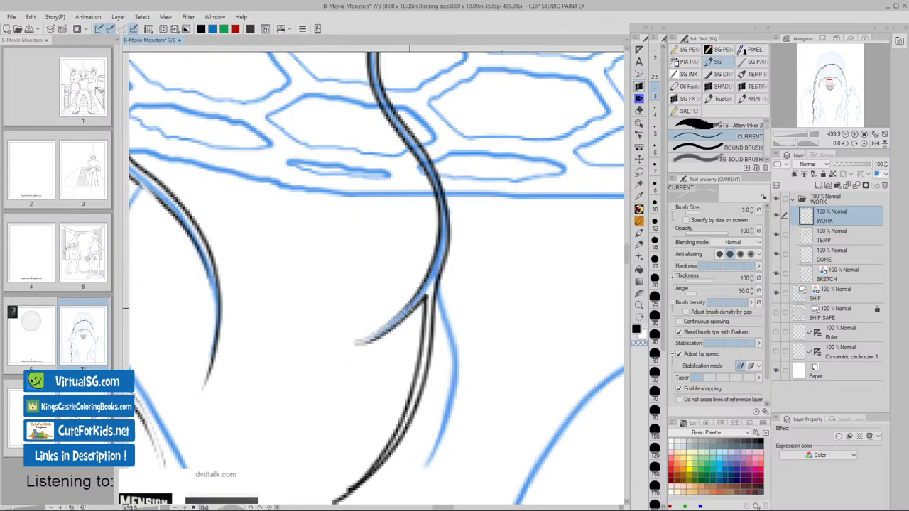
drag(362, 341, 419, 280)
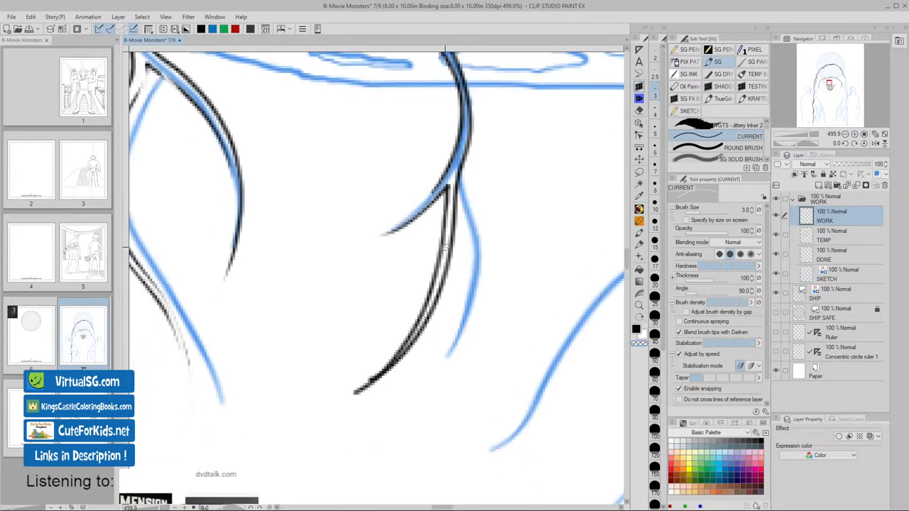
- Ink further strand lines over the sketch, tapering one to a pointed tip
drag(446, 245, 326, 410)
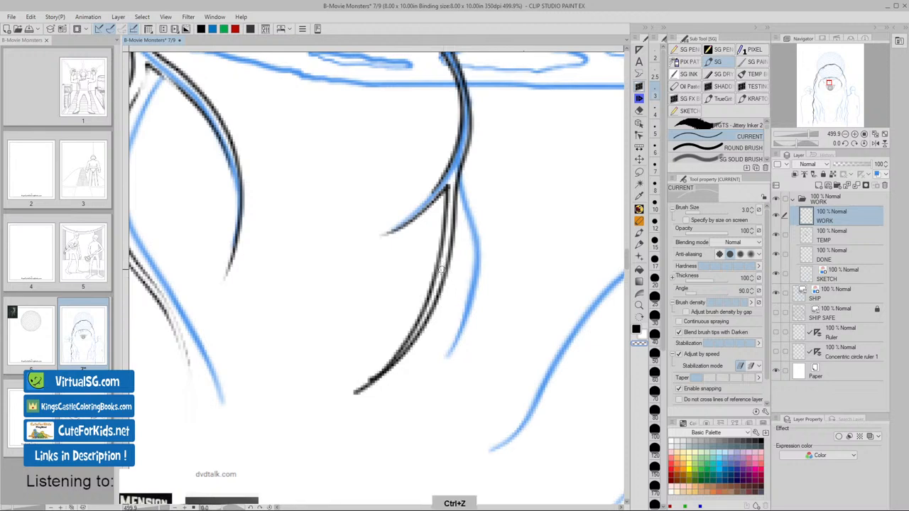
drag(355, 389, 440, 269)
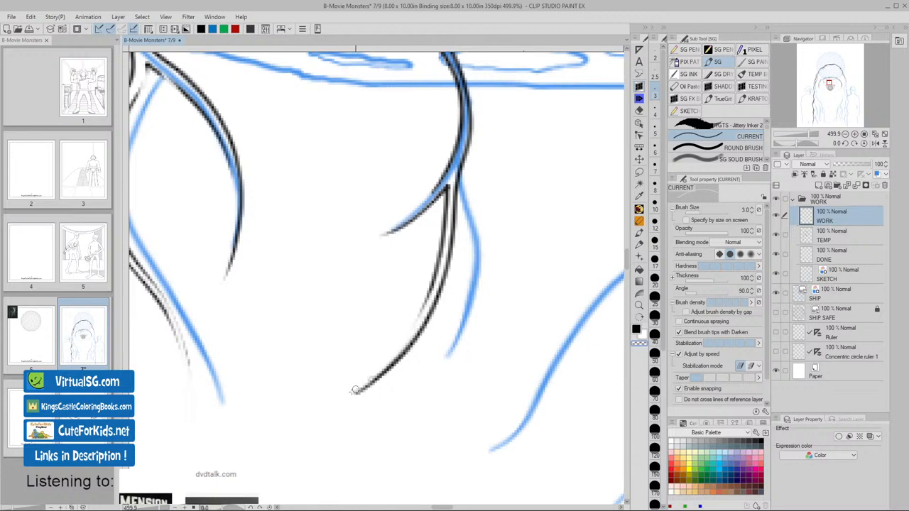
drag(355, 391, 426, 311)
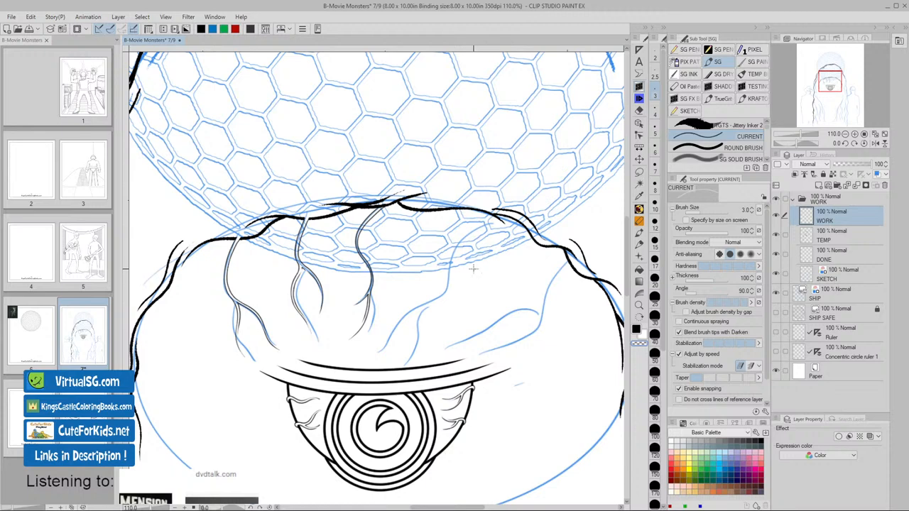
mouse_move(511, 340)
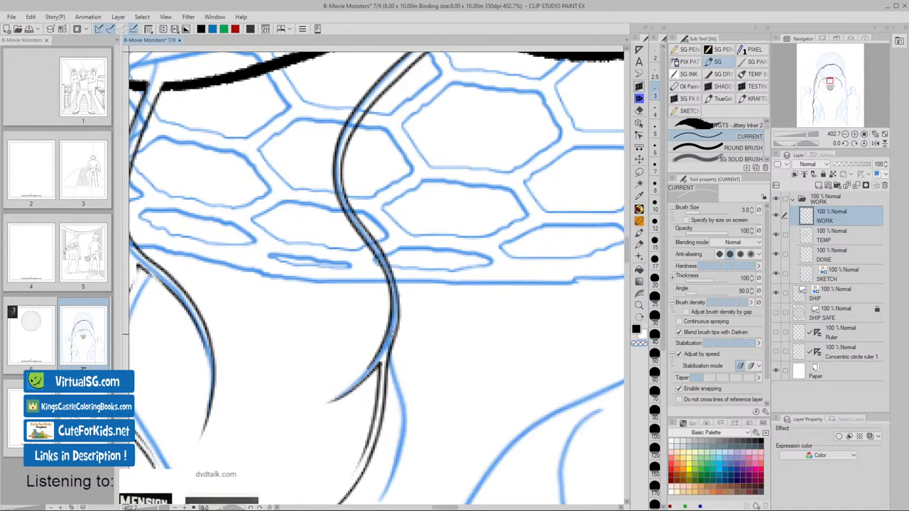
drag(362, 221, 391, 348)
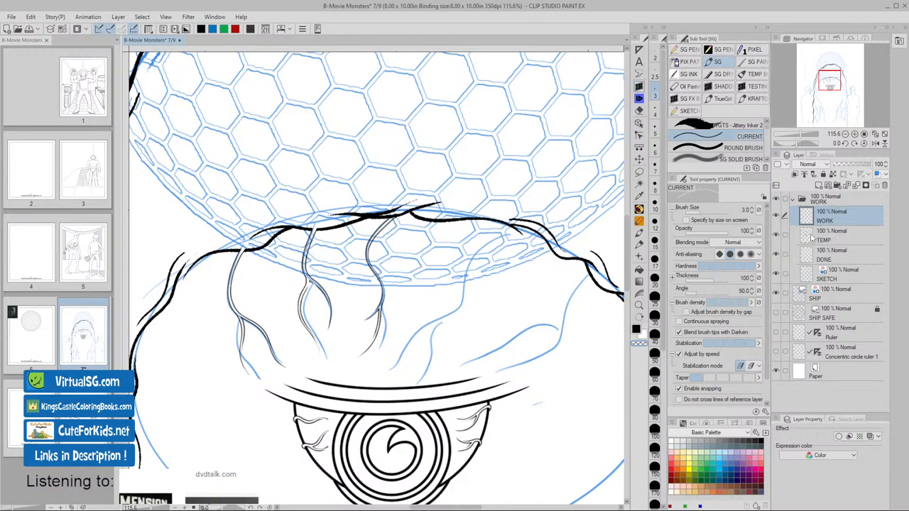
mouse_move(809, 235)
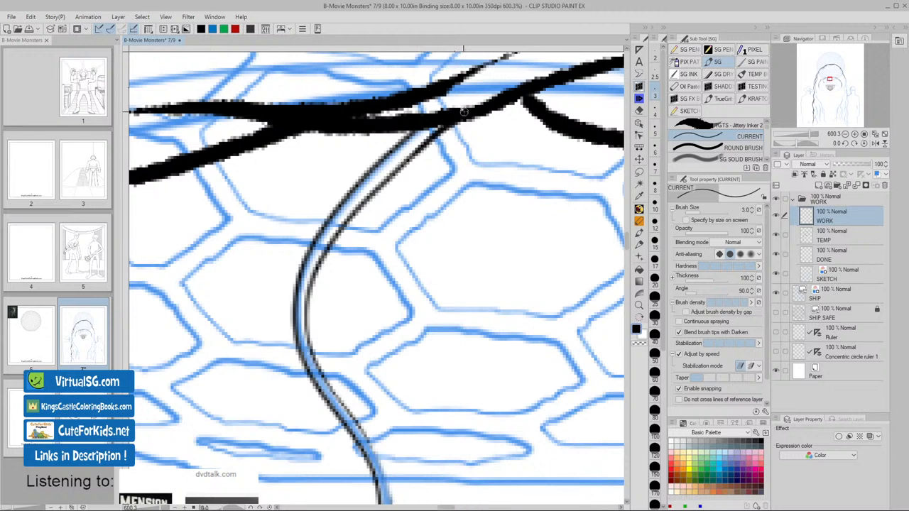
- Undo the last ink stroke
key(ctrl+z)
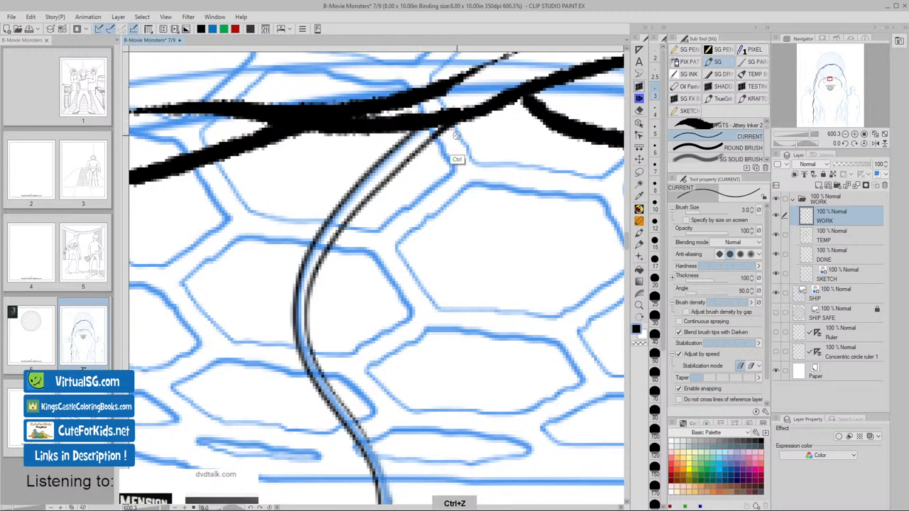
mouse_move(770, 258)
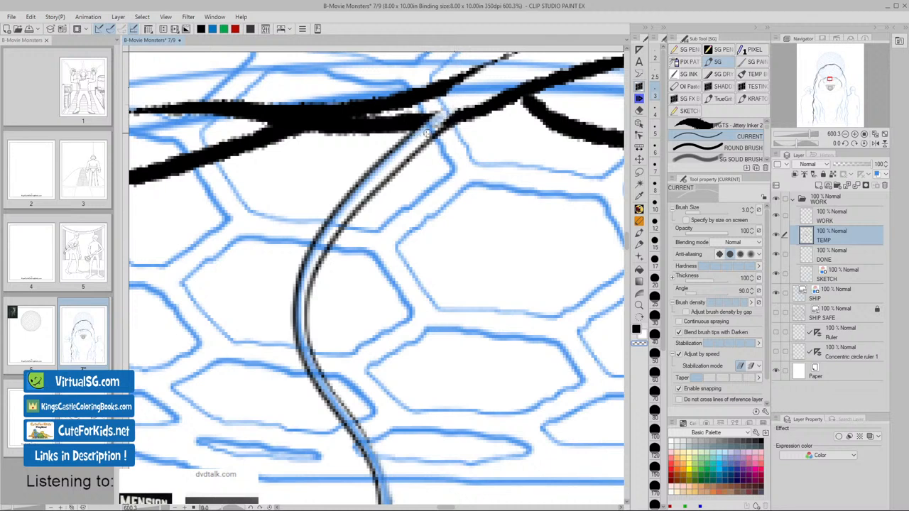
mouse_move(447, 141)
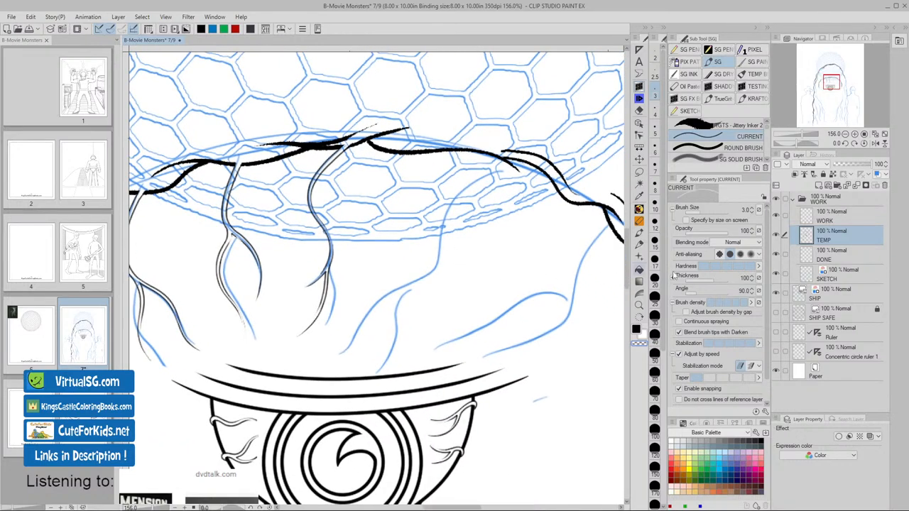
- Back on the WORK layer, ink a new hair strand below the dome
click(825, 211)
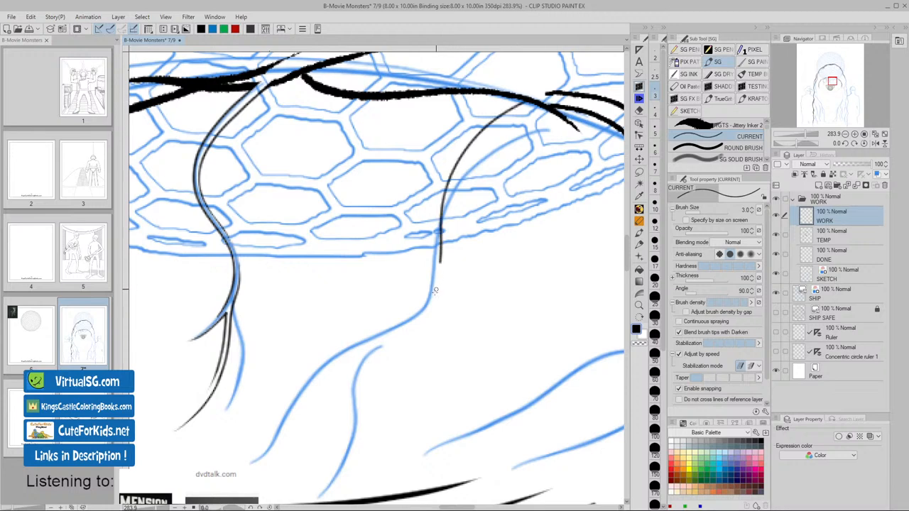
drag(441, 263, 274, 437)
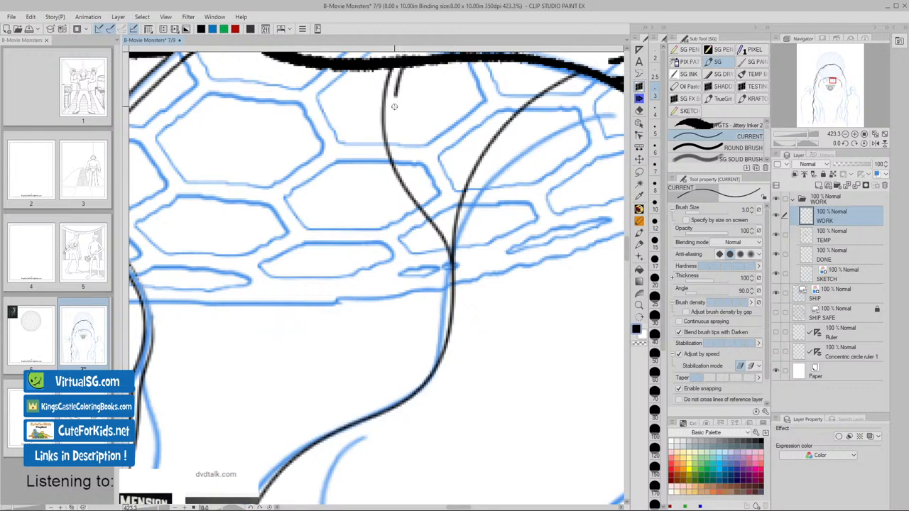
- Ink a double-lined strand from the hairline to the dome rim, redoing one stroke
drag(395, 92, 432, 208)
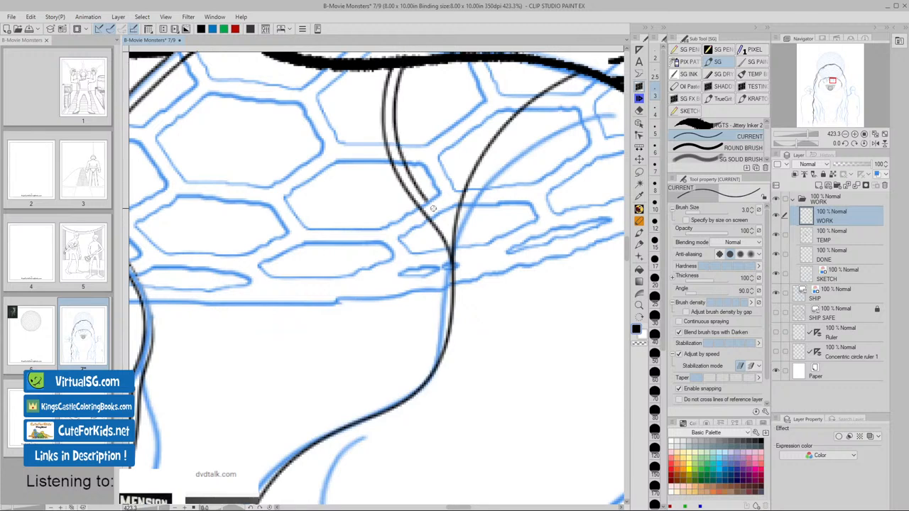
drag(433, 209, 455, 255)
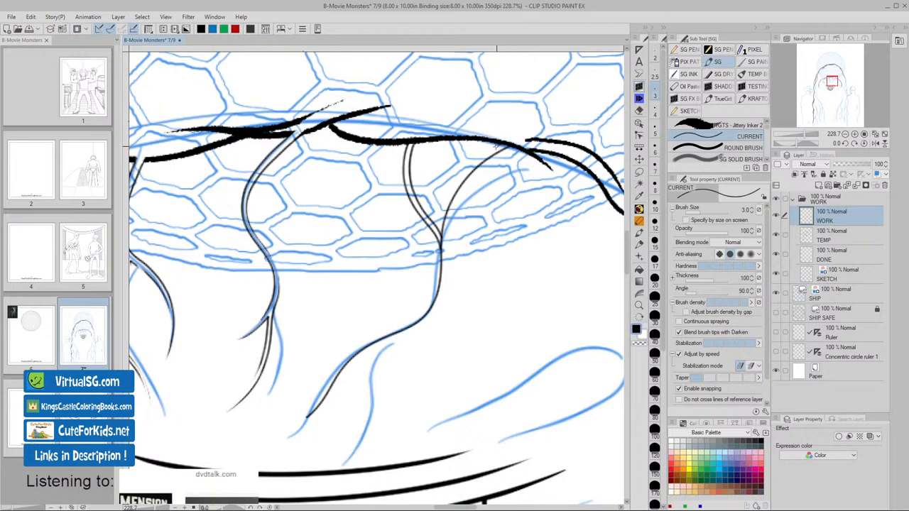
key(ctrl+z)
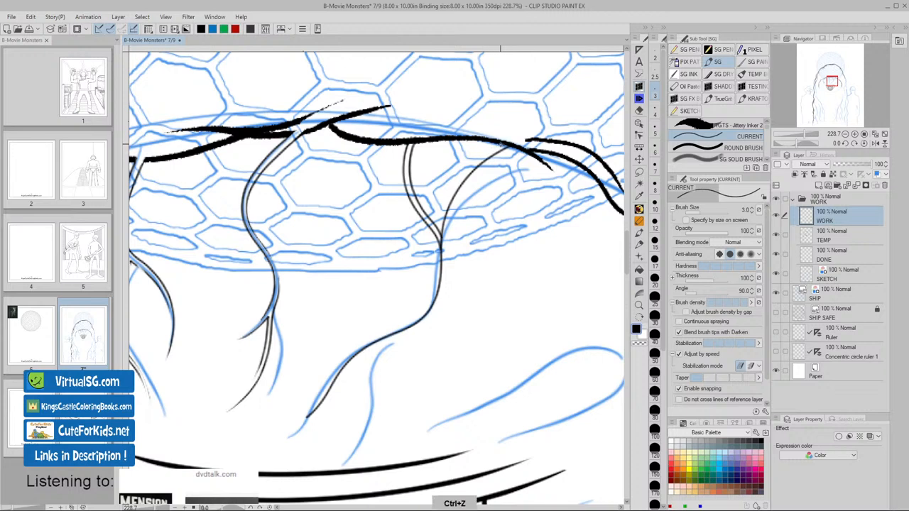
drag(451, 189, 504, 146)
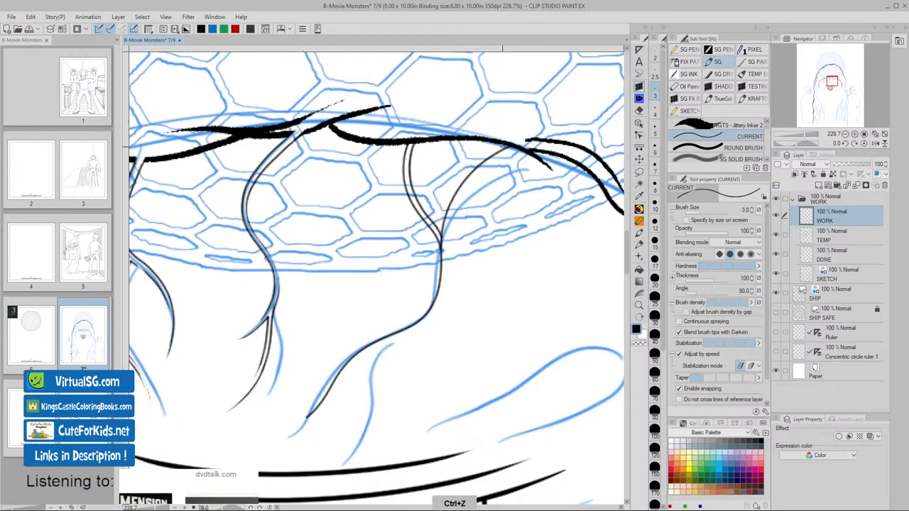
drag(438, 217, 502, 146)
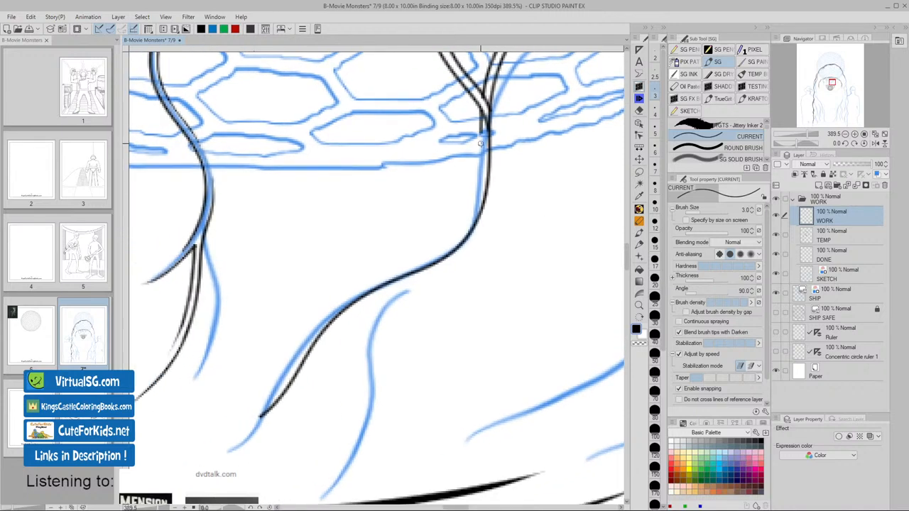
- Ink a double-lined branch forking off the right-hand strand beneath the dome rim, retrying a stroke
drag(481, 135, 449, 247)
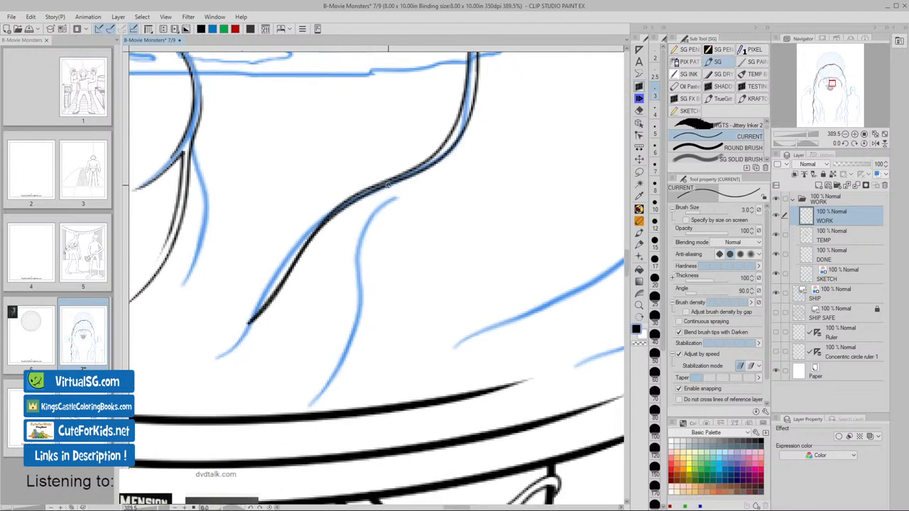
drag(391, 183, 352, 348)
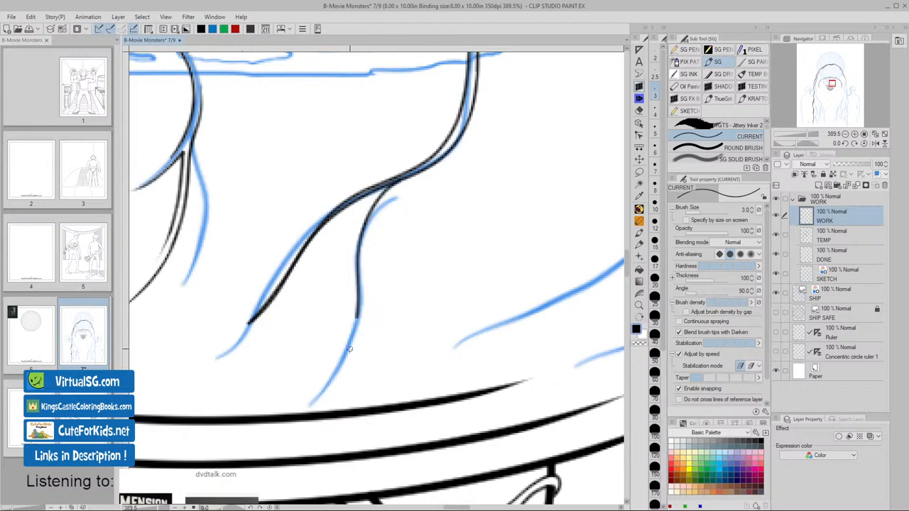
drag(348, 348, 416, 176)
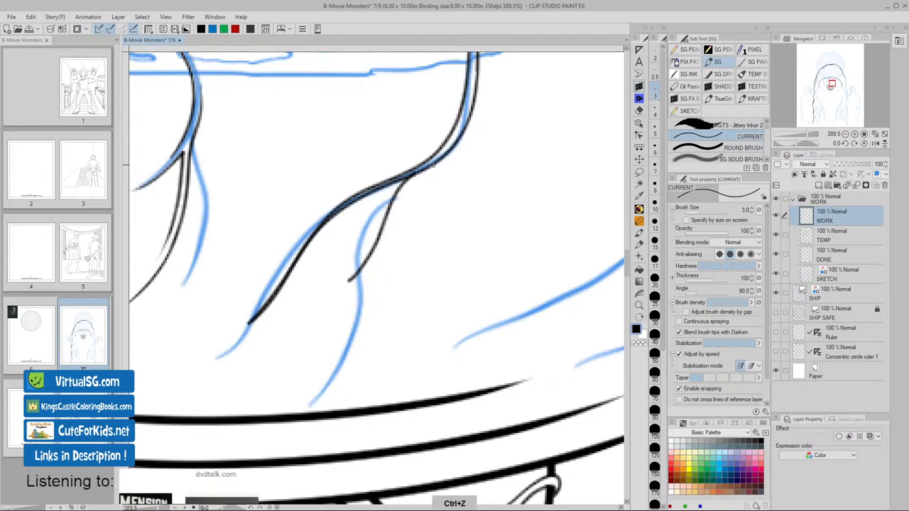
drag(440, 153, 405, 195)
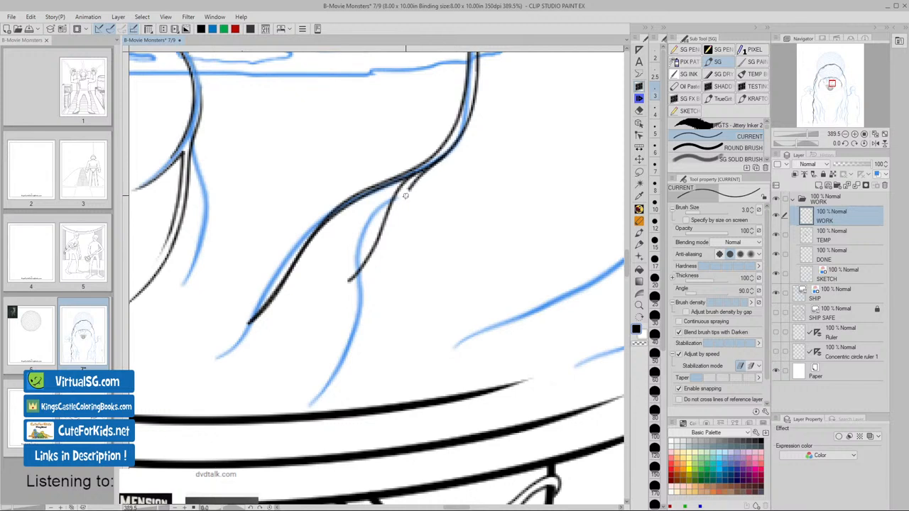
drag(406, 196, 444, 156)
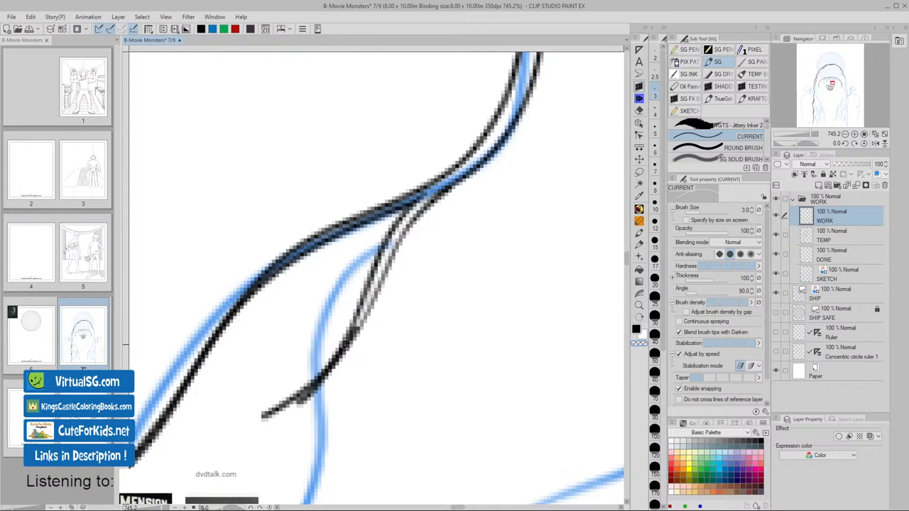
- Touch up the fork and carry both thin lines of the branch down to its lower end
drag(295, 404, 358, 331)
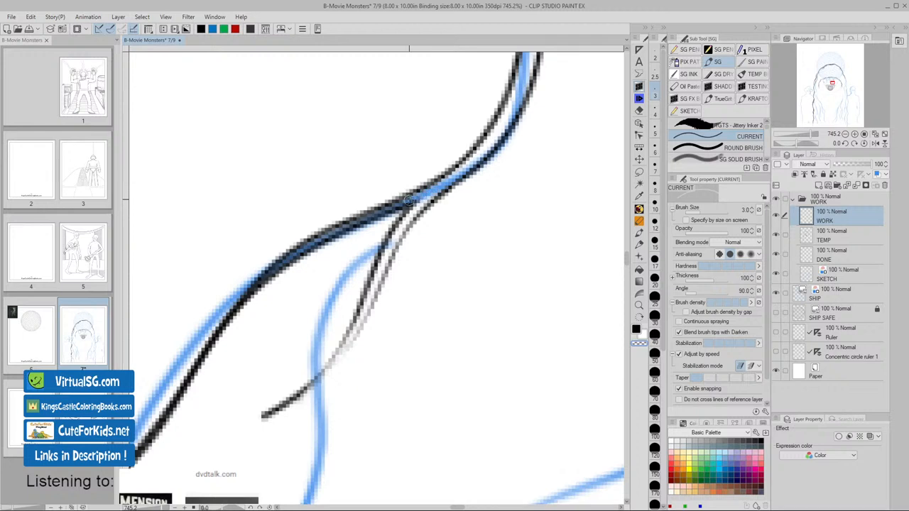
drag(163, 420, 409, 200)
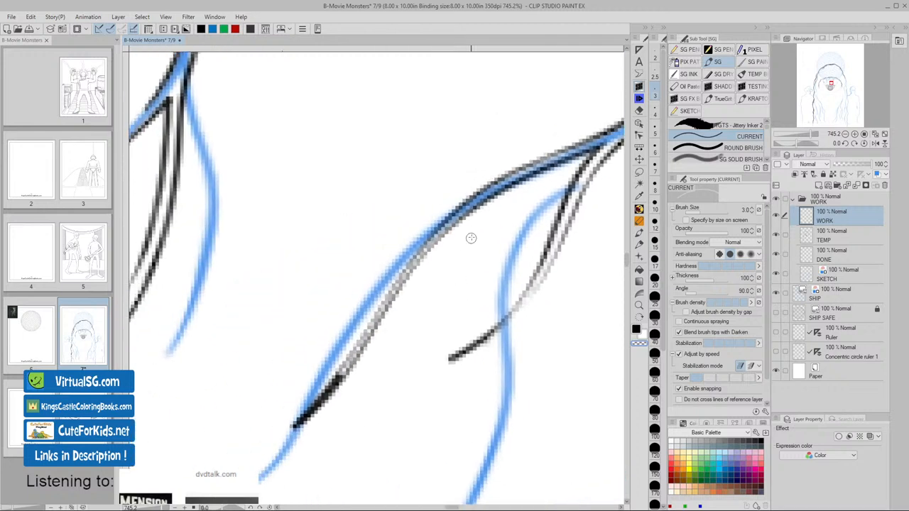
drag(344, 373, 604, 142)
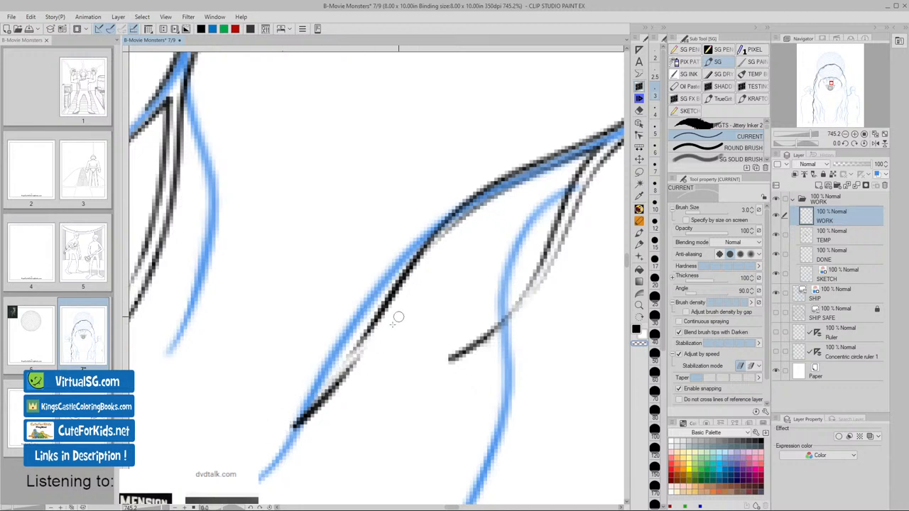
drag(398, 317, 462, 214)
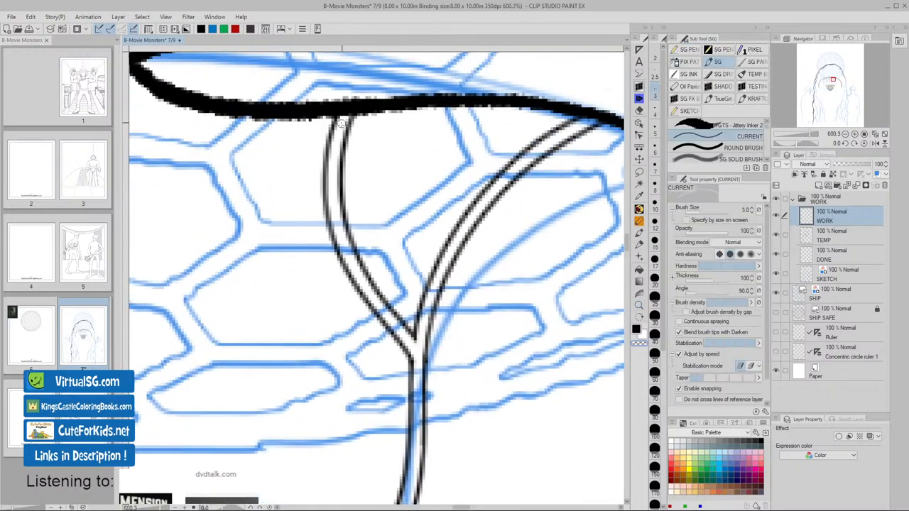
- Ink a forked strand under the dome rim with a double-lined branch curling toward the lower left
drag(341, 124, 400, 313)
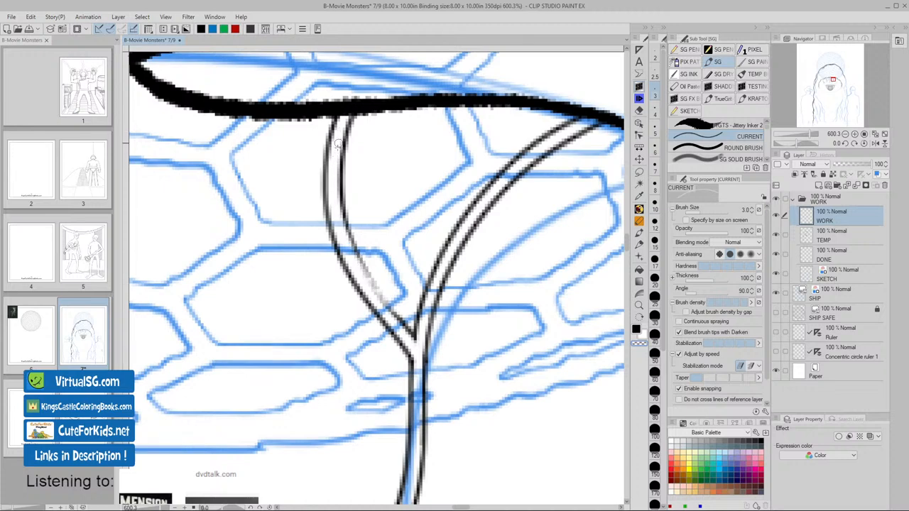
drag(340, 142, 355, 248)
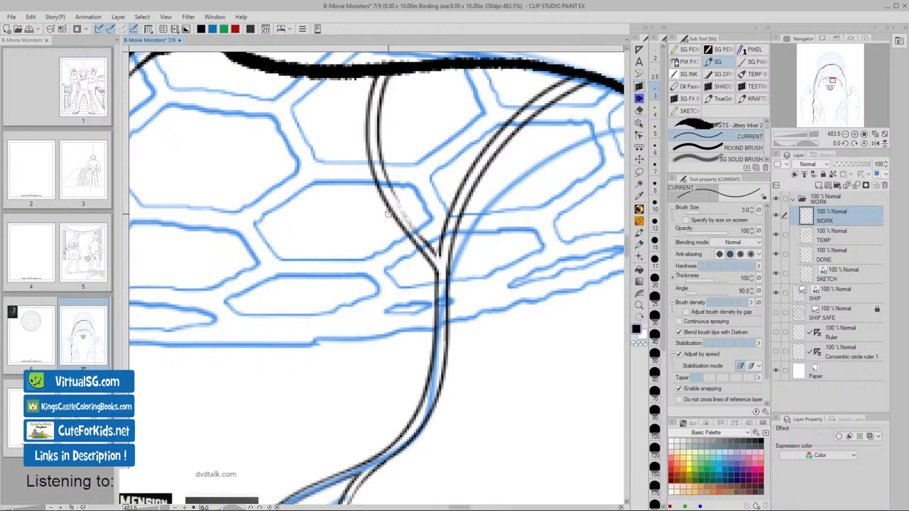
drag(398, 216, 337, 327)
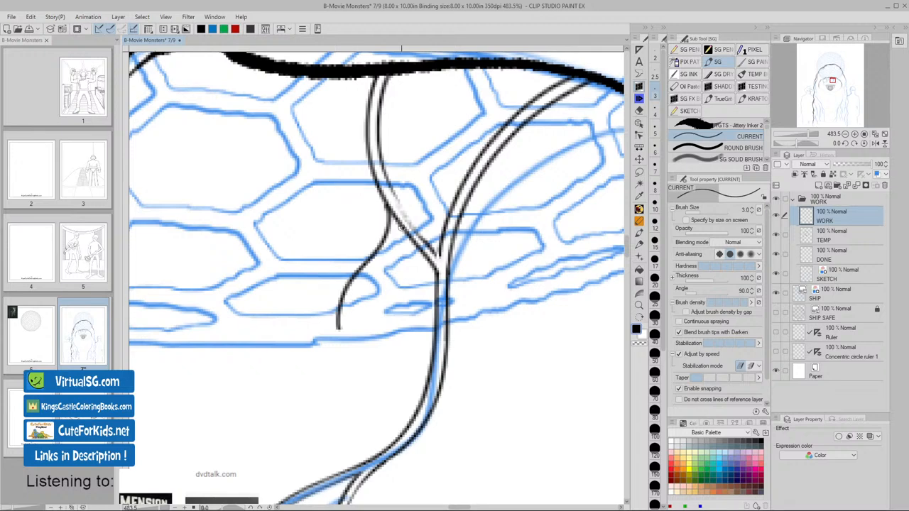
drag(398, 223, 337, 313)
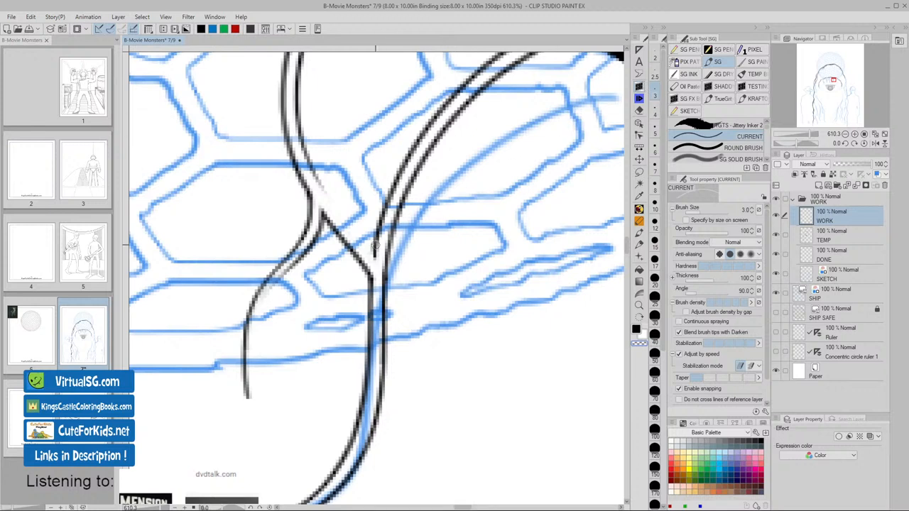
mouse_move(368, 247)
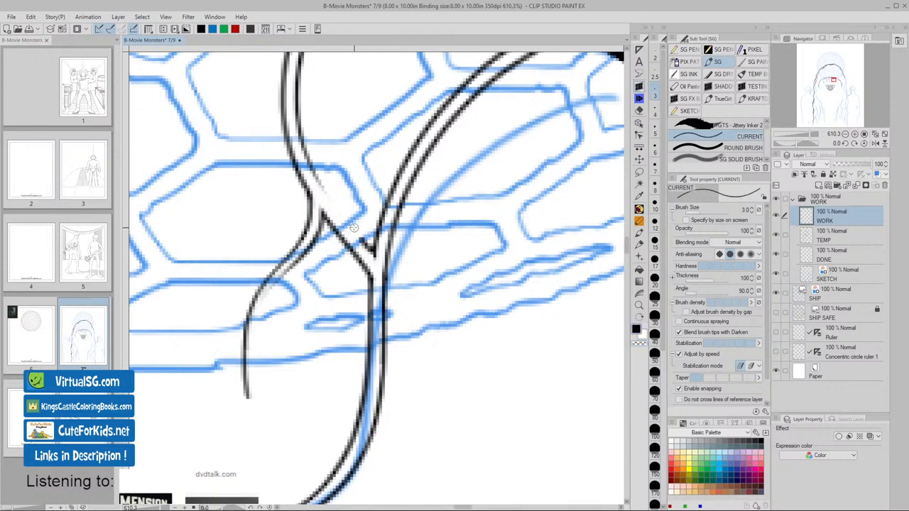
key(ctrl+z)
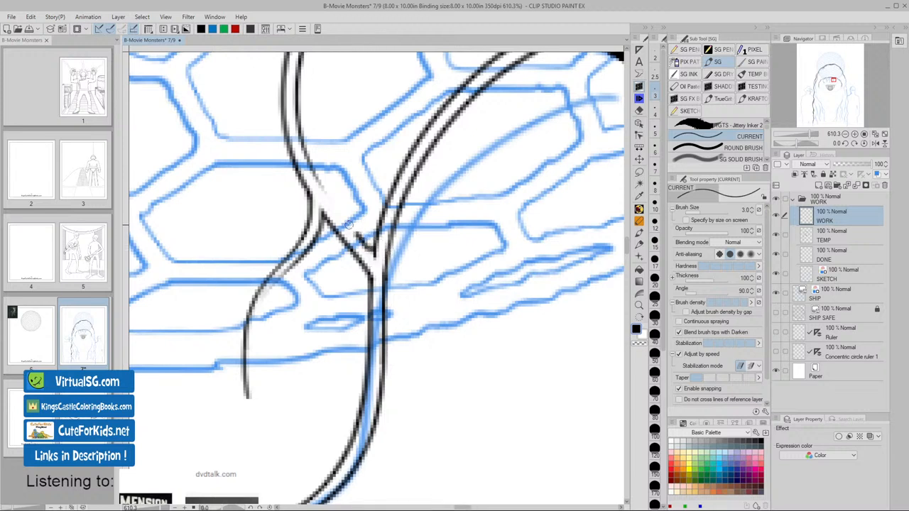
click(348, 220)
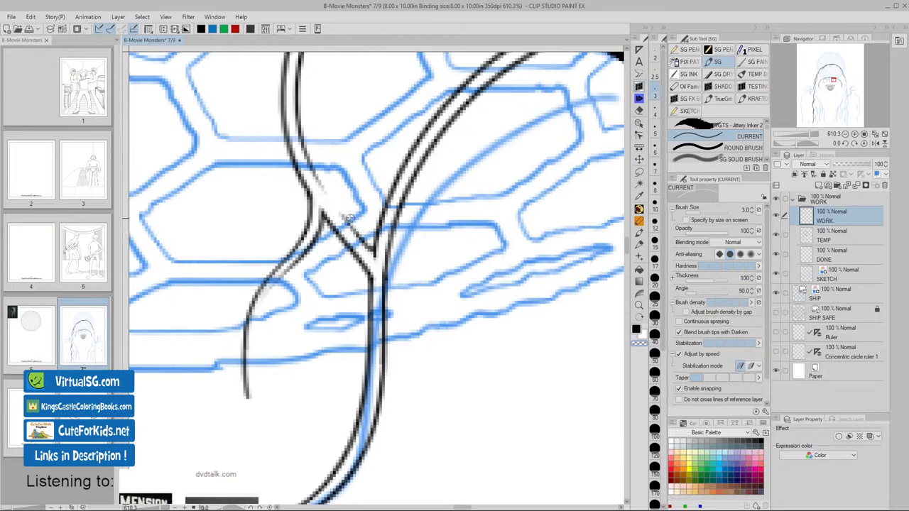
mouse_move(369, 245)
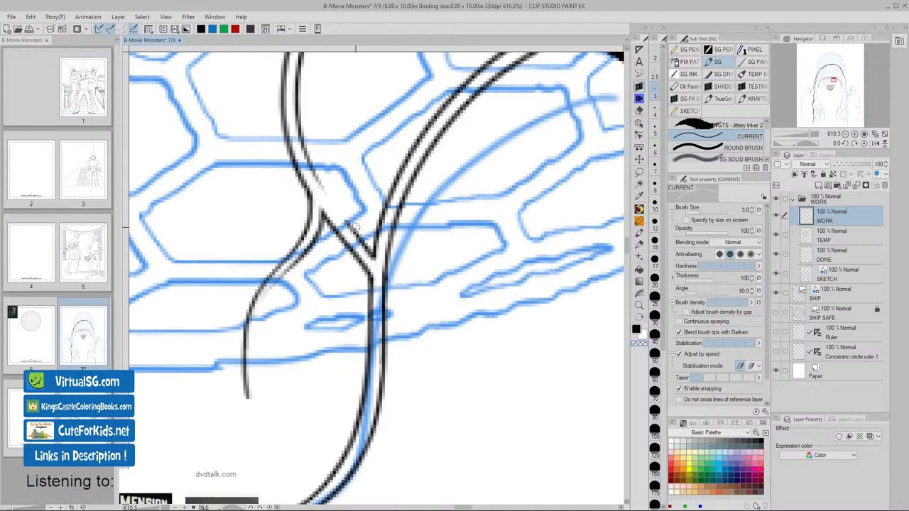
mouse_move(460, 393)
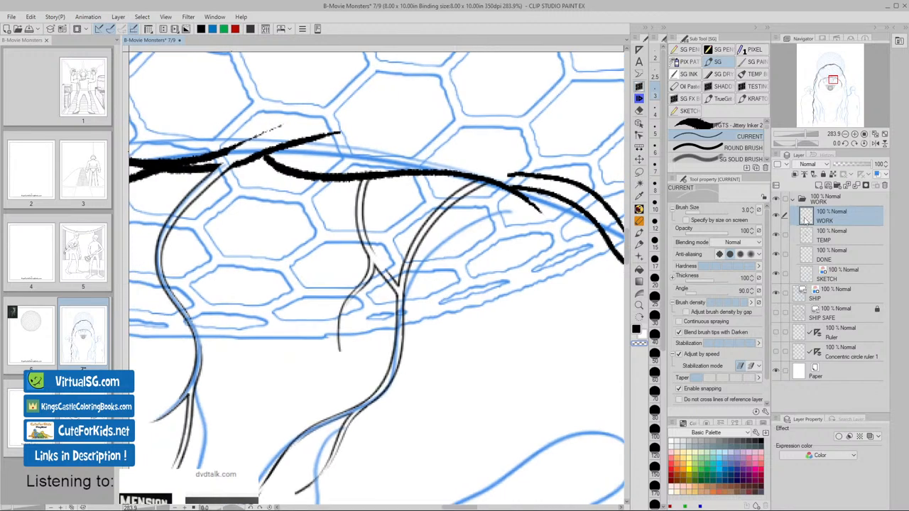
click(827, 236)
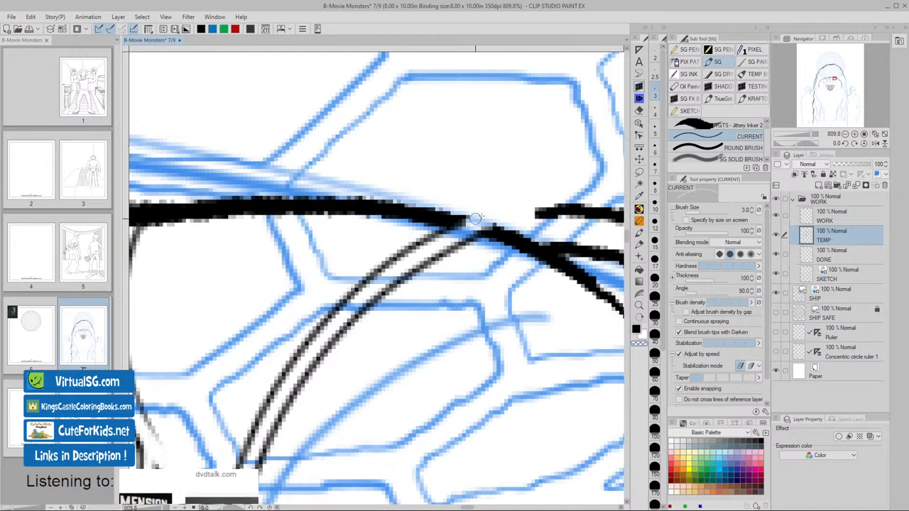
mouse_move(490, 223)
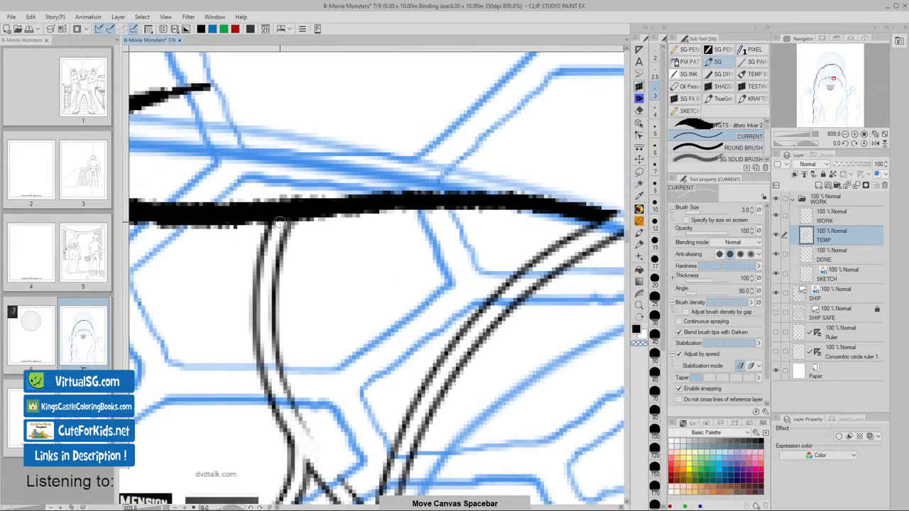
drag(279, 224, 302, 187)
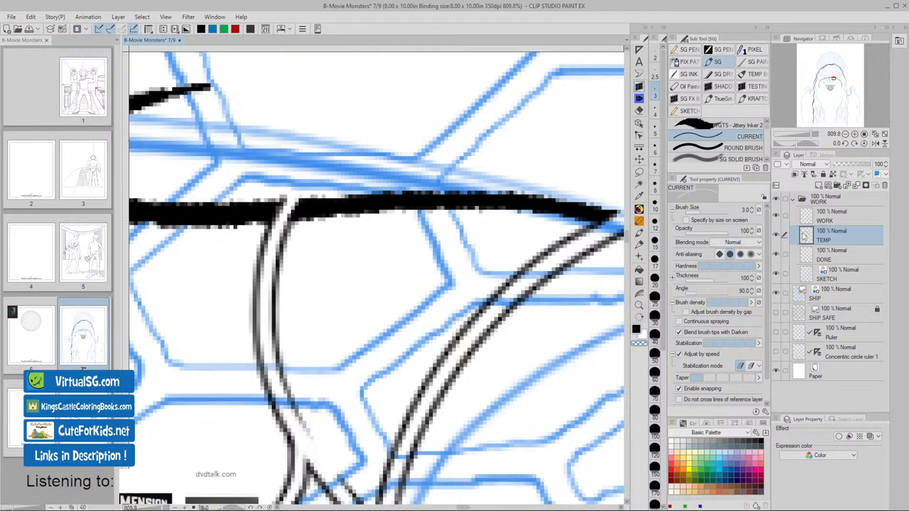
click(831, 214)
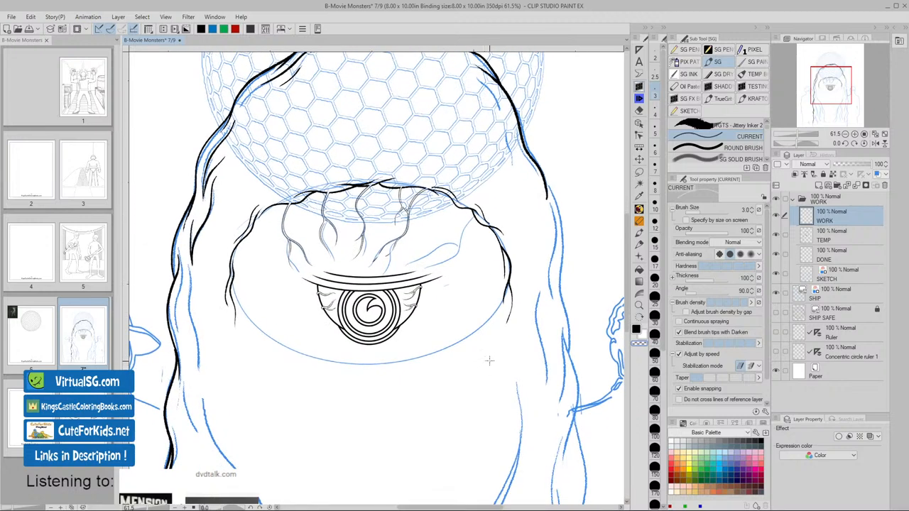
mouse_move(492, 365)
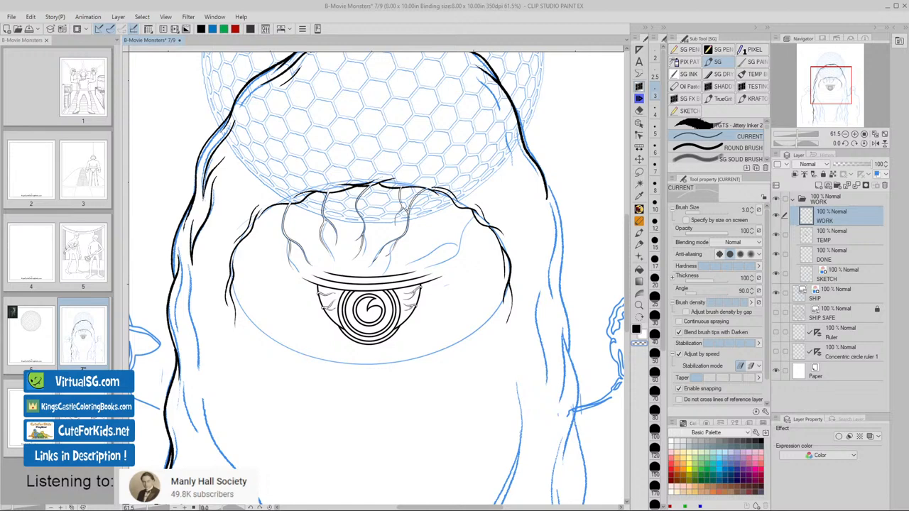
mouse_move(455, 277)
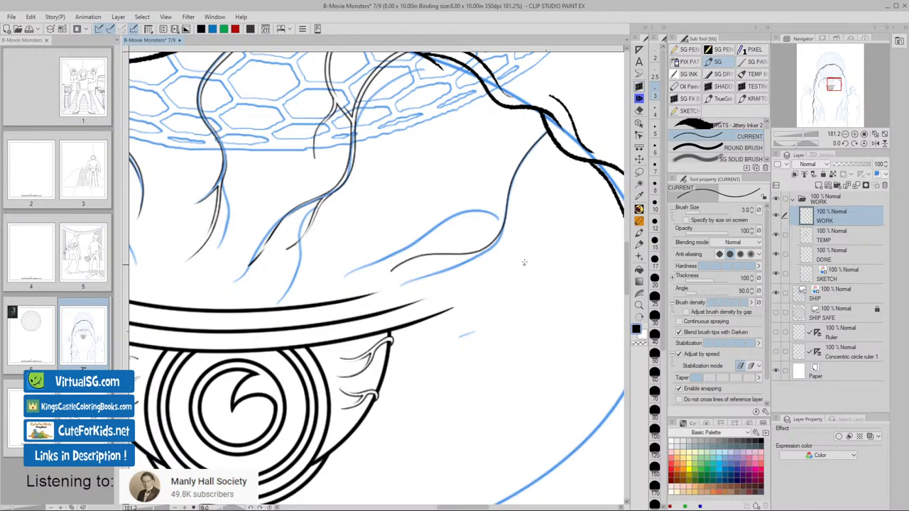
mouse_move(527, 198)
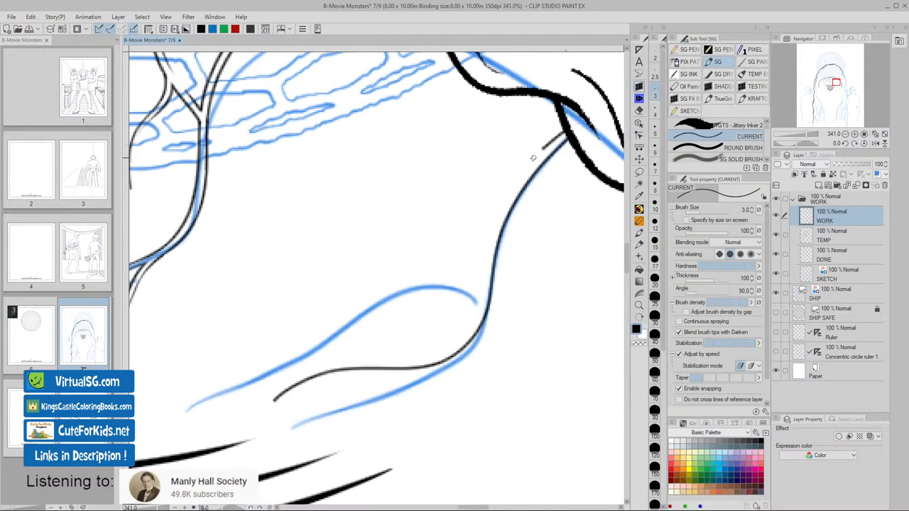
- Undo a stray stroke drawn beside the top of the forehead contour
key(ctrl+z)
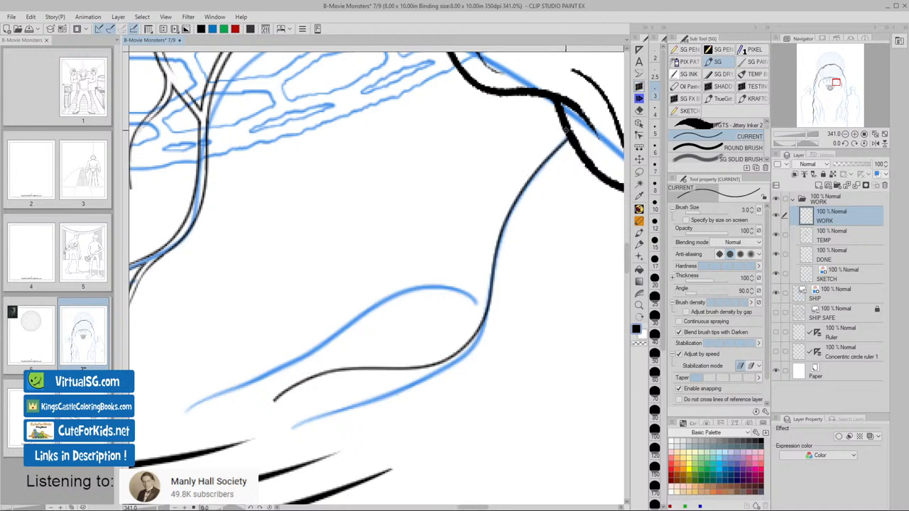
drag(506, 198, 567, 130)
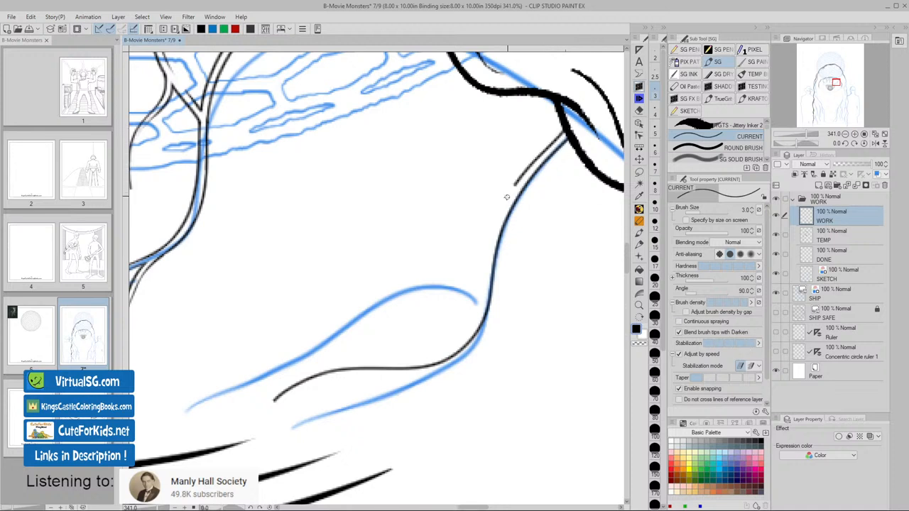
key(ctrl+z)
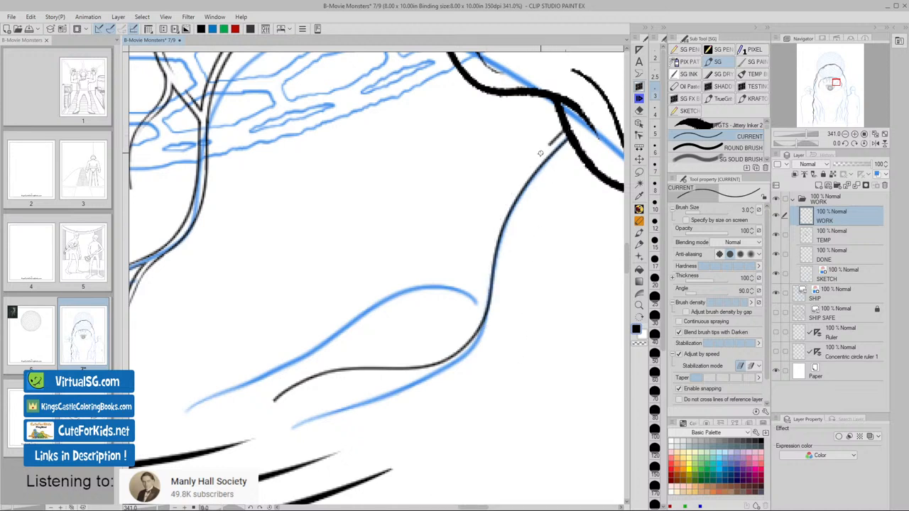
- Trace a parallel second line down the curved contour to the lobe
drag(547, 149, 483, 281)
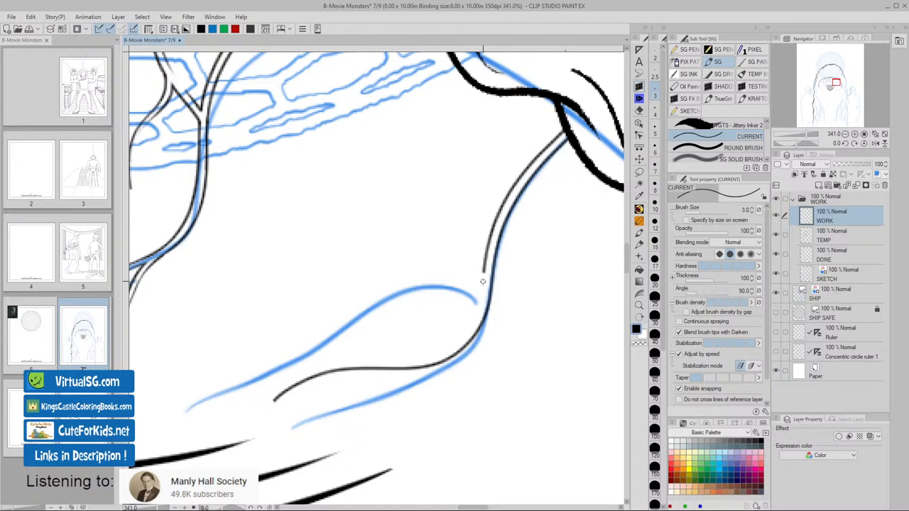
drag(483, 277, 405, 370)
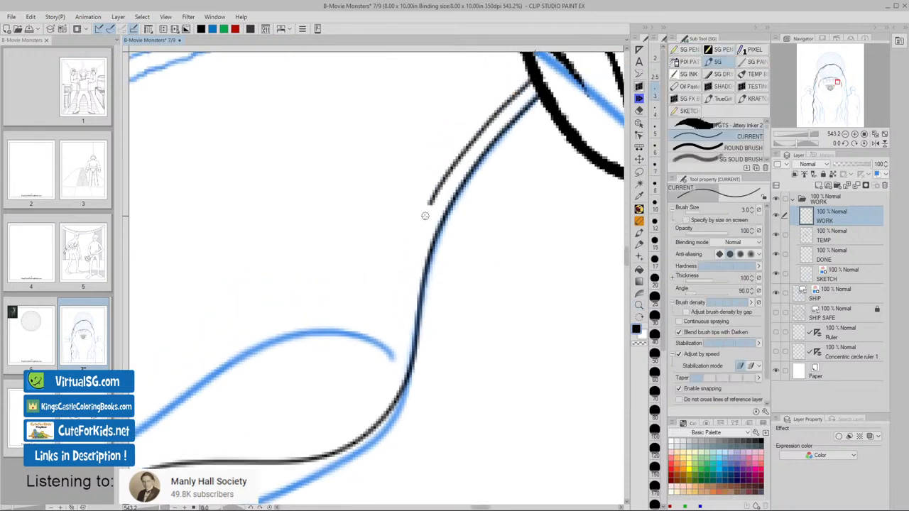
drag(425, 215, 398, 343)
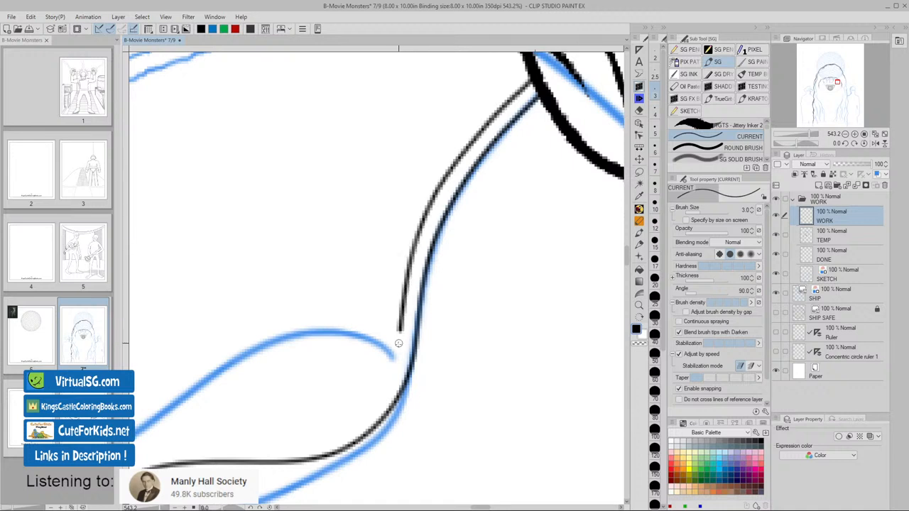
drag(399, 333, 320, 448)
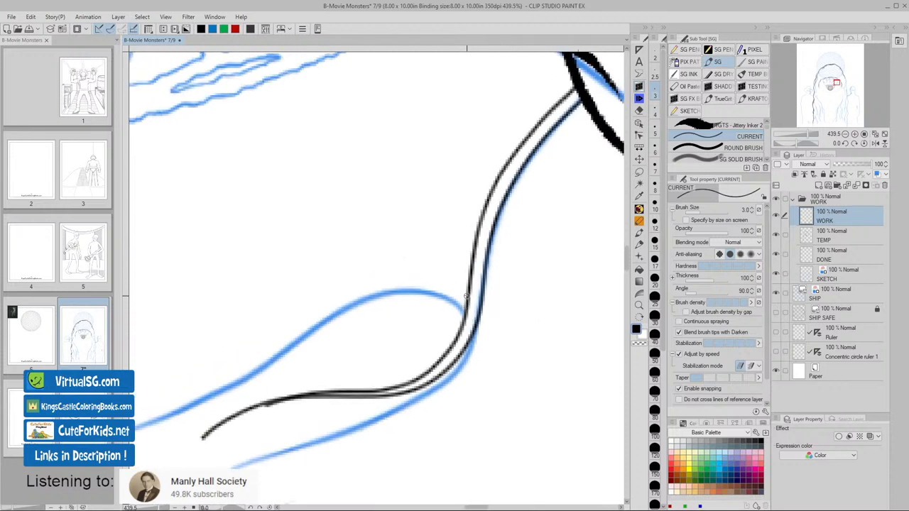
- Ink the lobe's outer curve and the short stroke joining it to the strand
drag(376, 277, 472, 294)
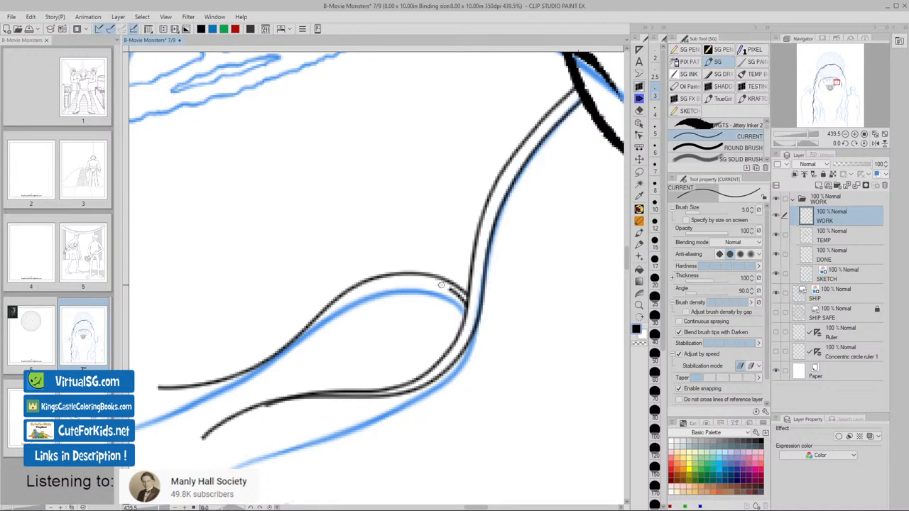
drag(433, 284, 469, 311)
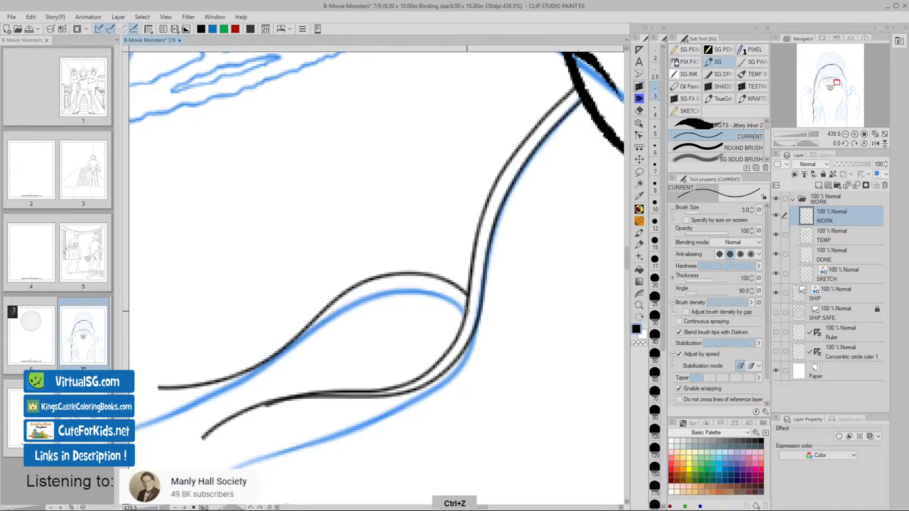
drag(415, 284, 467, 311)
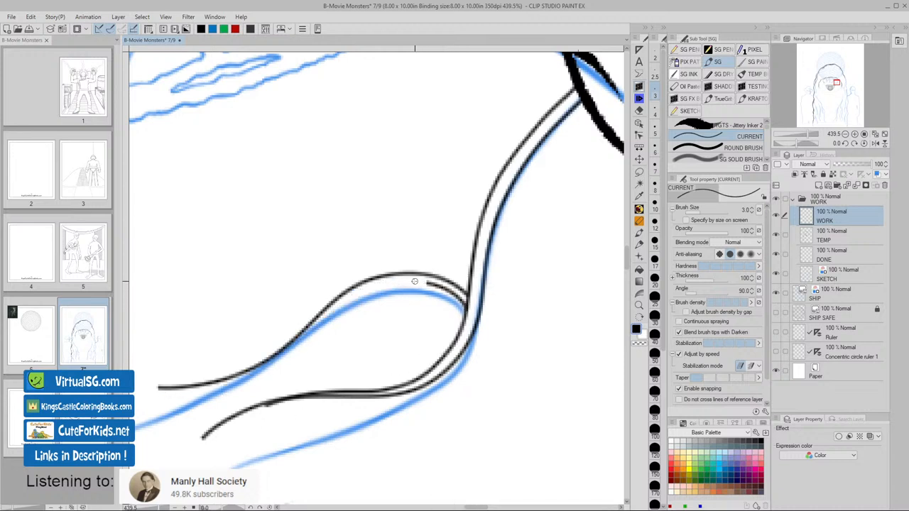
- Trace a second parallel line along the lobe outline out to its left end
drag(249, 366, 416, 284)
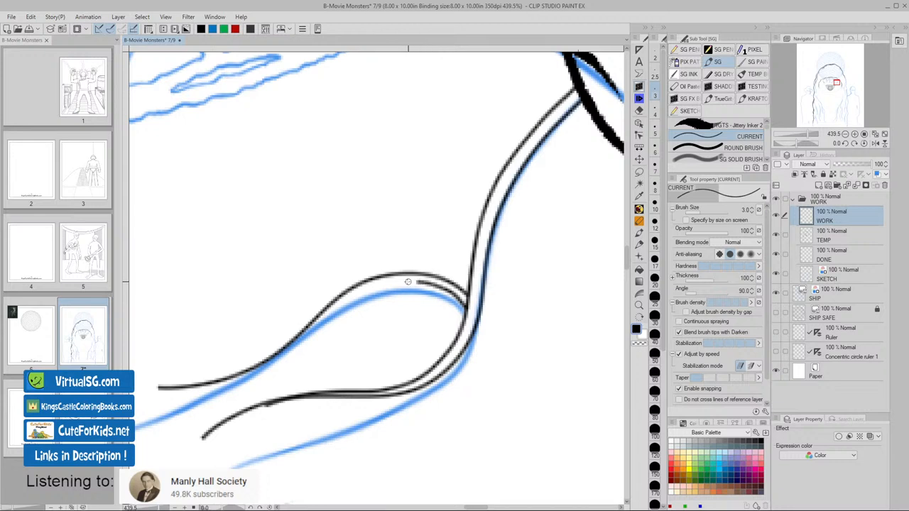
drag(316, 325, 419, 280)
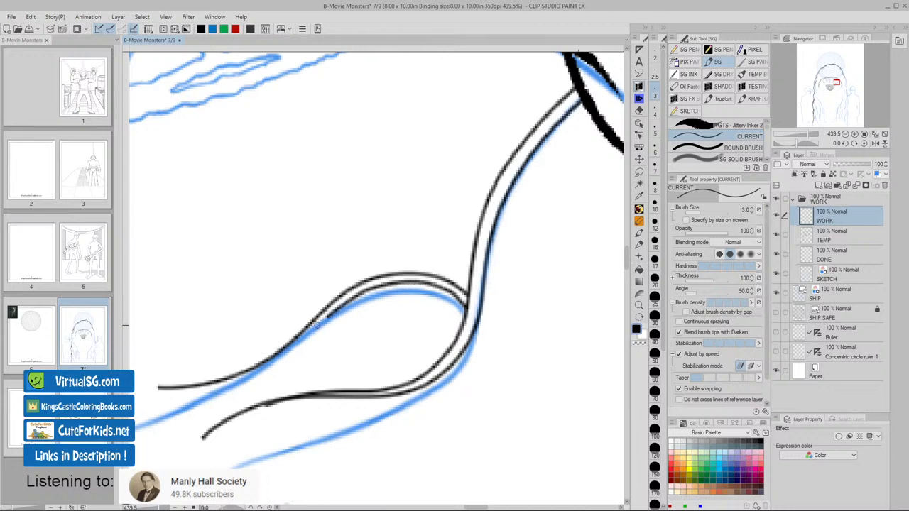
drag(179, 389, 325, 317)
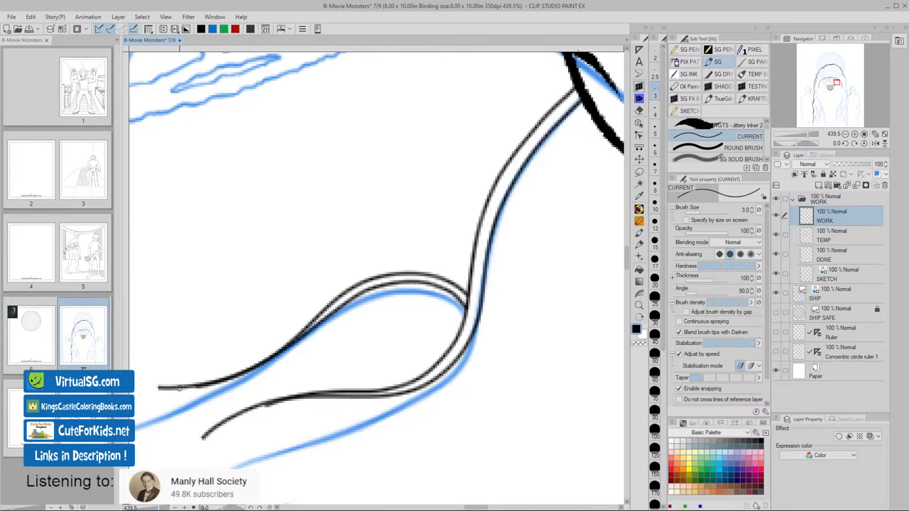
drag(181, 389, 460, 362)
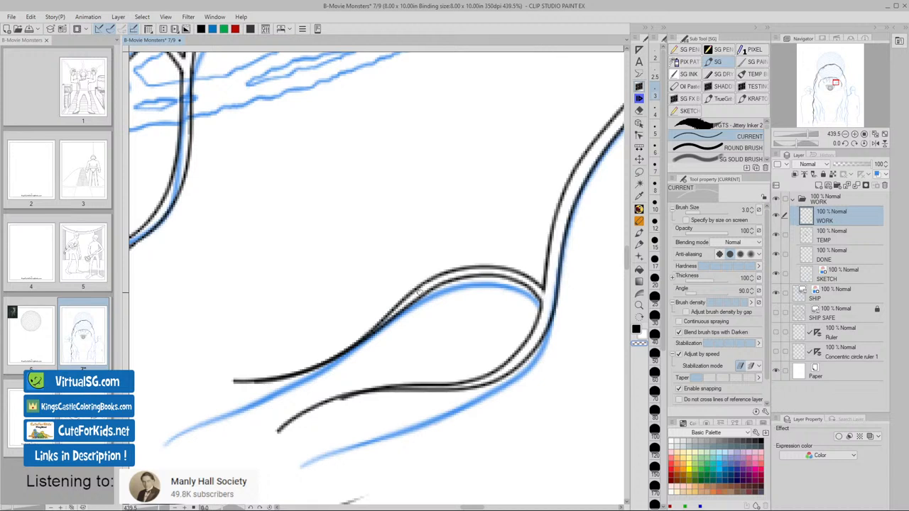
- Trace the inner line along the lobe's underside back toward the strand
drag(286, 379, 420, 294)
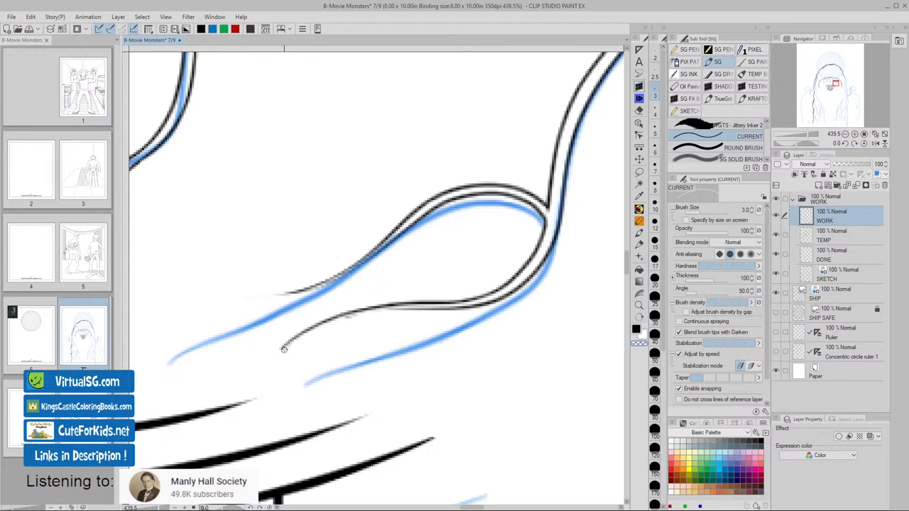
drag(284, 350, 502, 291)
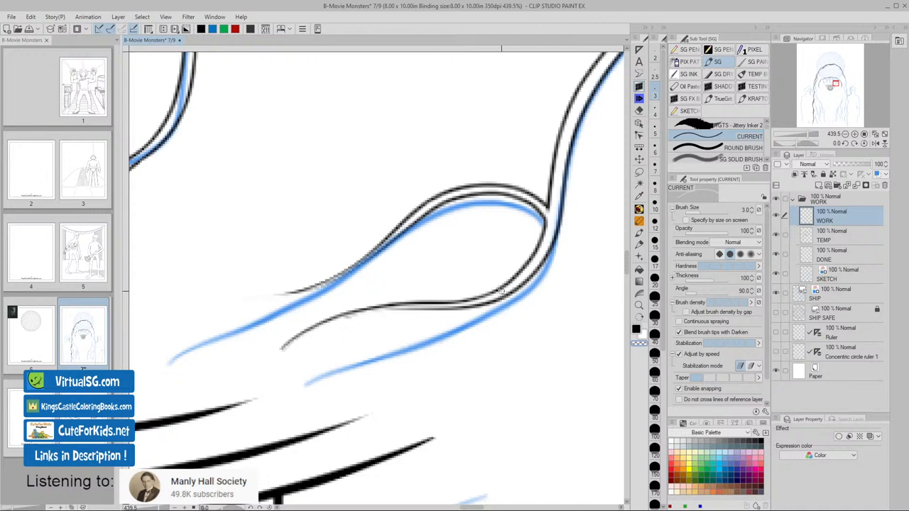
drag(504, 291, 351, 314)
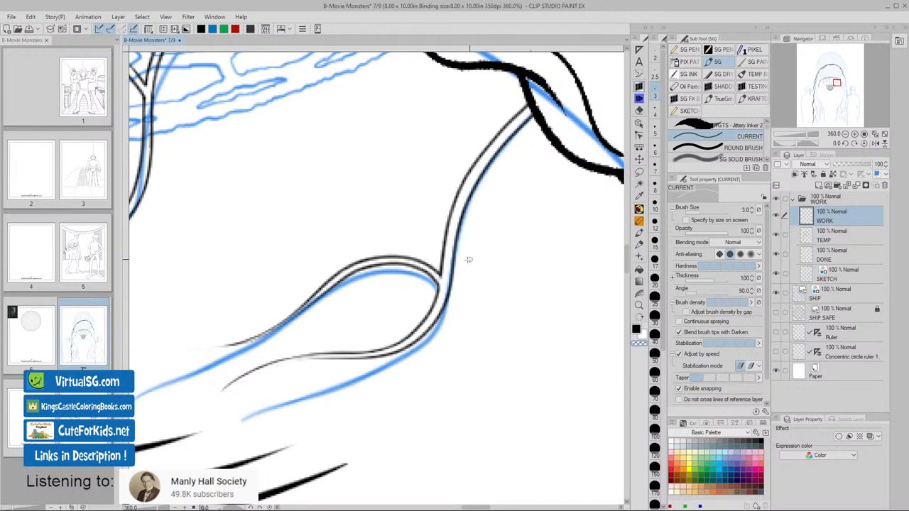
mouse_move(481, 265)
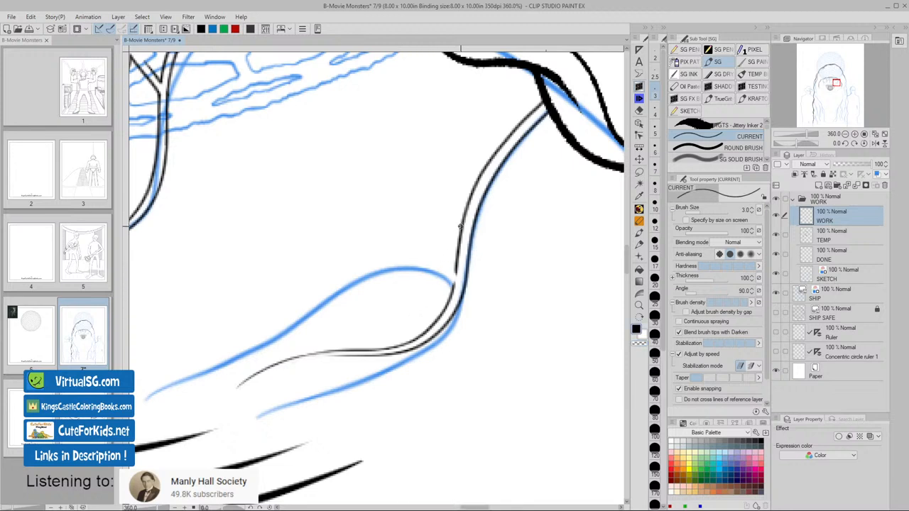
- Ink and extend the upper edge of the curving forked hair strand
drag(263, 274, 458, 227)
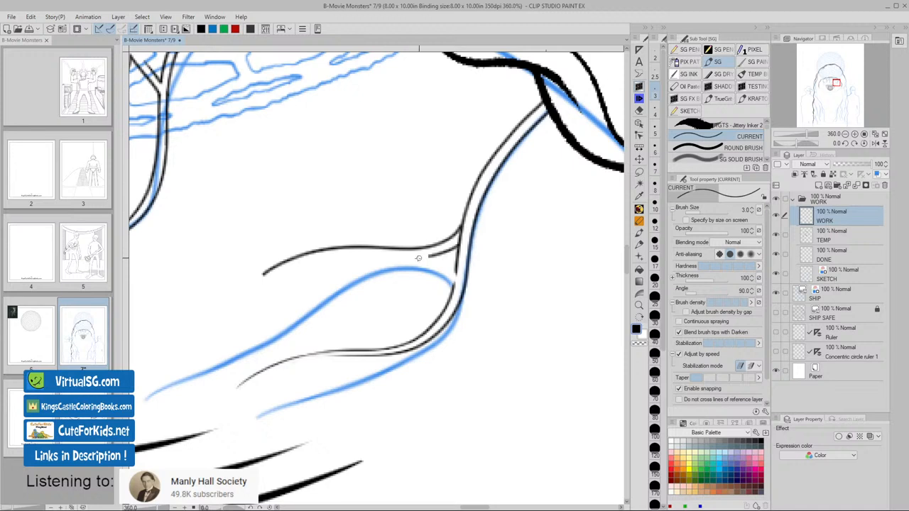
drag(263, 274, 426, 257)
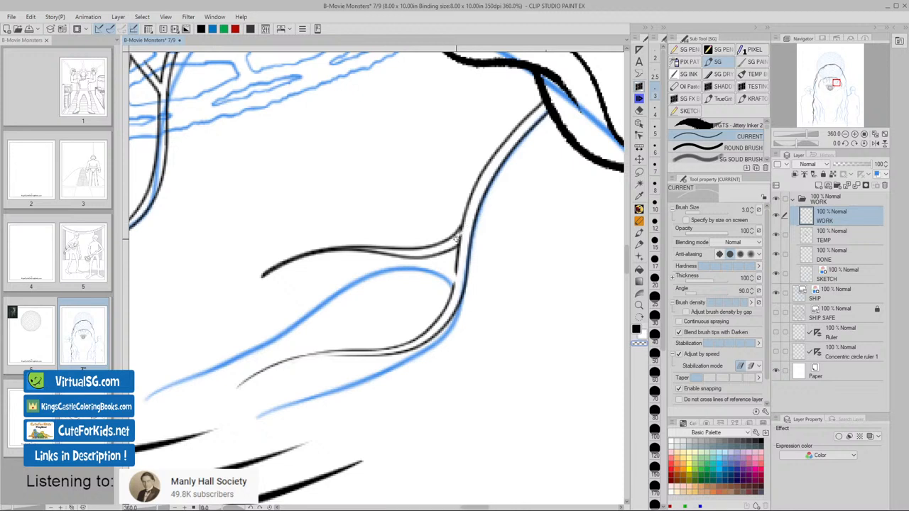
mouse_move(468, 220)
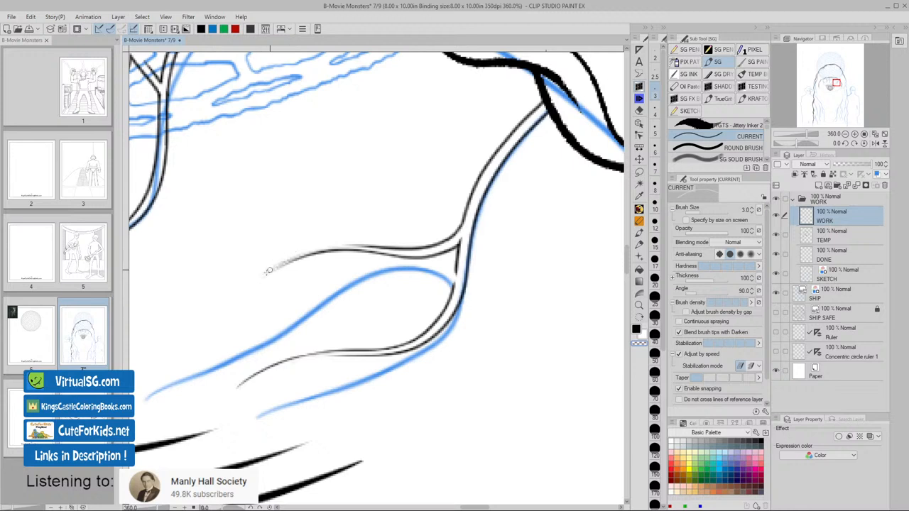
drag(270, 271, 366, 258)
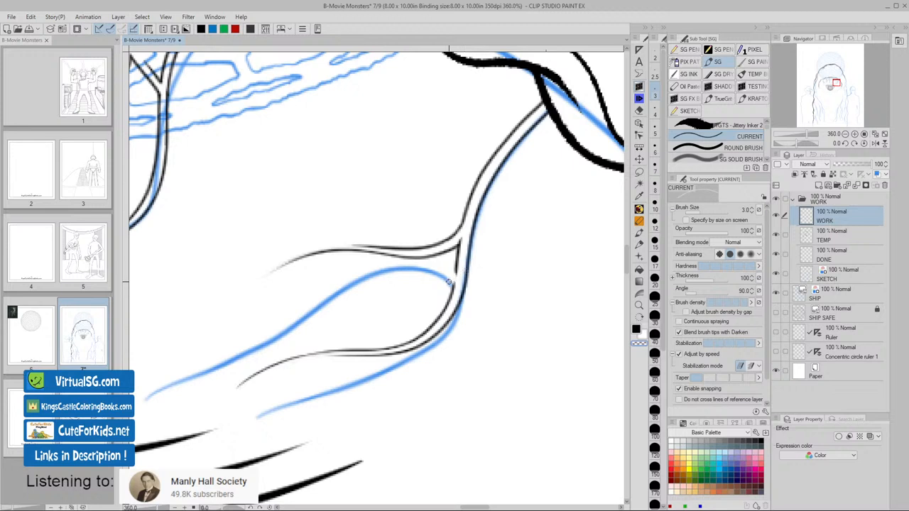
mouse_move(359, 309)
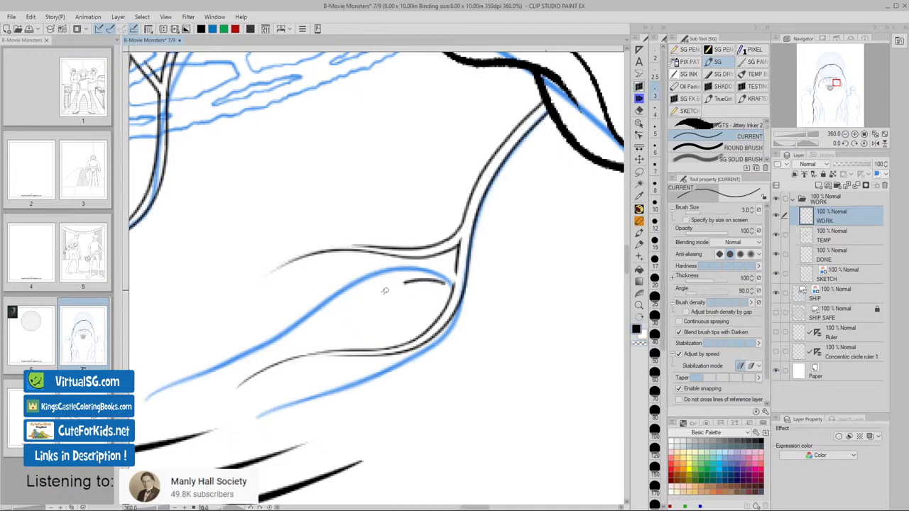
- Draw a new double-lined branch sweeping toward the lower left, redoing its inner line
drag(221, 334, 440, 279)
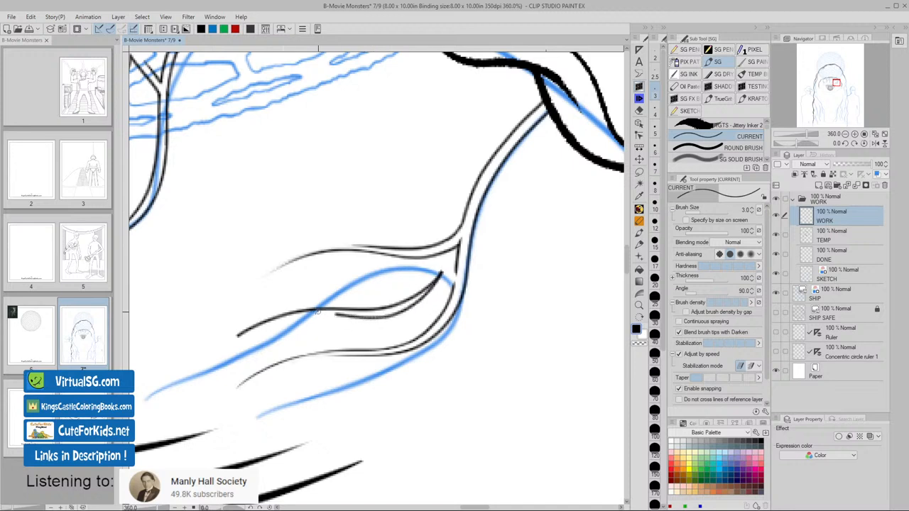
drag(242, 330, 447, 275)
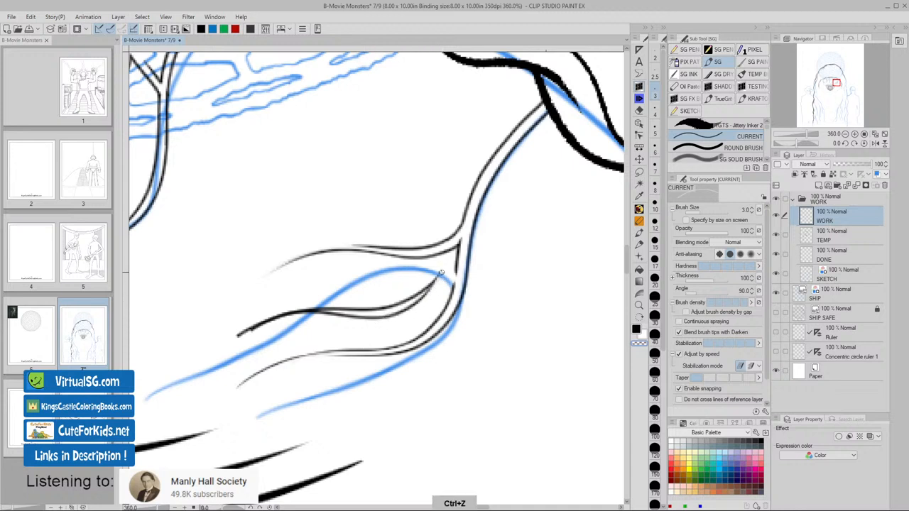
drag(398, 312, 447, 263)
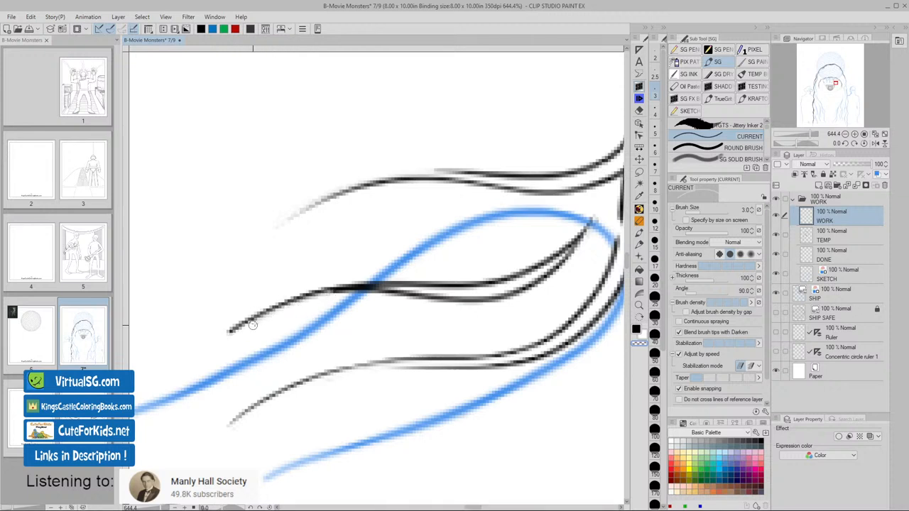
- Tidy the branch tips where they meet the forked strand on the monster's head
drag(252, 325, 469, 291)
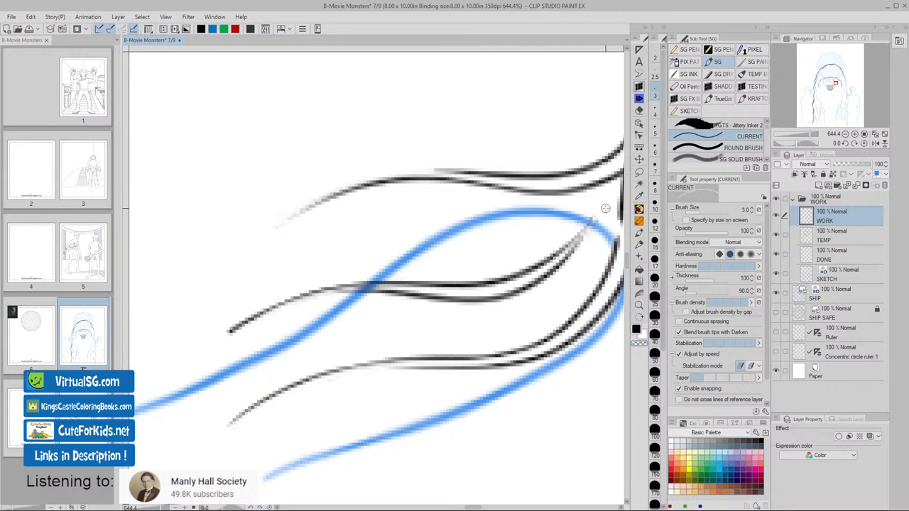
drag(606, 208, 444, 293)
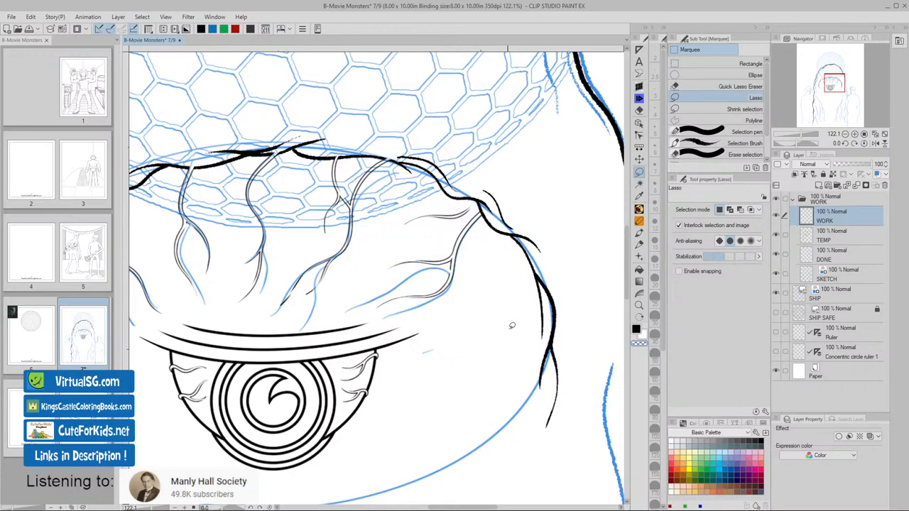
drag(512, 326, 479, 349)
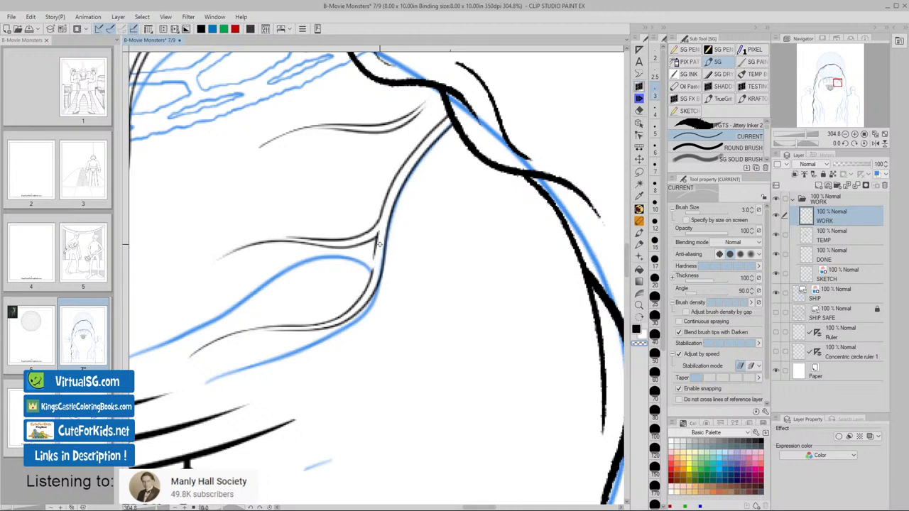
- Redraw the inner edge where the branches join the forehead strand
drag(382, 244, 370, 288)
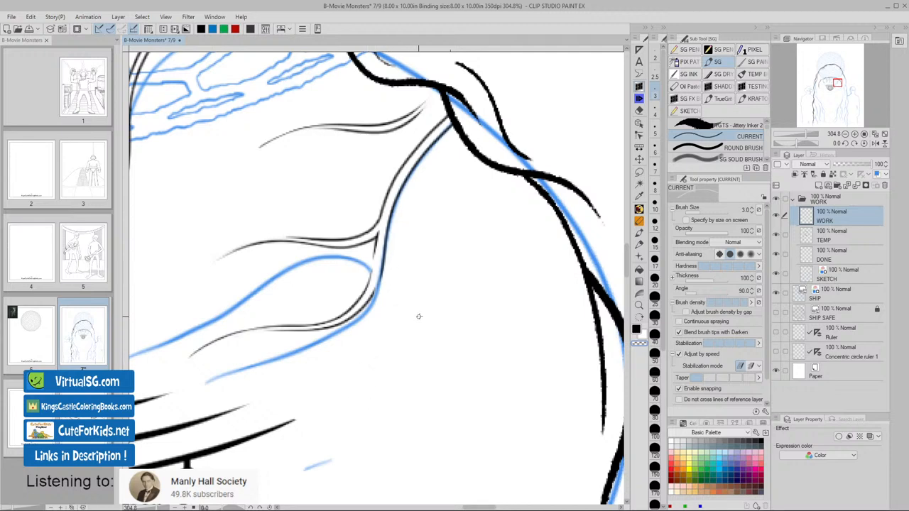
mouse_move(379, 288)
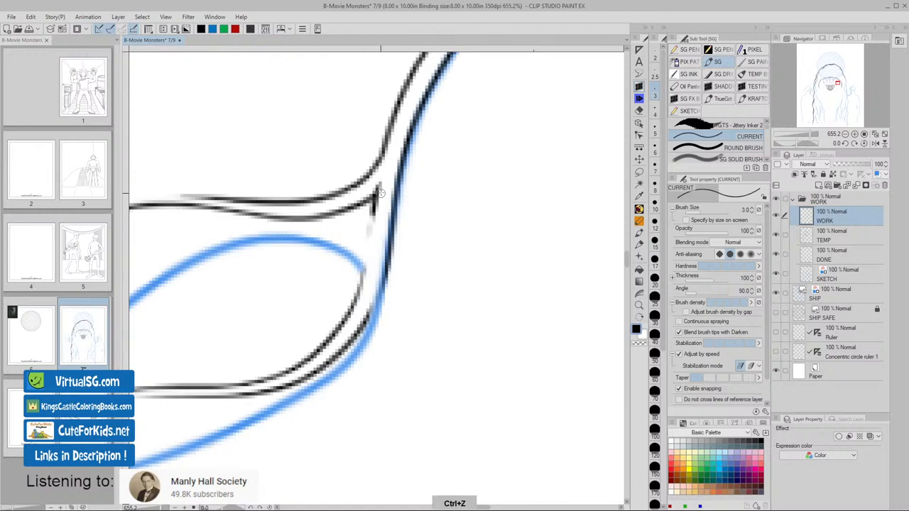
drag(380, 192, 350, 311)
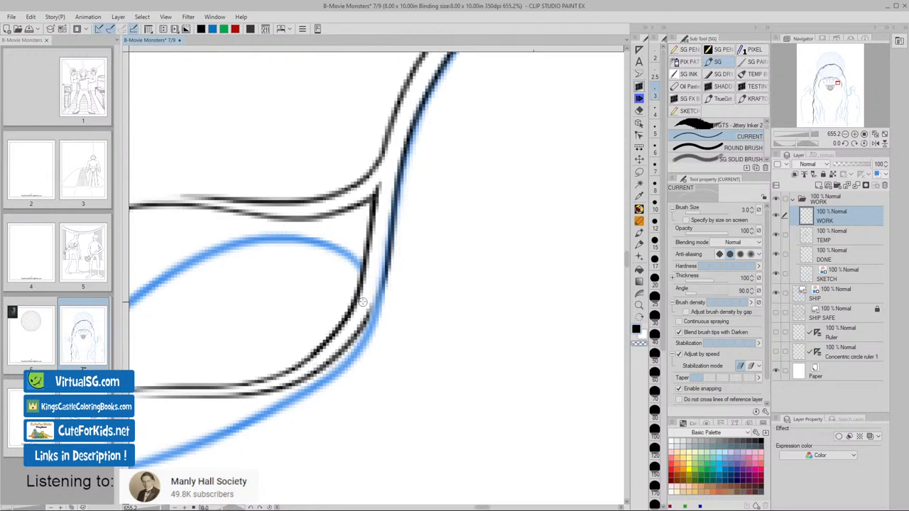
mouse_move(344, 298)
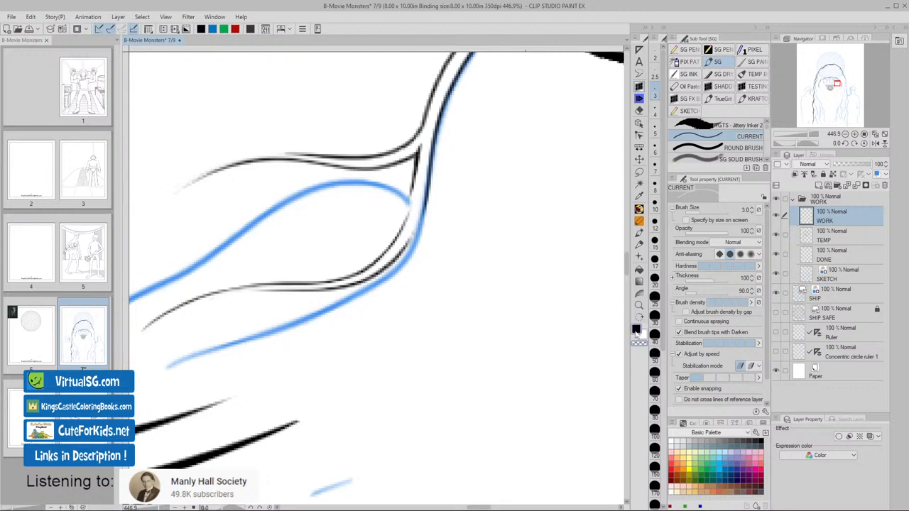
- Add a short double-lined strand curling downward from the fork
drag(416, 235, 409, 295)
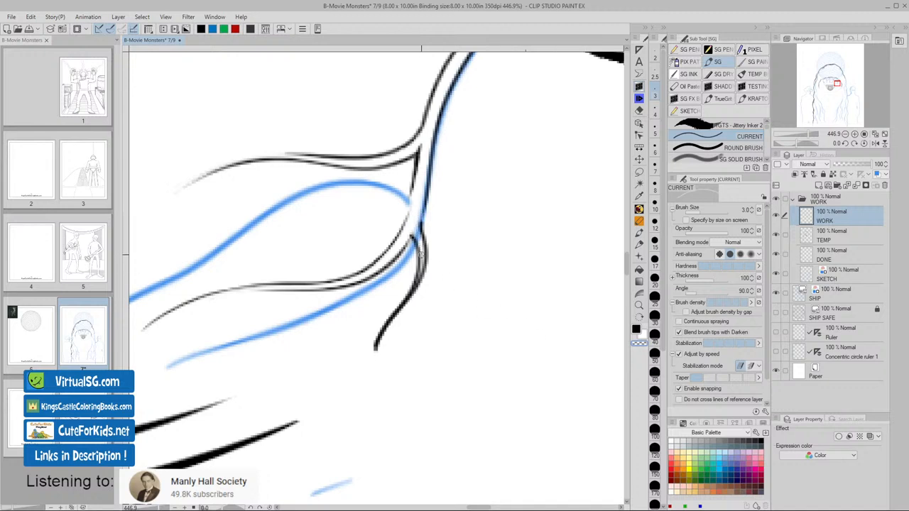
drag(423, 252, 377, 348)
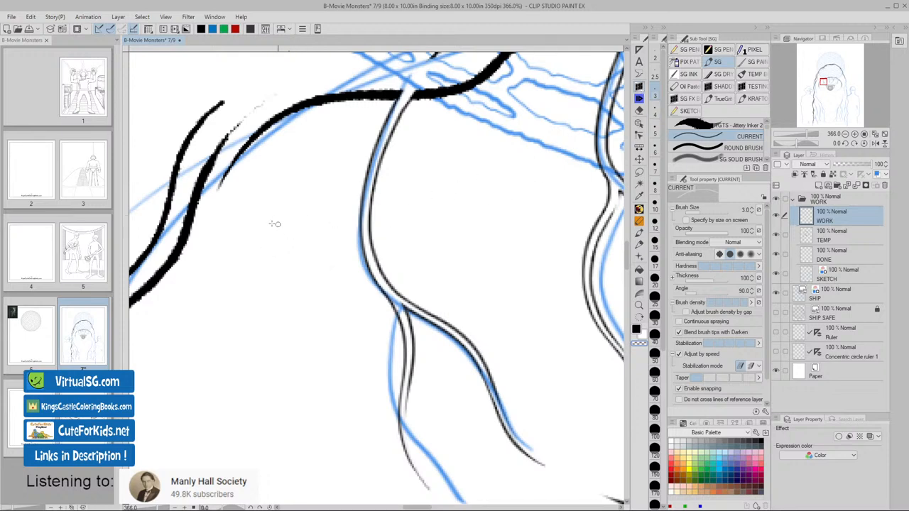
mouse_move(247, 213)
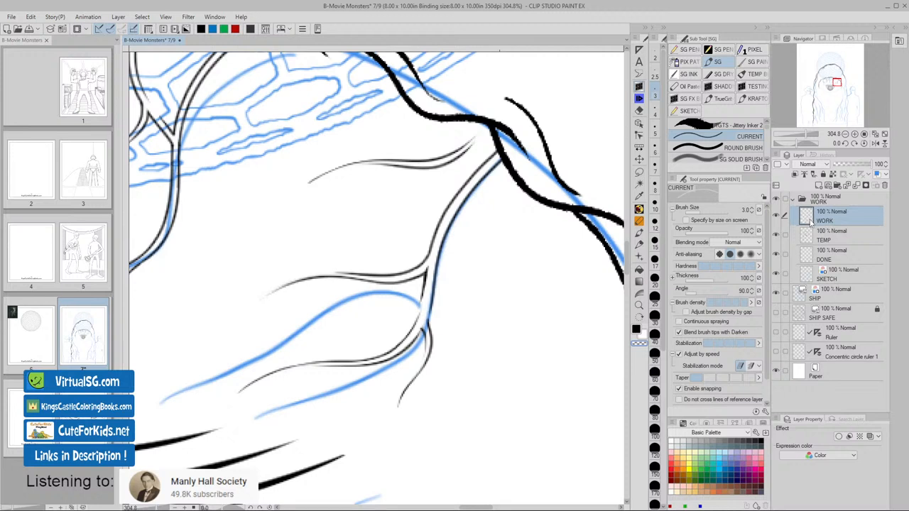
click(831, 235)
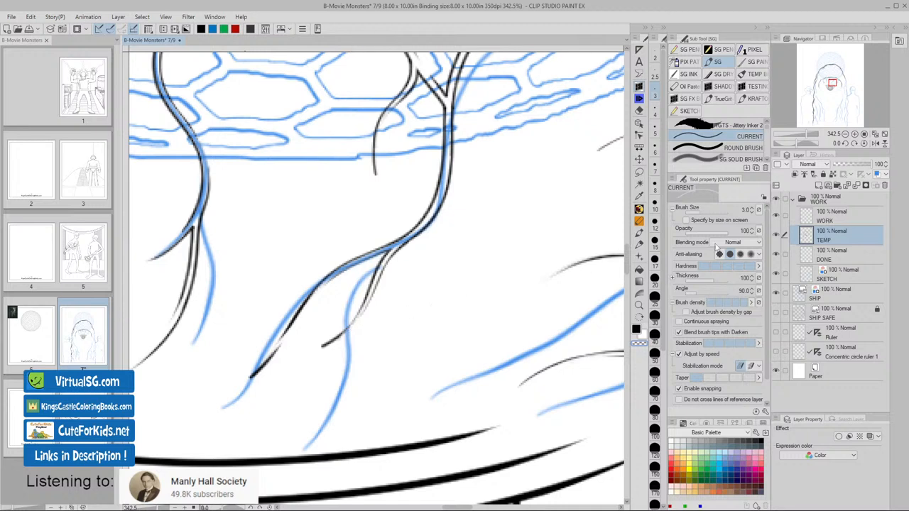
click(831, 211)
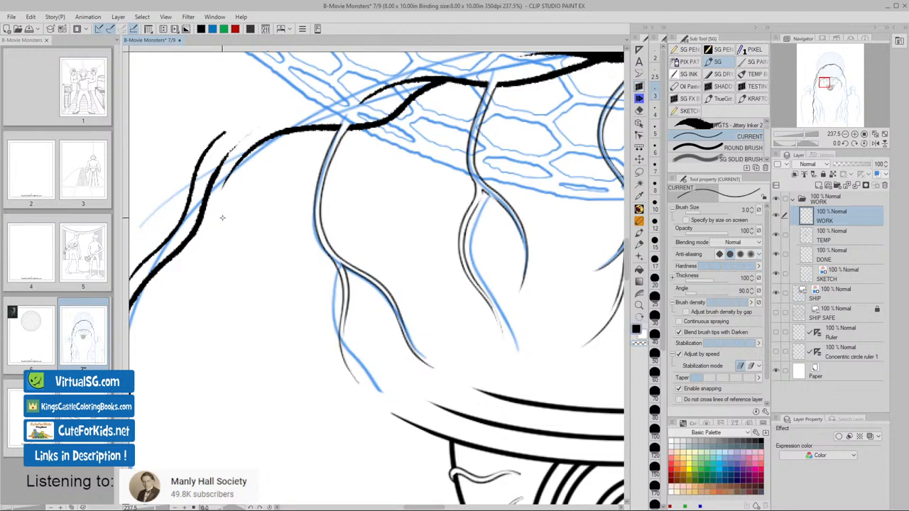
- Draw the two parallel lines of the wavy strand and extend it down the left of the head
drag(222, 217, 309, 319)
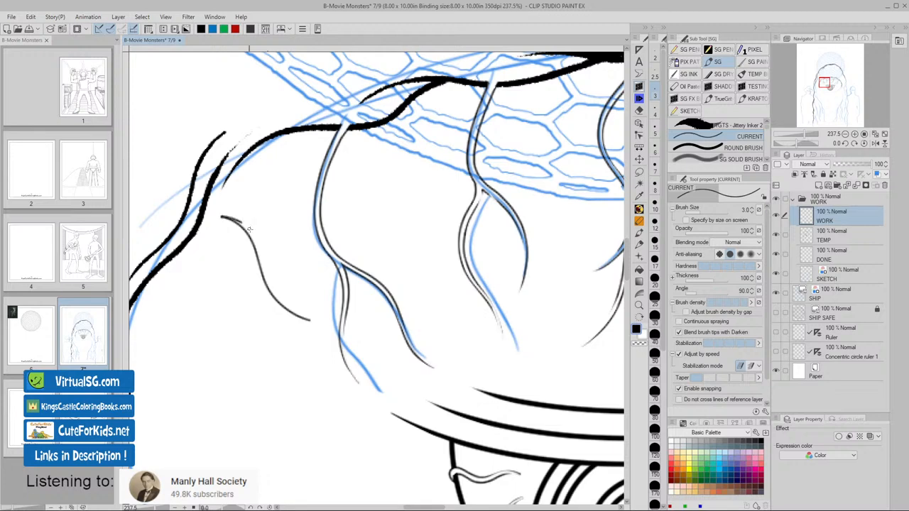
drag(241, 224, 330, 322)
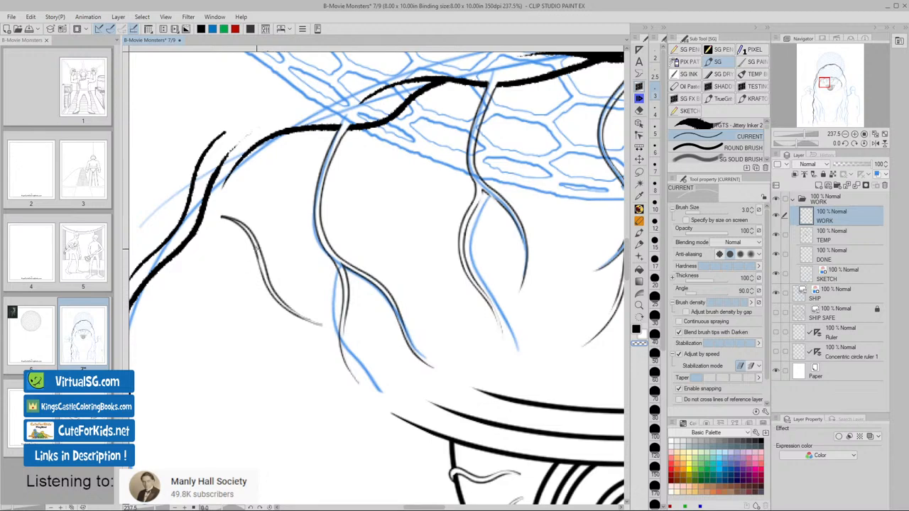
drag(219, 212, 257, 255)
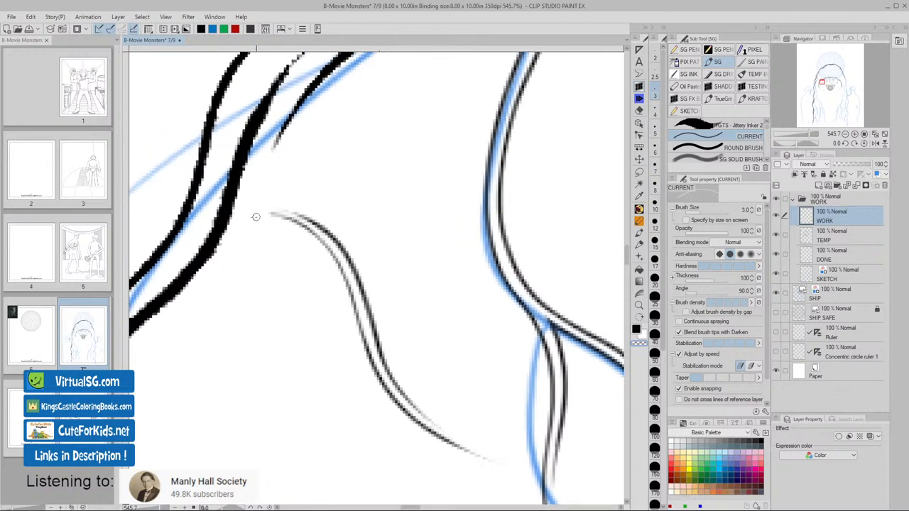
mouse_move(264, 215)
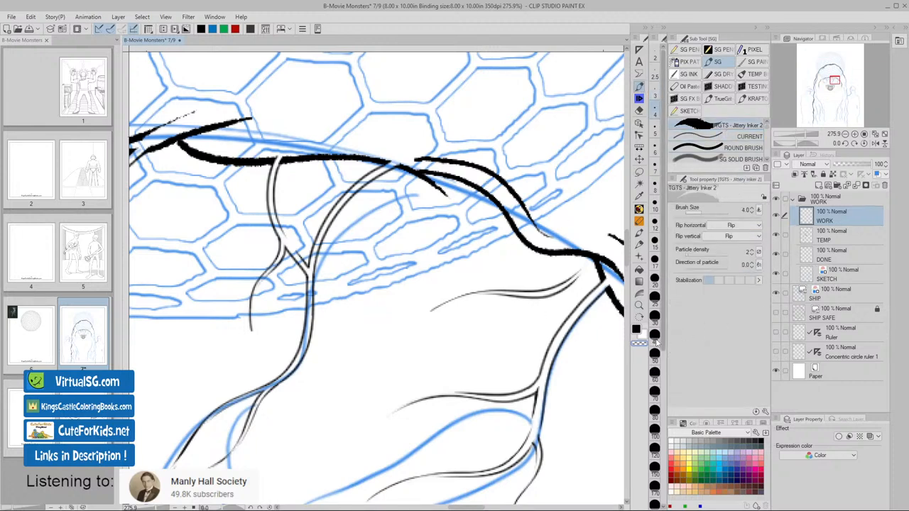
- Switch to the TEMP layer and lay a rough jittery stroke along the dome rim
click(831, 231)
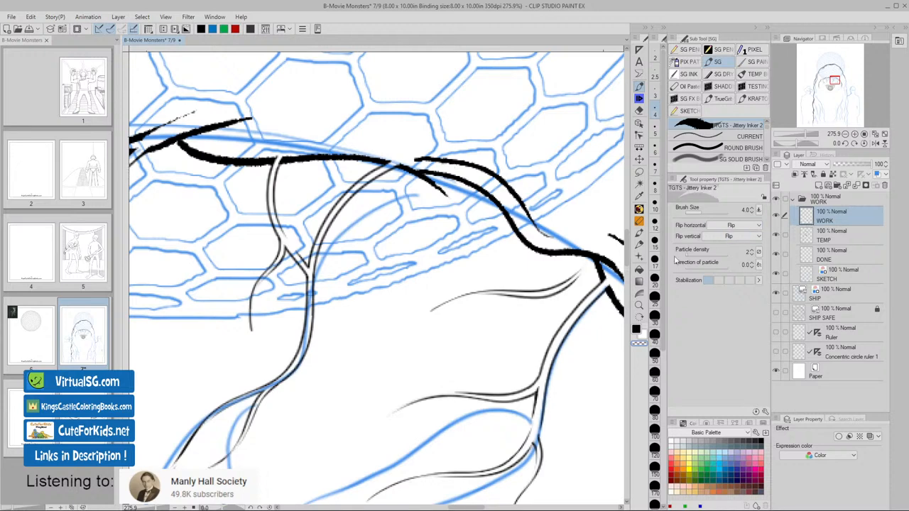
mouse_move(498, 248)
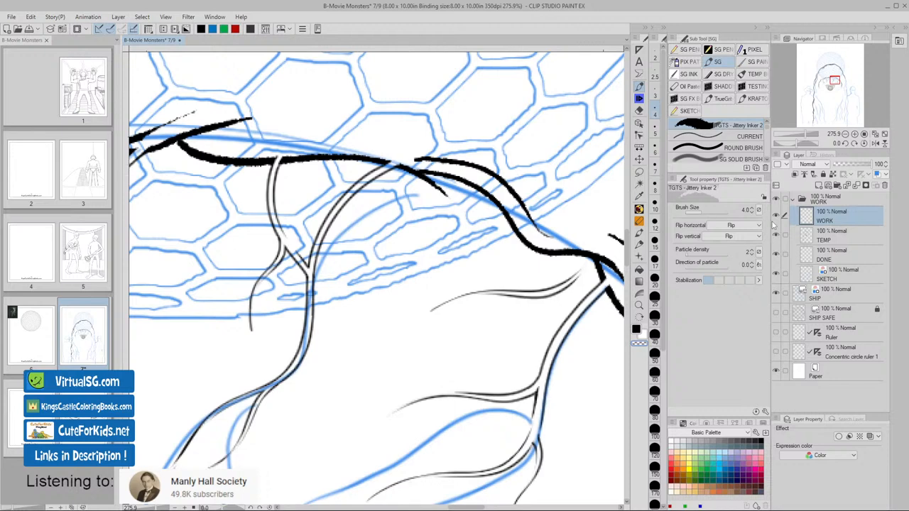
click(831, 234)
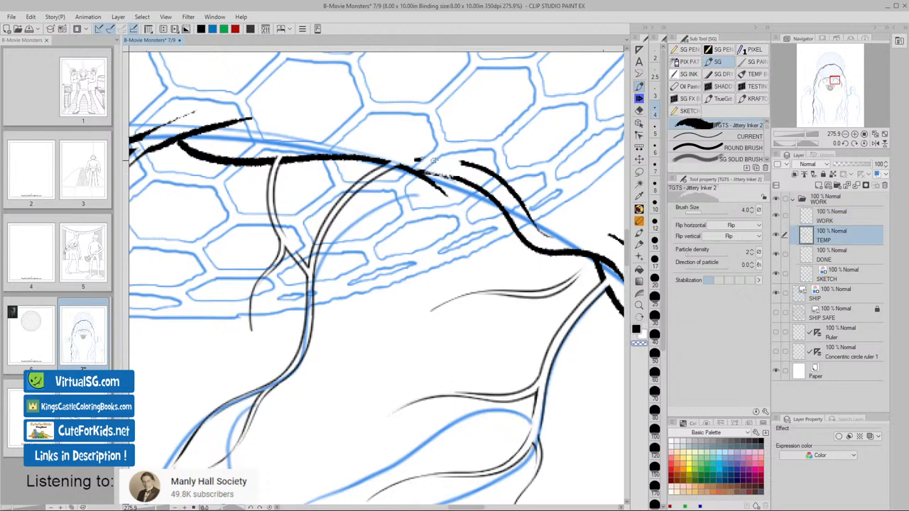
drag(419, 160, 469, 177)
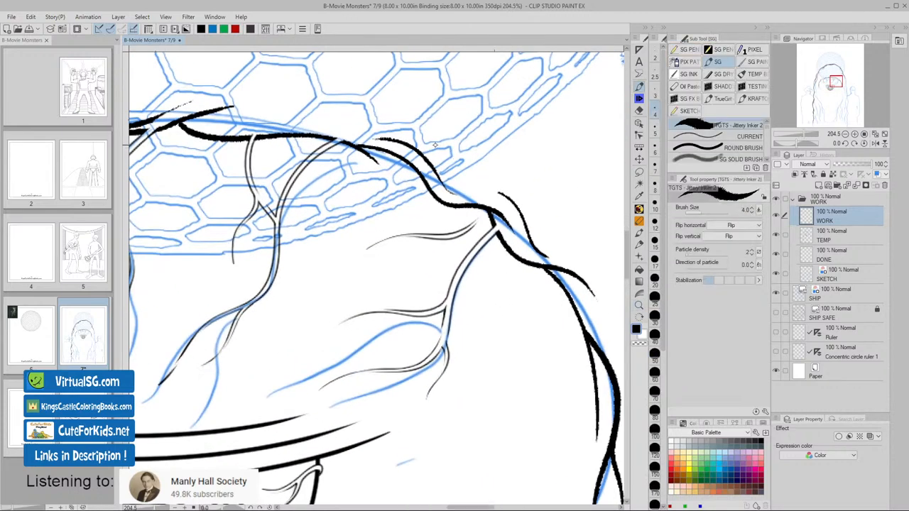
- Ink short hair strands at the head's edge and bring the next part of the outline into view
drag(433, 146, 483, 188)
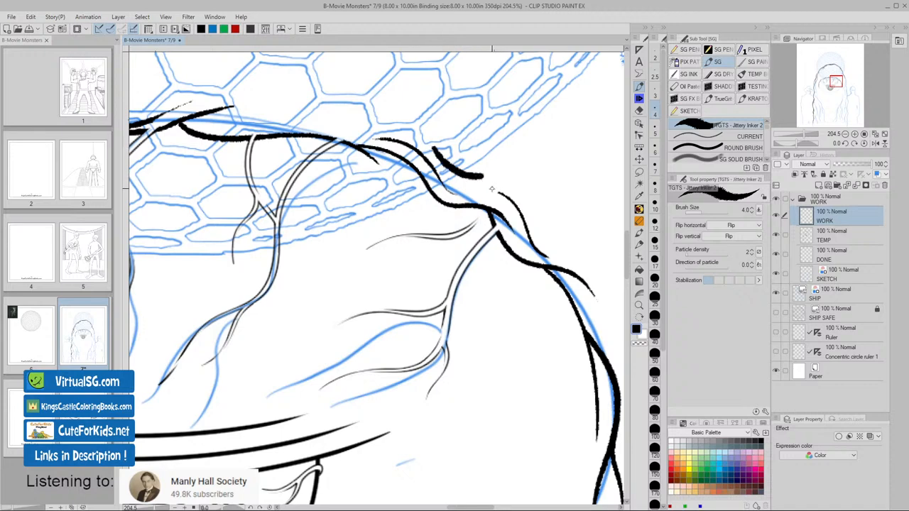
drag(430, 149, 486, 178)
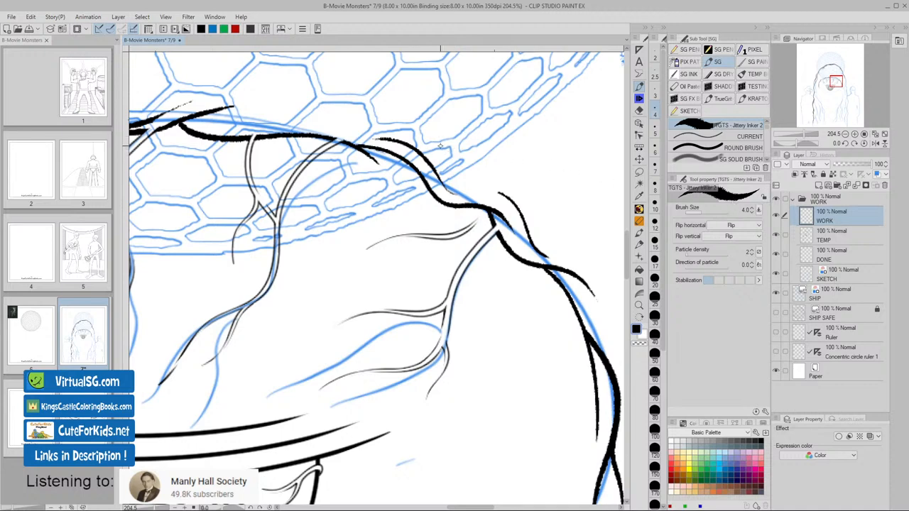
drag(440, 146, 533, 196)
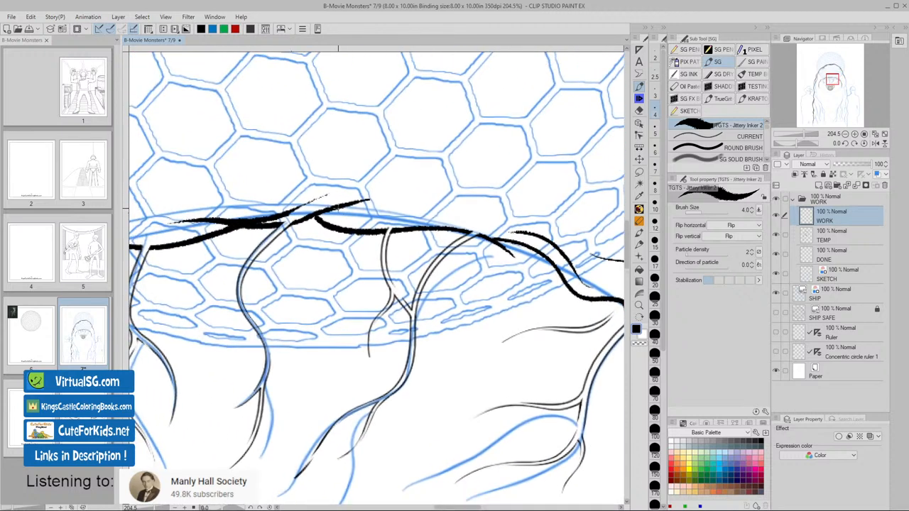
- Ink hair strokes along the top of the head and the right dome rim
drag(348, 206, 497, 185)
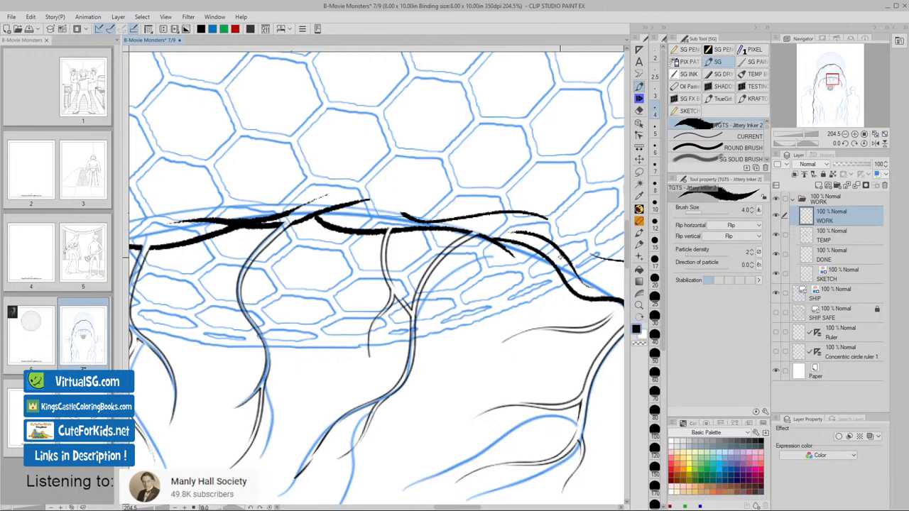
drag(401, 213, 550, 220)
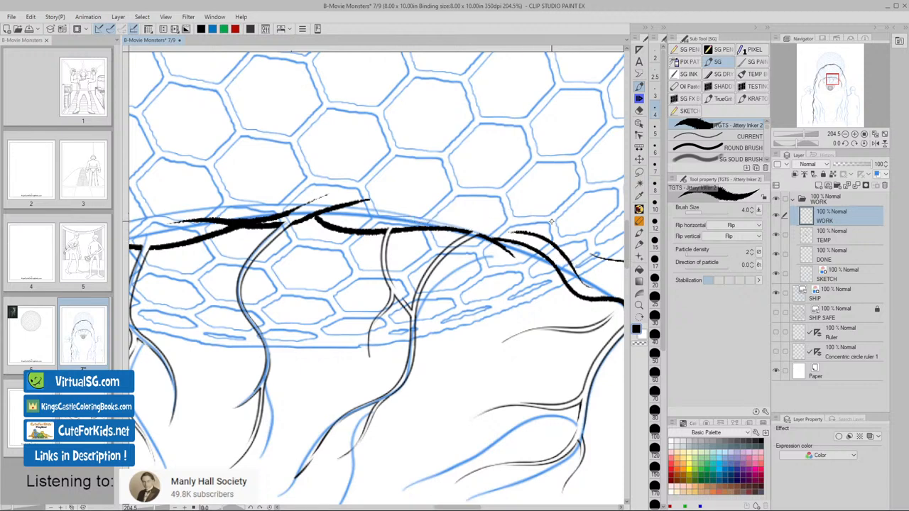
drag(476, 228, 554, 227)
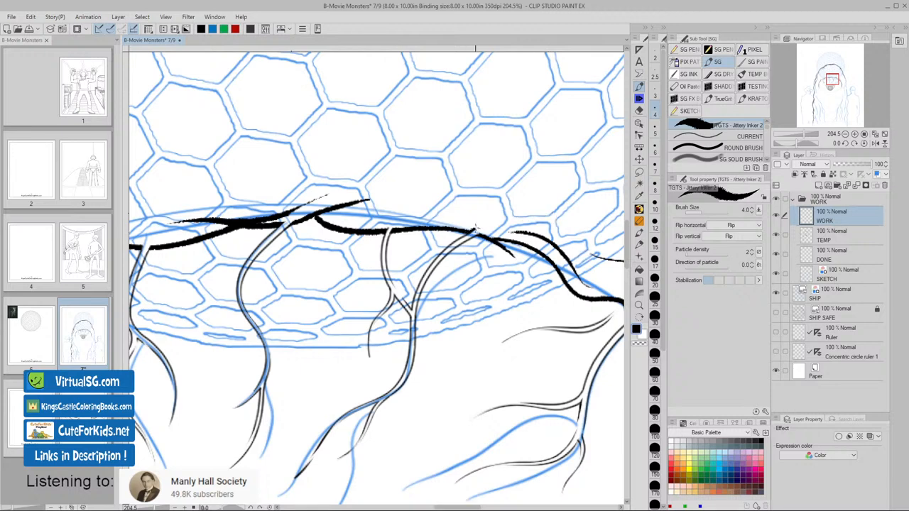
- Undo the bad rim stroke, redraw it, and ink more of the hairline along the rim
key(ctrl+z)
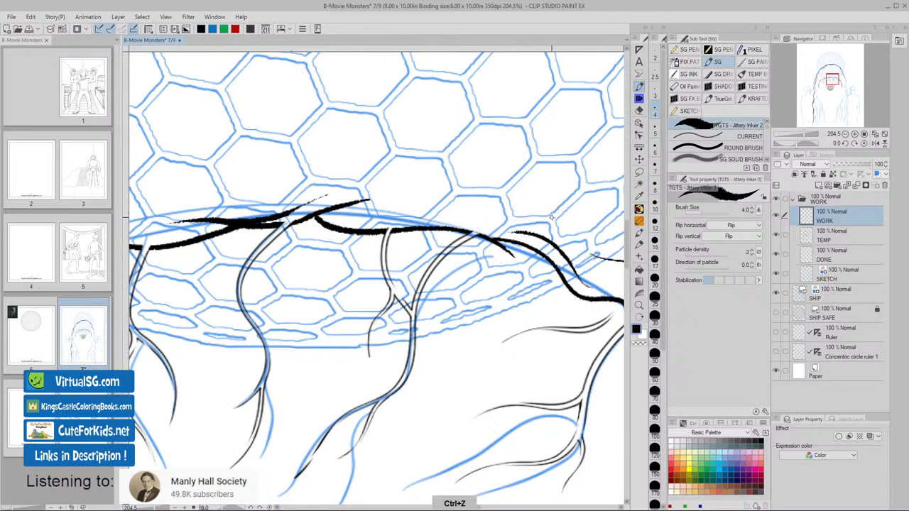
drag(384, 206, 557, 220)
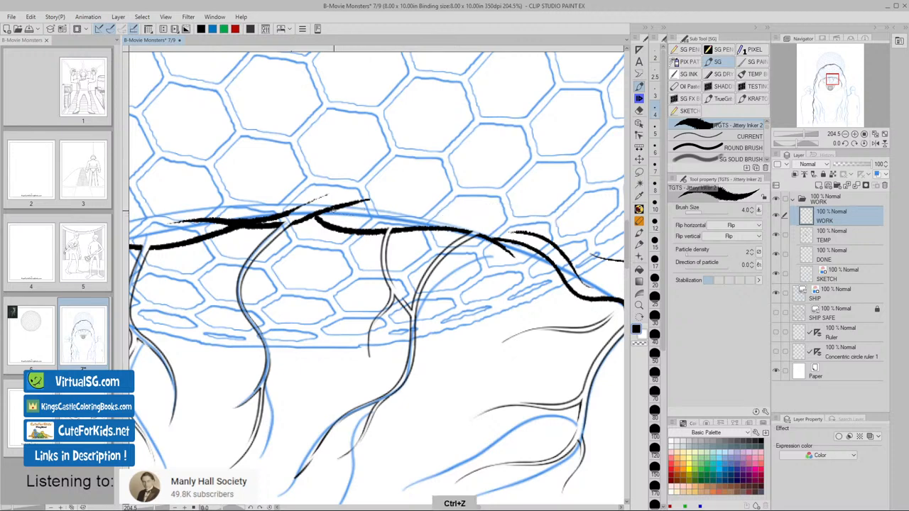
drag(333, 210, 494, 193)
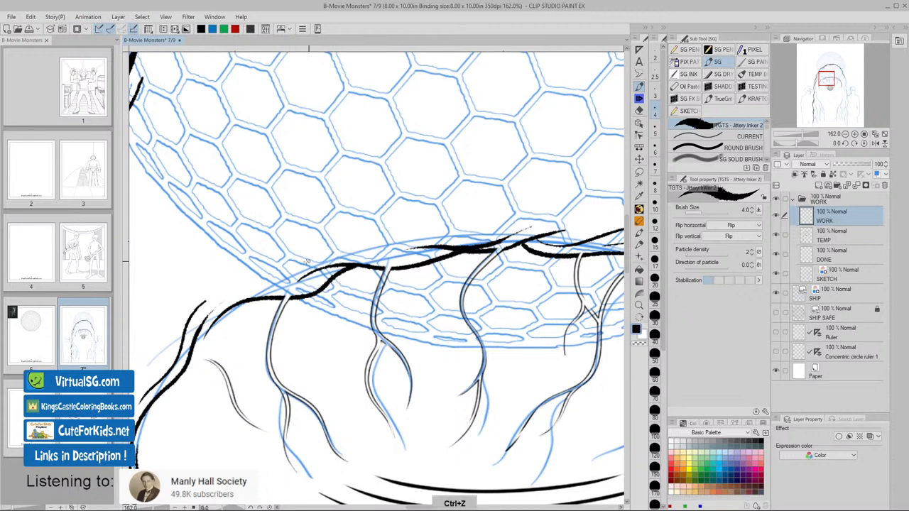
- Ink the left-side strands, including a thin curling strand below the hairline
drag(284, 268, 383, 258)
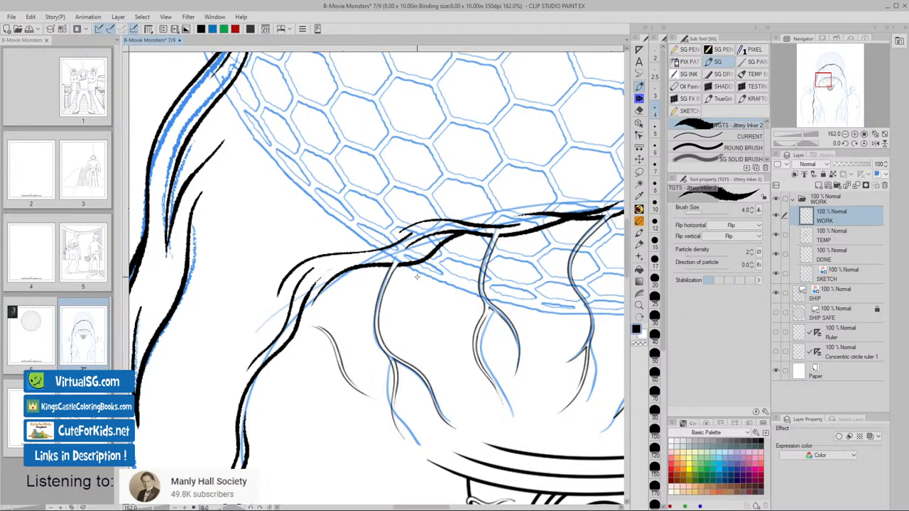
drag(277, 292, 415, 234)
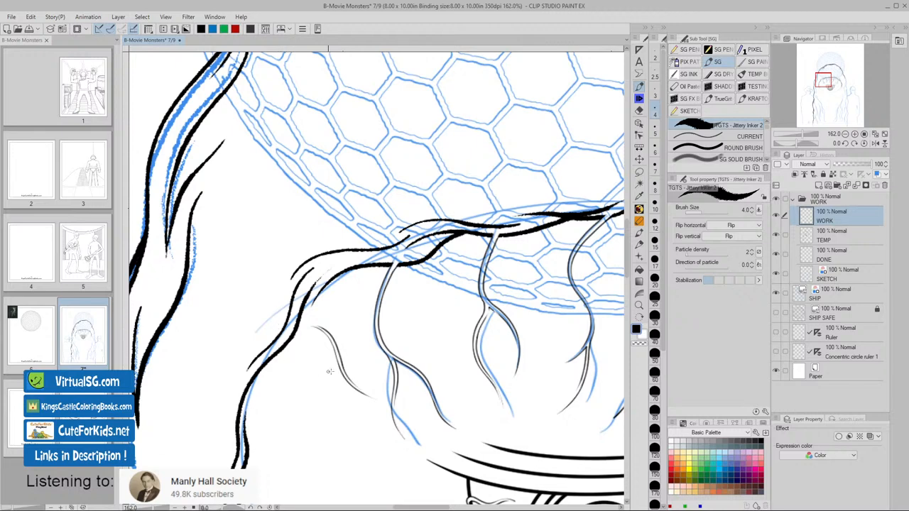
drag(291, 277, 412, 234)
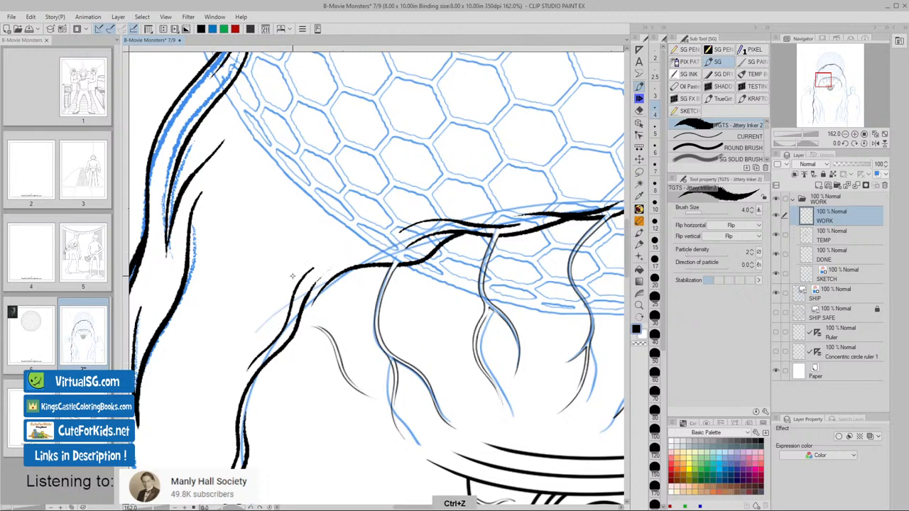
drag(295, 274, 380, 245)
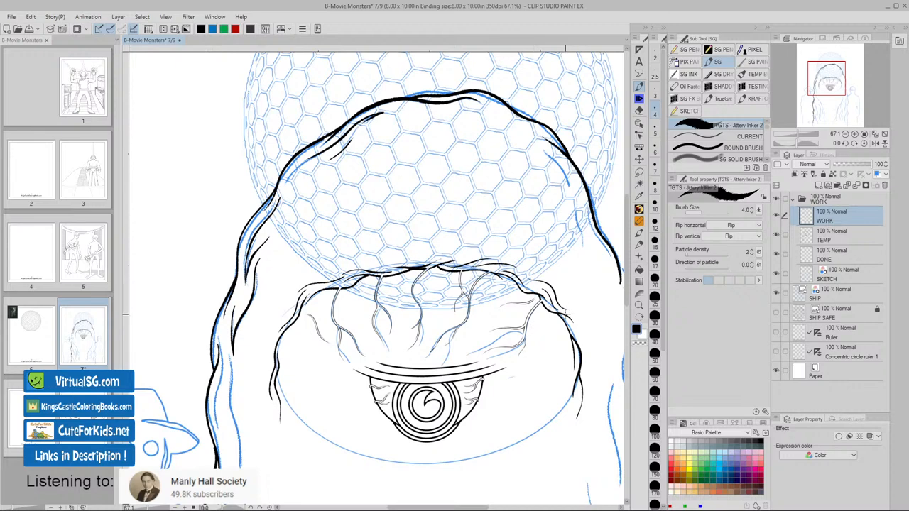
mouse_move(359, 310)
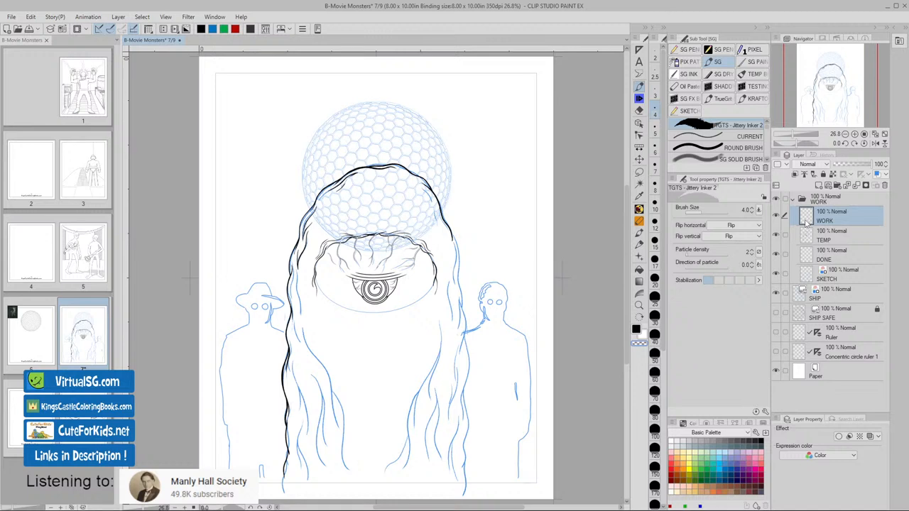
mouse_move(498, 368)
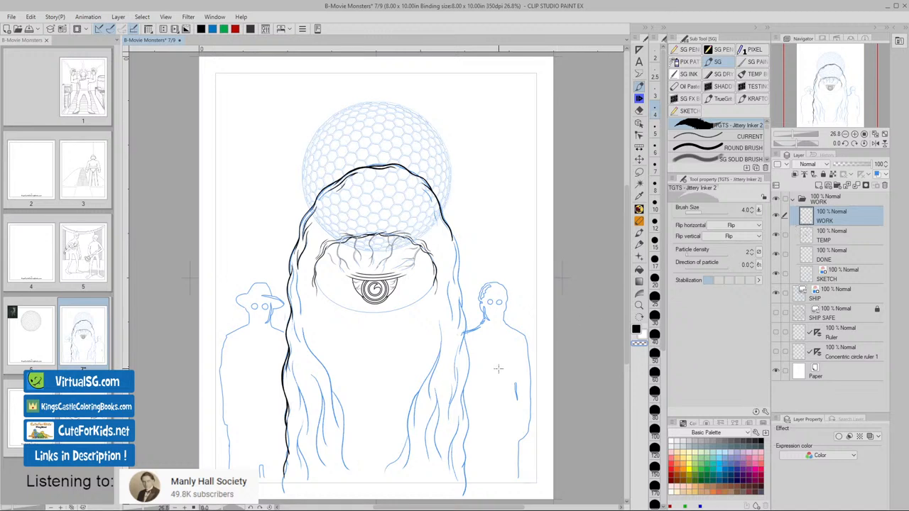
mouse_move(500, 364)
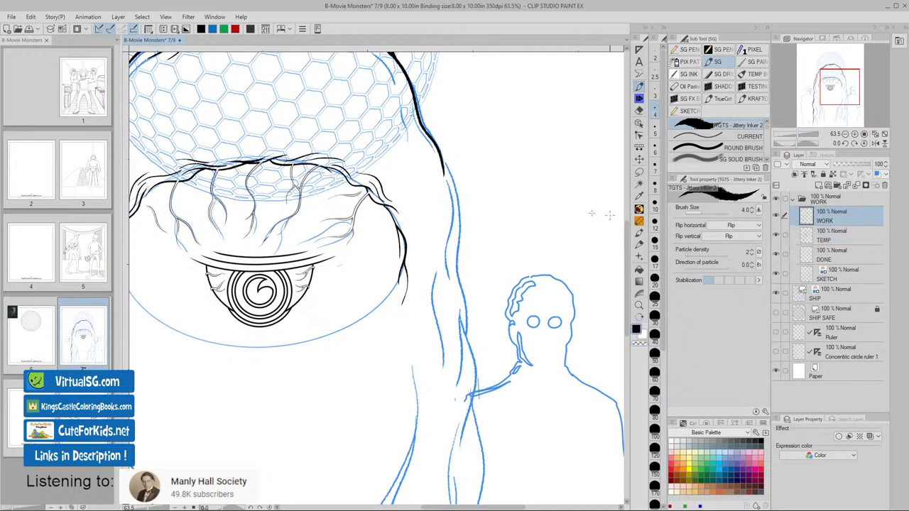
- Carry the bold right hair outline downward past the standing figure's shoulder
drag(462, 50, 460, 235)
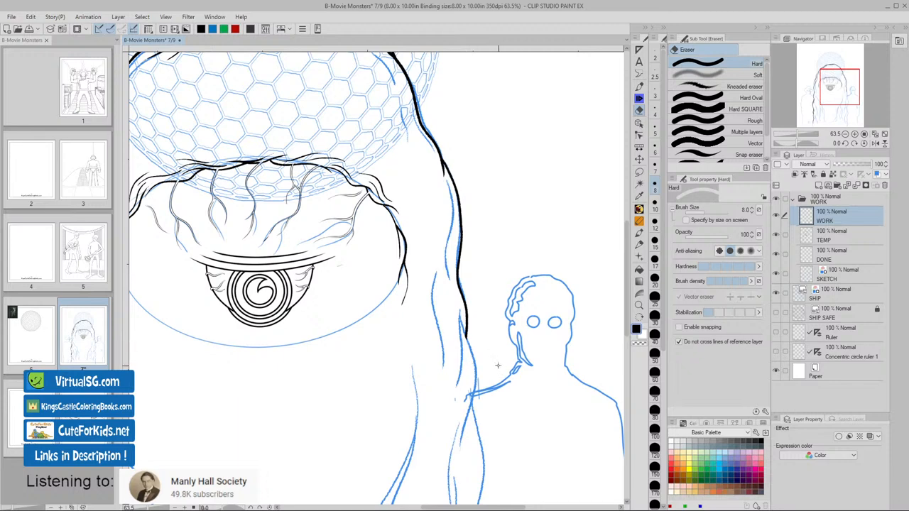
scroll(down, 3)
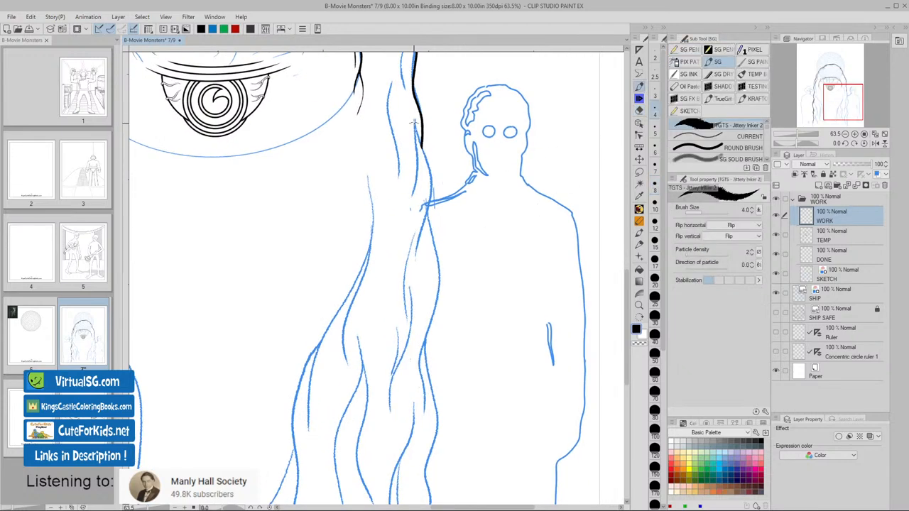
drag(415, 121, 429, 185)
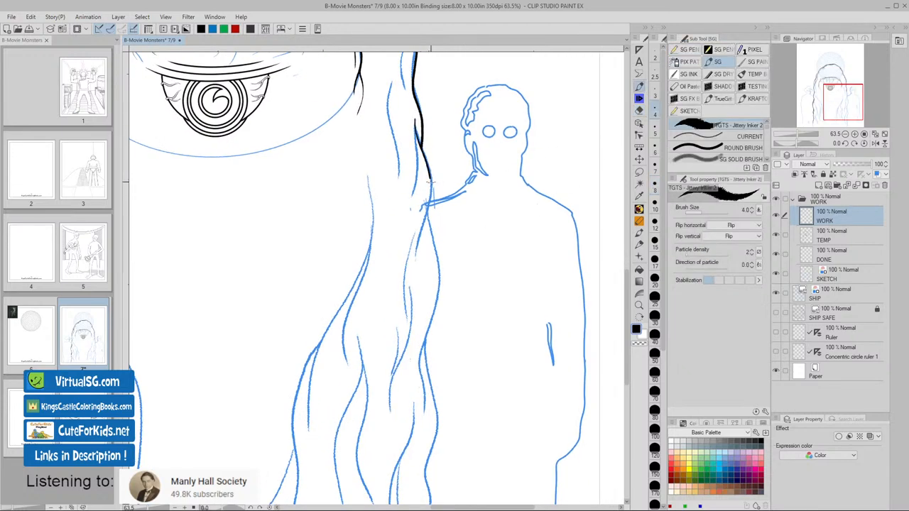
drag(426, 185, 415, 277)
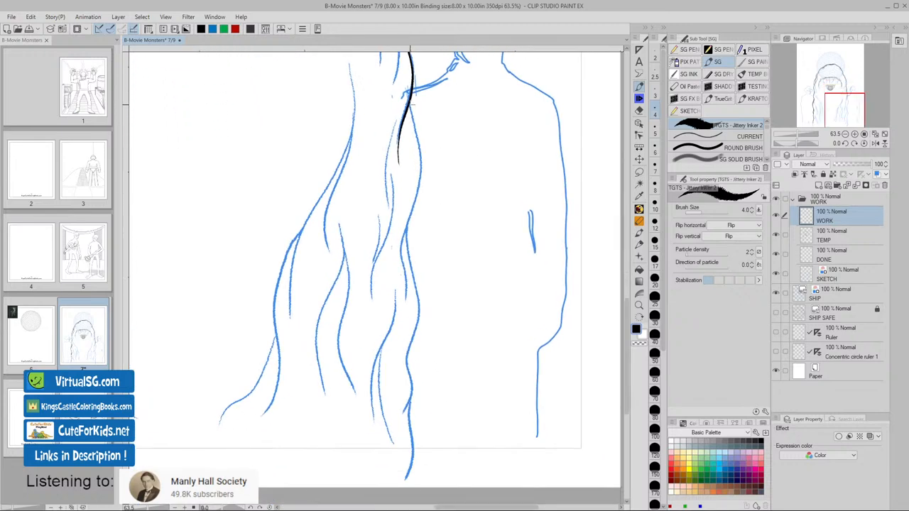
- Ink the central hair strand from the shoulder downward
drag(409, 103, 401, 292)
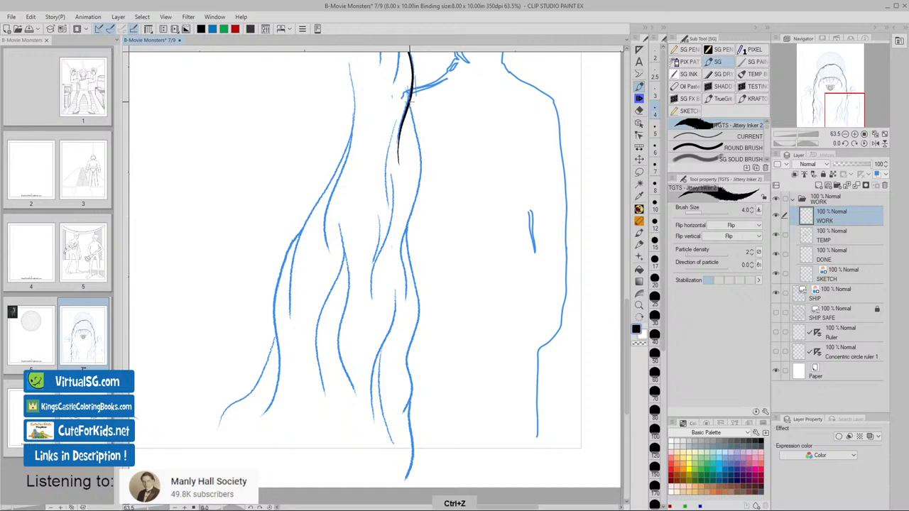
drag(408, 107, 404, 281)
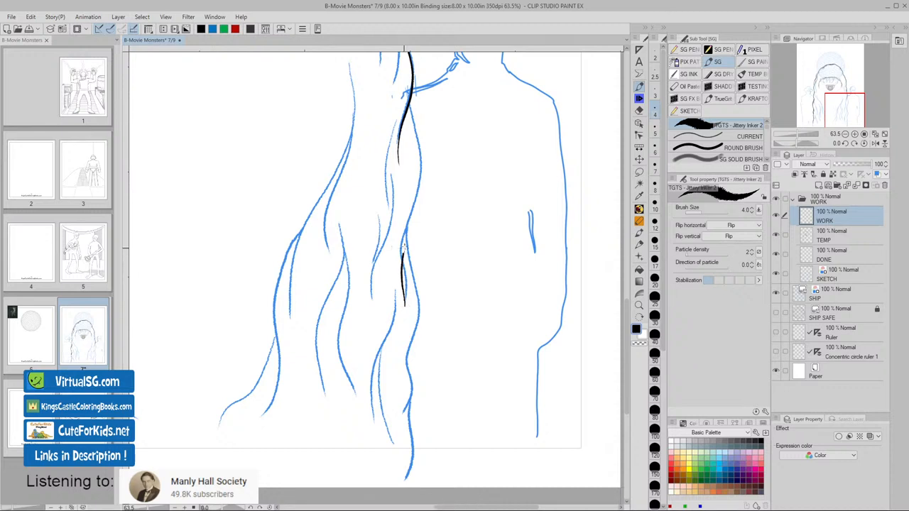
drag(407, 105, 405, 247)
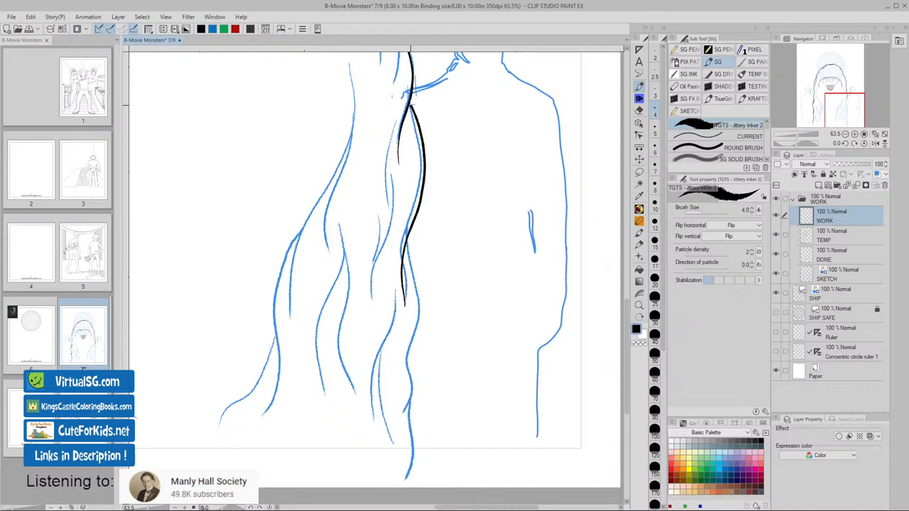
mouse_move(456, 311)
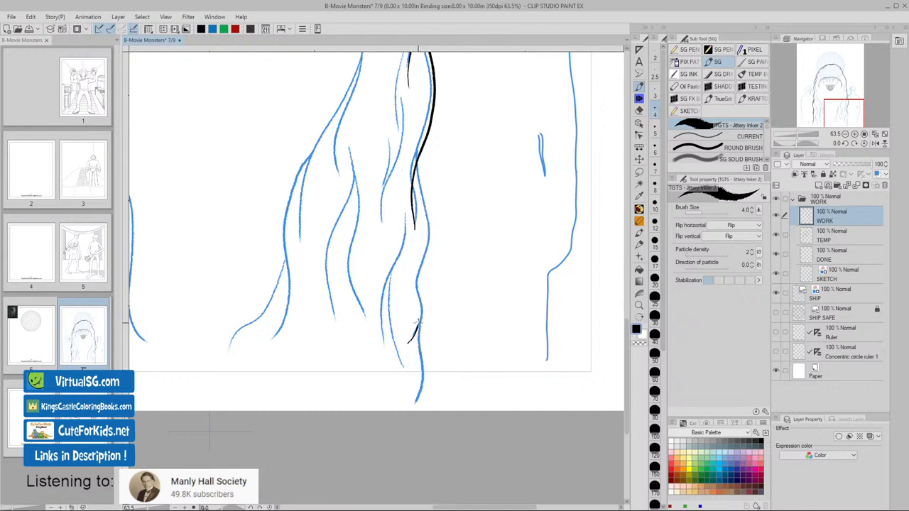
- Extend the central strand further down, undoing and redrawing its lower part
drag(419, 292, 411, 345)
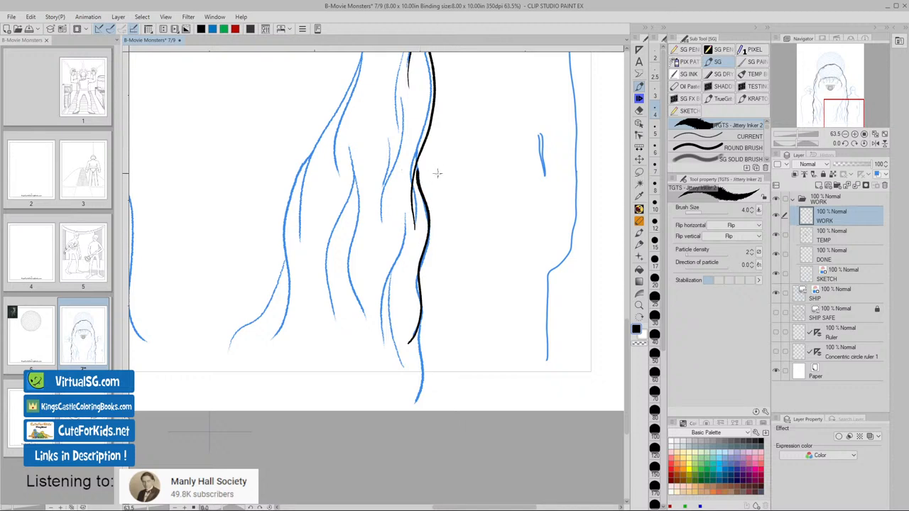
key(ctrl+z)
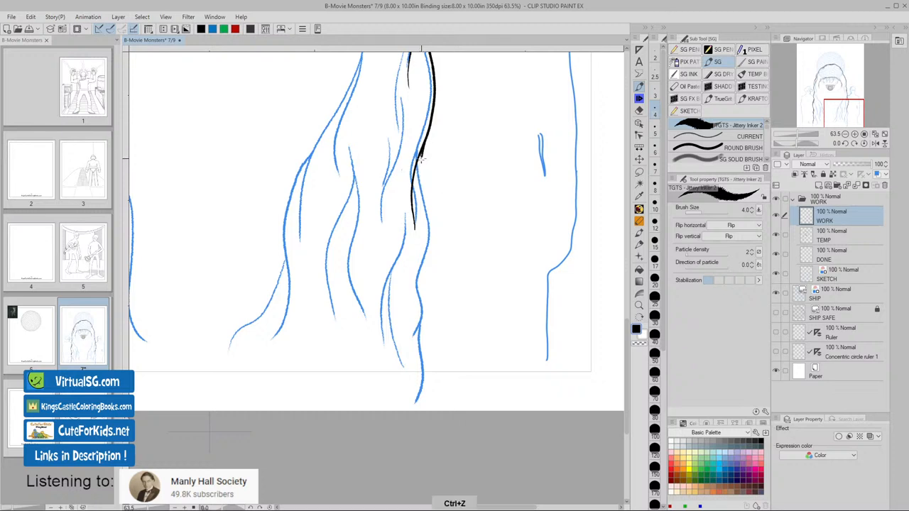
drag(421, 159, 419, 334)
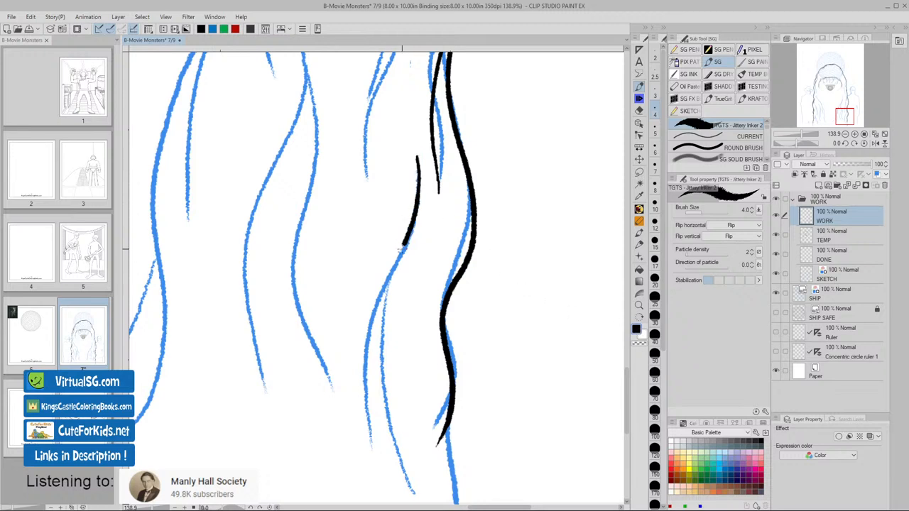
- Ink new strands left of and beside the thick right outline, with a thin inner line
drag(405, 245, 413, 483)
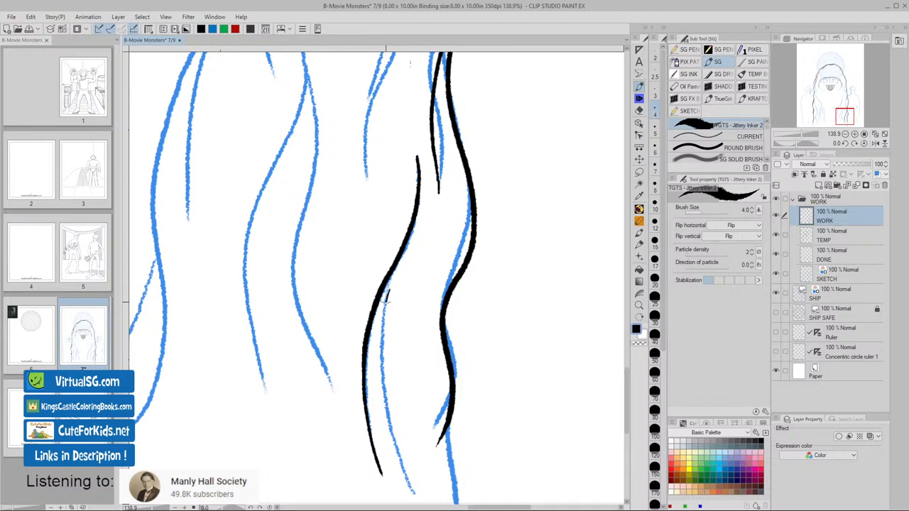
drag(387, 301, 412, 491)
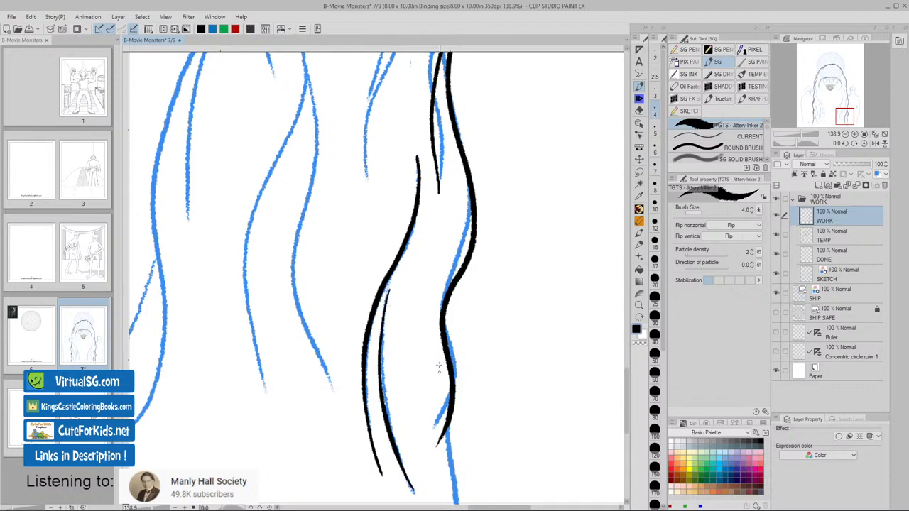
drag(440, 365, 454, 333)
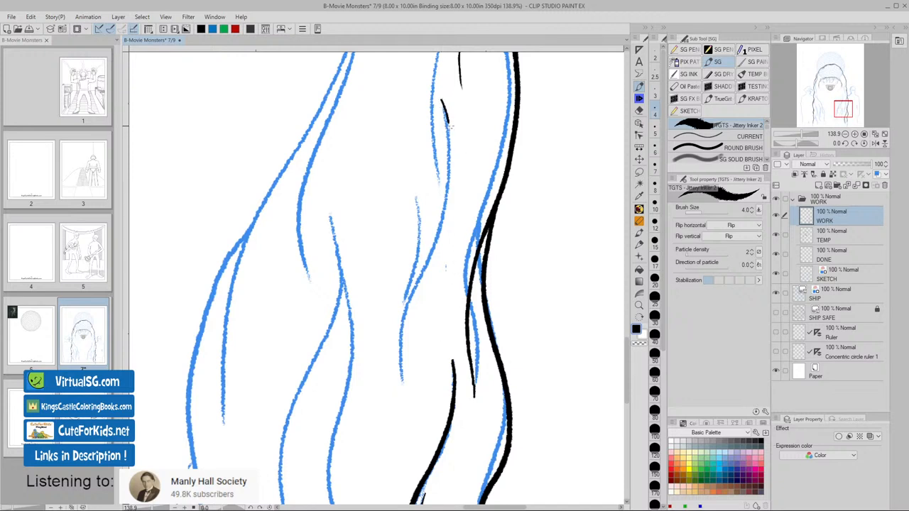
drag(449, 126, 420, 398)
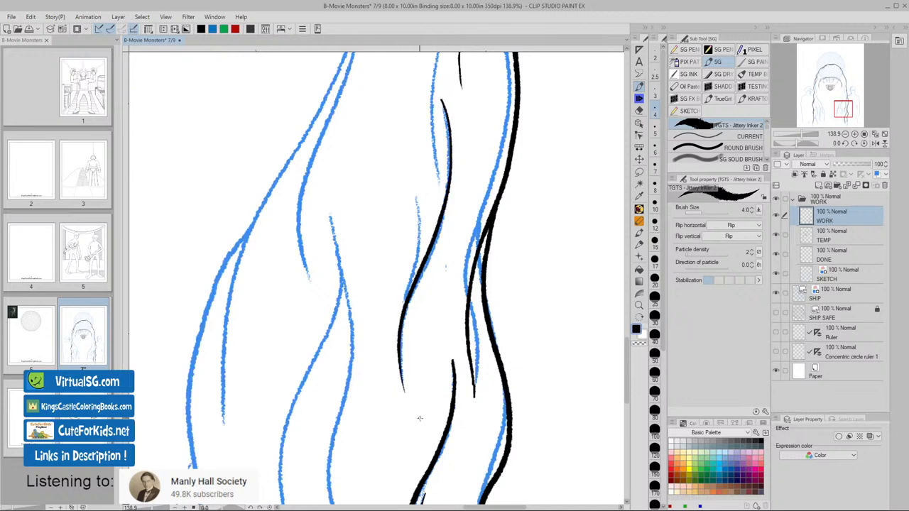
- Add more parallel strands running from just below the shoulder downward
drag(411, 186, 402, 341)
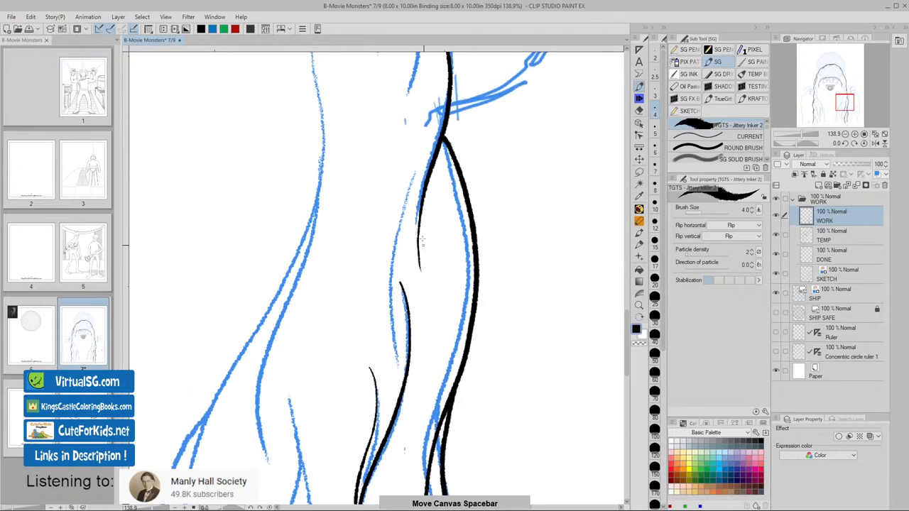
drag(422, 114, 389, 238)
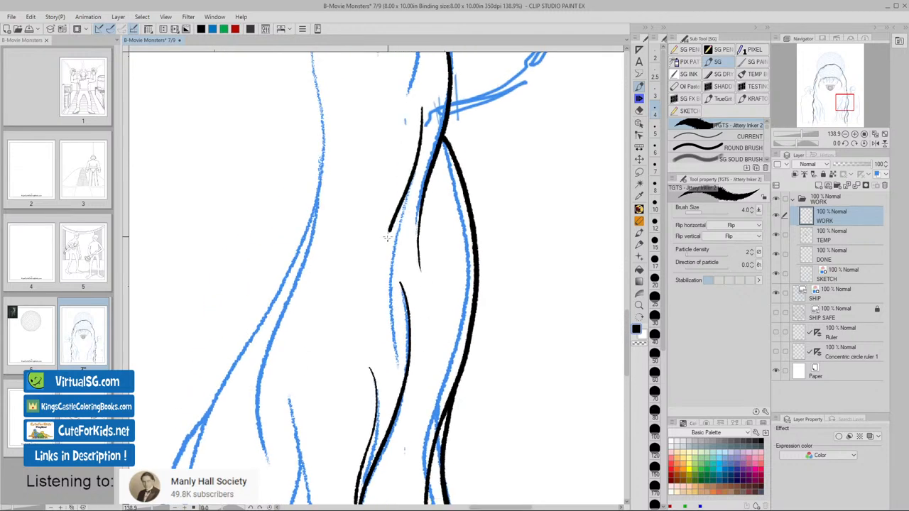
drag(387, 235, 392, 397)
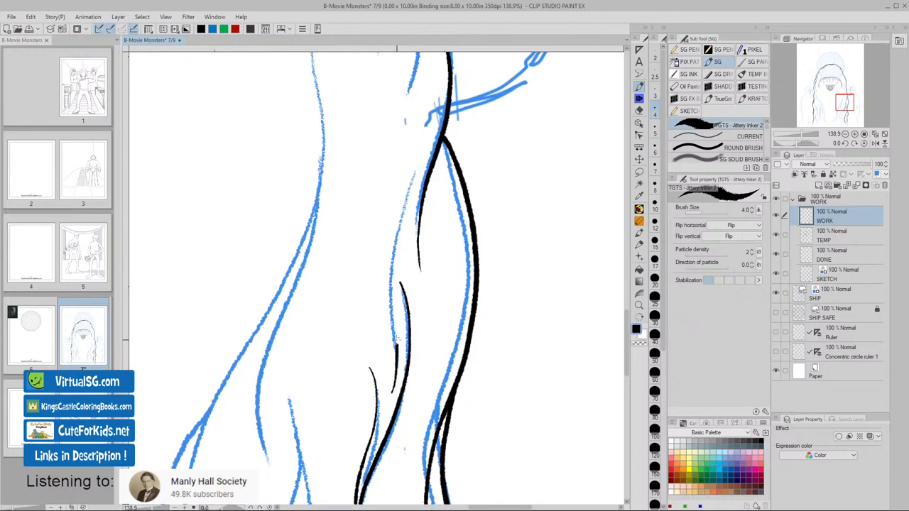
drag(415, 124, 398, 341)
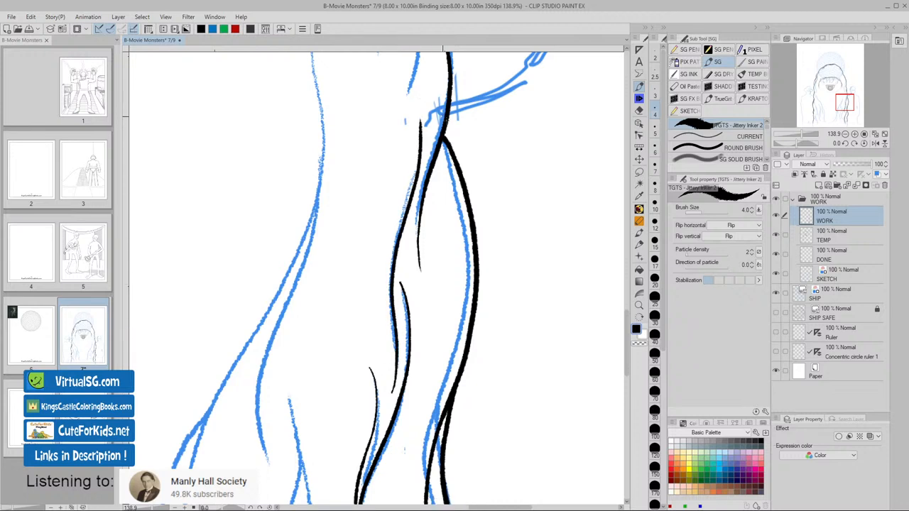
mouse_move(444, 352)
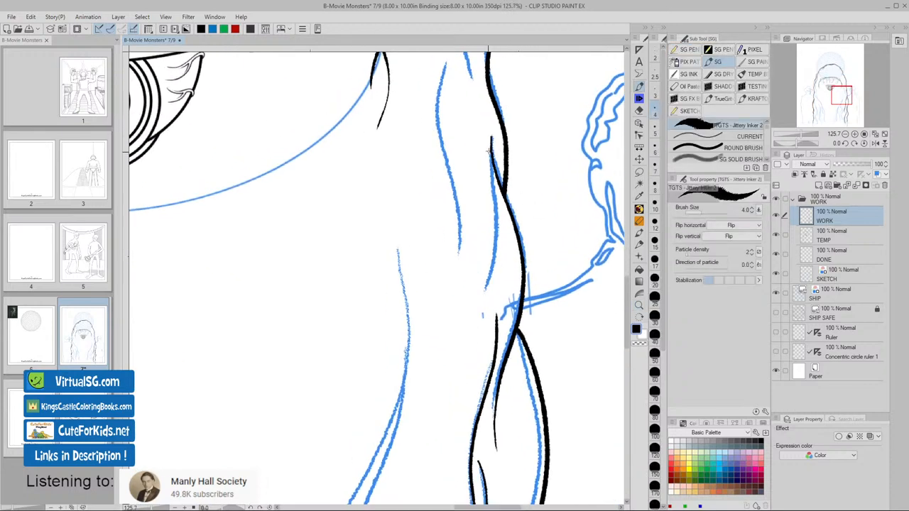
- Ink the right hair edge below the dome, redoing one botched stroke
drag(488, 149, 487, 298)
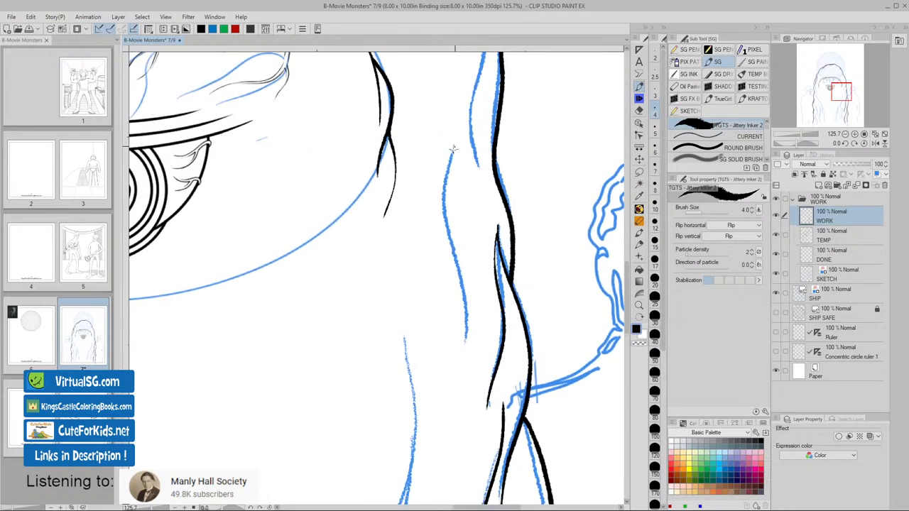
drag(454, 149, 463, 348)
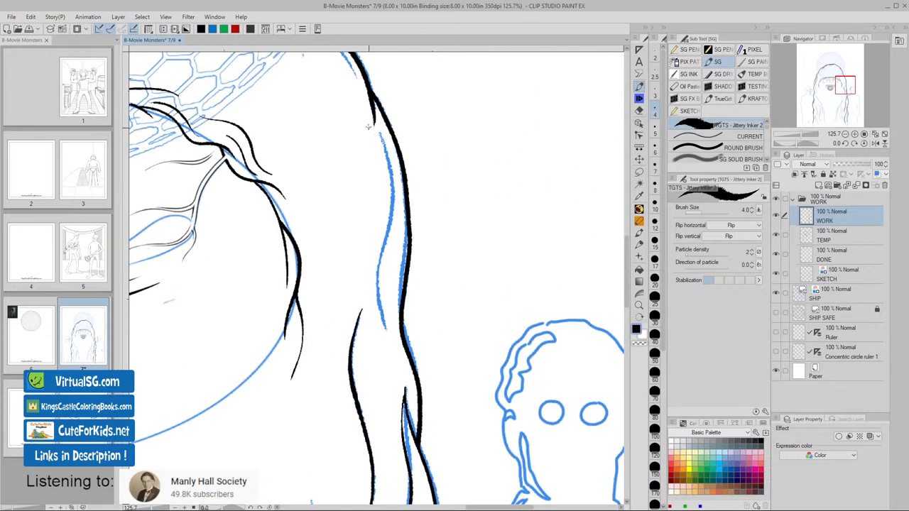
drag(373, 124, 387, 198)
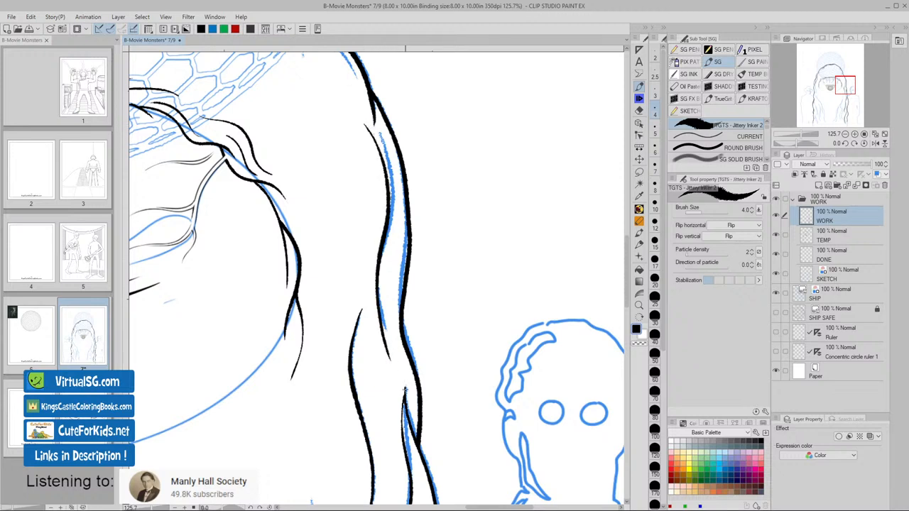
key(ctrl+z)
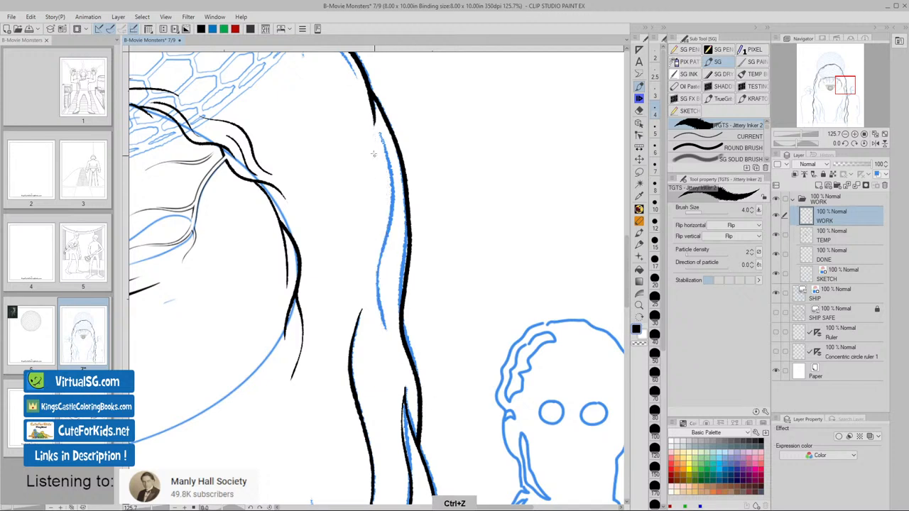
drag(369, 131, 379, 269)
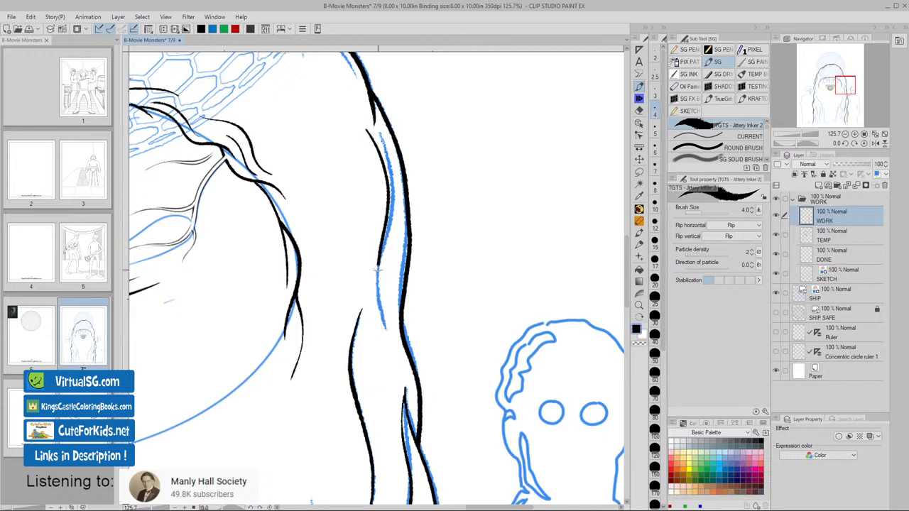
drag(380, 270, 387, 345)
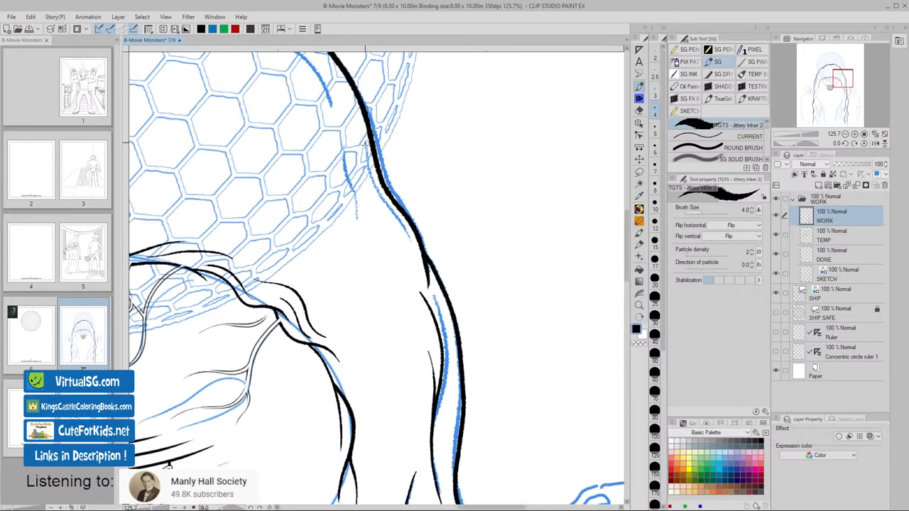
- Ink the hair outline and a thin strand where the hair meets the dome, retrying strokes
drag(364, 142, 414, 273)
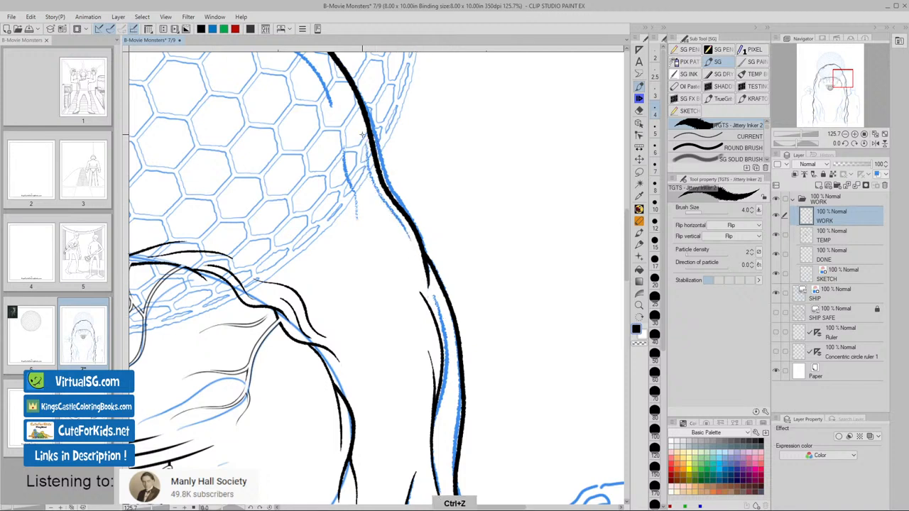
drag(362, 135, 408, 248)
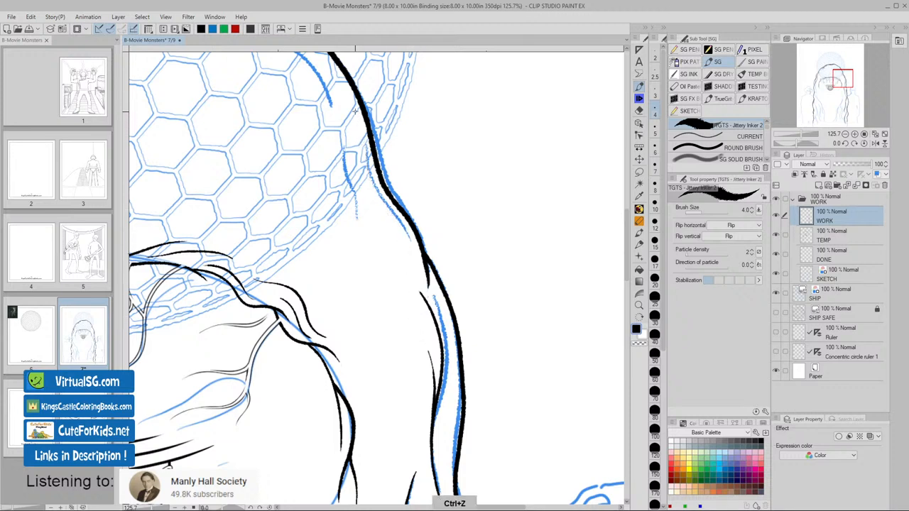
drag(356, 110, 363, 185)
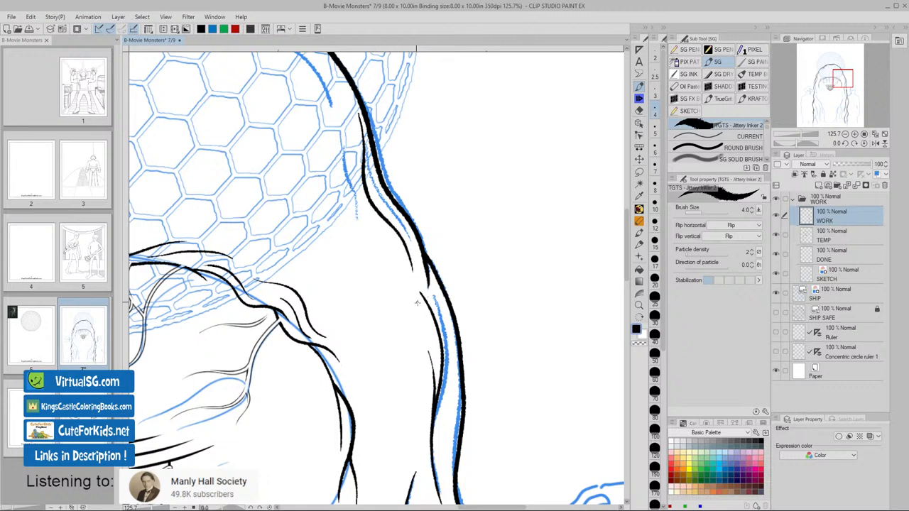
drag(359, 115, 418, 298)
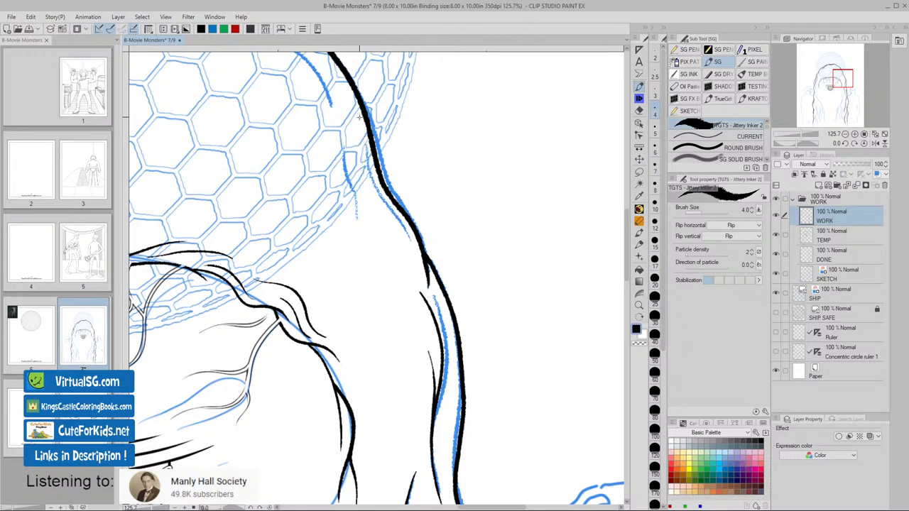
drag(359, 118, 387, 227)
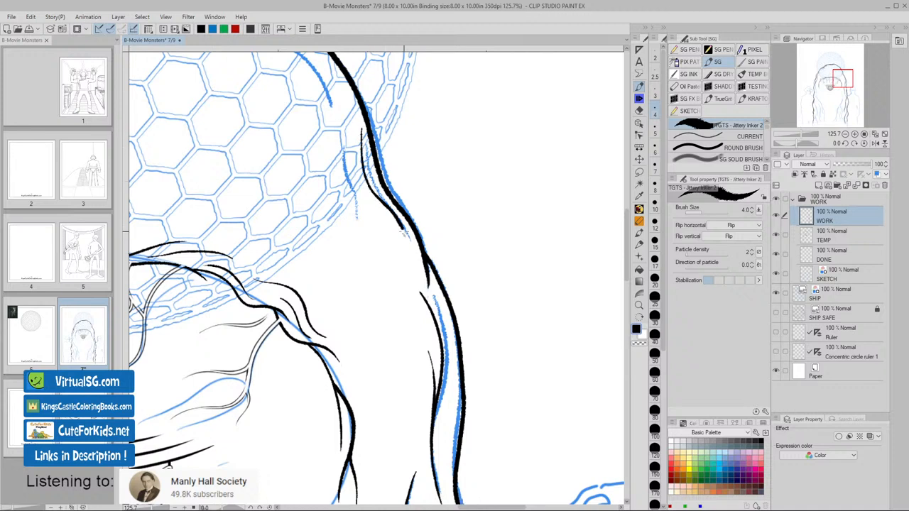
drag(362, 135, 405, 234)
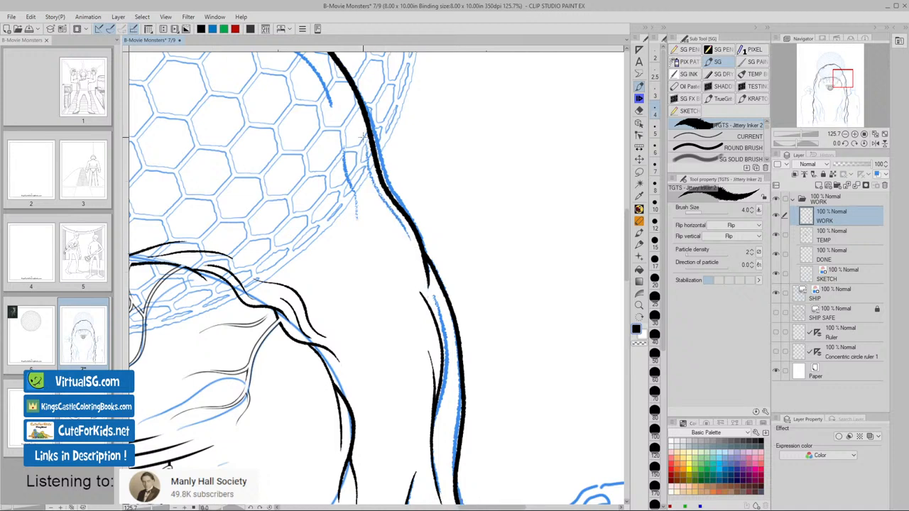
drag(362, 135, 409, 267)
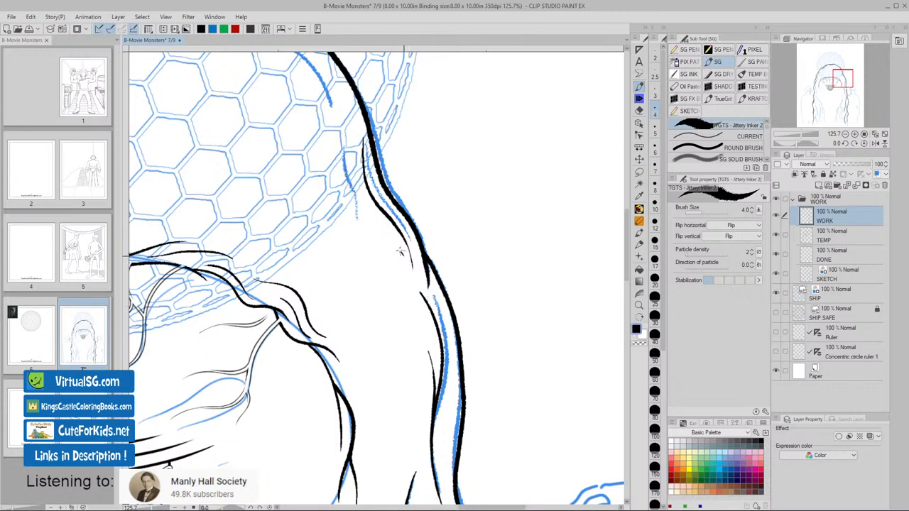
- Add inner hair lines beside the outline and another edge strand, undoing the last one
drag(343, 154, 401, 250)
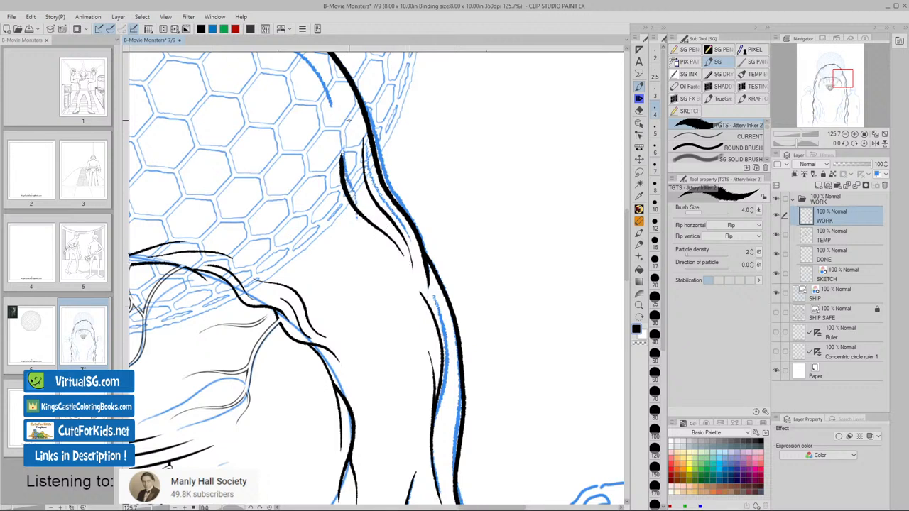
drag(341, 121, 398, 256)
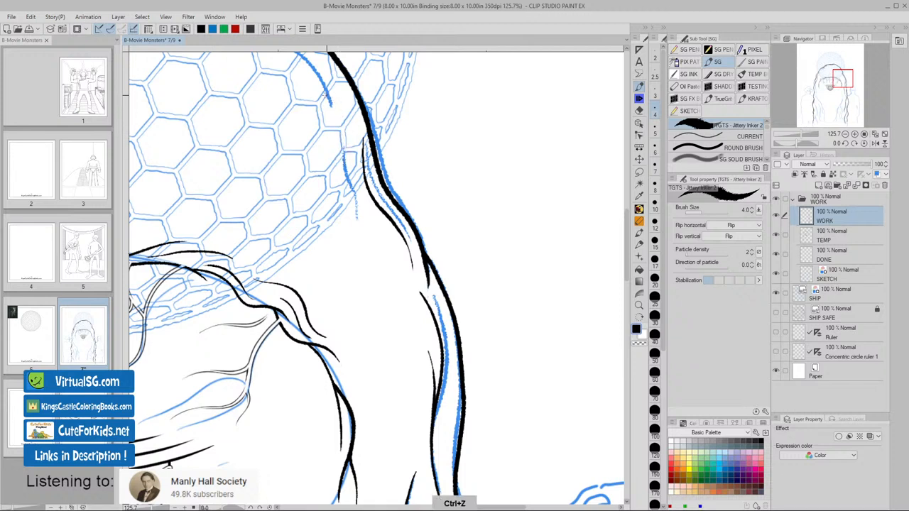
drag(319, 96, 348, 178)
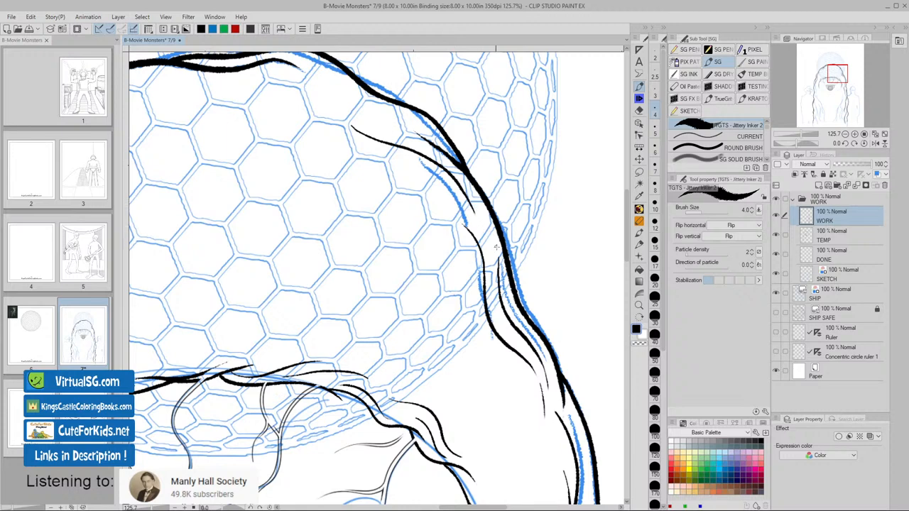
key(ctrl+z)
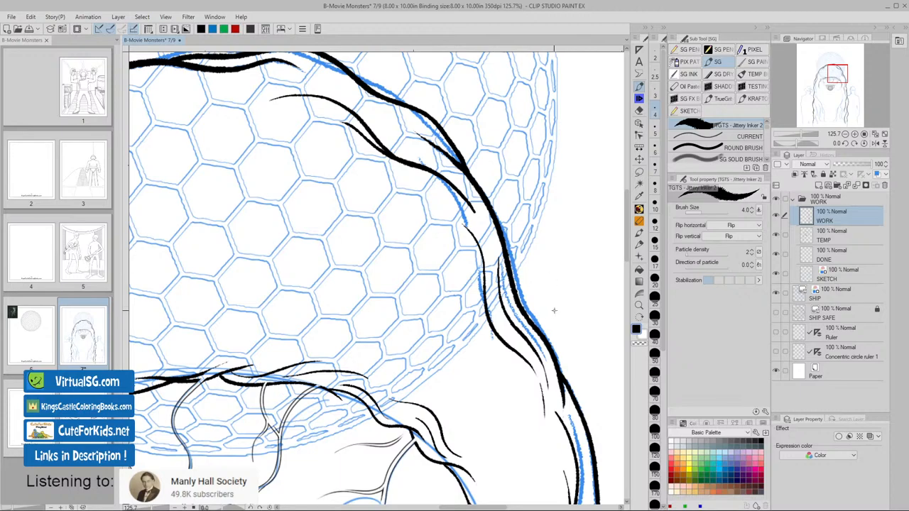
scroll(down, 3)
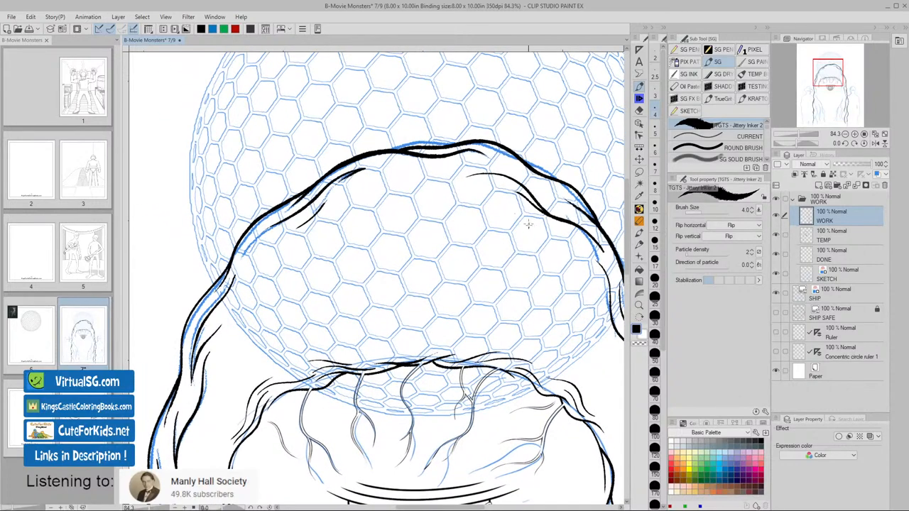
mouse_move(380, 197)
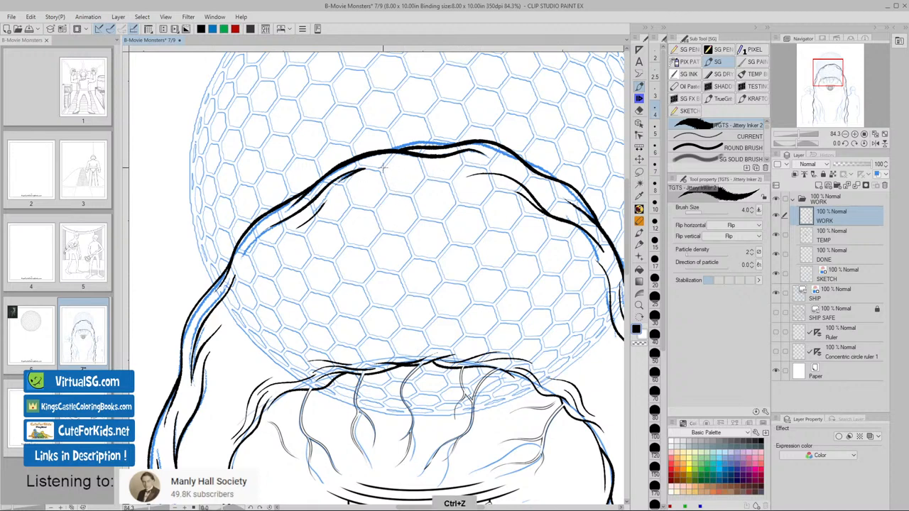
- Ink a stroke across the hair crown arching over the dome
drag(377, 170, 412, 177)
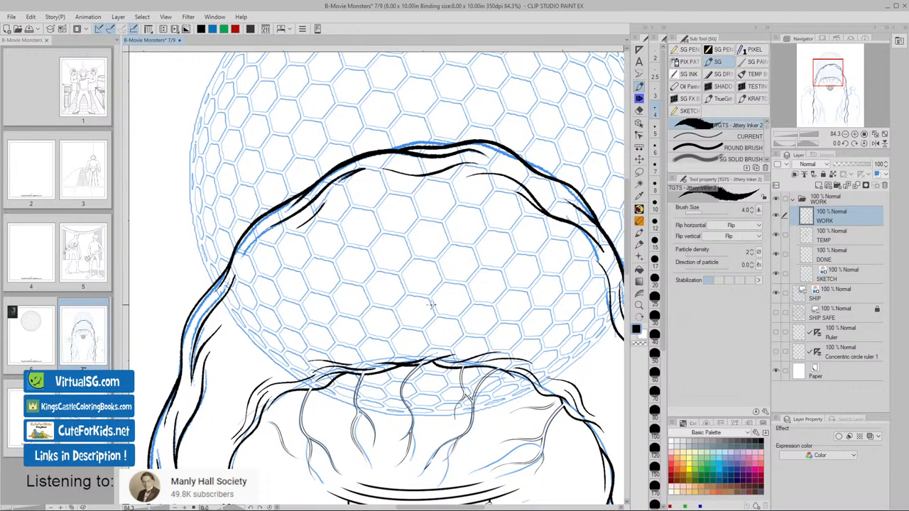
mouse_move(529, 261)
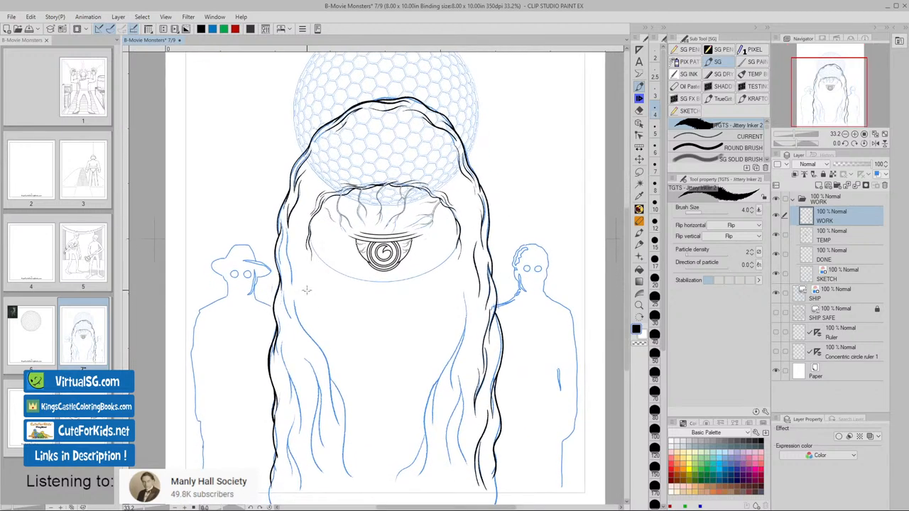
mouse_move(453, 339)
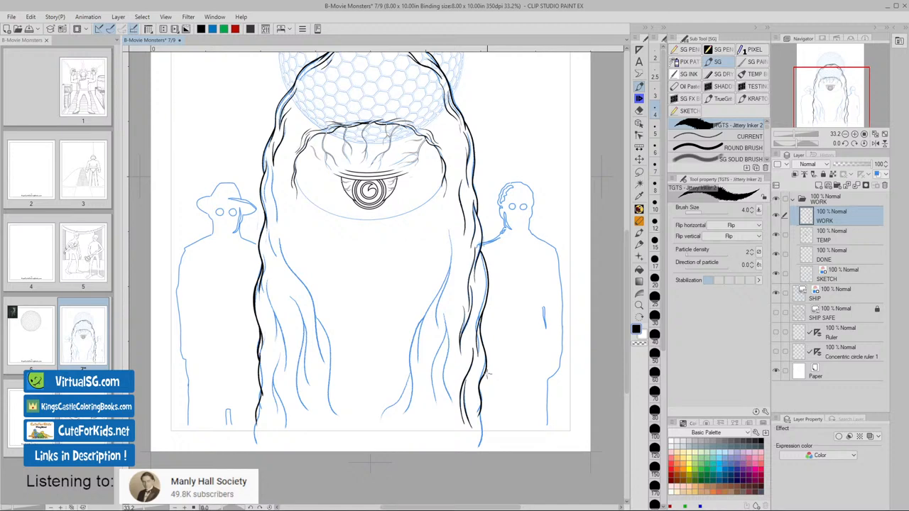
mouse_move(305, 376)
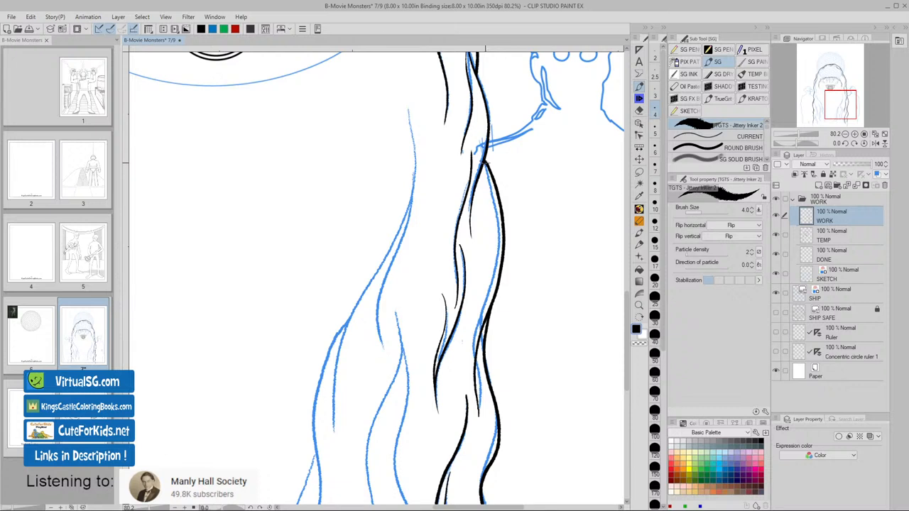
- Ink the lower right hair strand, undoing and redrawing the failed stroke
drag(486, 164, 501, 261)
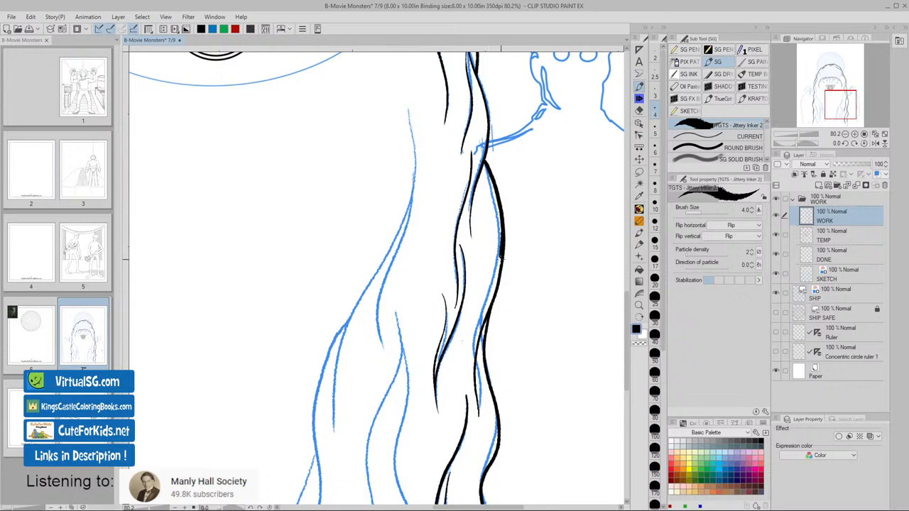
drag(500, 260, 477, 348)
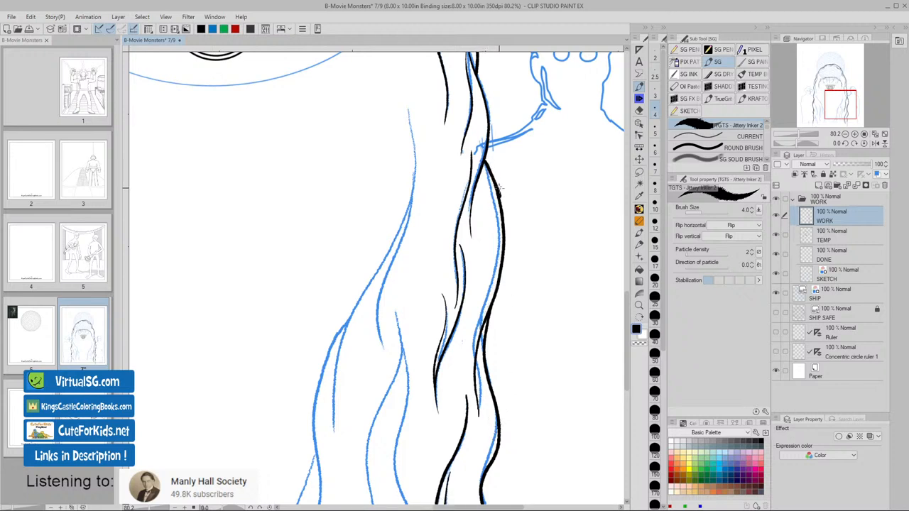
key(ctrl+z)
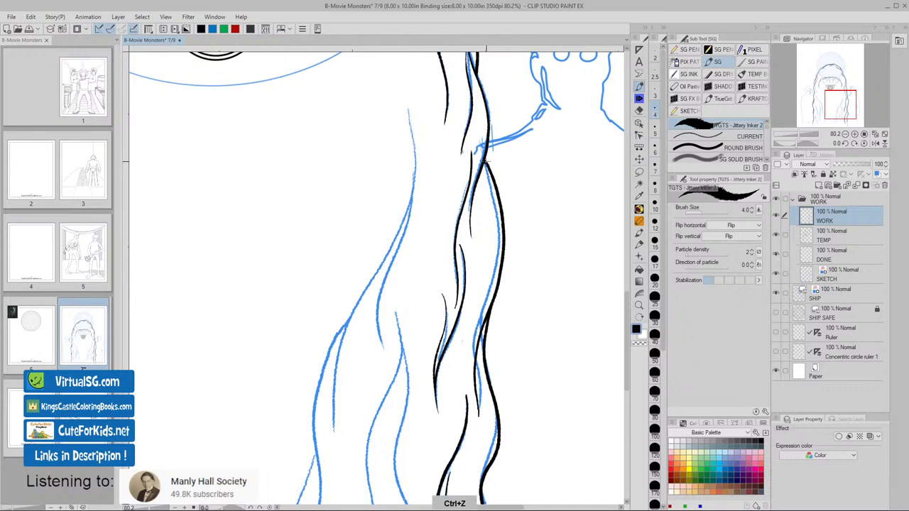
drag(486, 161, 504, 224)
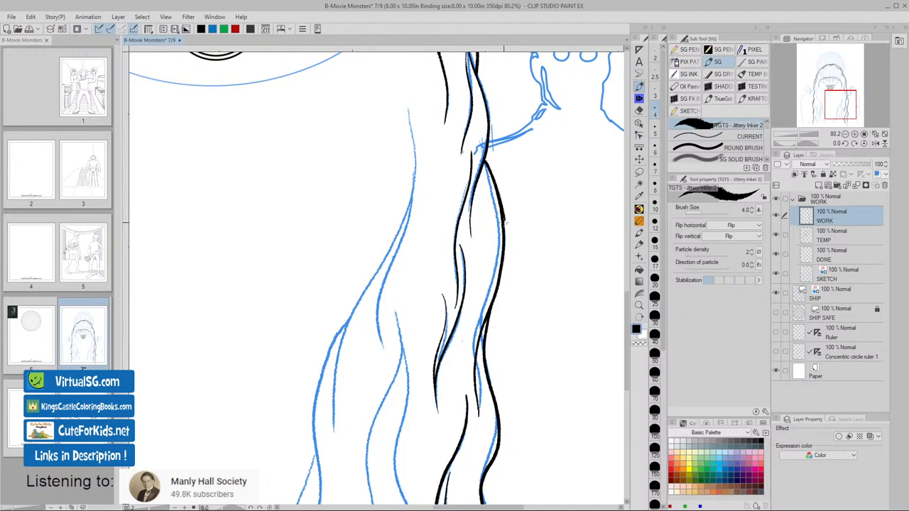
drag(504, 221, 487, 319)
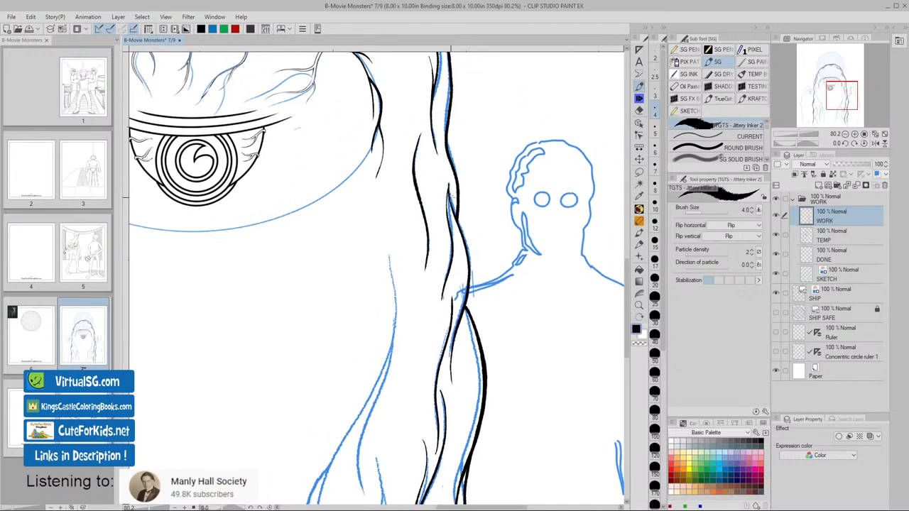
- Ink the right hair outline beside the standing figure up toward the dome
drag(451, 202, 472, 280)
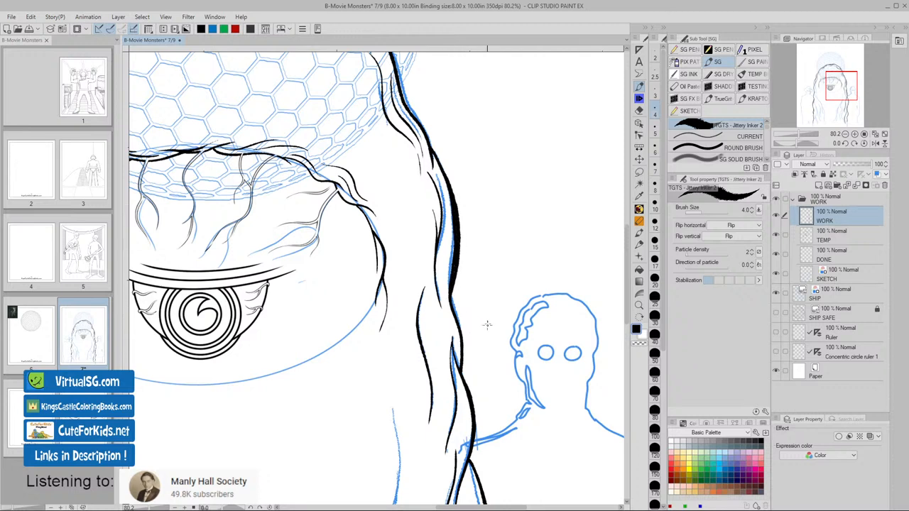
drag(444, 149, 446, 305)
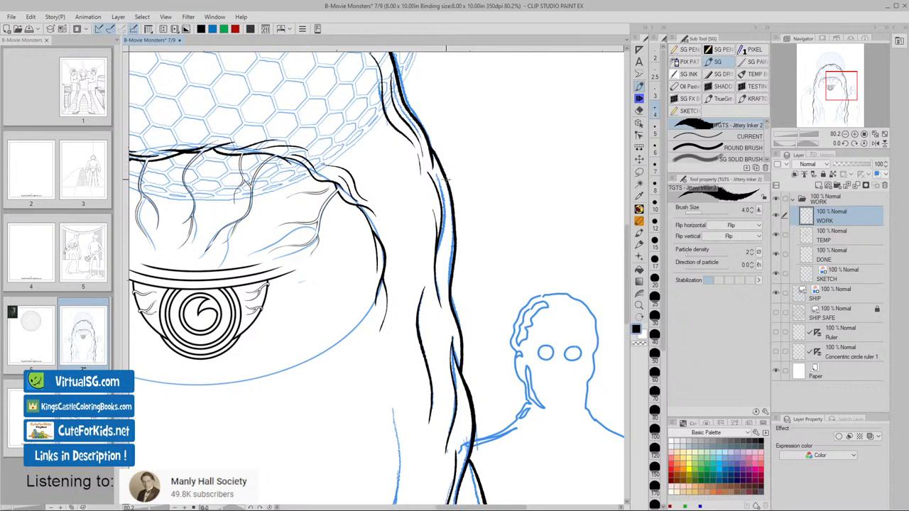
drag(436, 171, 451, 305)
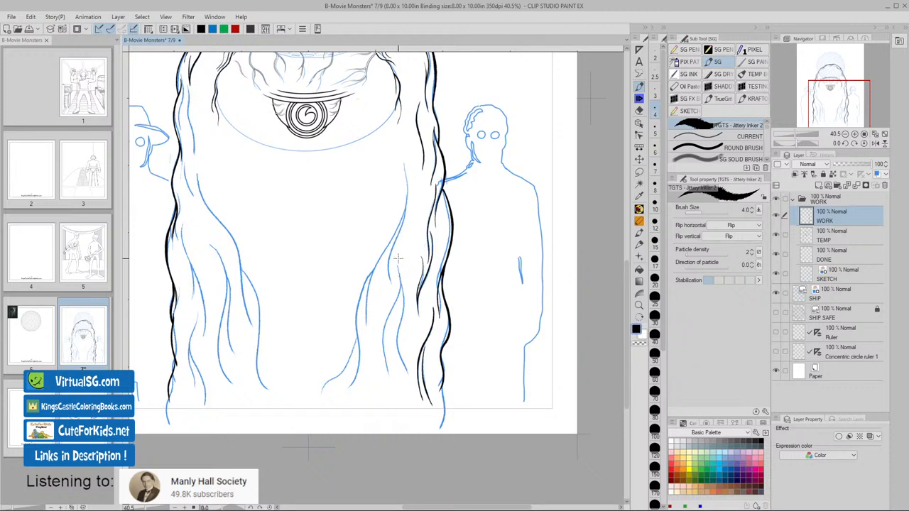
- Ink wavy black strands down the right inner hair, undoing and redrawing one
drag(398, 258, 403, 314)
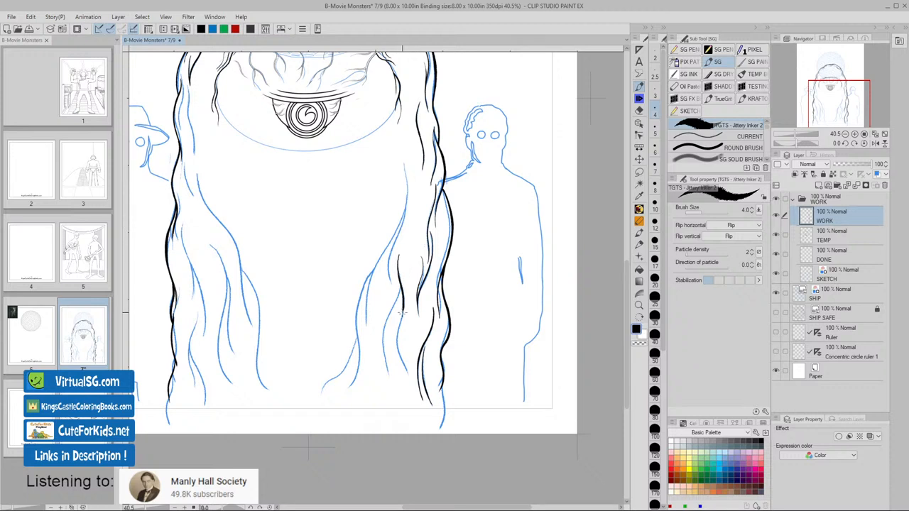
drag(401, 295, 398, 376)
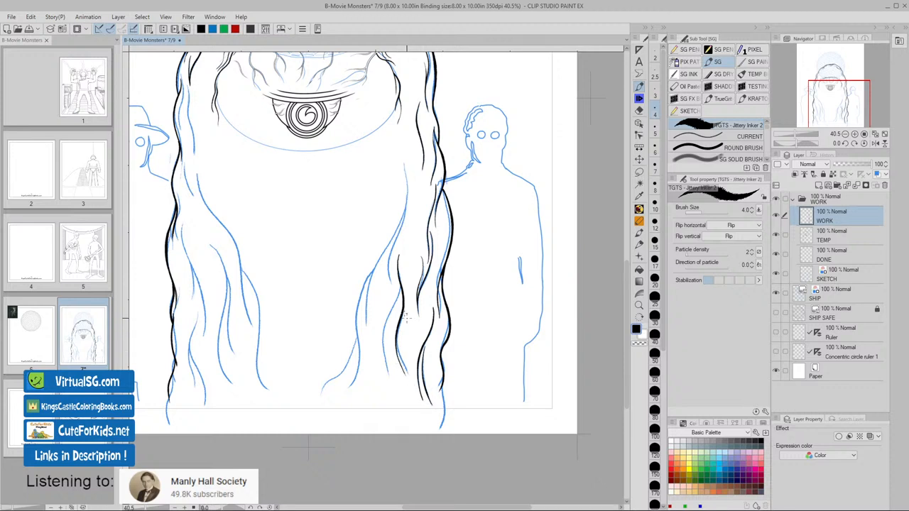
drag(399, 284, 396, 373)
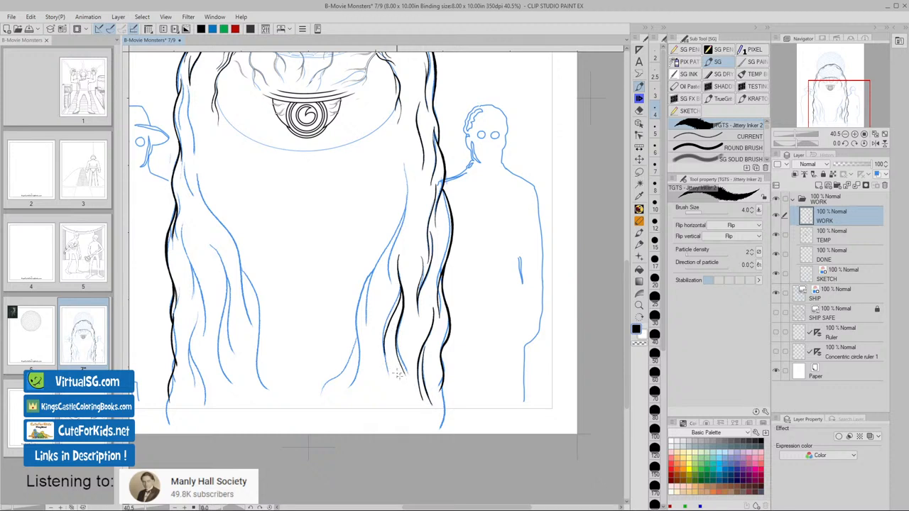
key(ctrl+z)
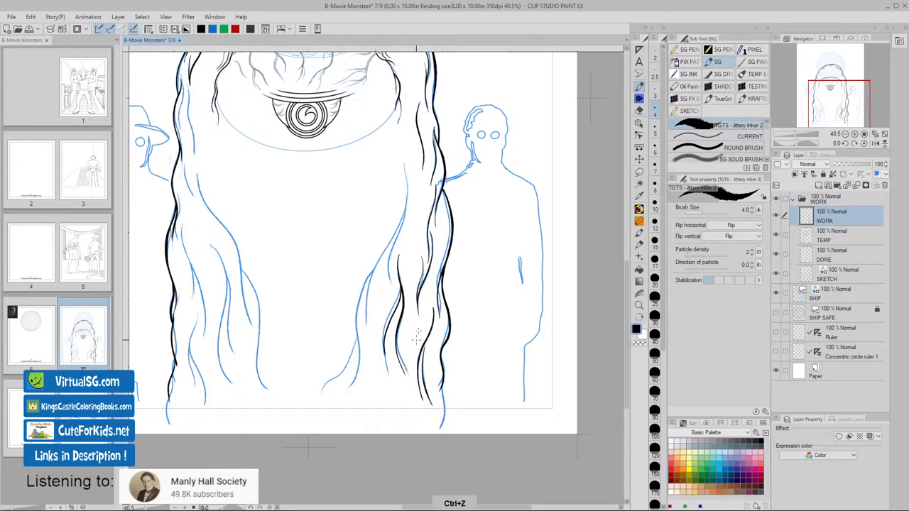
drag(398, 284, 384, 356)
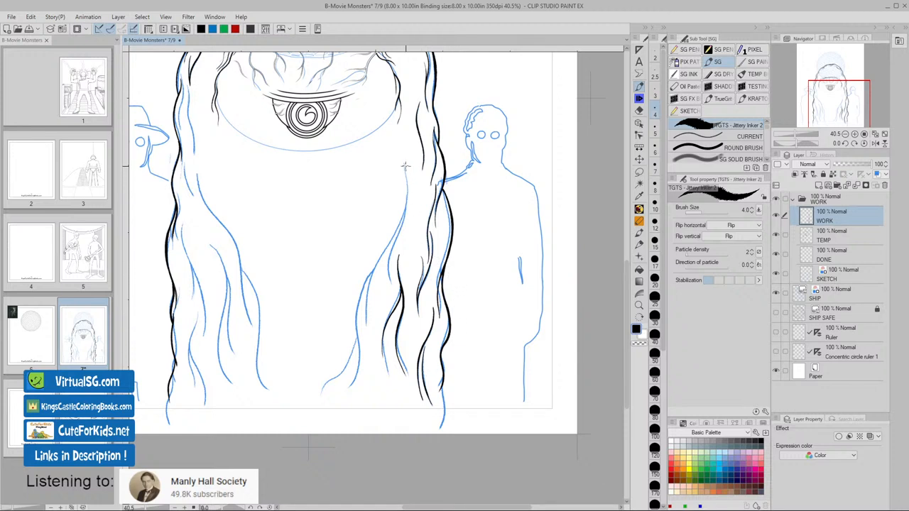
- Add a short top strand and more strands reaching the bottom of the right hair
drag(405, 165, 374, 272)
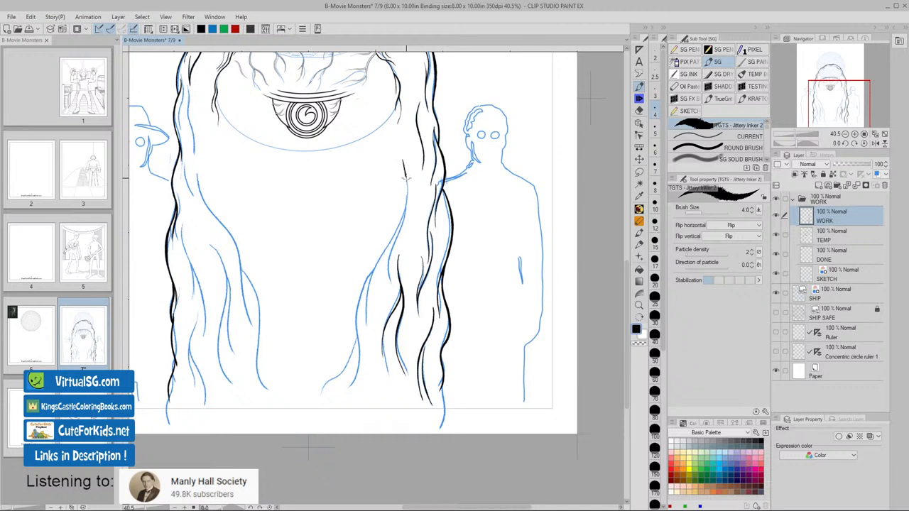
key(ctrl+z)
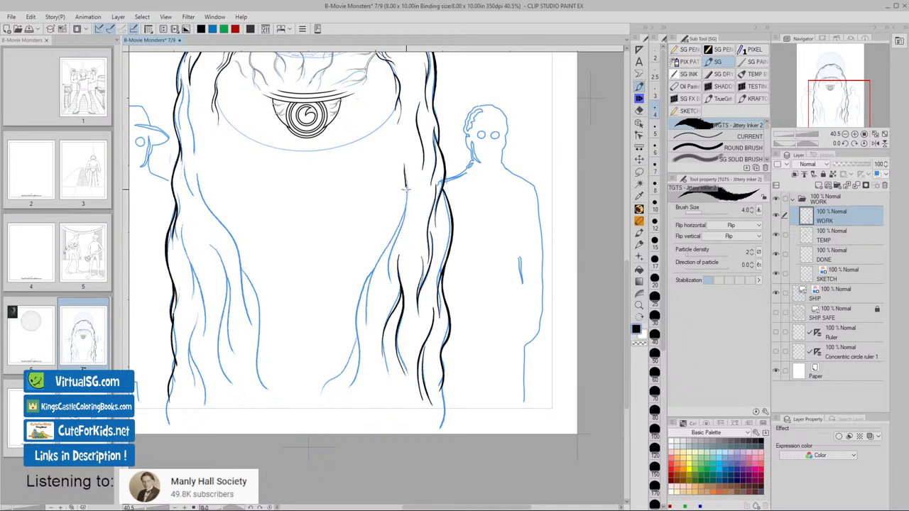
drag(406, 191, 367, 330)
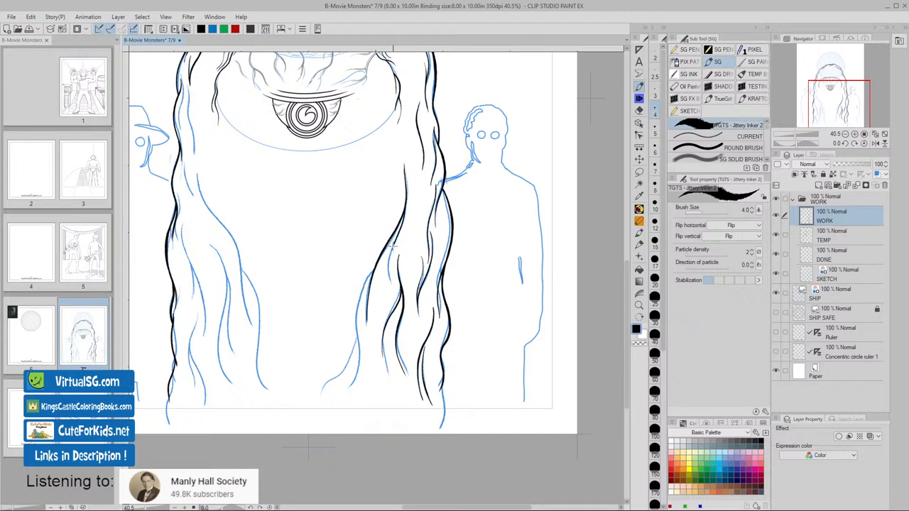
drag(386, 245, 386, 291)
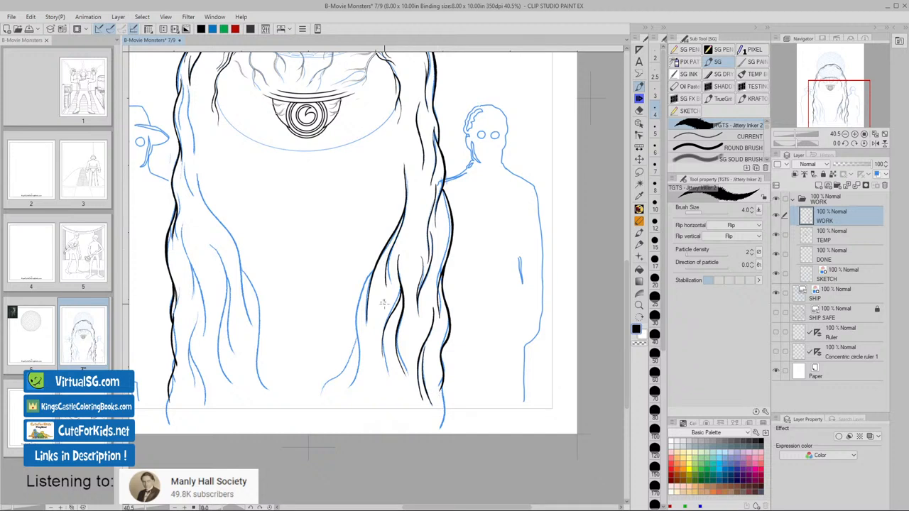
drag(369, 270, 359, 341)
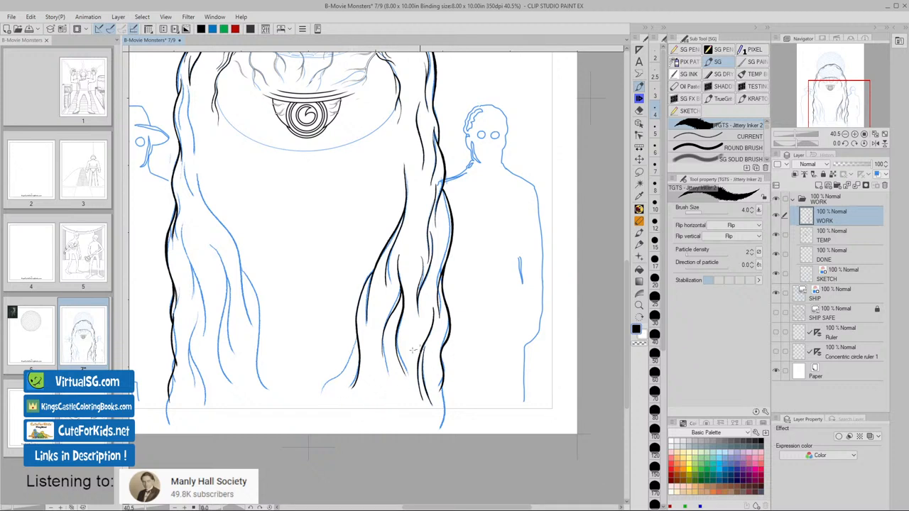
drag(359, 334, 337, 377)
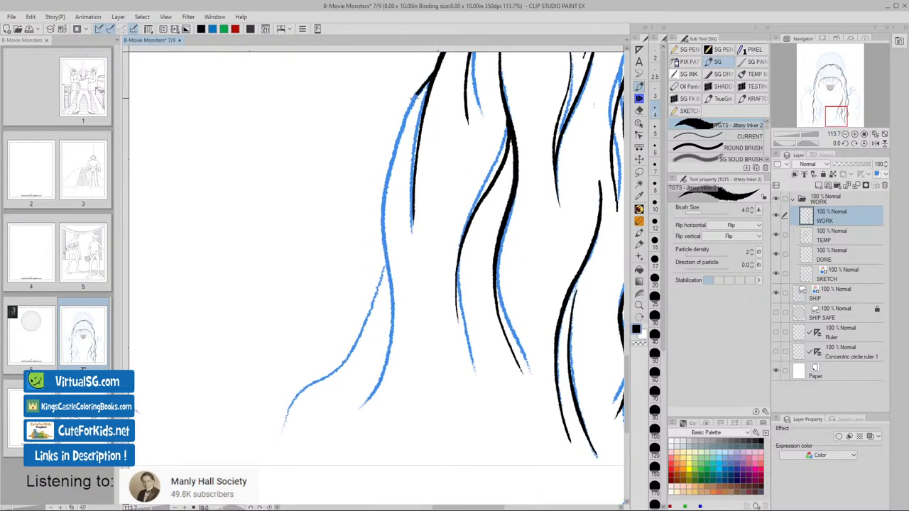
- Ink one more strand down through the lower hair
drag(412, 93, 394, 330)
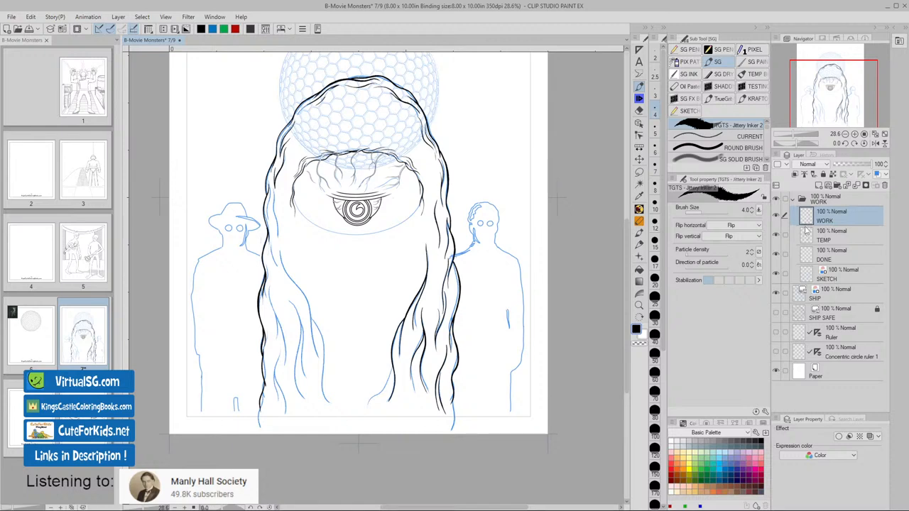
mouse_move(478, 384)
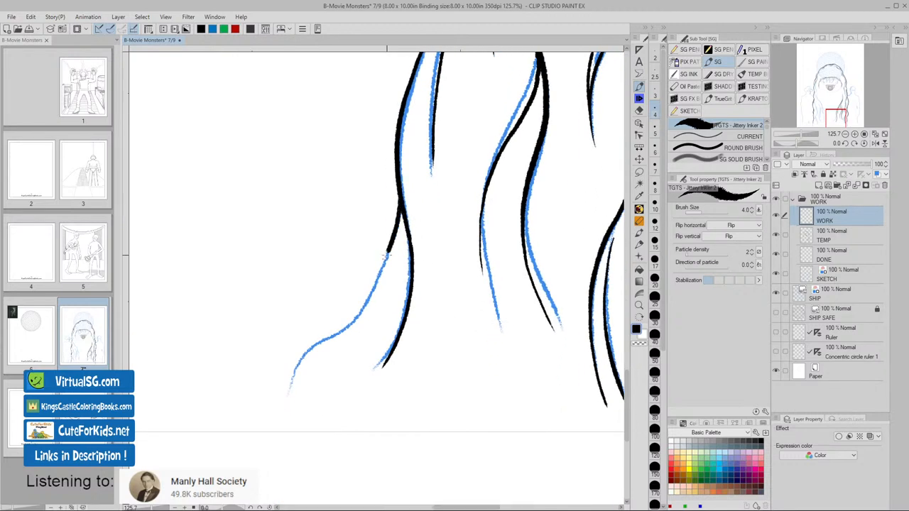
- Ink a strand near the bottom of the hair, then move work to the TEMP layer
drag(388, 256, 277, 370)
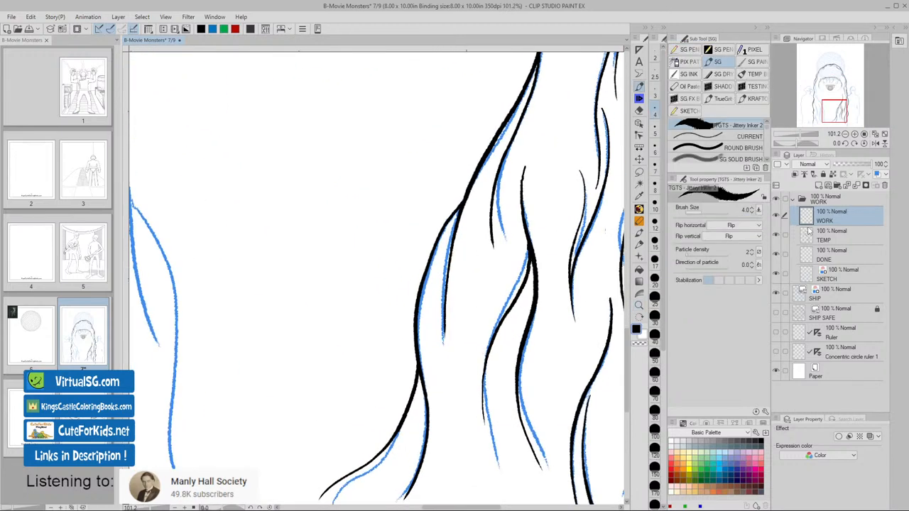
click(825, 234)
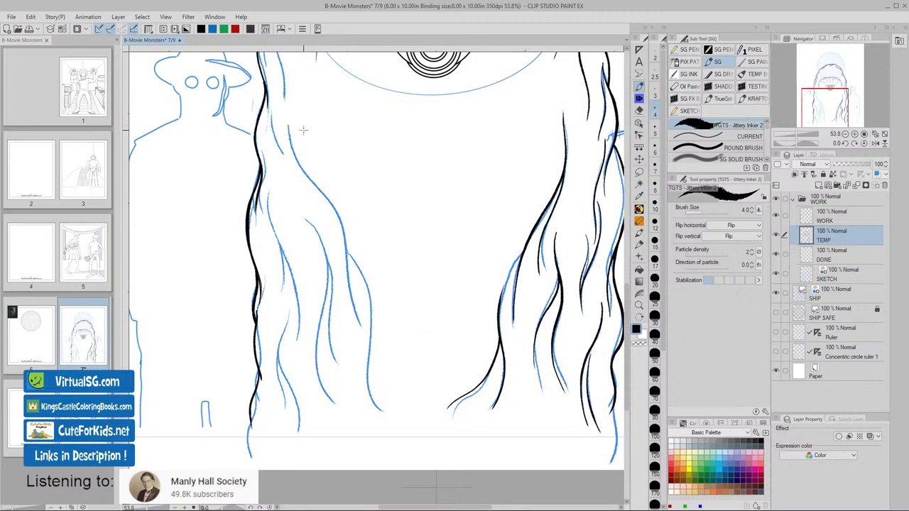
mouse_move(288, 126)
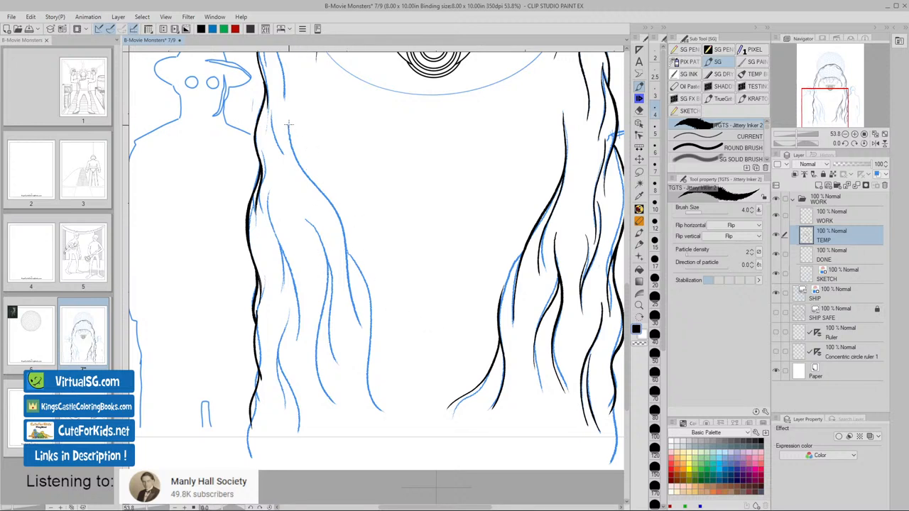
- Draw a long flowing strand down the left inner hair to the page bottom
drag(288, 124, 309, 177)
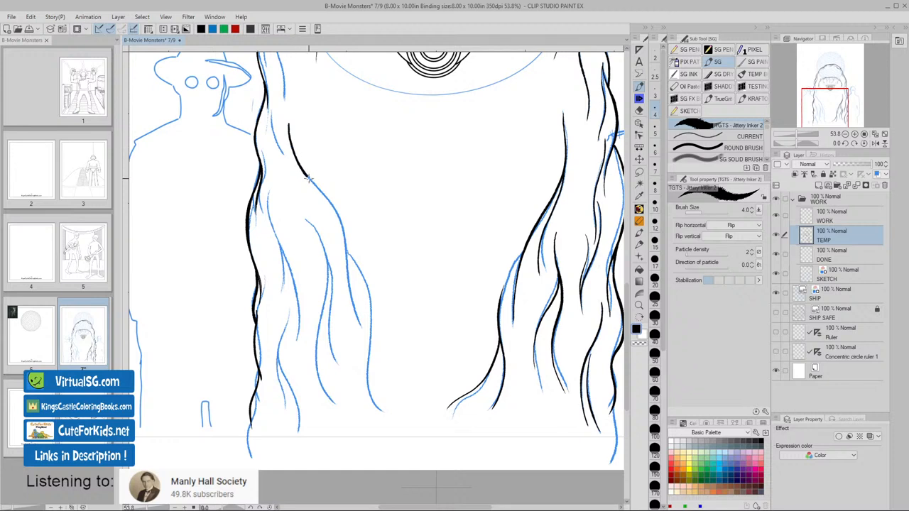
drag(307, 178, 345, 279)
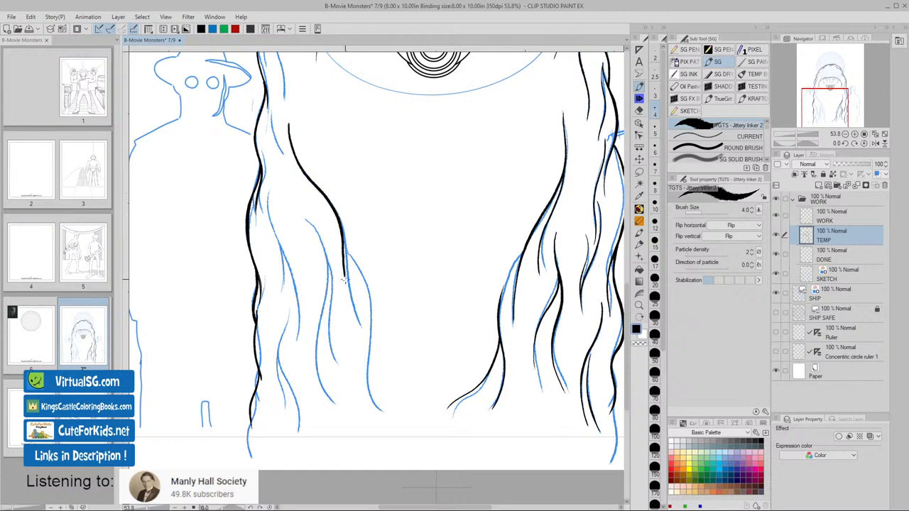
drag(341, 277, 362, 334)
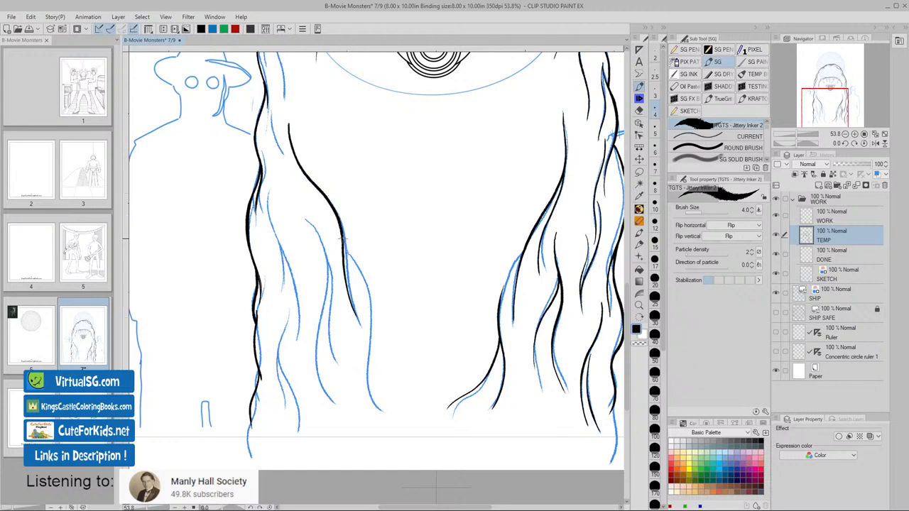
drag(337, 241, 362, 298)
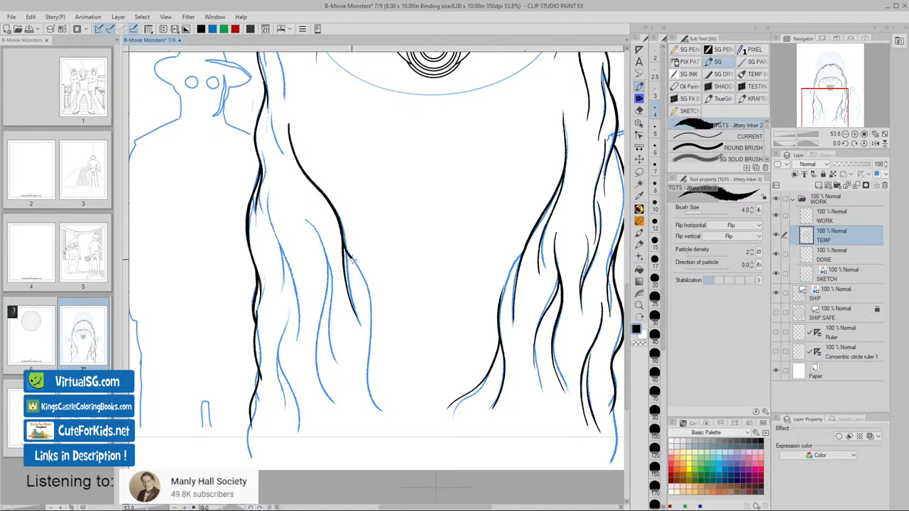
drag(355, 255, 370, 380)
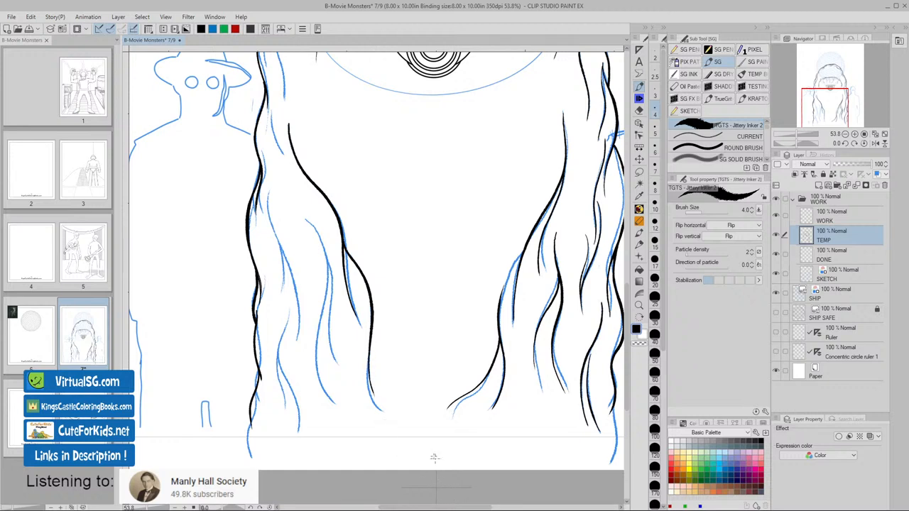
drag(372, 320, 410, 390)
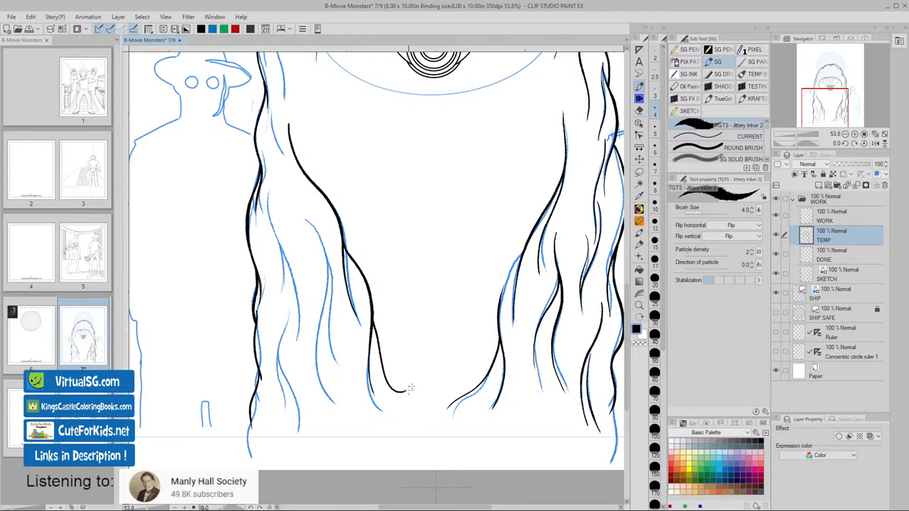
- Redraw the strand's lower end so it tapers to a pointed tip
drag(341, 263, 387, 390)
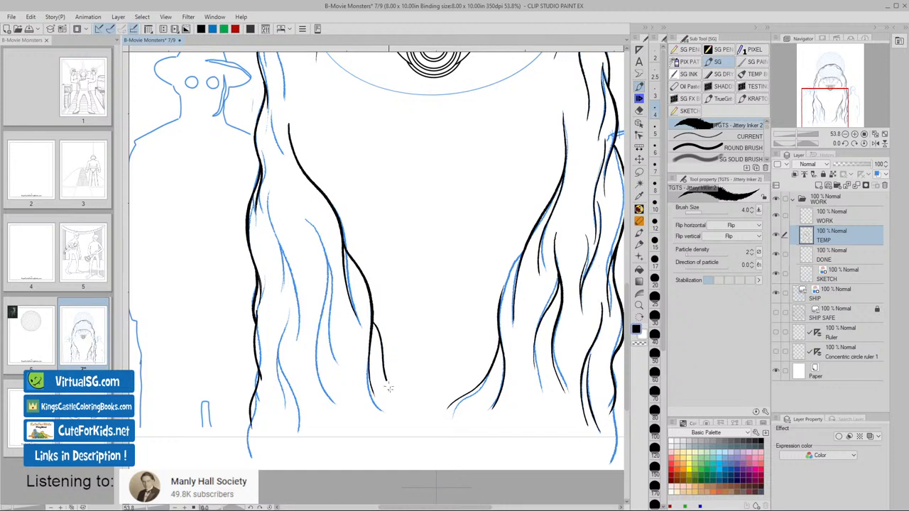
drag(372, 321, 388, 388)
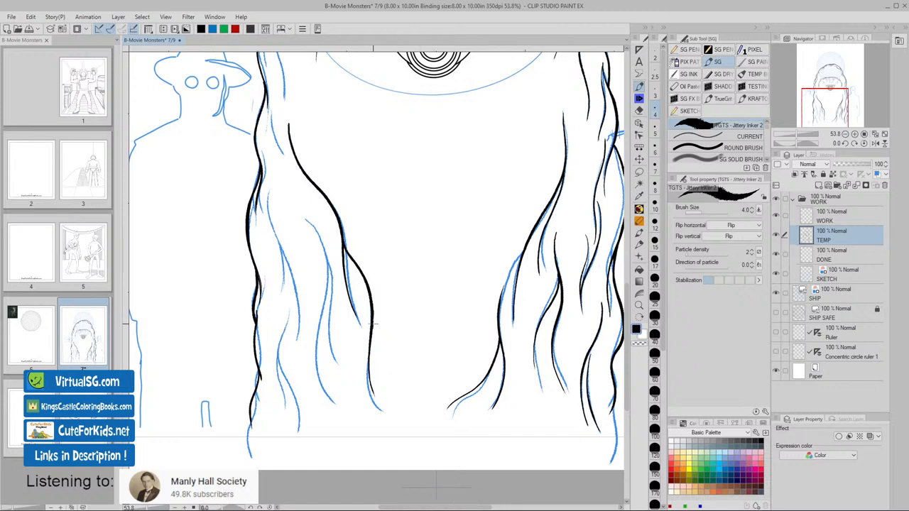
key(ctrl+z)
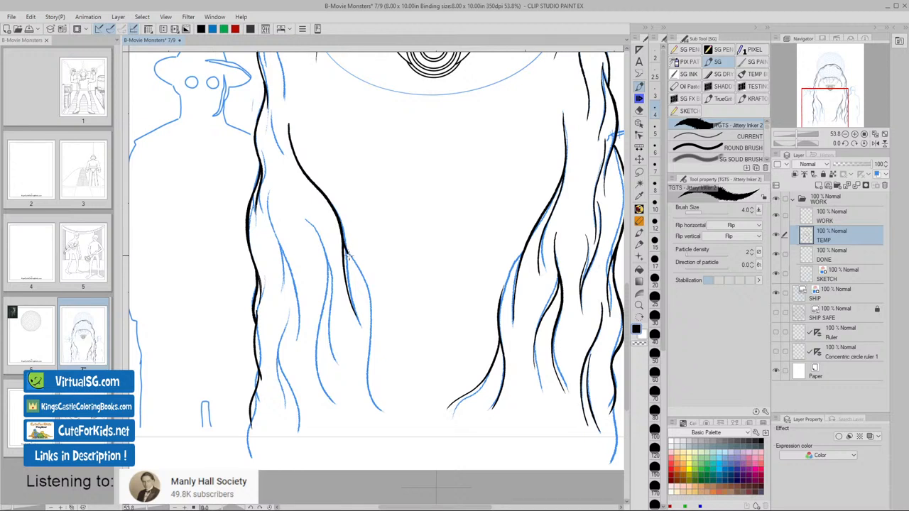
drag(348, 254, 376, 359)
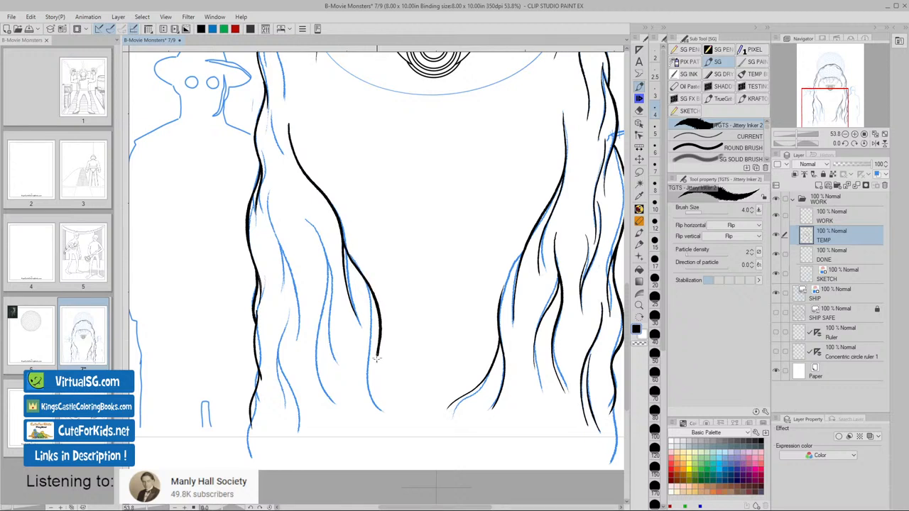
drag(377, 357, 392, 426)
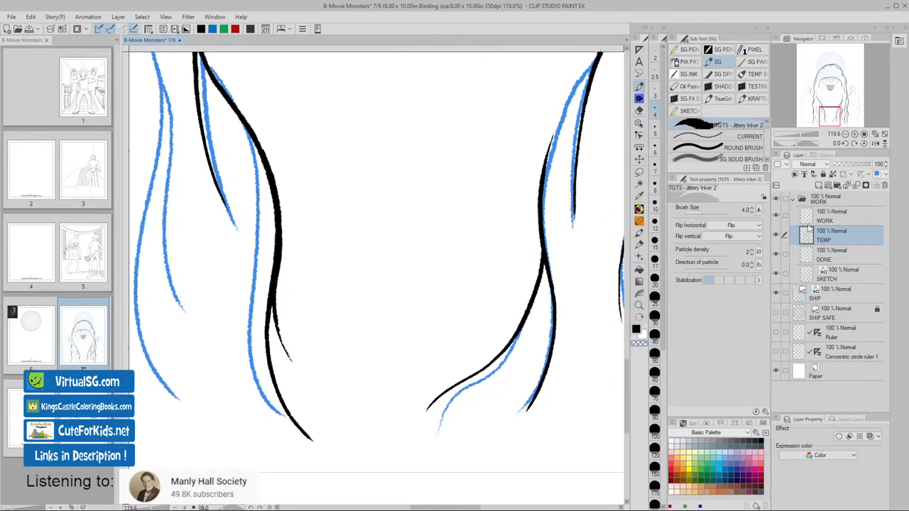
- Erase with transparent colour to clean up the right strand's tip
click(831, 216)
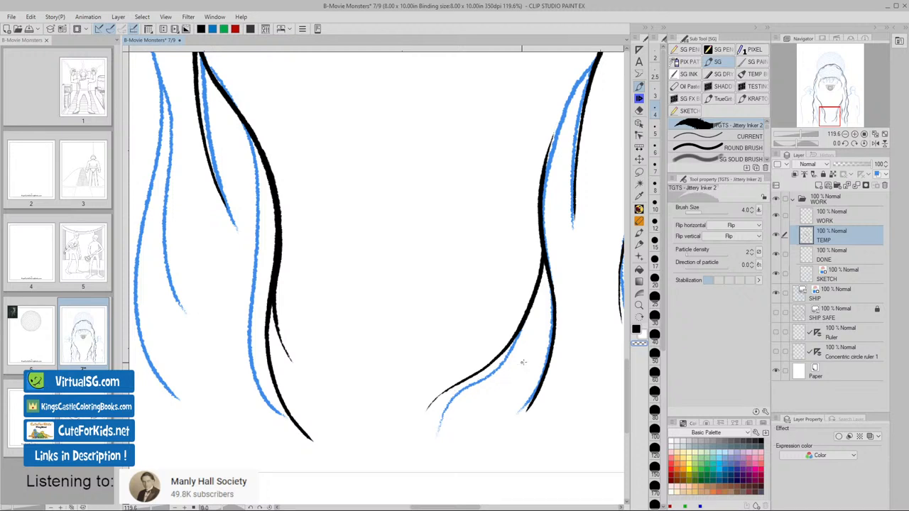
drag(547, 362, 519, 426)
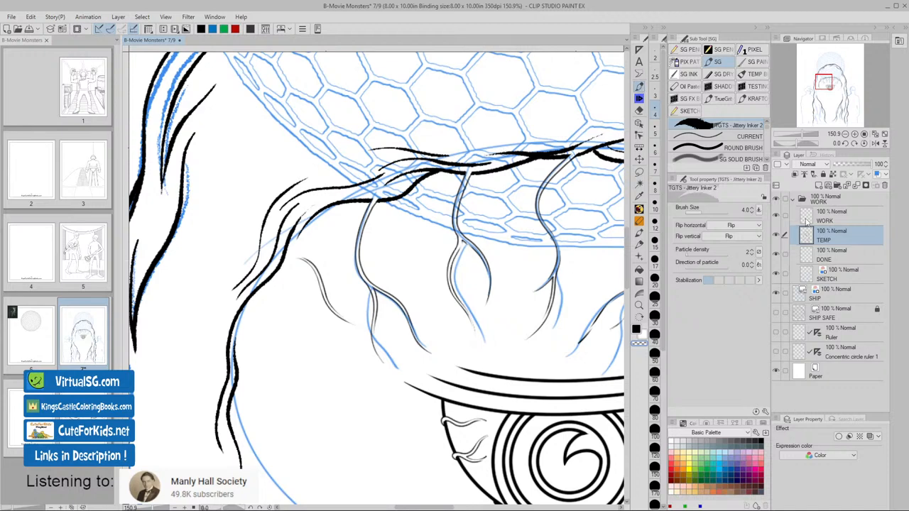
- On the WORK layer, ink two wispy strands over the brow below the dome, redoing one
click(831, 212)
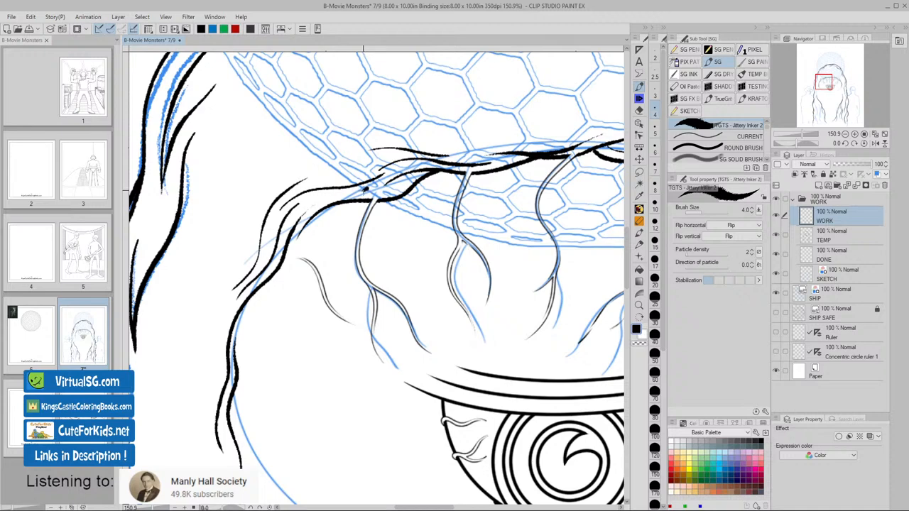
key(ctrl+z)
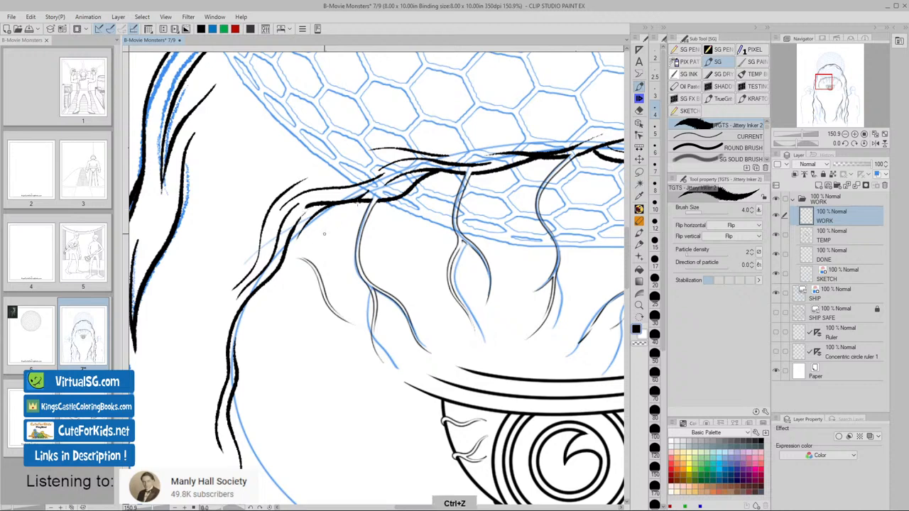
drag(306, 206, 369, 192)
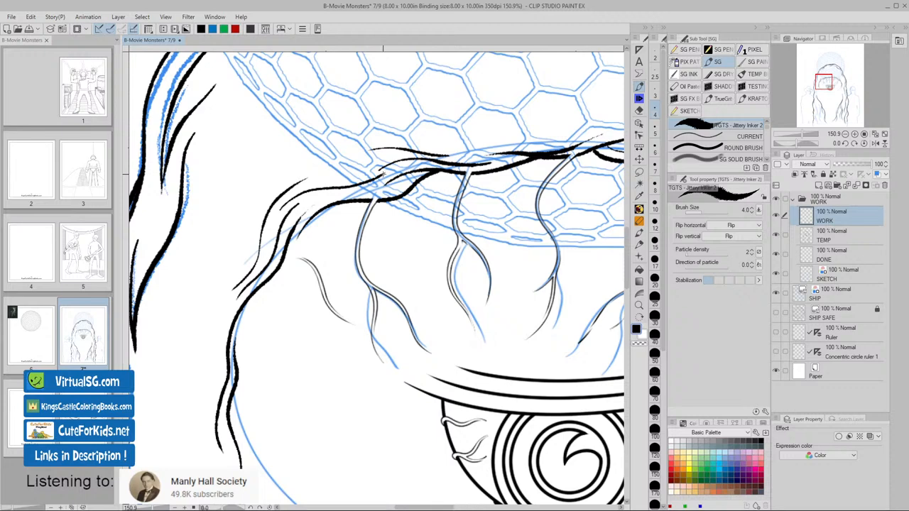
key(ctrl+z)
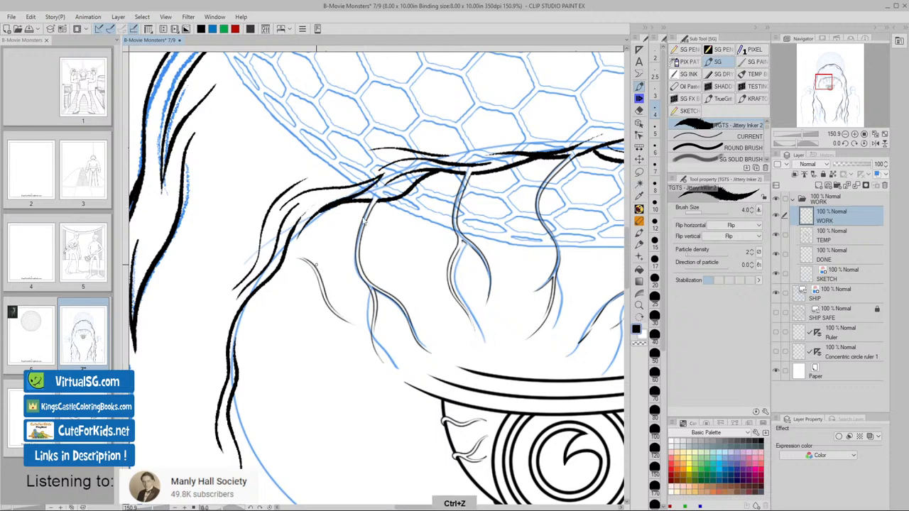
drag(316, 213, 384, 177)
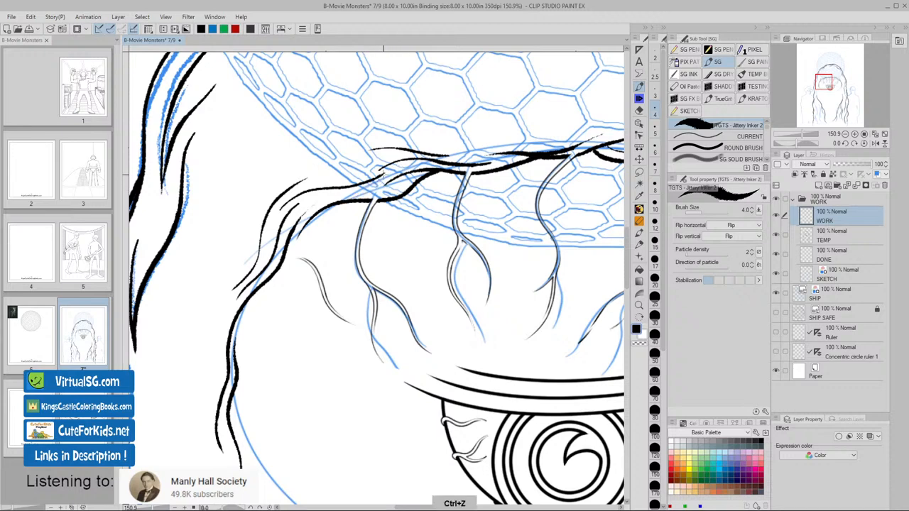
drag(323, 210, 383, 174)
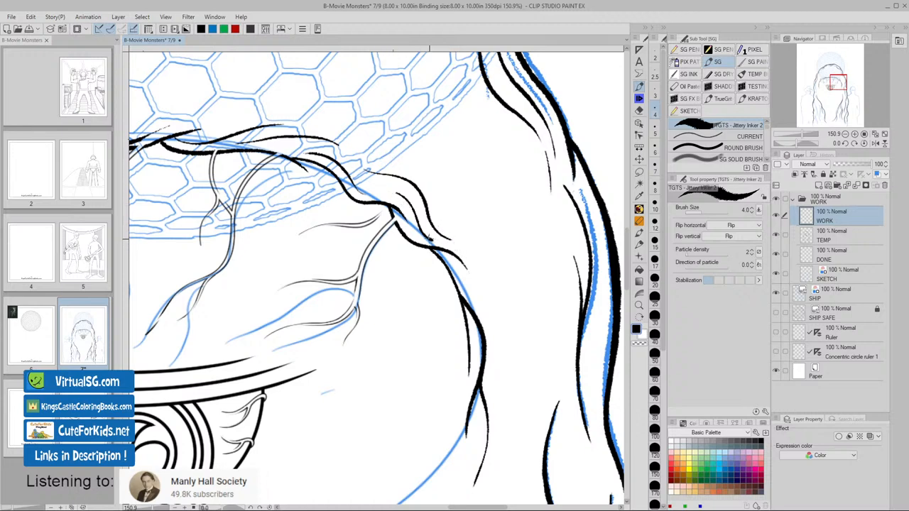
drag(391, 188, 433, 241)
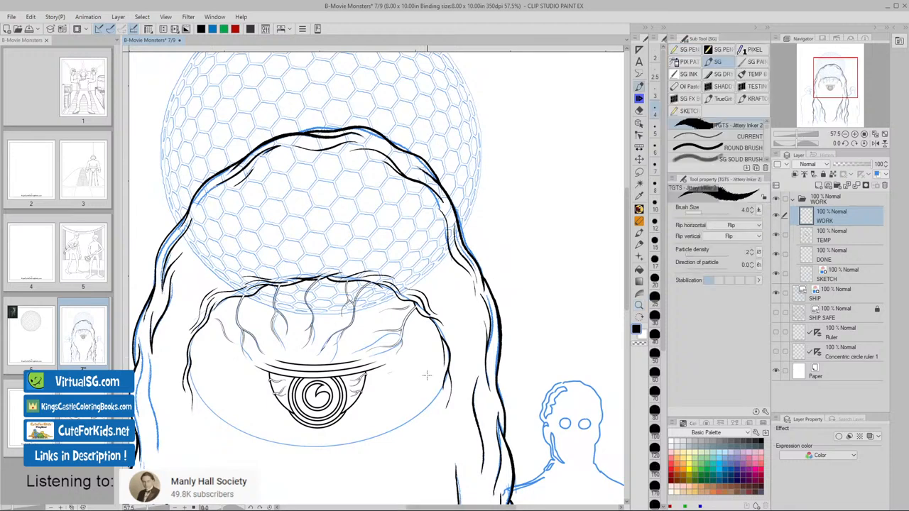
mouse_move(469, 354)
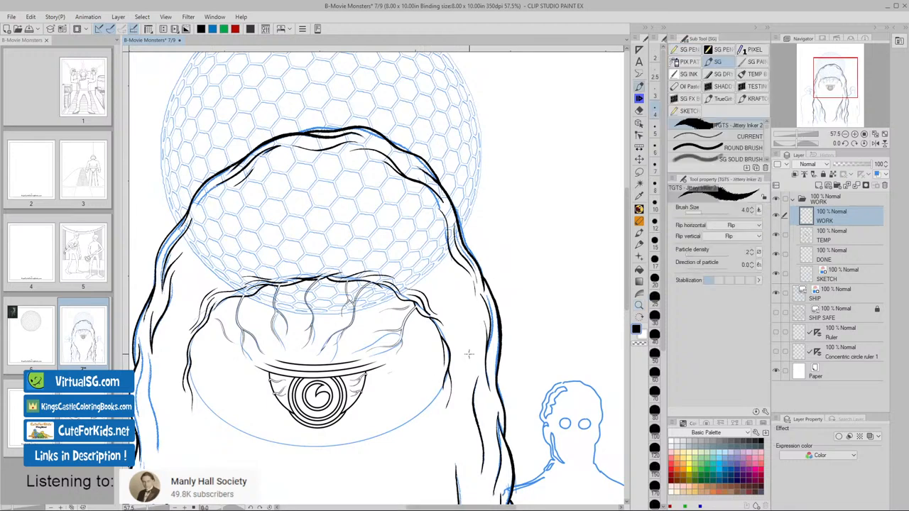
mouse_move(469, 367)
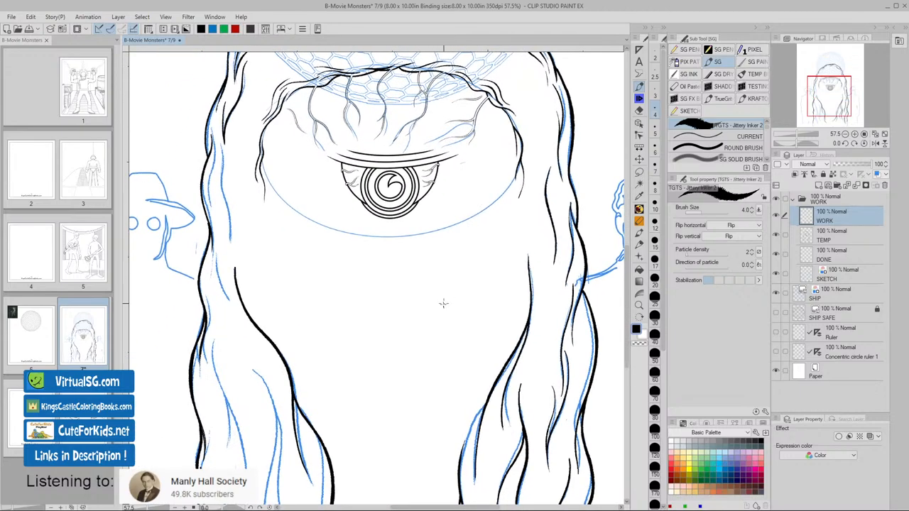
scroll(down, 3)
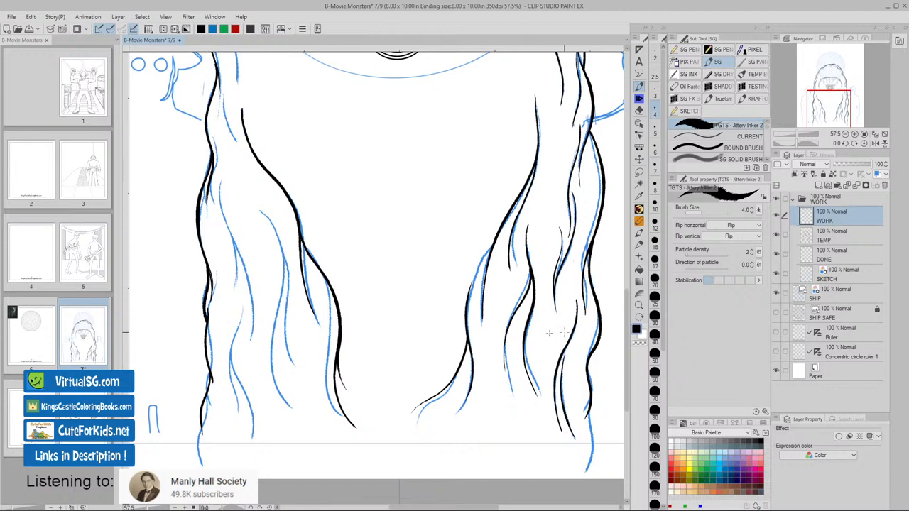
- Ink four inner strands running down inside the lower left hair to its ends
drag(261, 211, 280, 243)
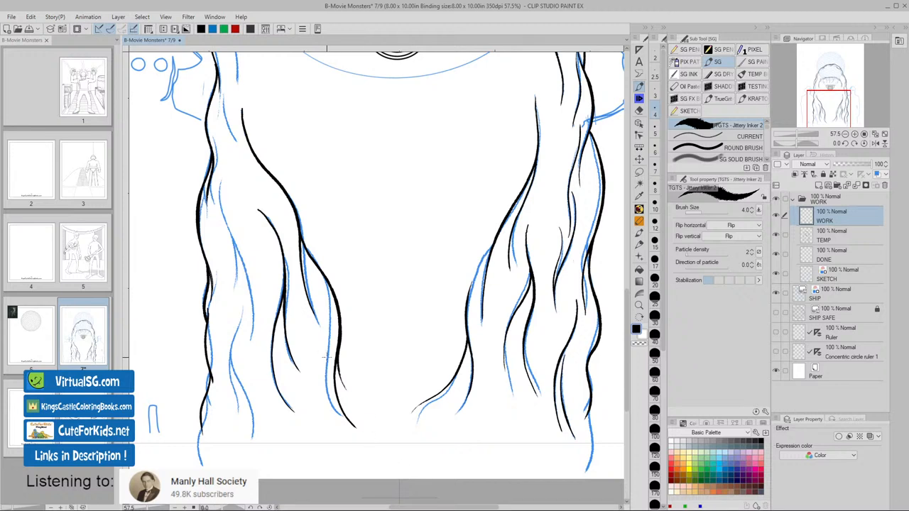
drag(282, 255, 291, 412)
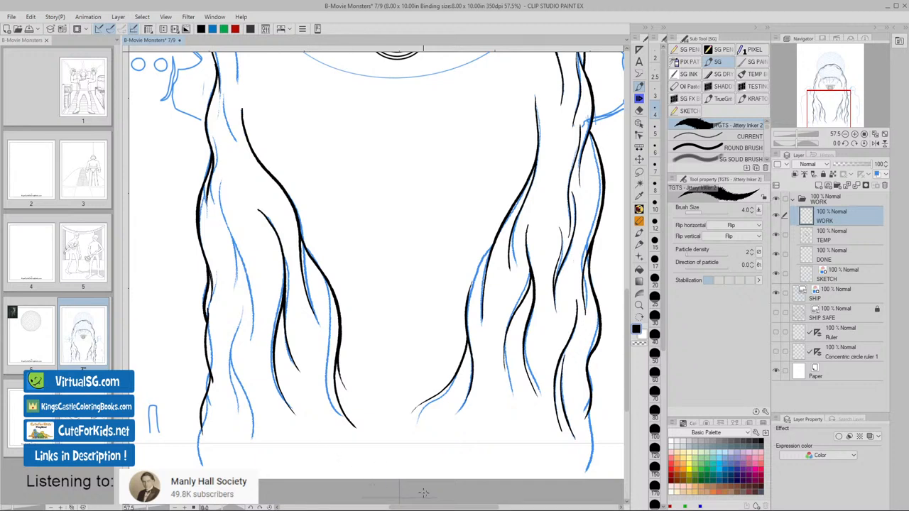
mouse_move(248, 322)
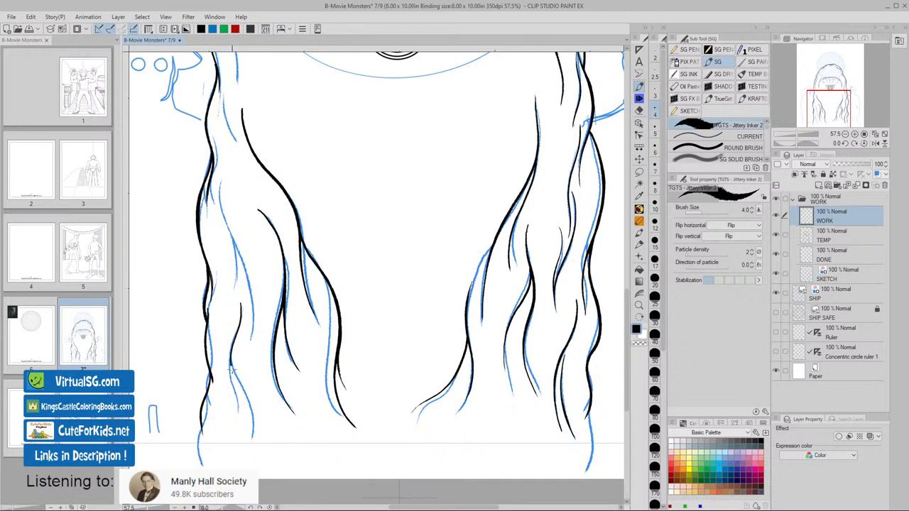
drag(231, 362, 252, 436)
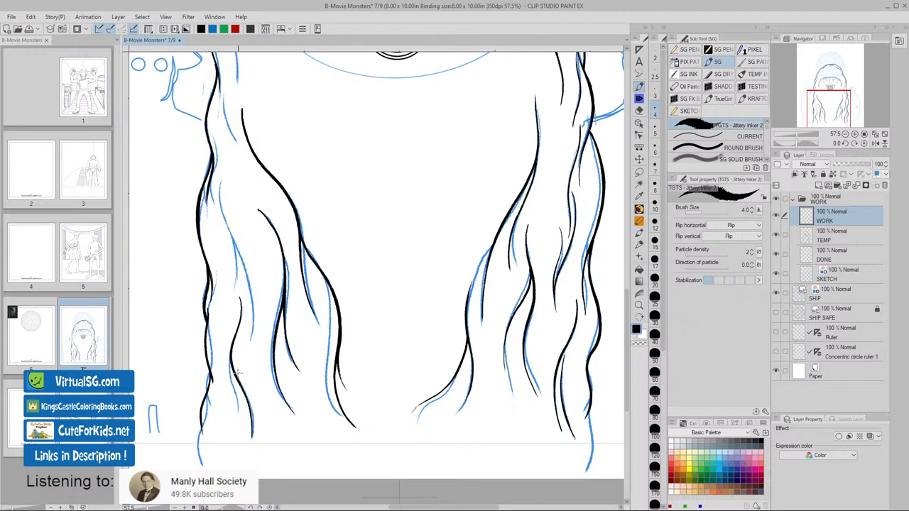
drag(238, 348, 238, 437)
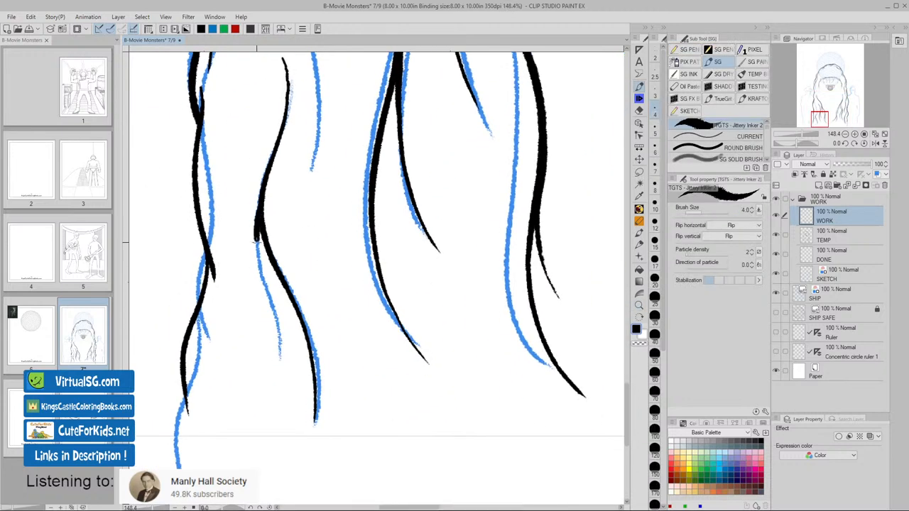
- Ink jagged strokes roughening the left hair outline, then move to the TEMP layer
drag(256, 245, 284, 362)
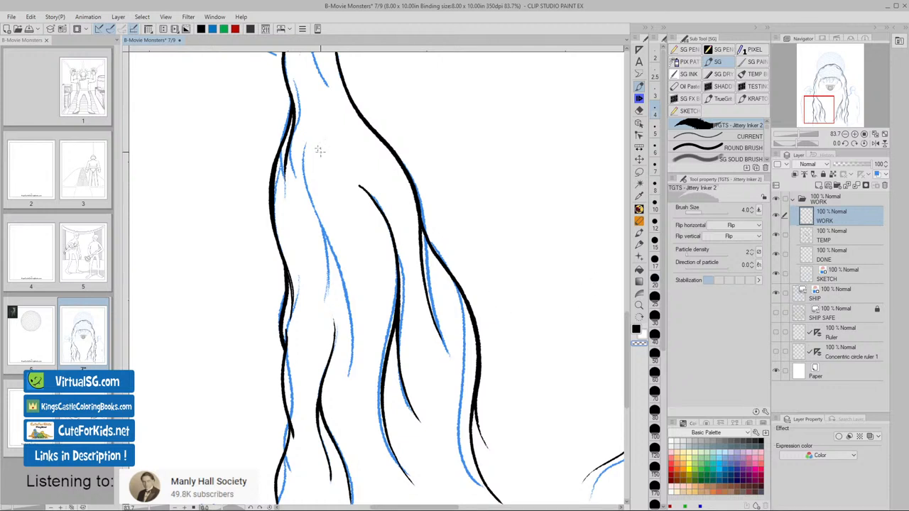
mouse_move(310, 133)
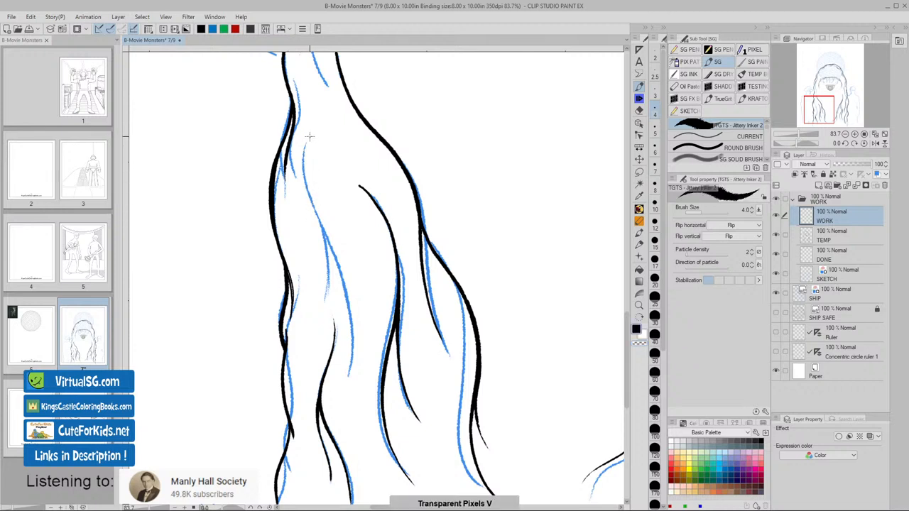
drag(309, 136, 348, 309)
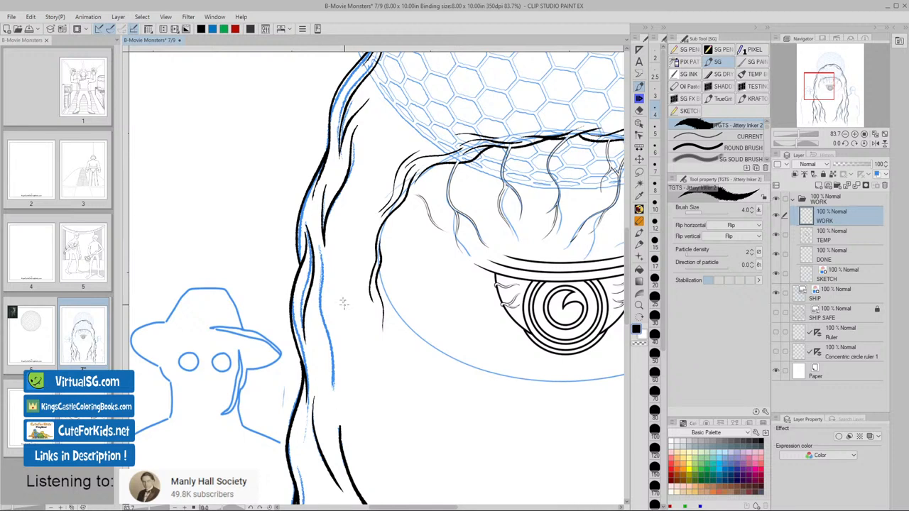
drag(319, 227, 338, 383)
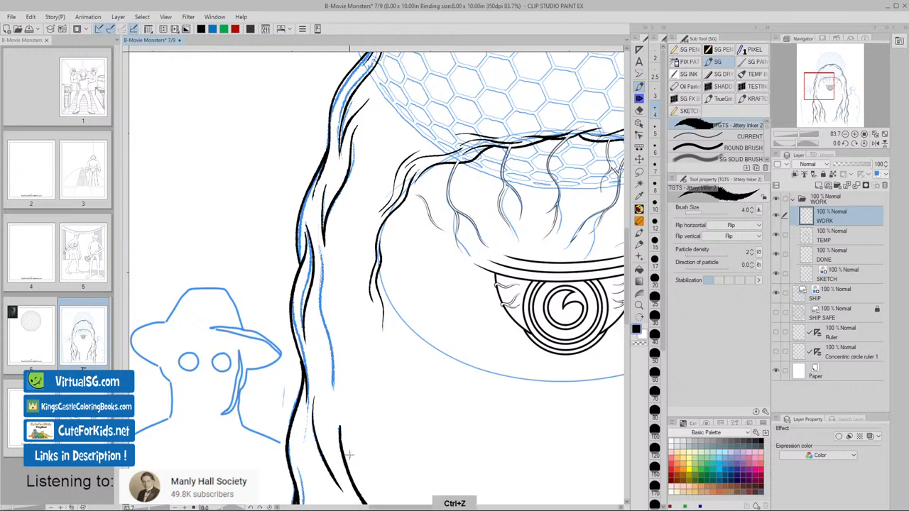
drag(323, 274, 350, 455)
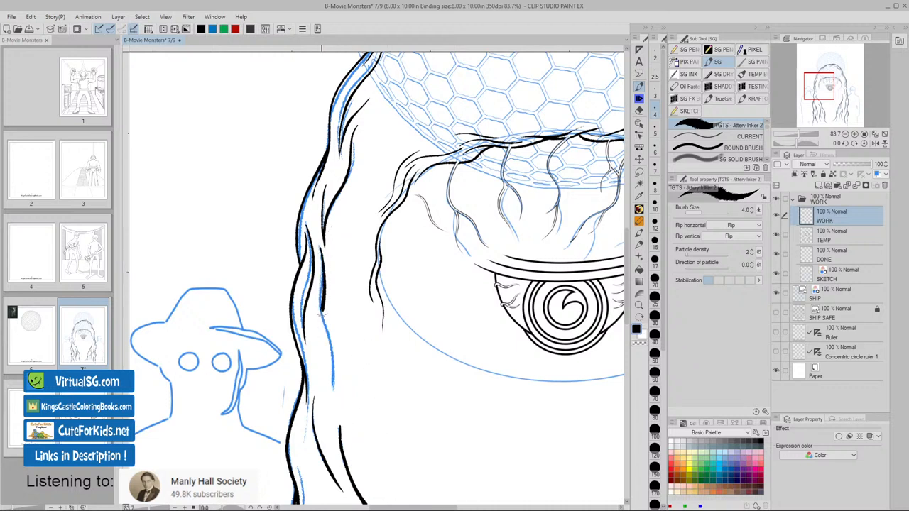
drag(319, 312, 331, 377)
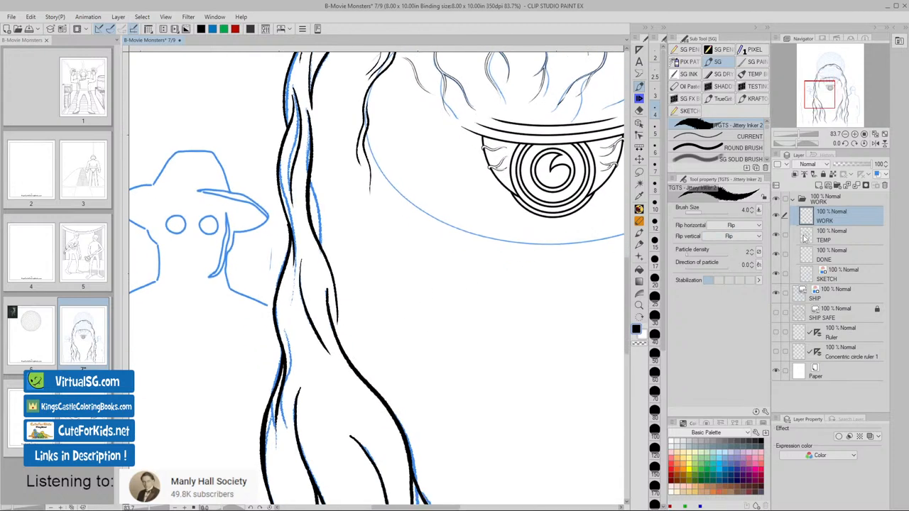
click(831, 235)
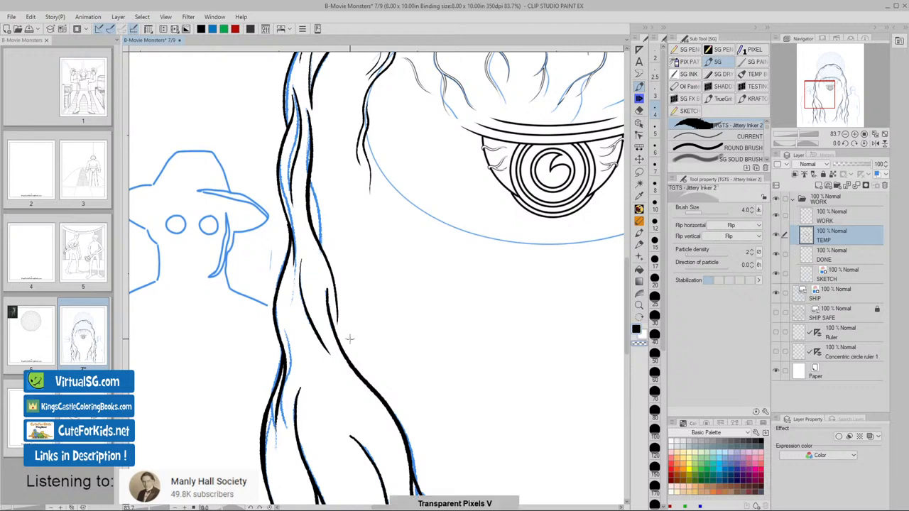
drag(329, 291, 348, 362)
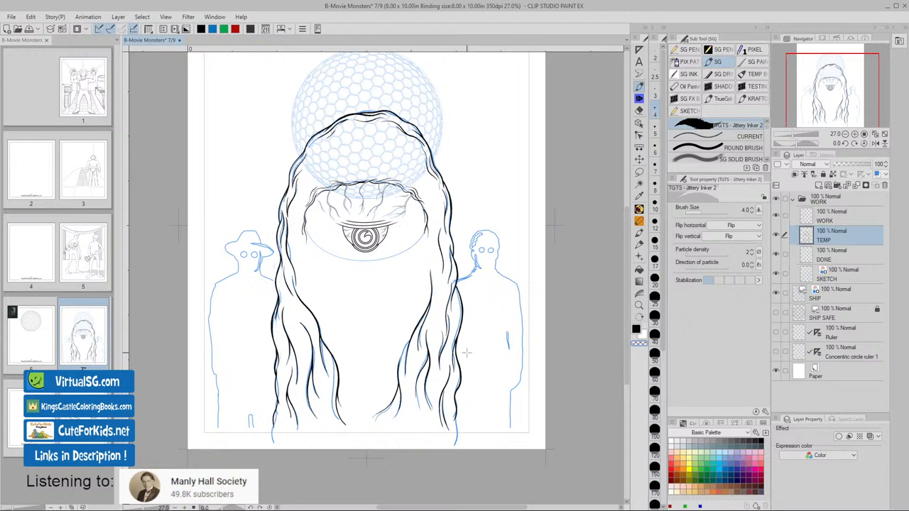
mouse_move(440, 309)
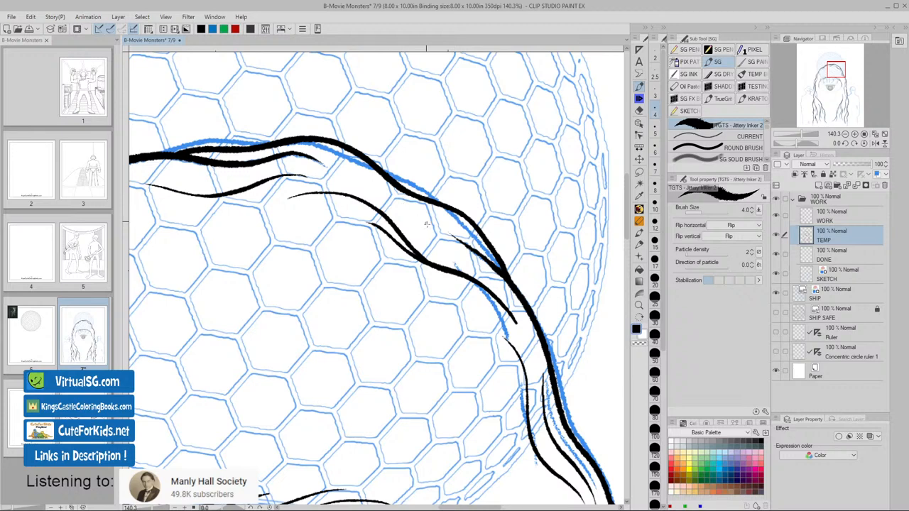
mouse_move(454, 256)
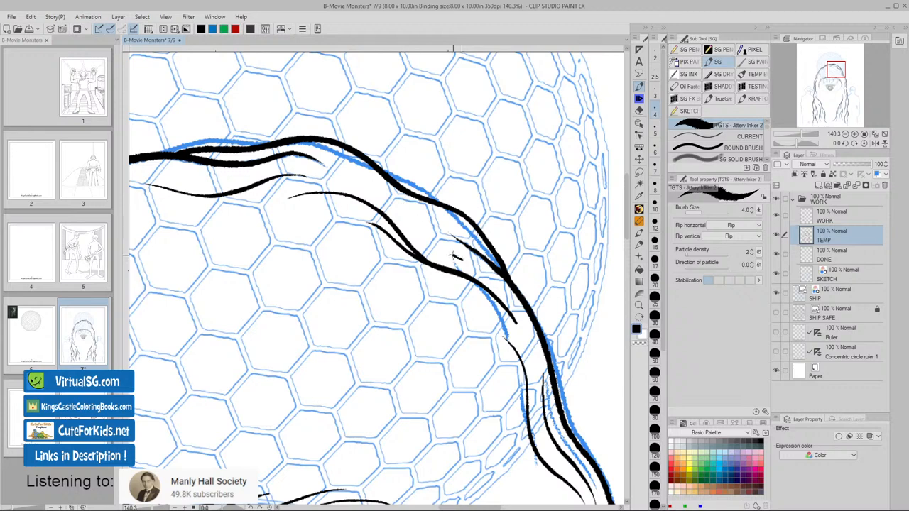
- Touch up a hair stroke over the dome and lasso stray marks there
drag(426, 238, 458, 259)
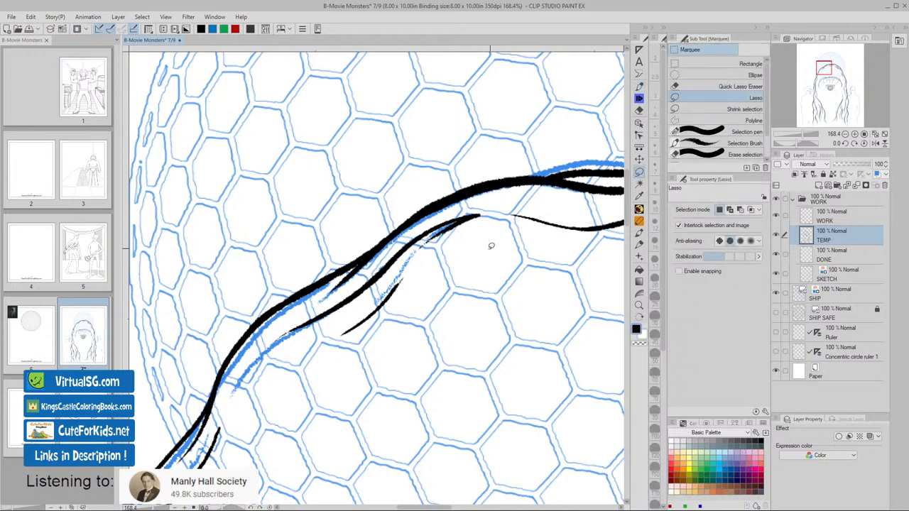
drag(338, 290, 490, 245)
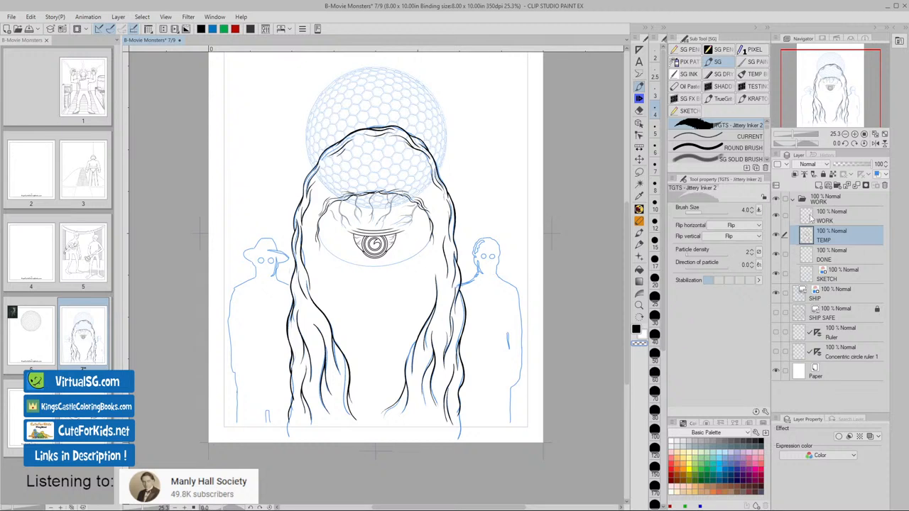
- Return to the WORK layer and select the ROUND BRUSH sub tool
click(831, 215)
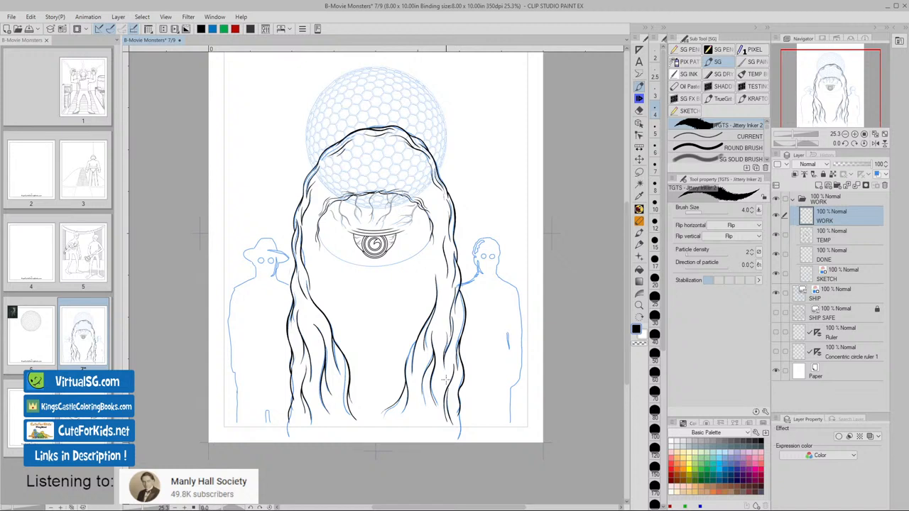
mouse_move(604, 241)
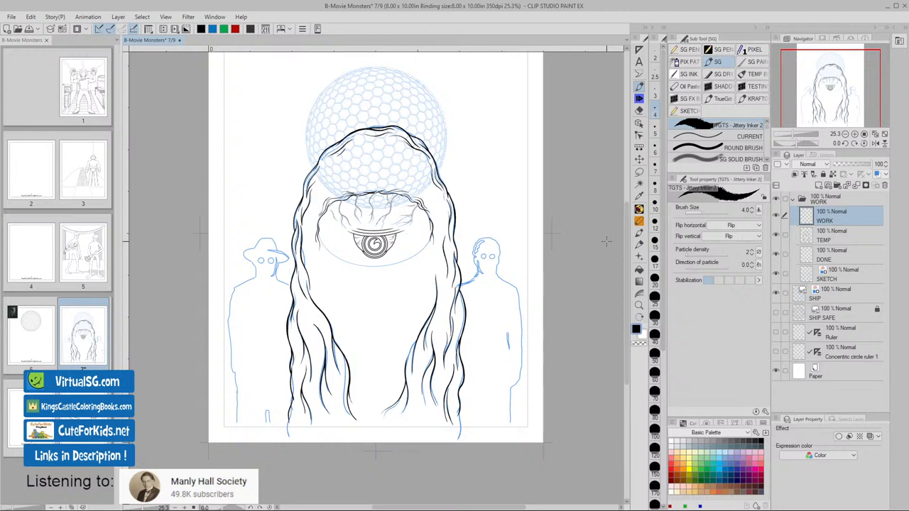
mouse_move(42, 348)
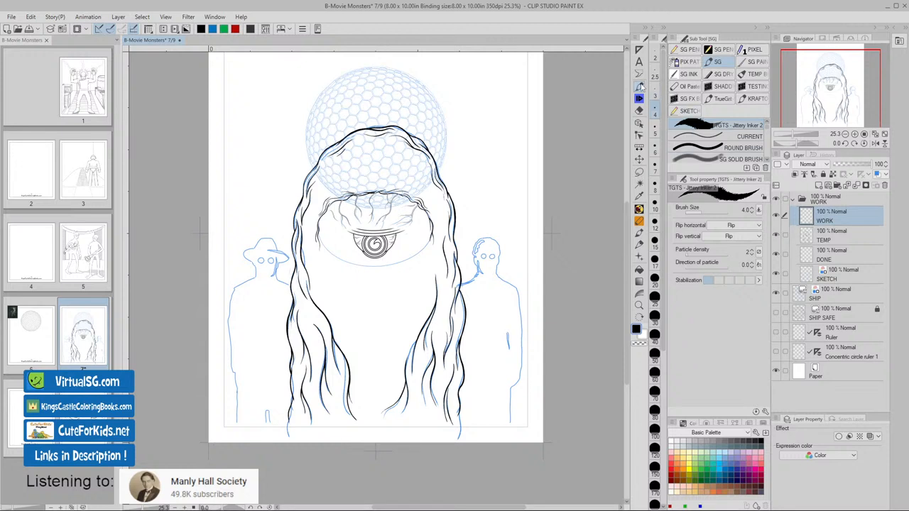
mouse_move(688, 86)
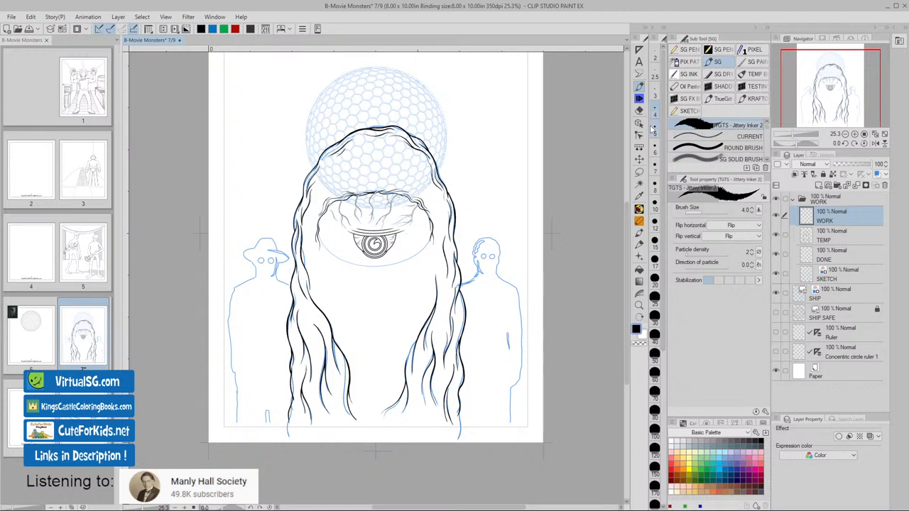
mouse_move(579, 202)
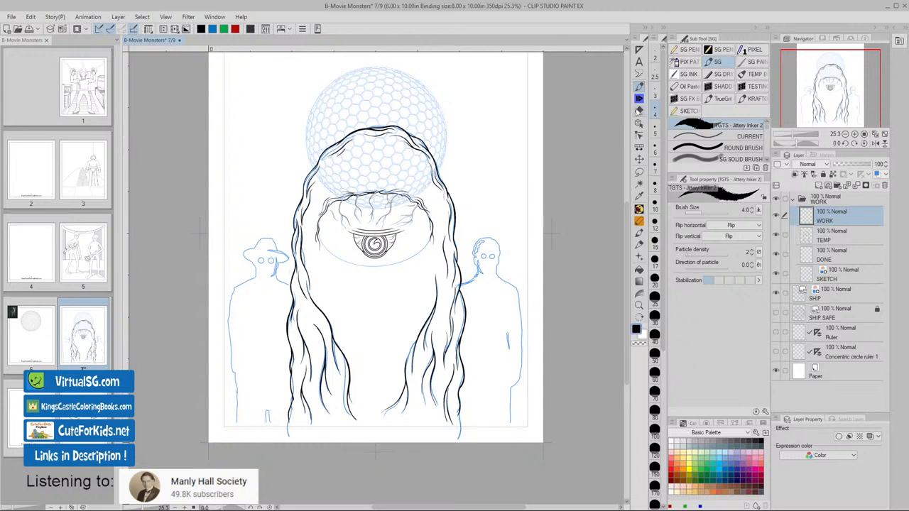
mouse_move(746, 120)
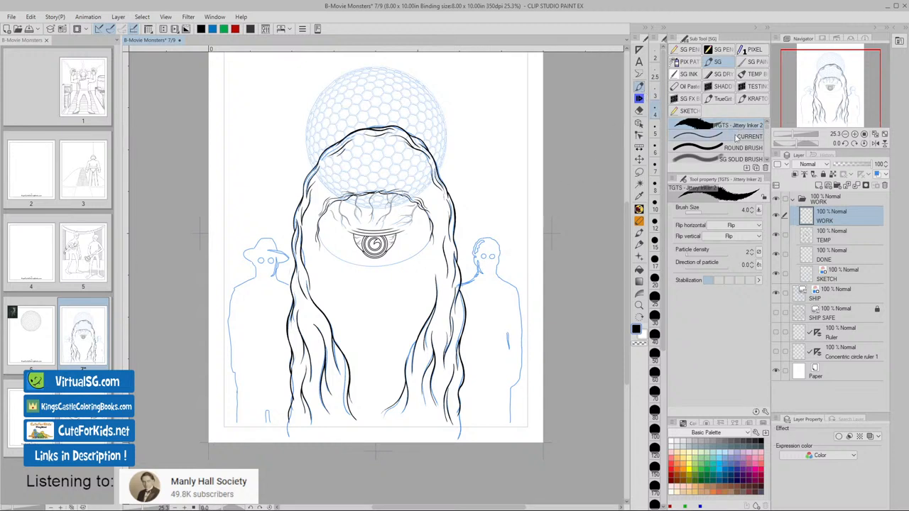
click(744, 147)
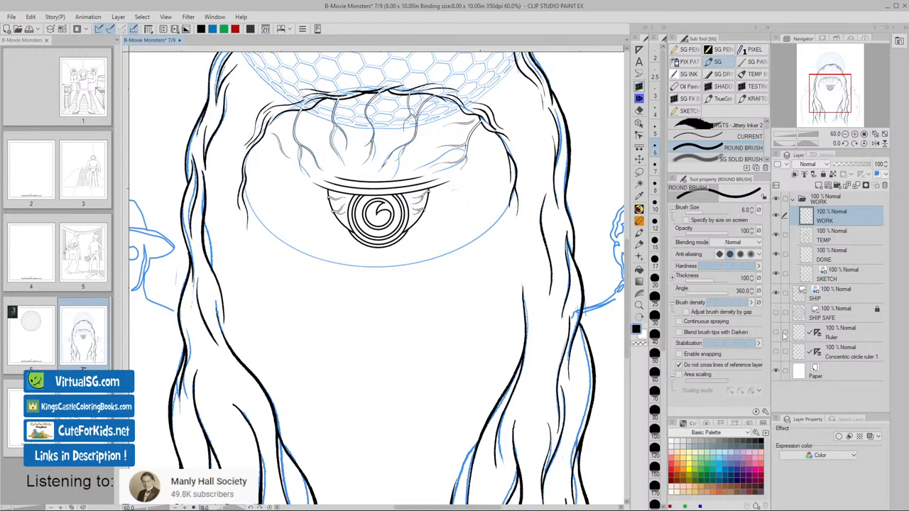
mouse_move(802, 359)
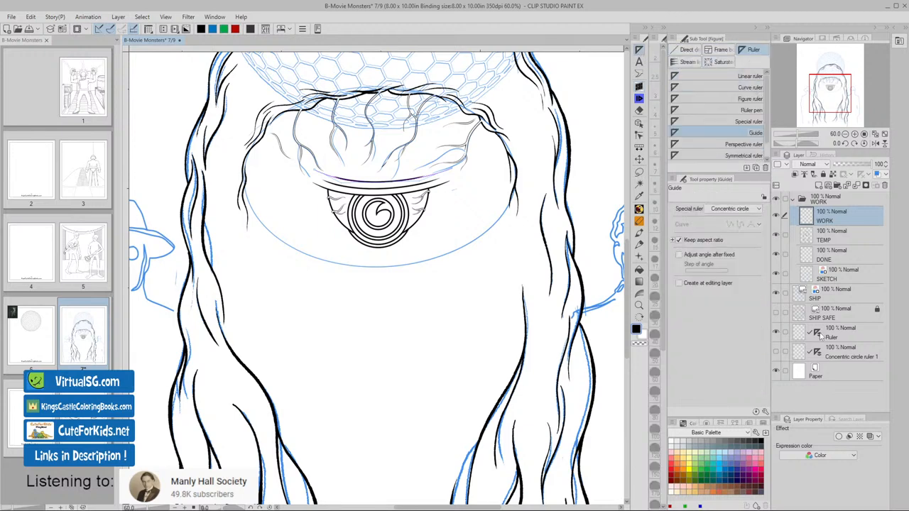
mouse_move(822, 336)
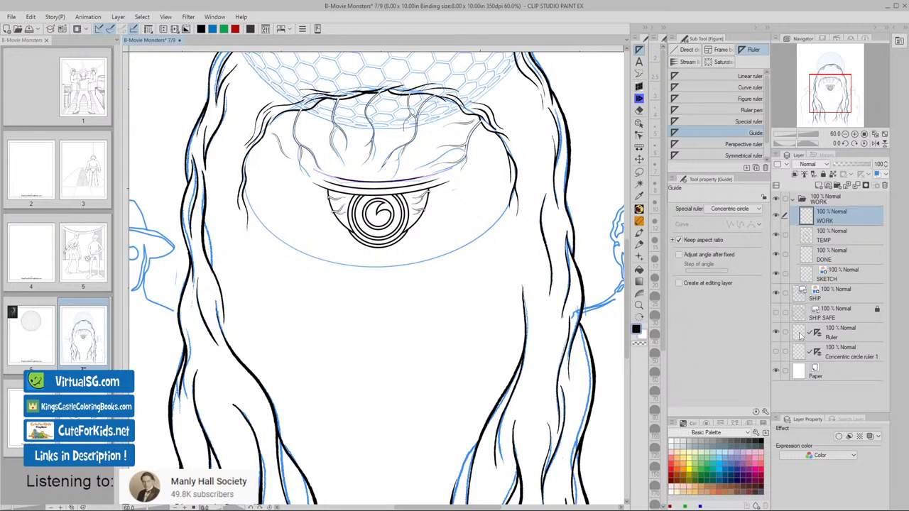
mouse_move(801, 335)
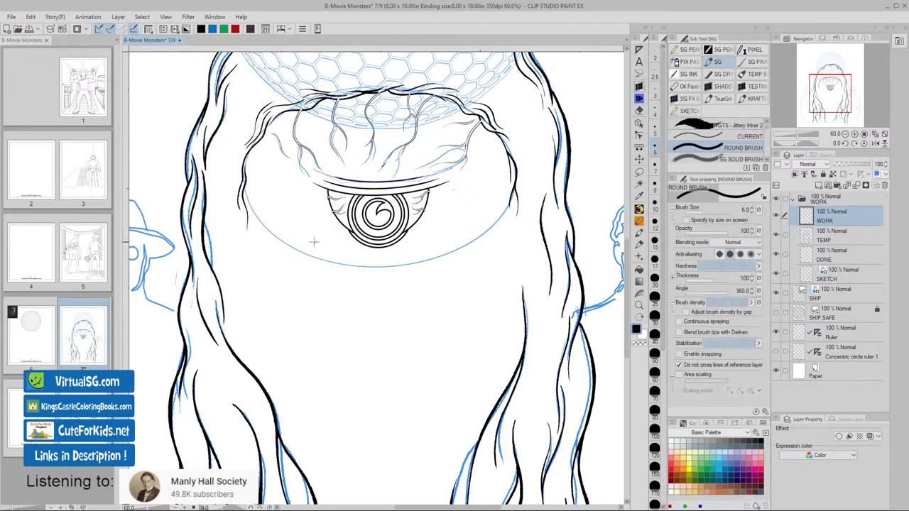
mouse_move(310, 237)
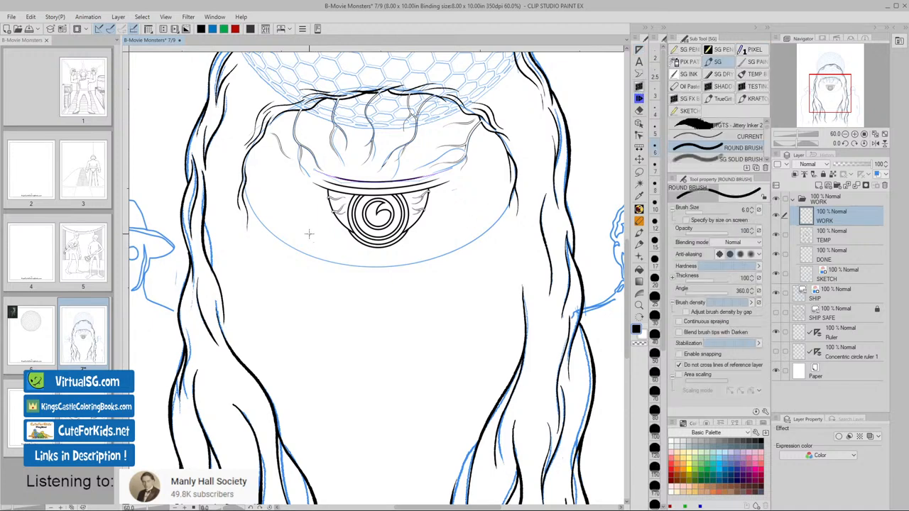
- Ink the bumpy face outline curving beneath the cyclops's eye, from the right side up toward the left hair
drag(309, 234, 359, 261)
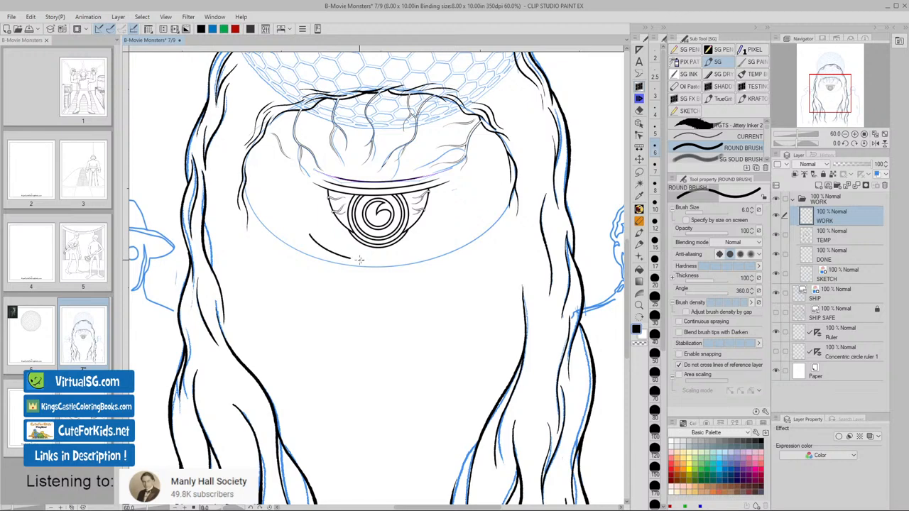
drag(359, 259, 455, 231)
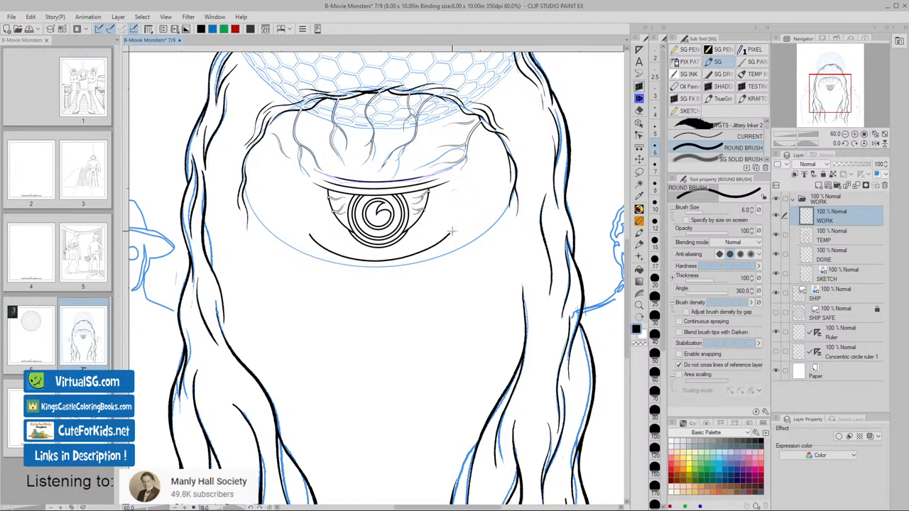
drag(451, 230, 515, 187)
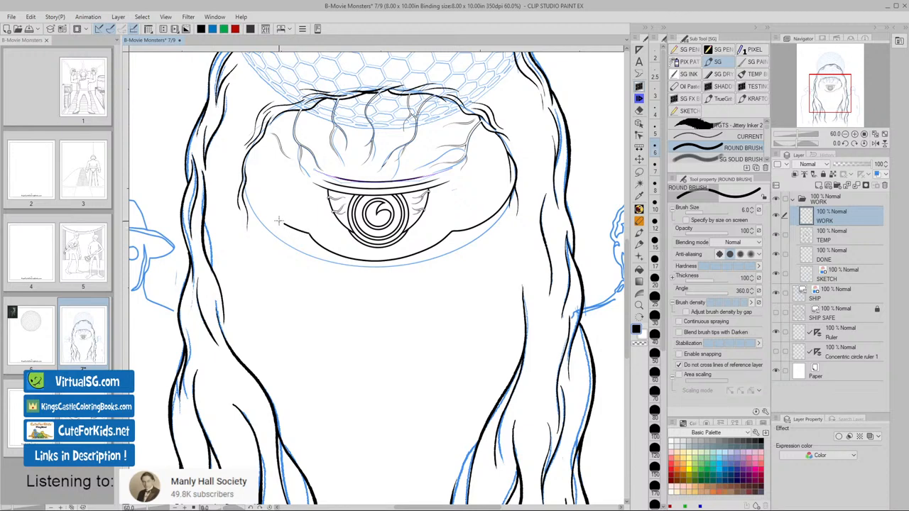
drag(245, 178, 279, 220)
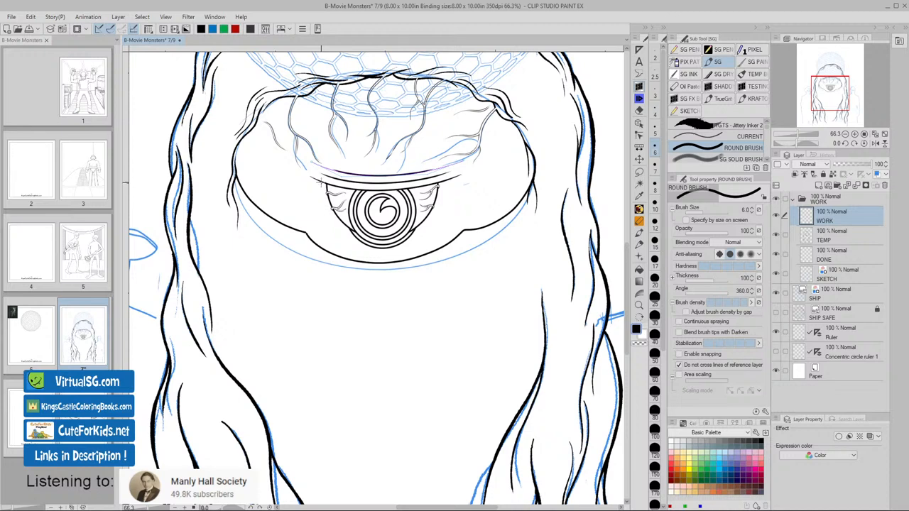
mouse_move(549, 252)
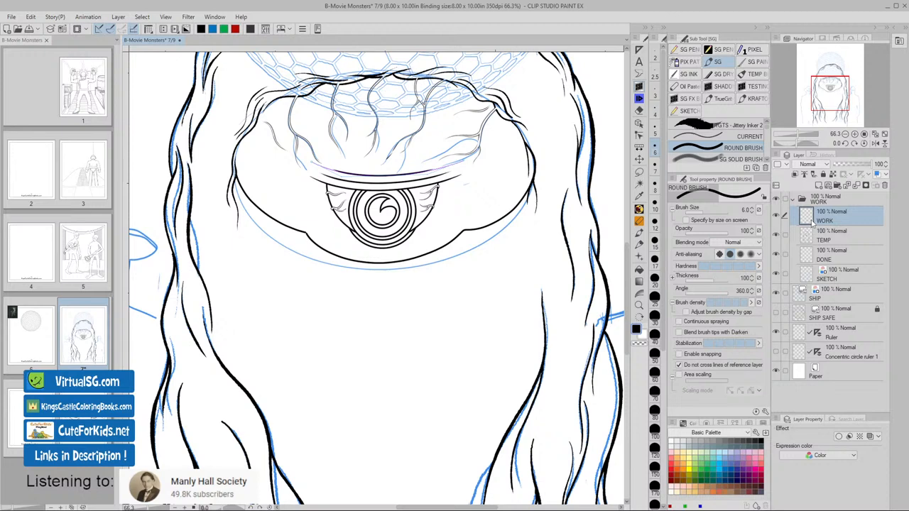
mouse_move(743, 220)
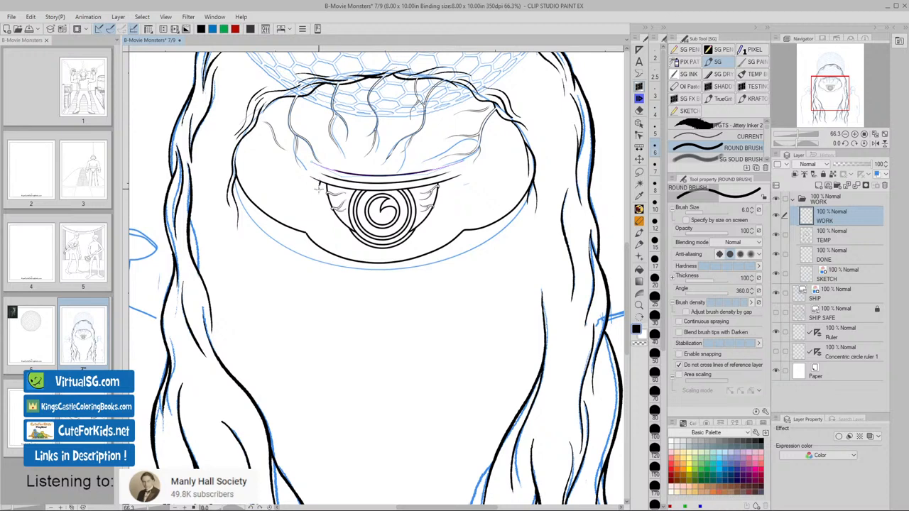
- Outline the eyeball's left and bottom edges on WORK, redrawing the strokes until the curve sits right
drag(318, 188, 387, 240)
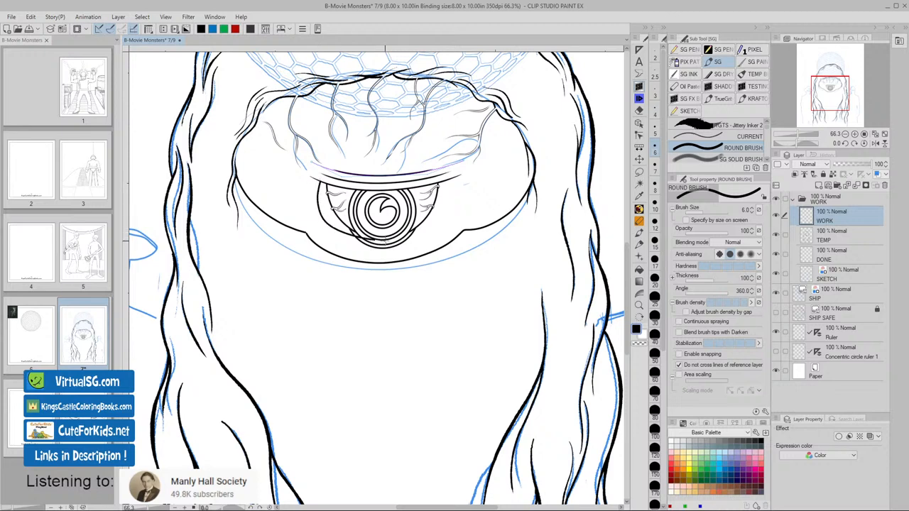
drag(380, 240, 449, 179)
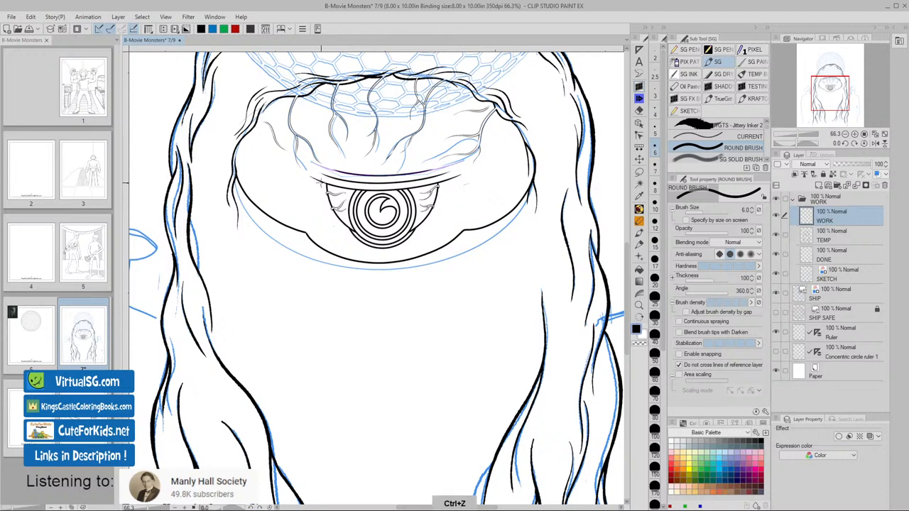
drag(320, 183, 384, 242)
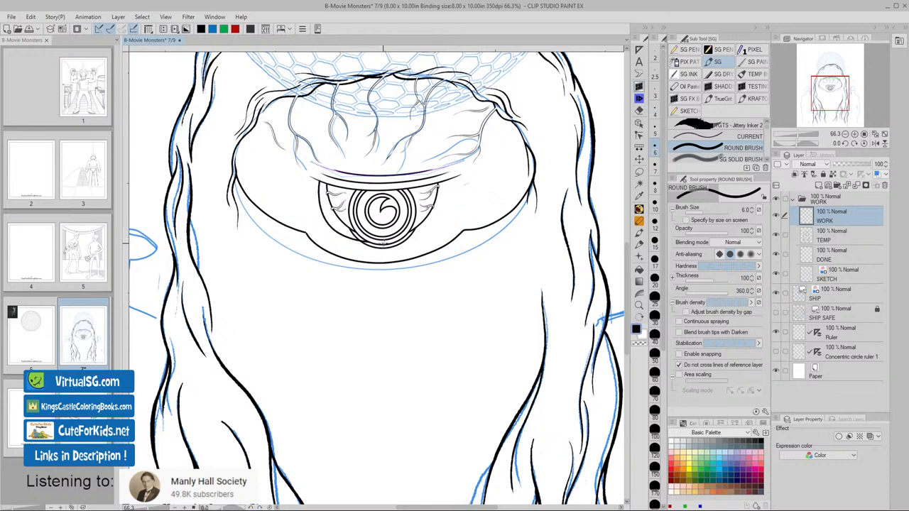
drag(327, 221, 447, 192)
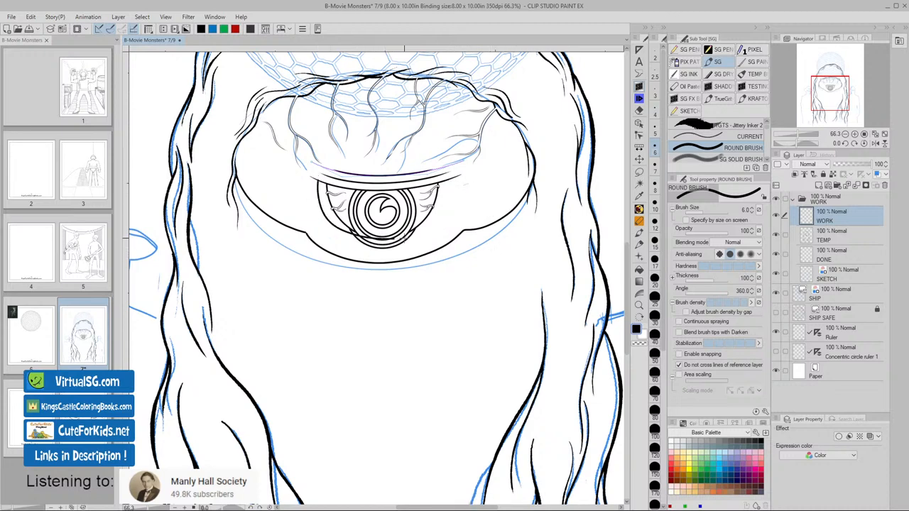
drag(454, 183, 404, 237)
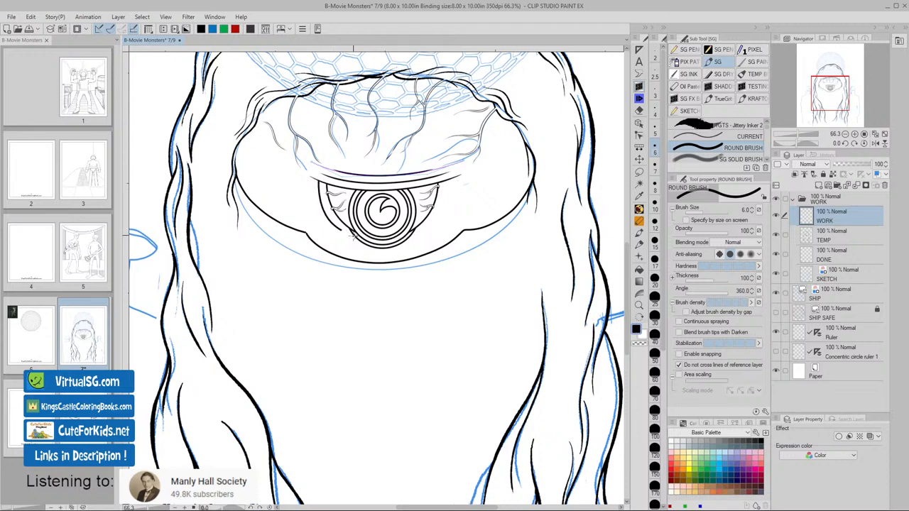
drag(348, 238, 454, 188)
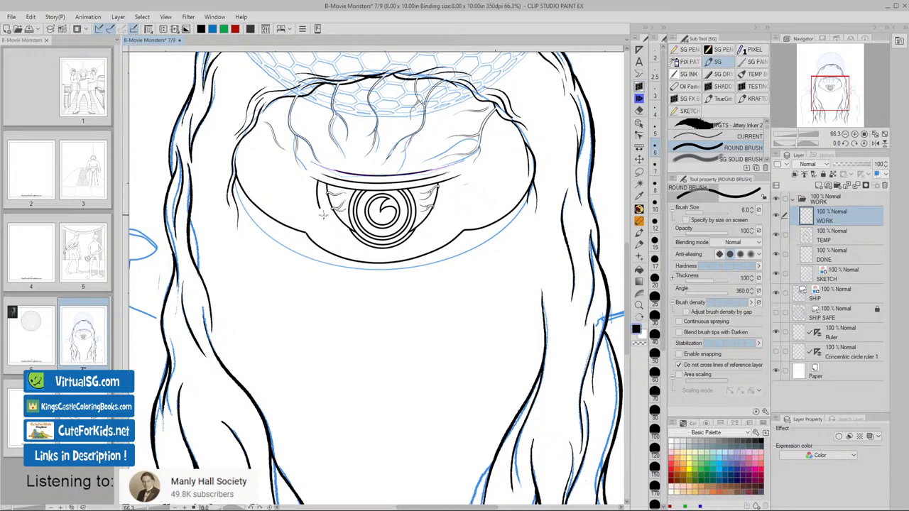
- Rework the eyeball outline, then sketch its outer edge on the SKETCH layer as a blue guide
drag(323, 215, 432, 229)
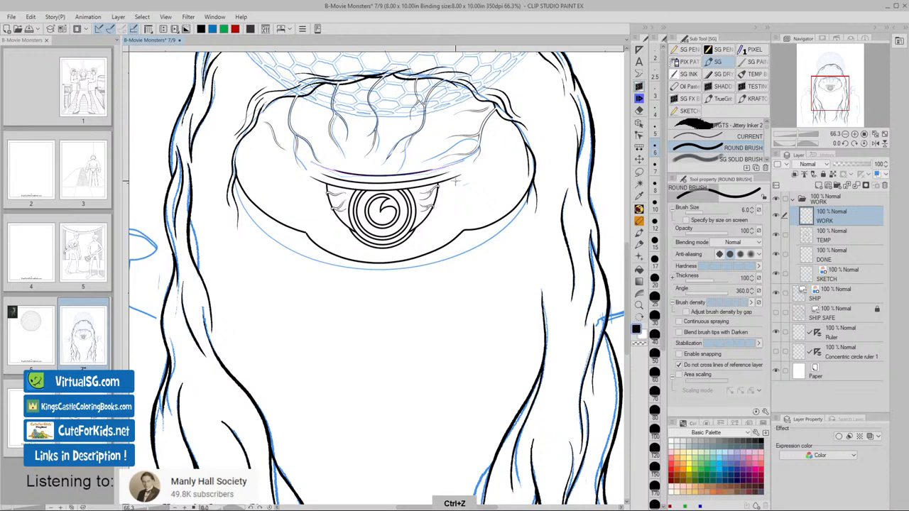
drag(455, 181, 433, 221)
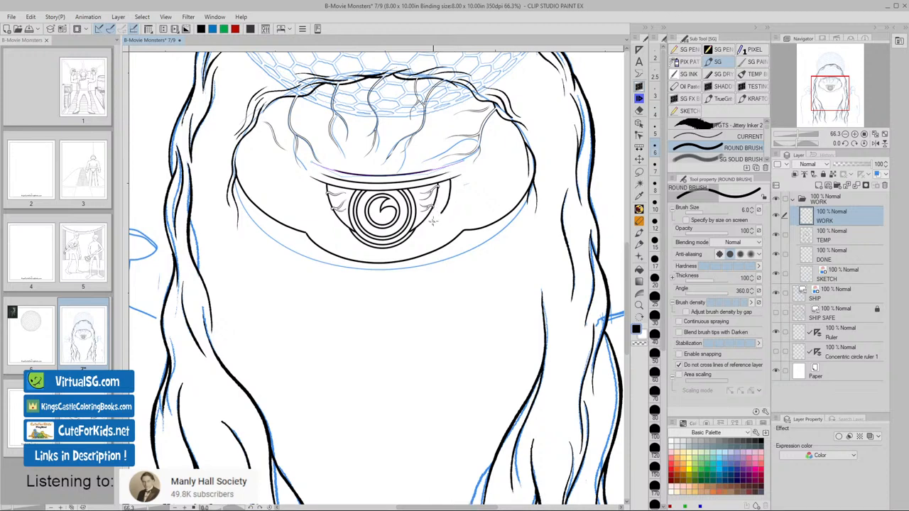
drag(321, 210, 437, 220)
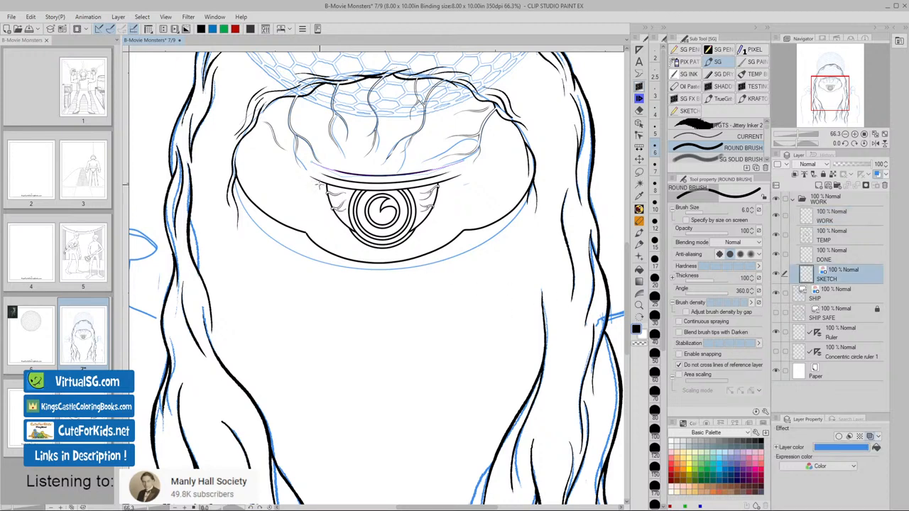
drag(320, 181, 380, 238)
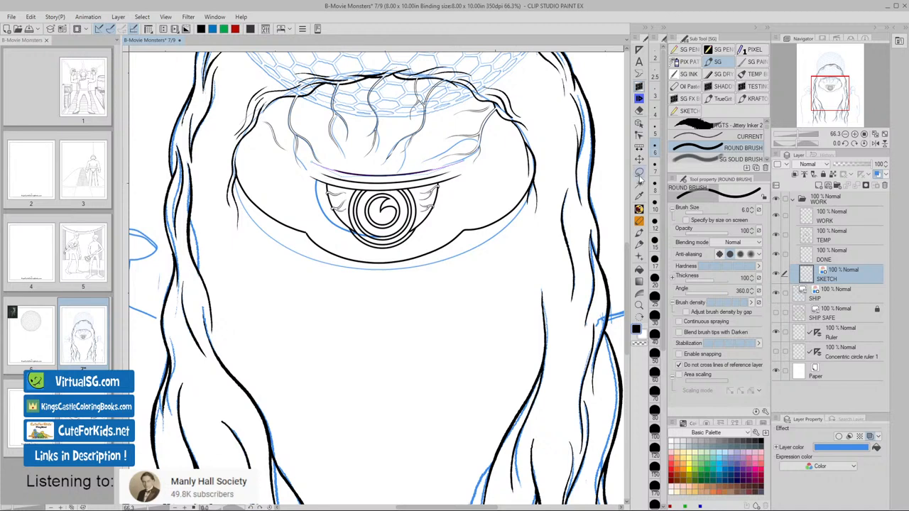
- Lasso the sketched eyeball arc, copy-paste it to a new layer and clear the selection
click(640, 172)
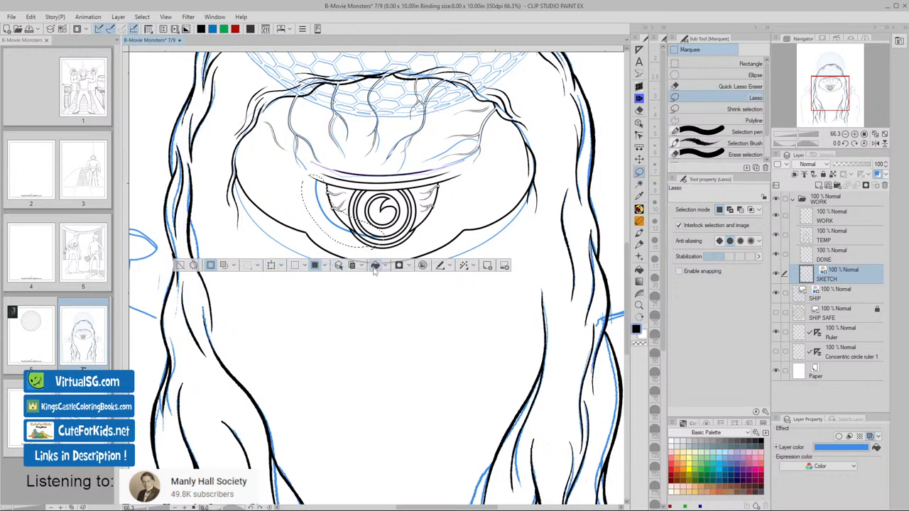
click(375, 265)
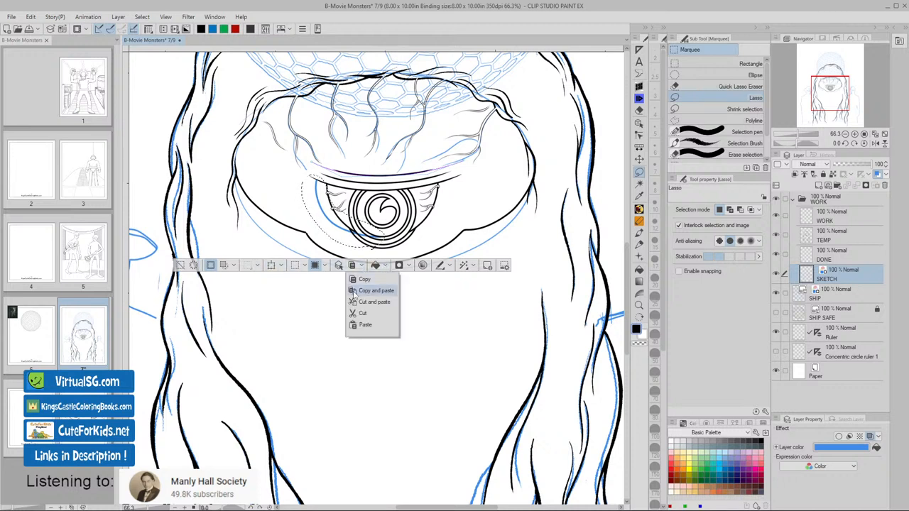
click(376, 290)
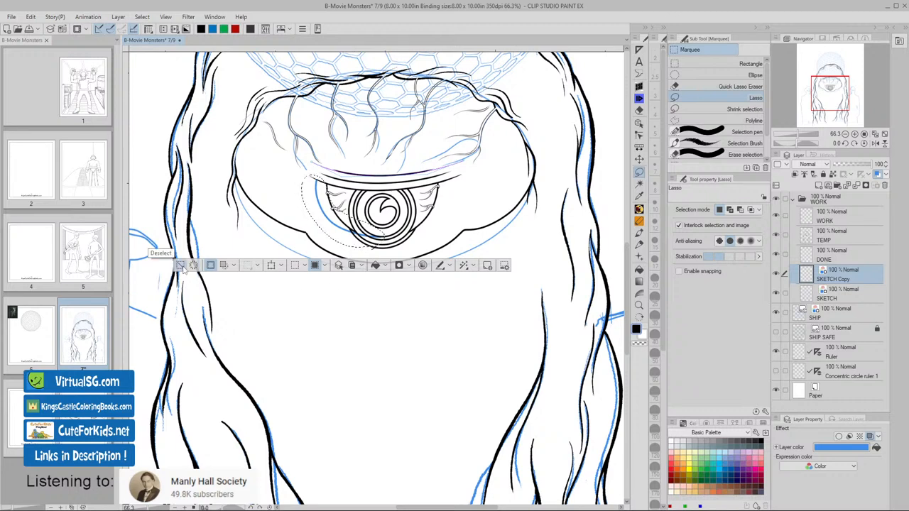
click(180, 265)
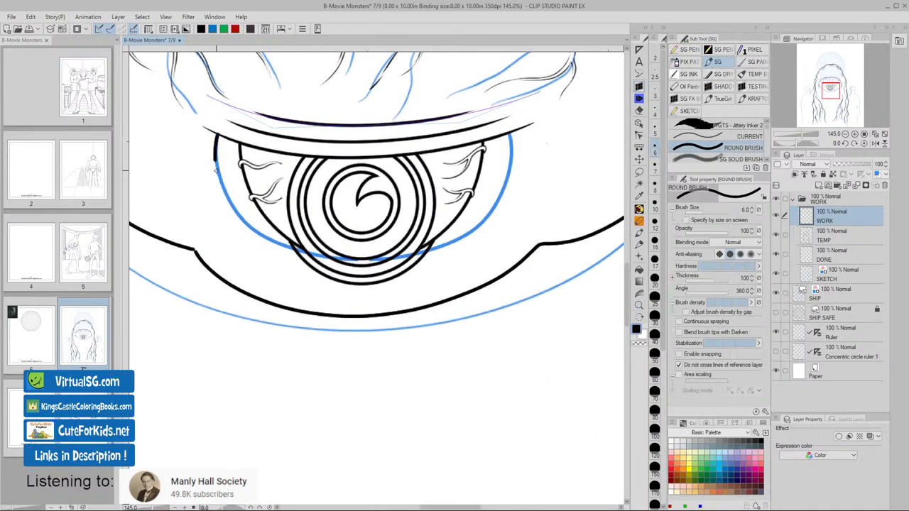
drag(220, 164, 284, 248)
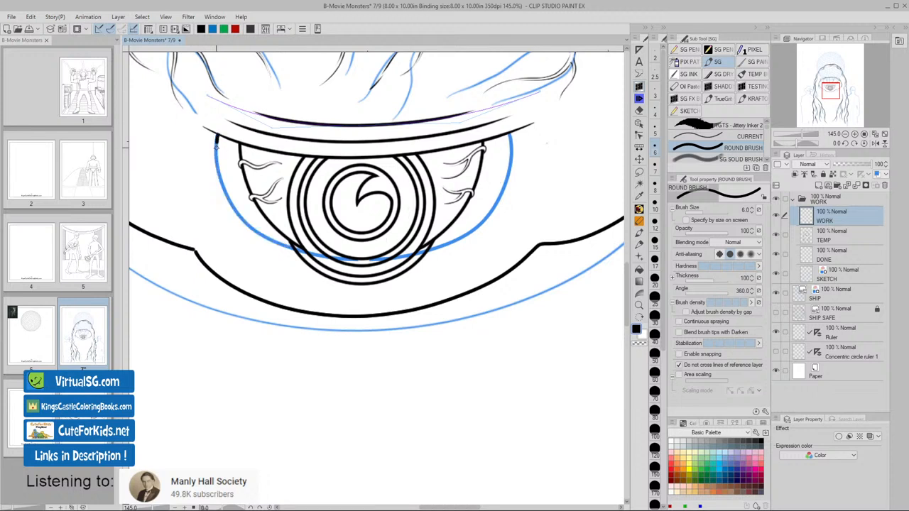
drag(217, 146, 277, 242)
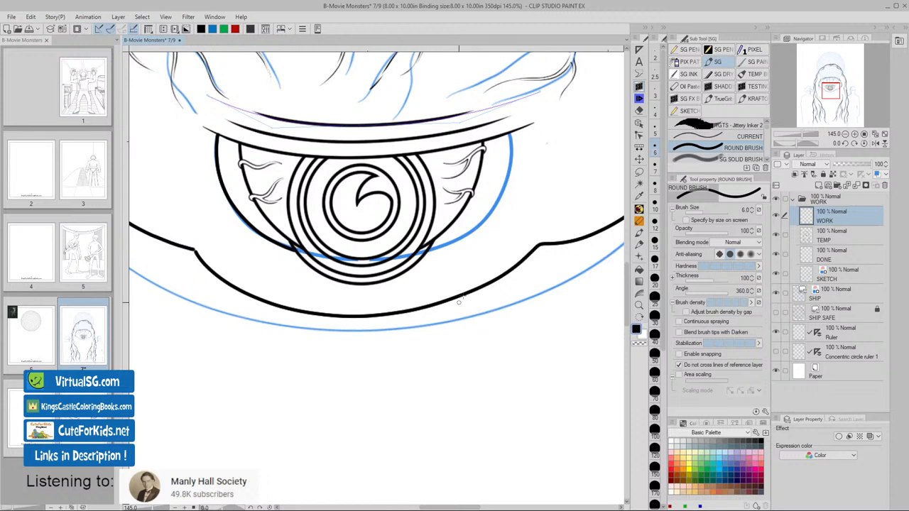
drag(509, 134, 511, 171)
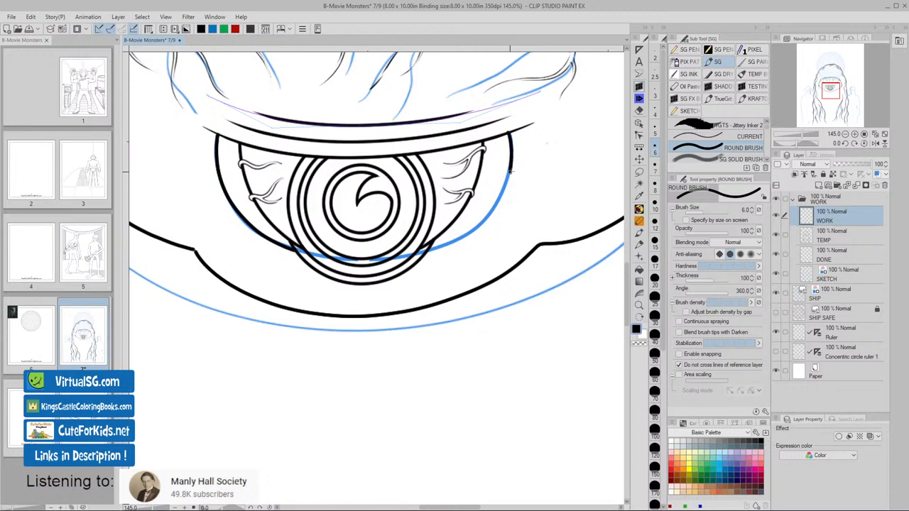
drag(510, 131, 508, 177)
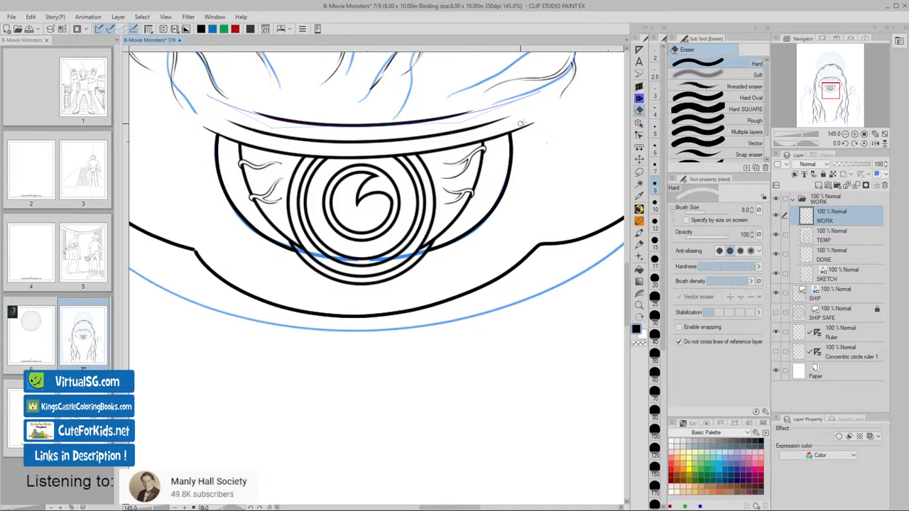
mouse_move(219, 130)
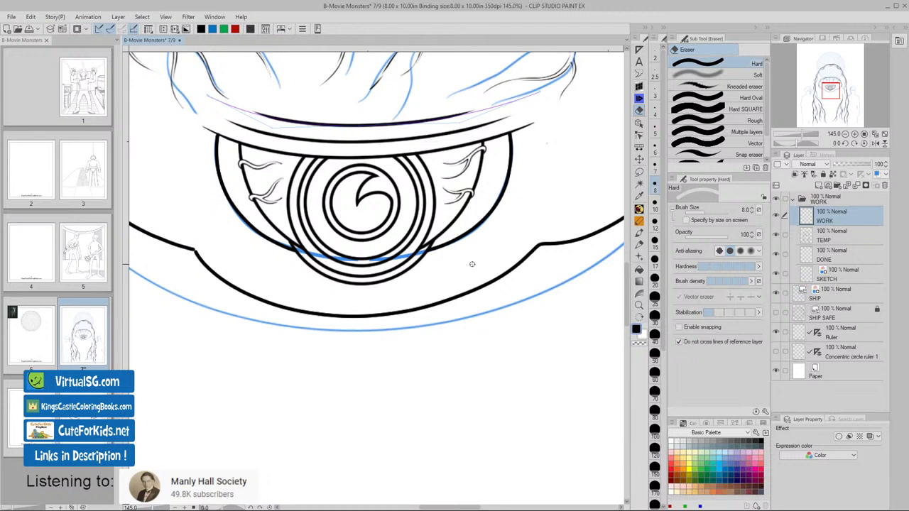
mouse_move(469, 268)
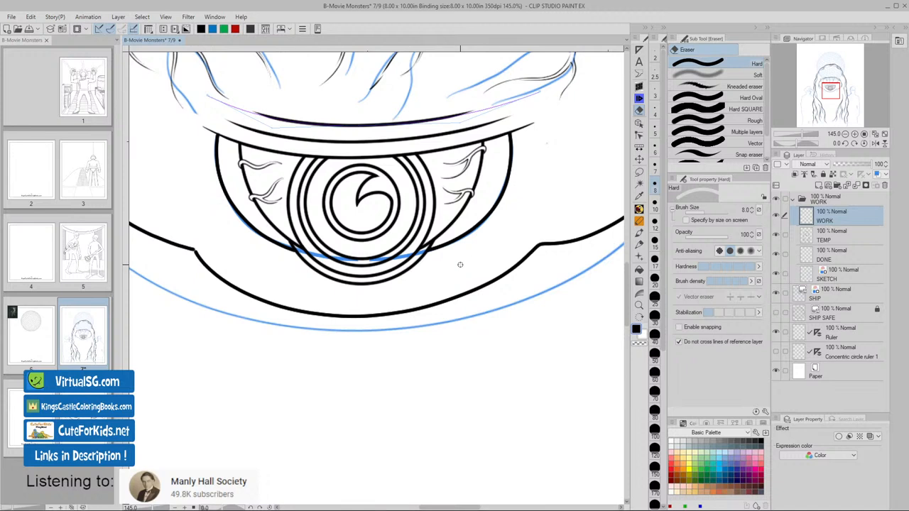
mouse_move(456, 259)
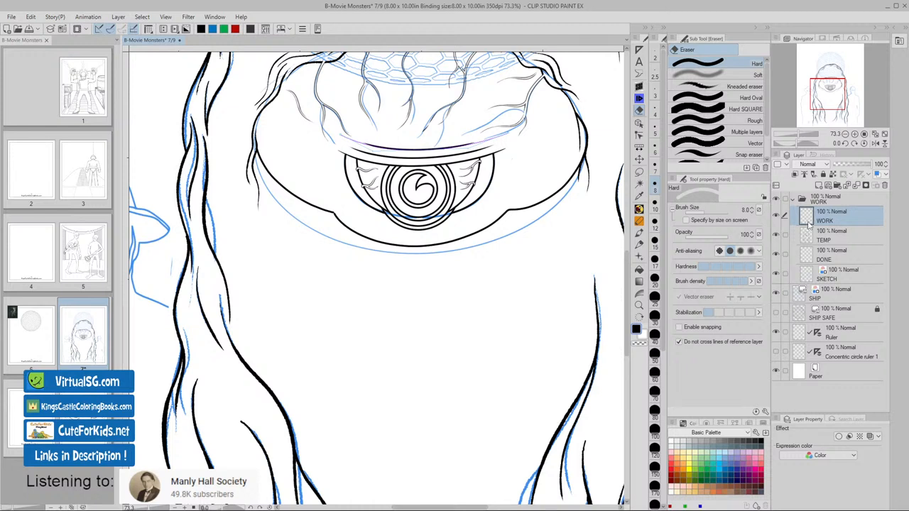
mouse_move(811, 226)
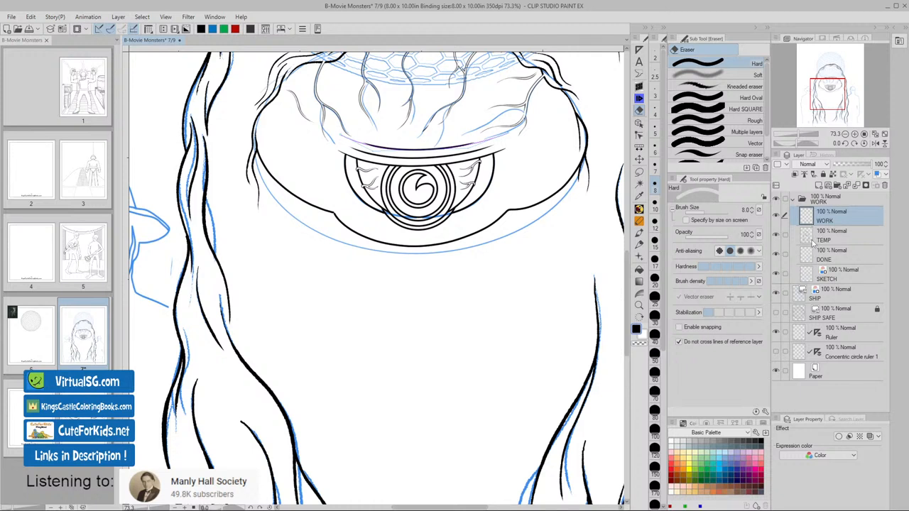
- Switch to the Pen tool with the TGTS - Jittery Inker 2 sub tool at 4.0 brush size
click(835, 273)
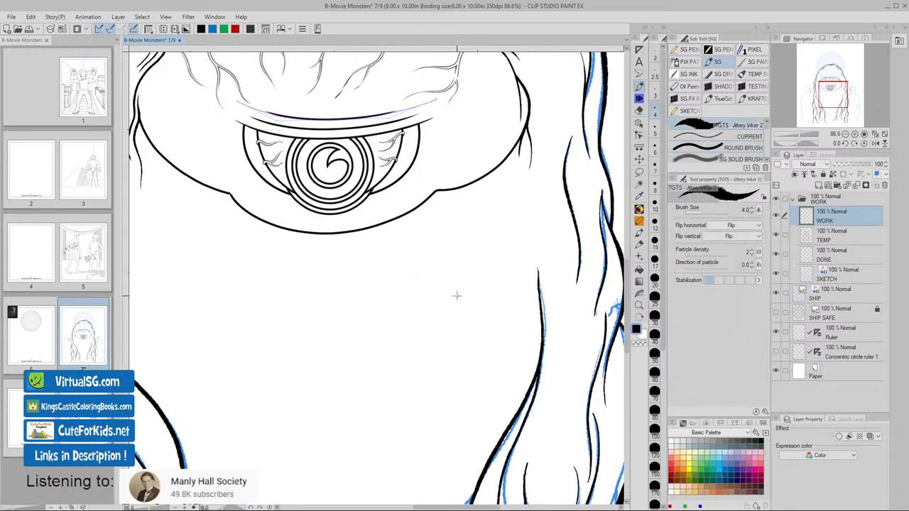
- Ink the first hanging hair strands below the eye on the right, undoing the unsatisfying attempts
drag(455, 192, 457, 298)
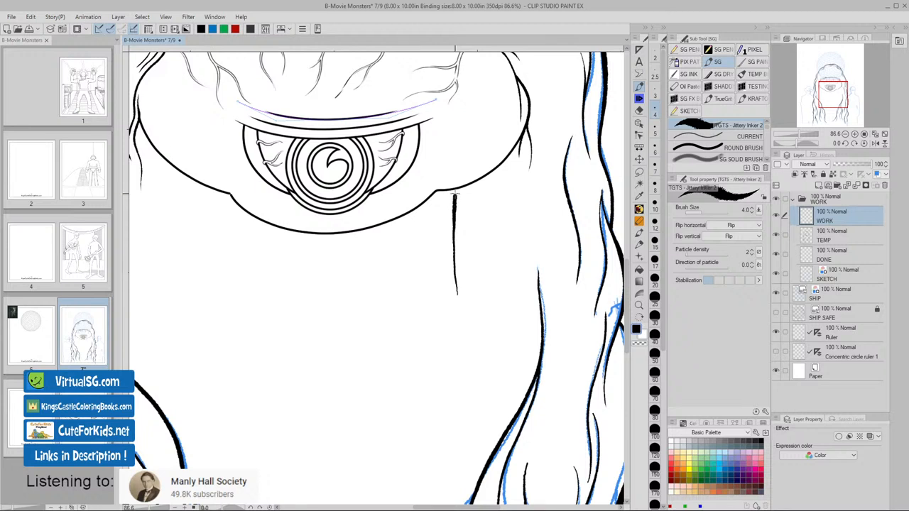
key(ctrl+z)
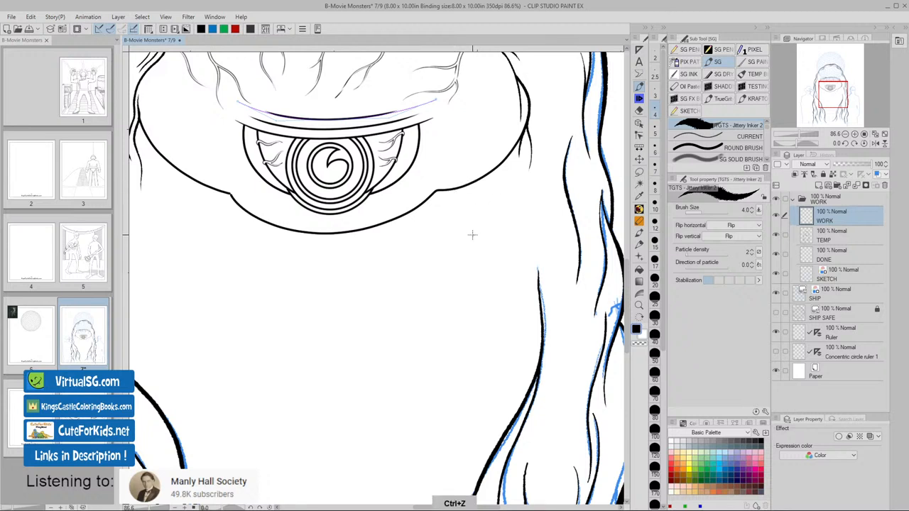
drag(453, 189, 451, 277)
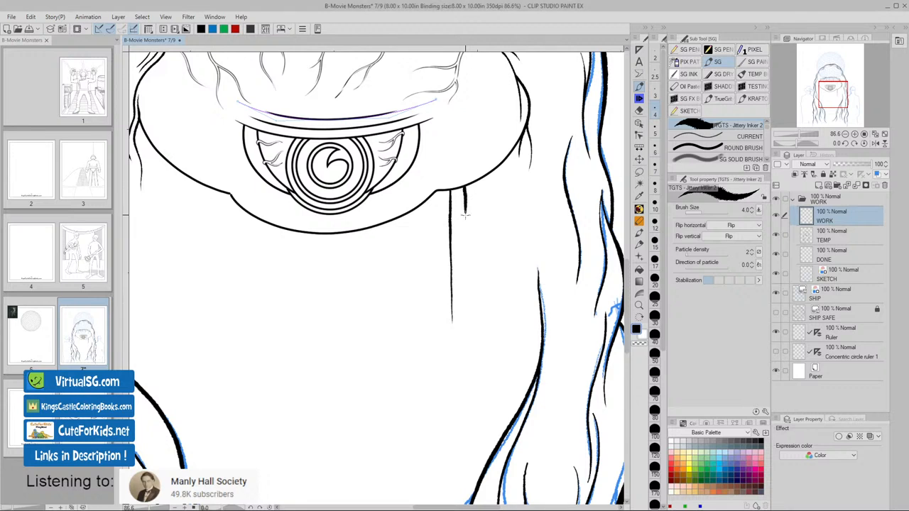
key(ctrl+z)
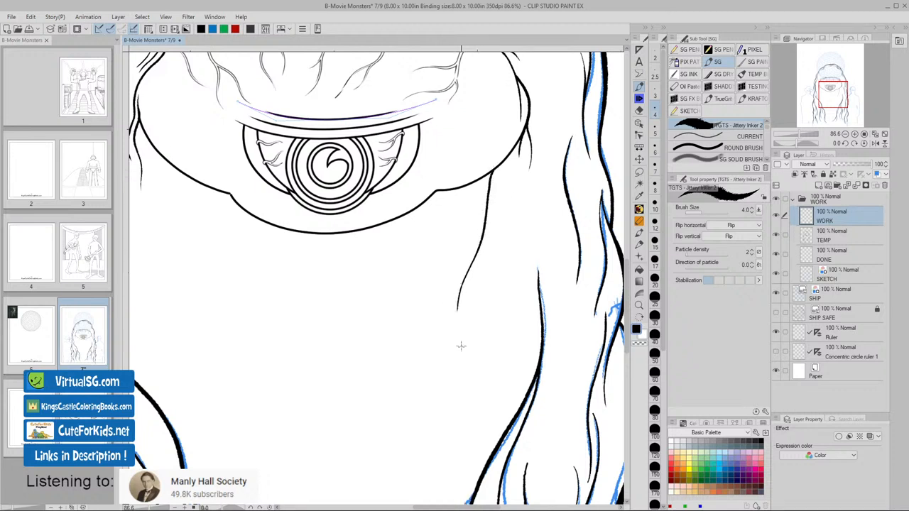
drag(493, 170, 458, 305)
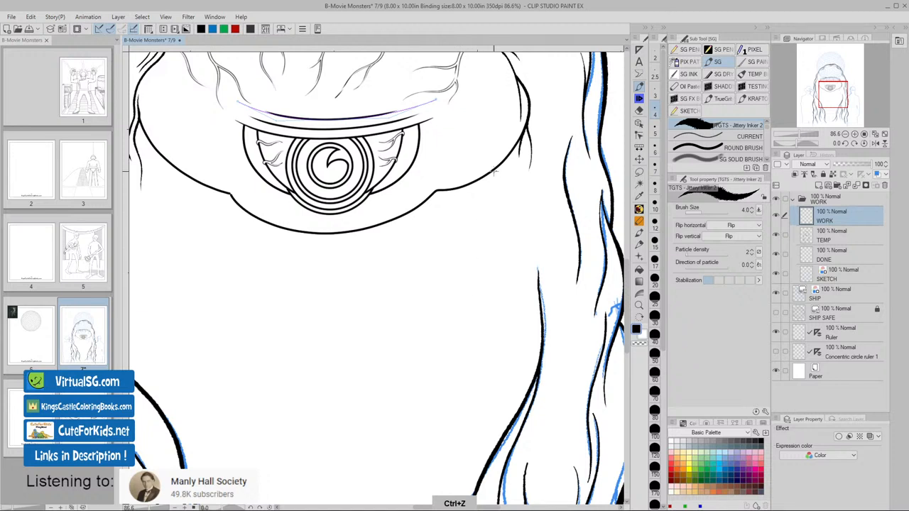
drag(496, 169, 462, 309)
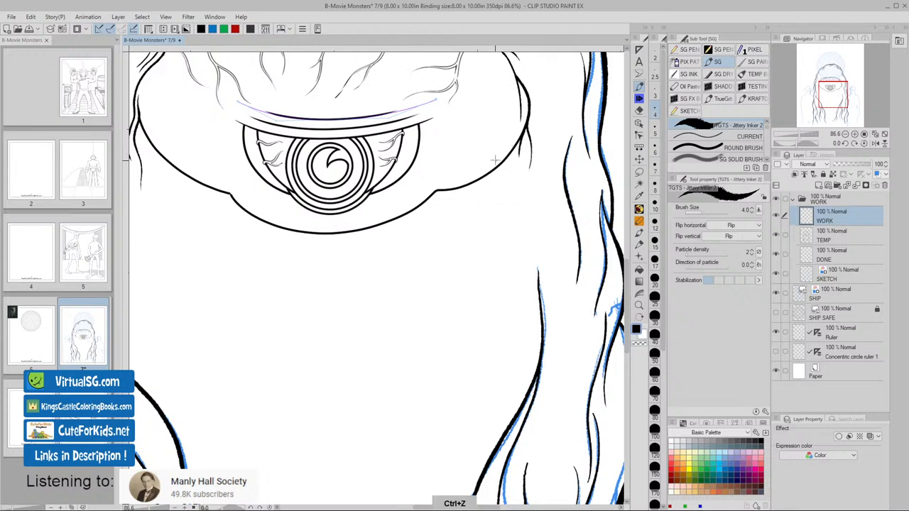
drag(494, 159, 461, 305)
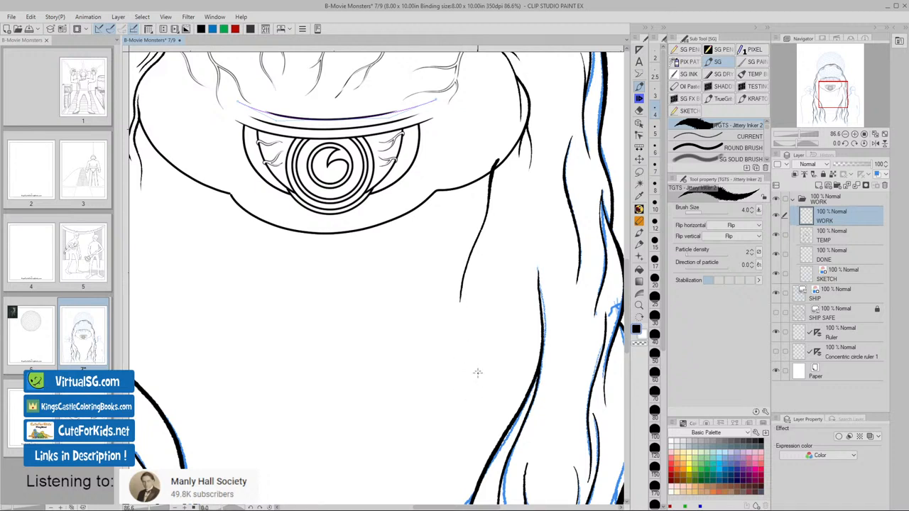
drag(476, 174, 458, 252)
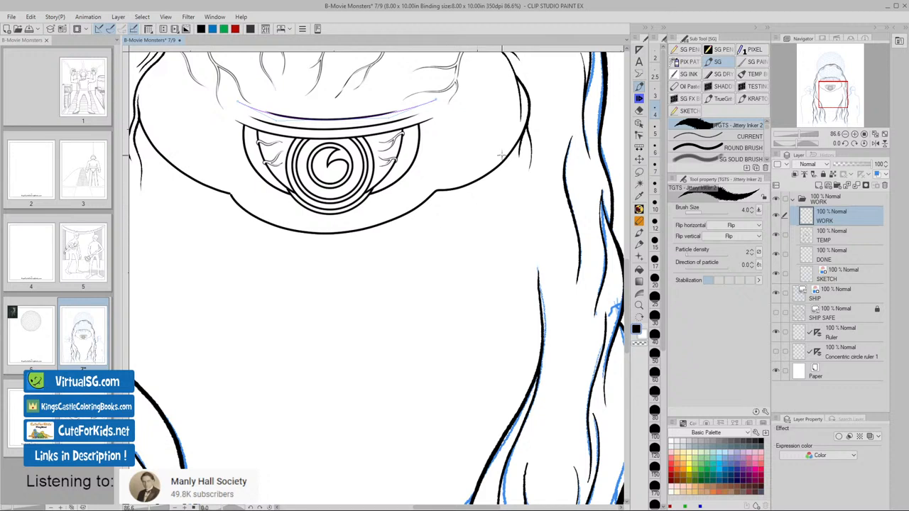
- Add further strands under the right face outline, undoing and redrawing a pair of them
drag(501, 154, 472, 291)
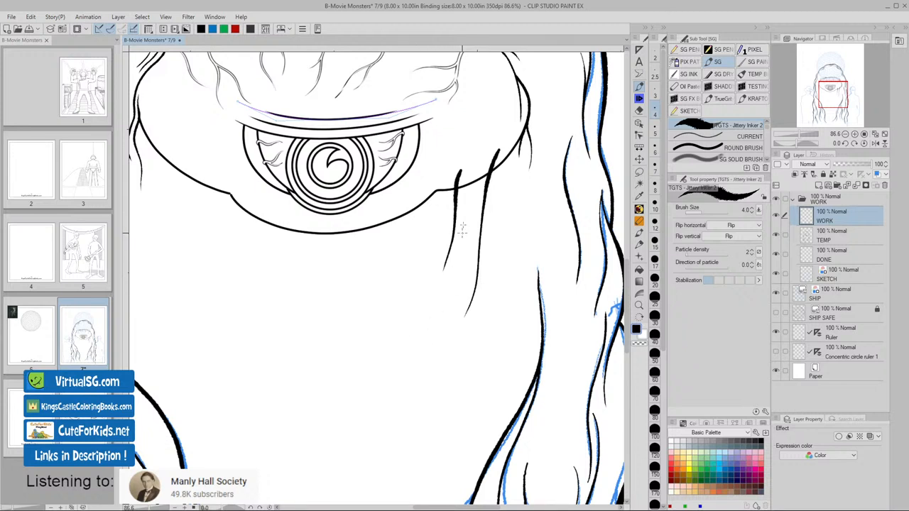
drag(458, 170, 440, 288)
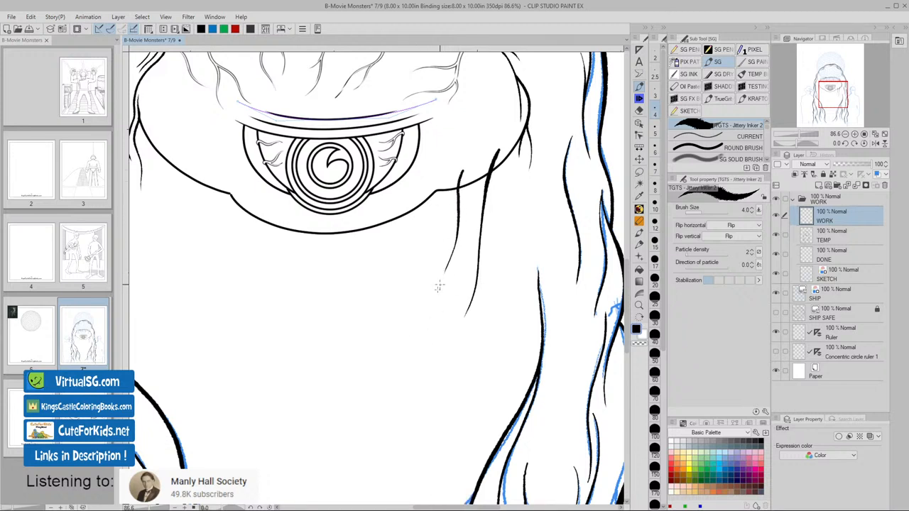
mouse_move(429, 396)
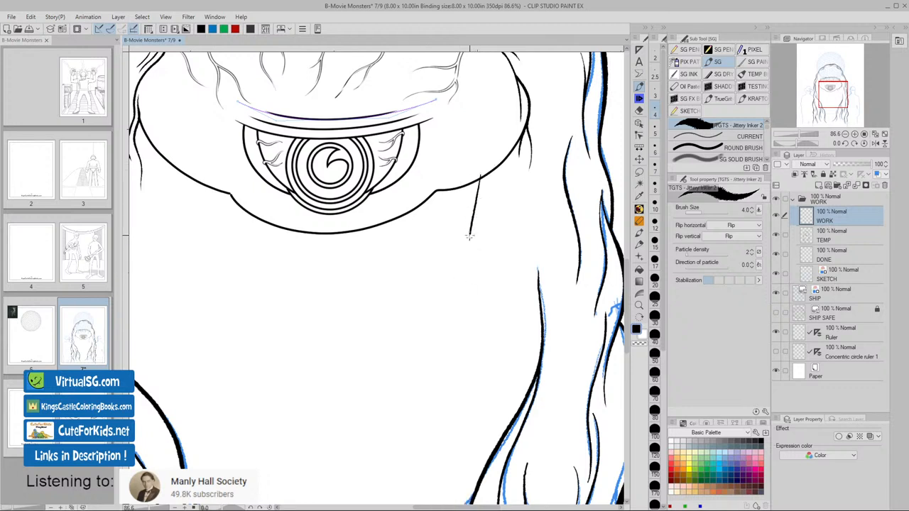
key(ctrl+z)
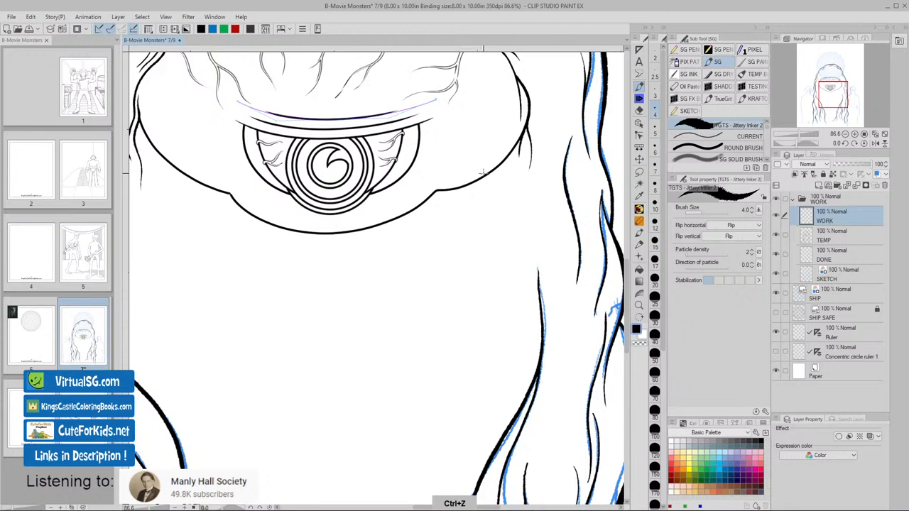
drag(485, 169, 448, 285)
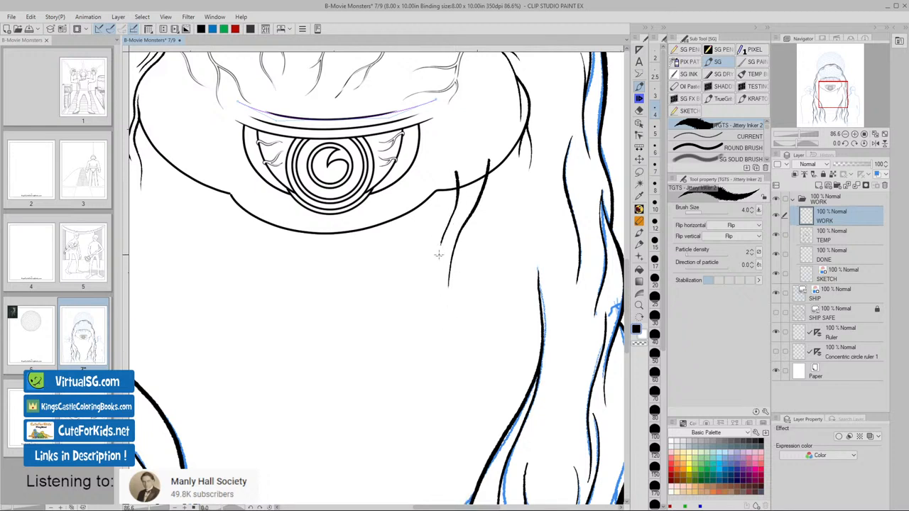
drag(455, 256, 446, 174)
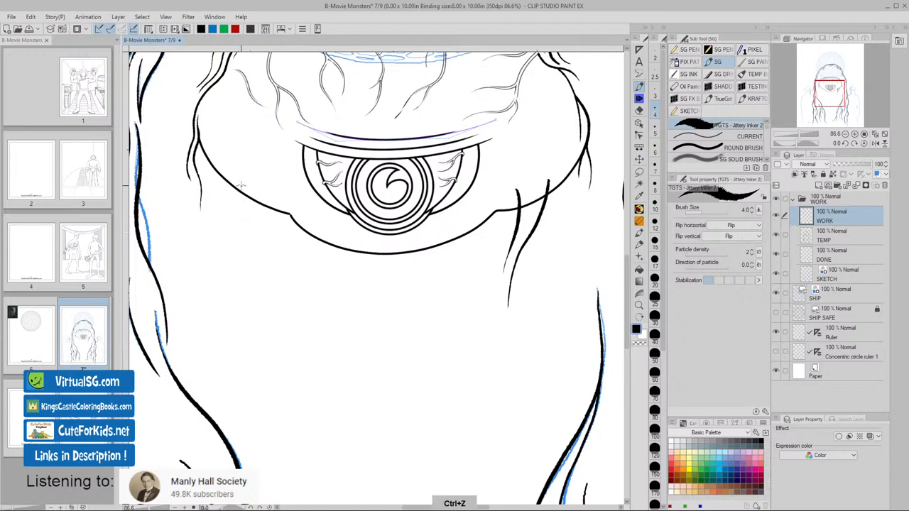
- Ink hanging strands on the left below the face outline and under its middle
drag(239, 174, 263, 244)
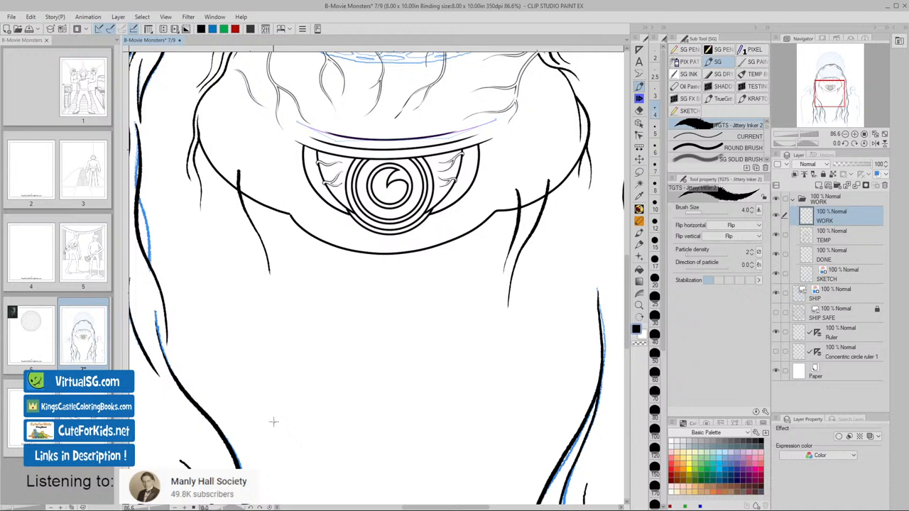
drag(236, 164, 268, 270)
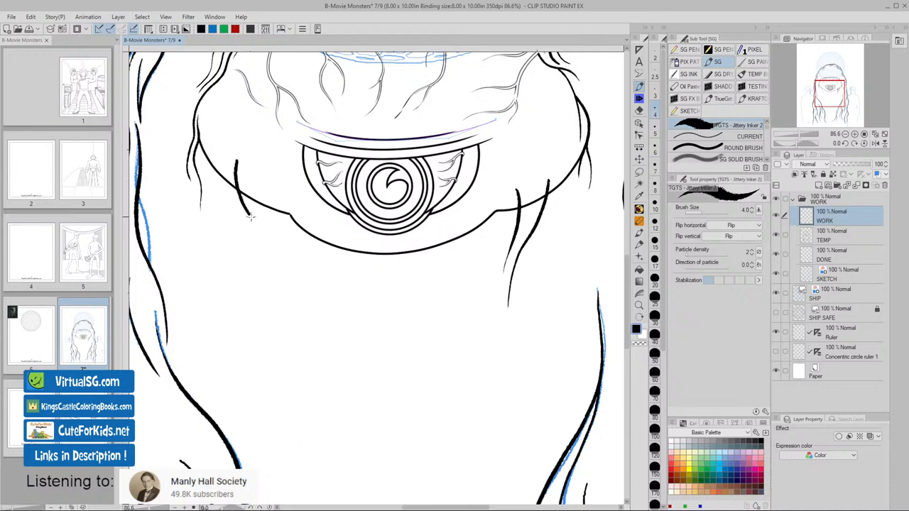
drag(249, 213, 277, 270)
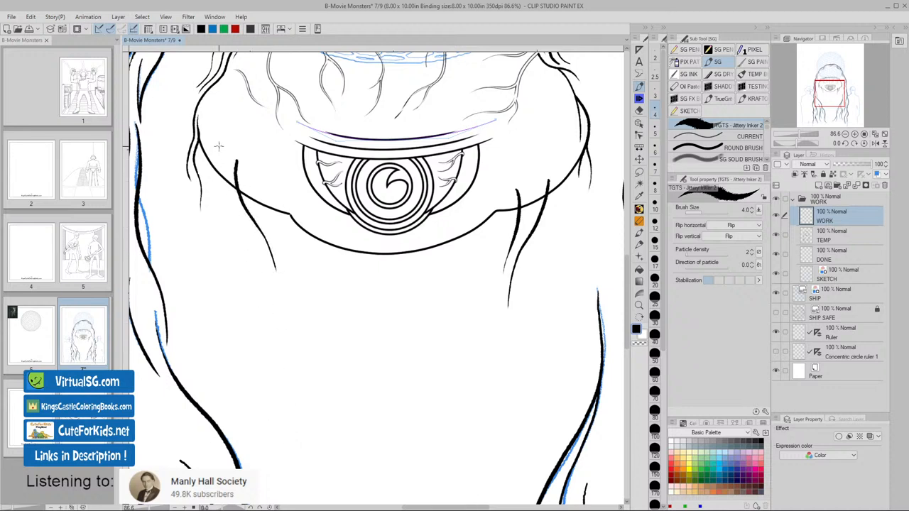
drag(219, 146, 238, 241)
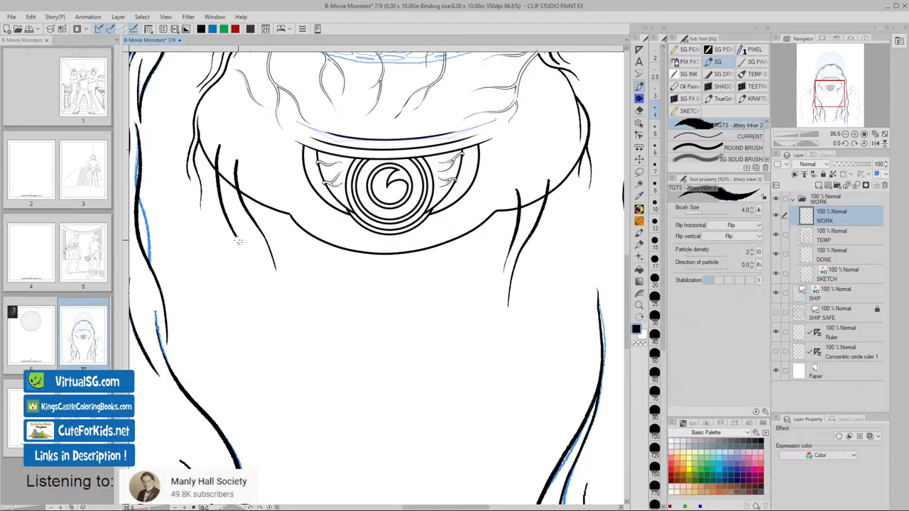
drag(238, 241, 269, 333)
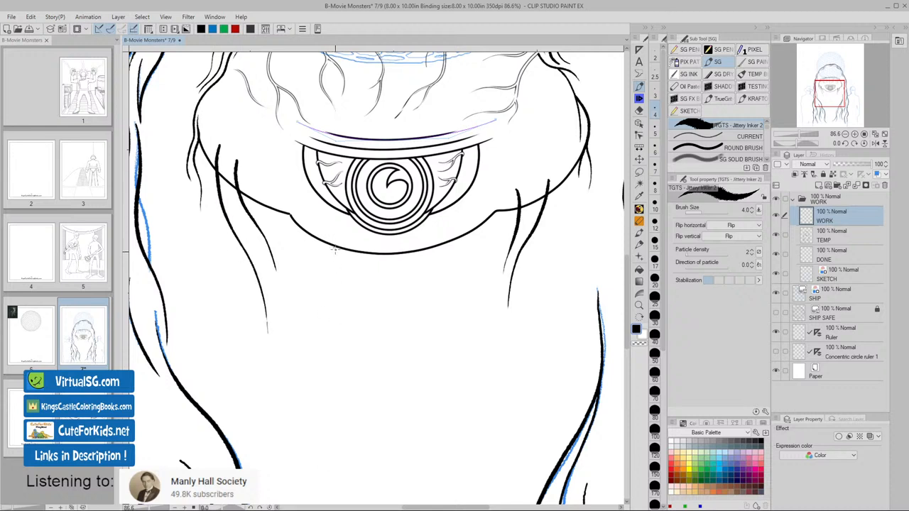
- Add strands under the centre and right of centre beneath the eye
drag(336, 245, 366, 327)
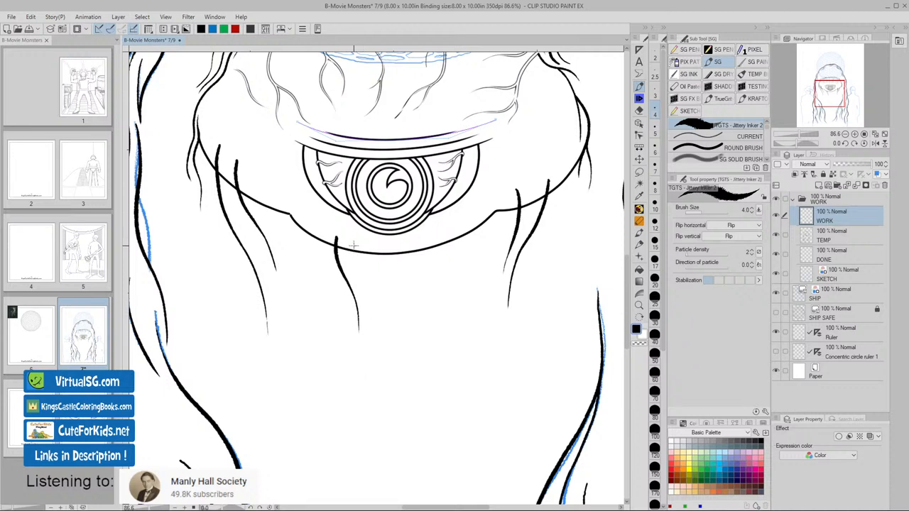
drag(353, 245, 374, 299)
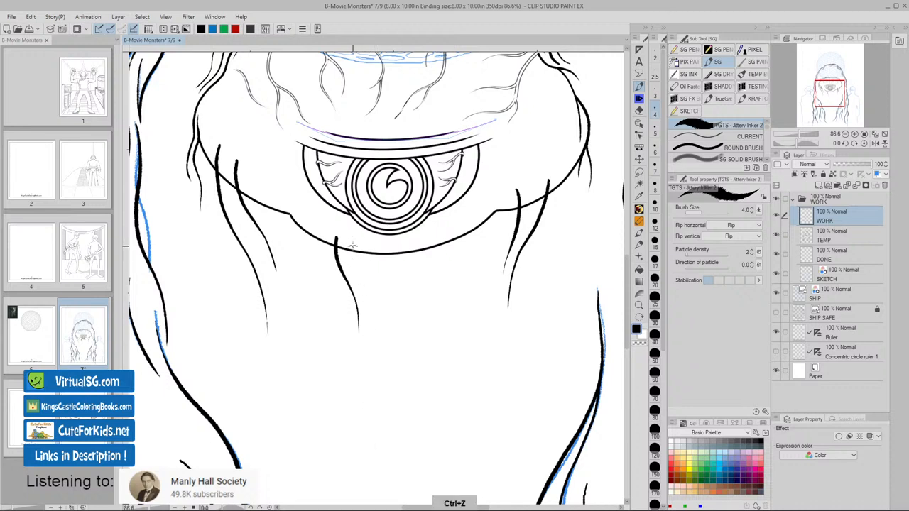
drag(348, 244, 363, 298)
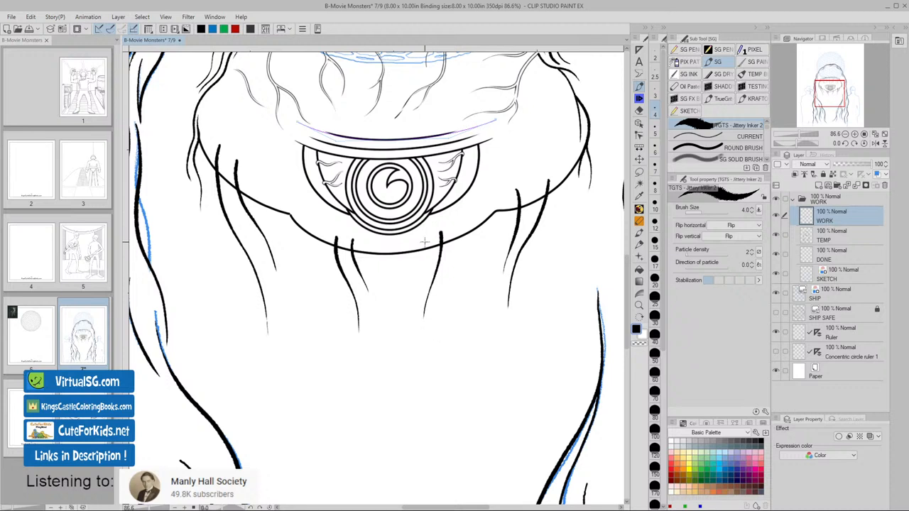
drag(424, 244, 411, 309)
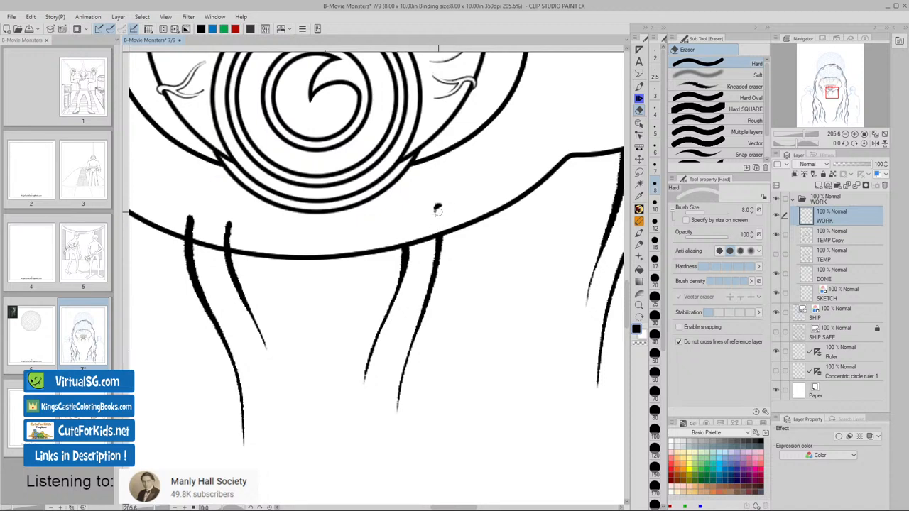
- Erase stray ink and trim strand tips poking above the lower face outline with the Hard eraser
drag(438, 209, 325, 245)
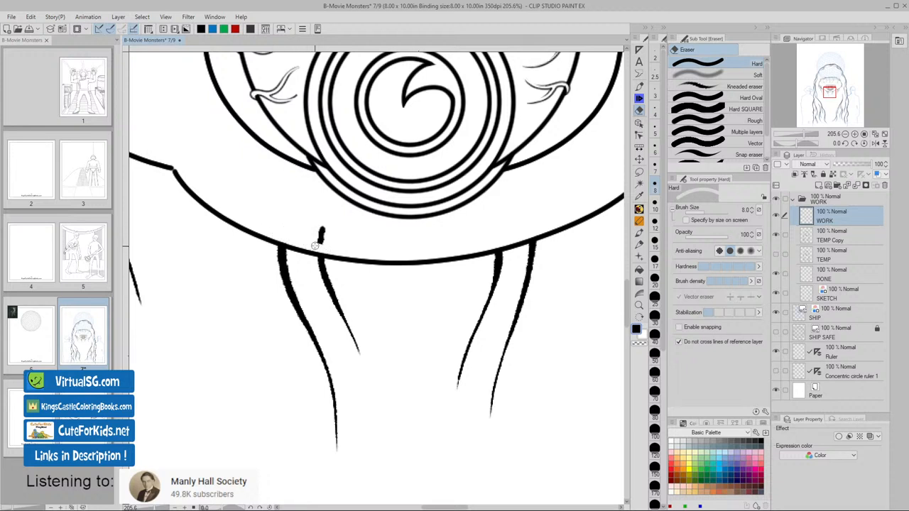
drag(316, 245, 400, 292)
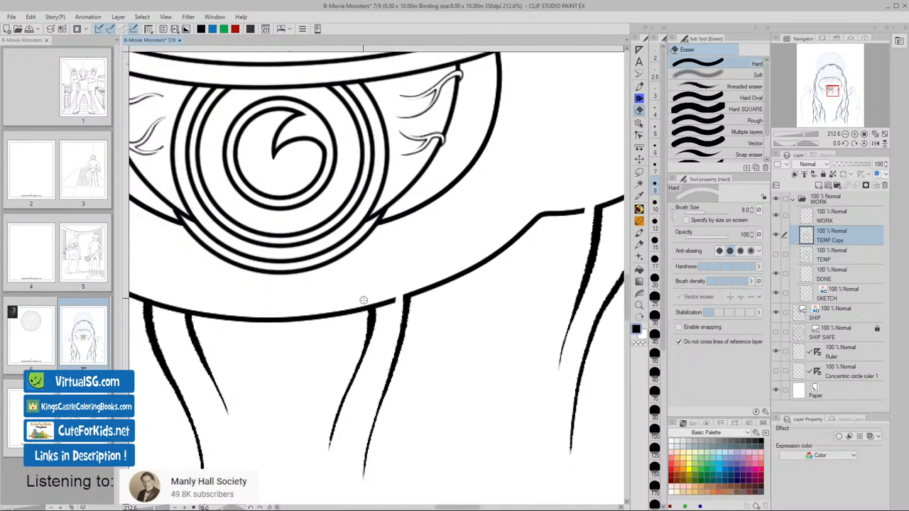
drag(364, 300, 329, 368)
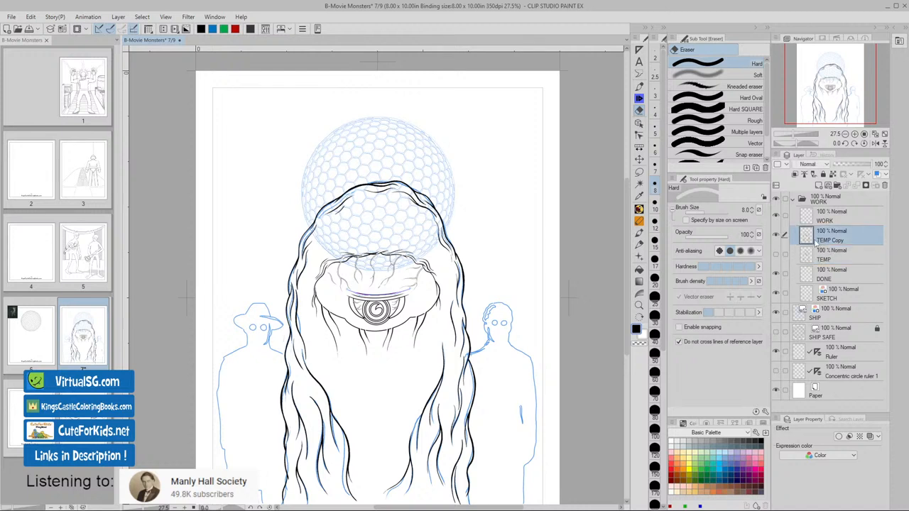
click(825, 256)
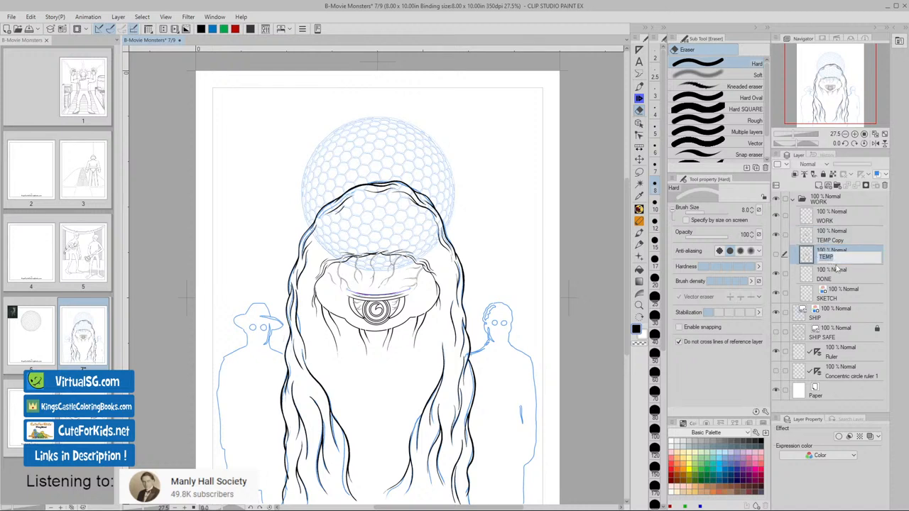
double_click(826, 257)
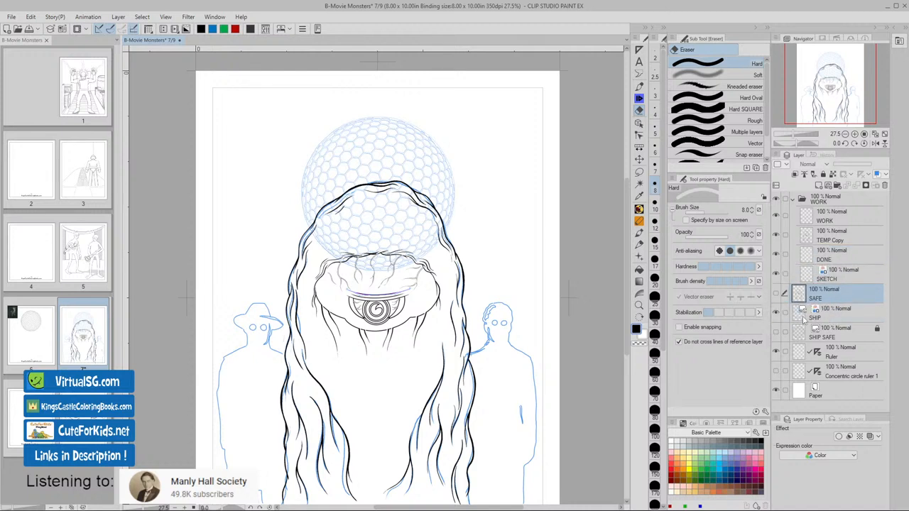
click(835, 313)
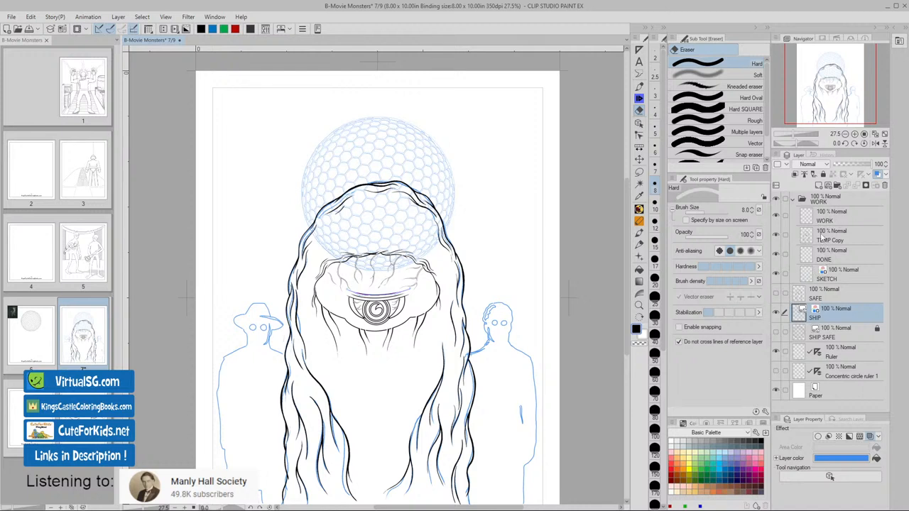
mouse_move(817, 240)
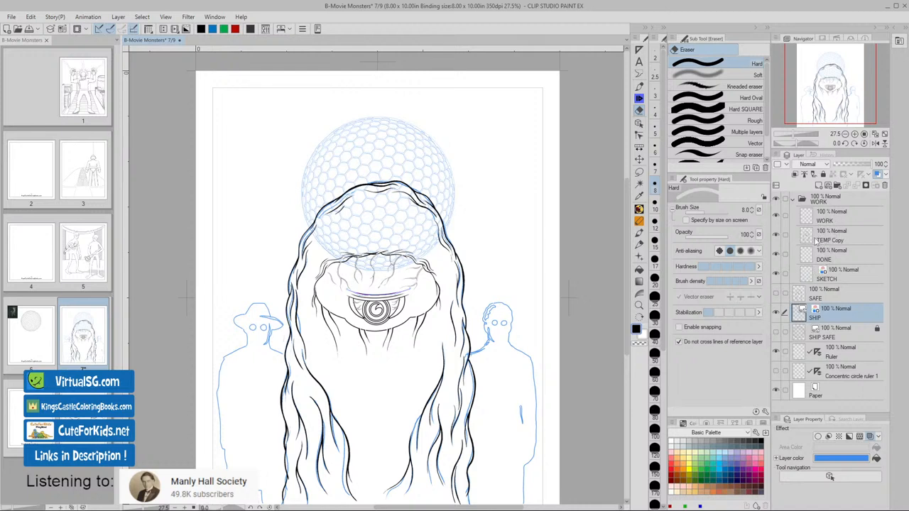
click(831, 235)
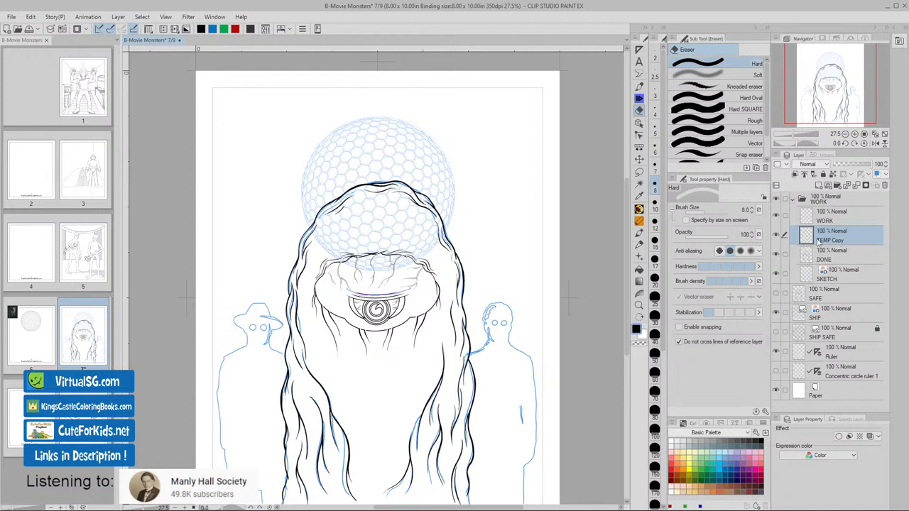
click(831, 213)
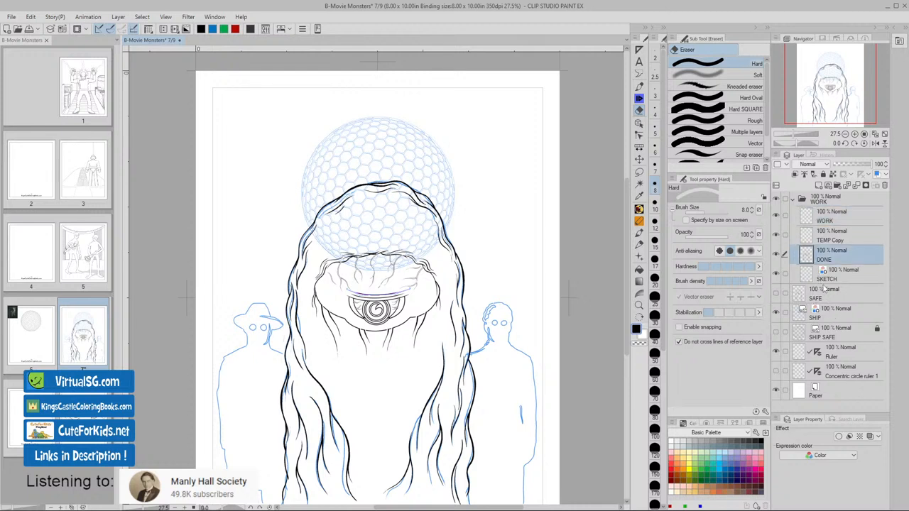
mouse_move(824, 284)
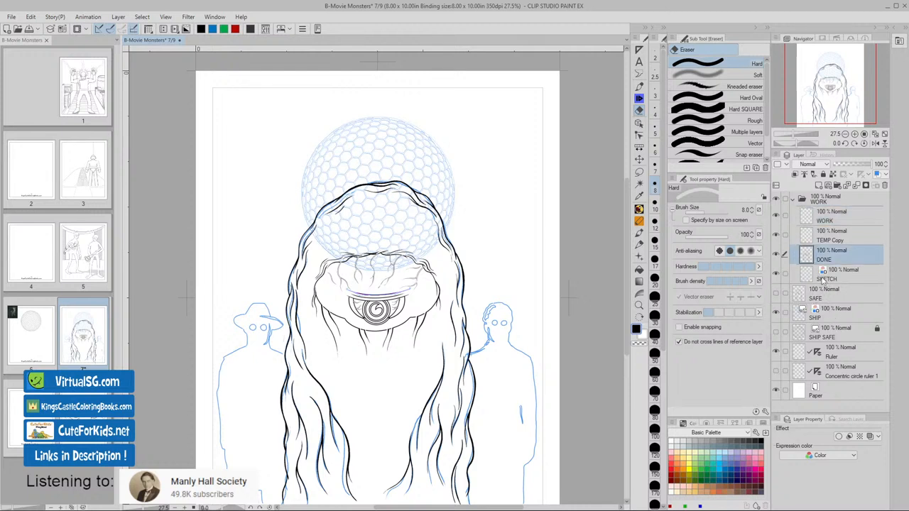
click(838, 274)
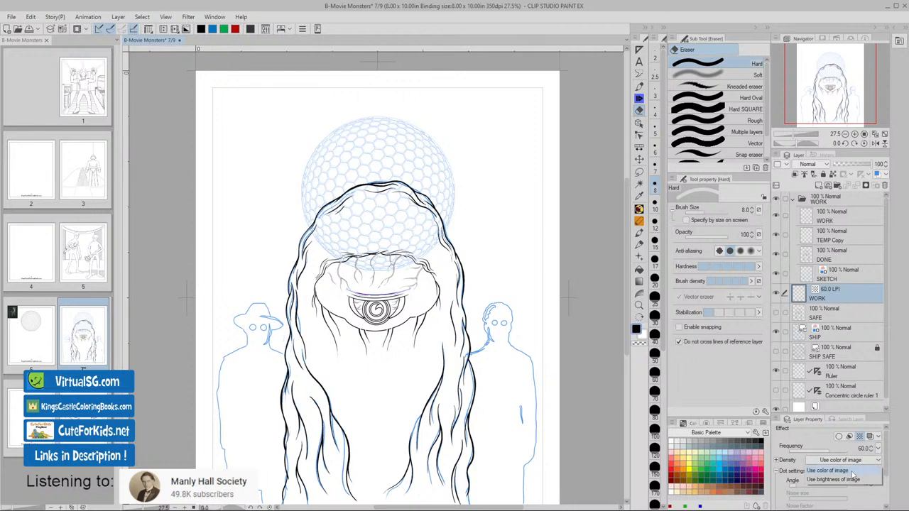
- Set the 60 LPI tone layer's Density to Use brightness of image in Layer Property
click(842, 480)
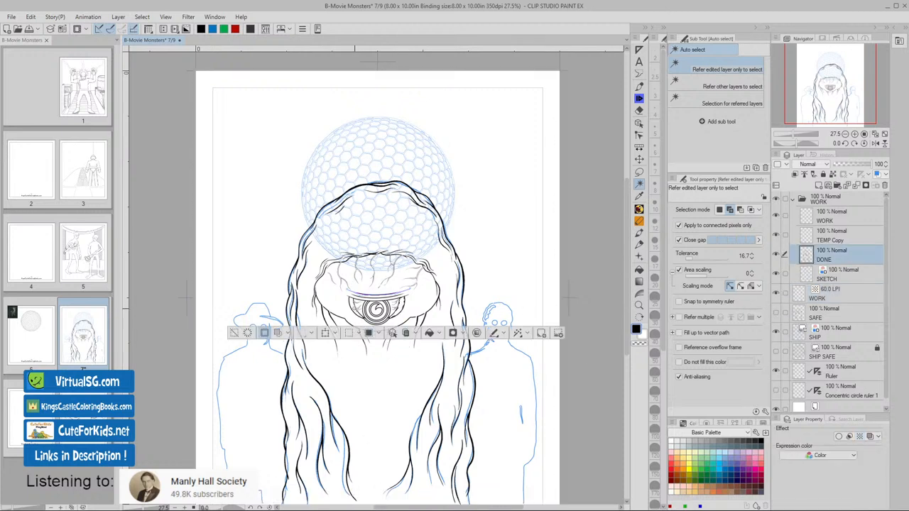
- Auto-select the eye whites in Add to selection mode and apply Mask Outside Selection to the tone layer
click(368, 332)
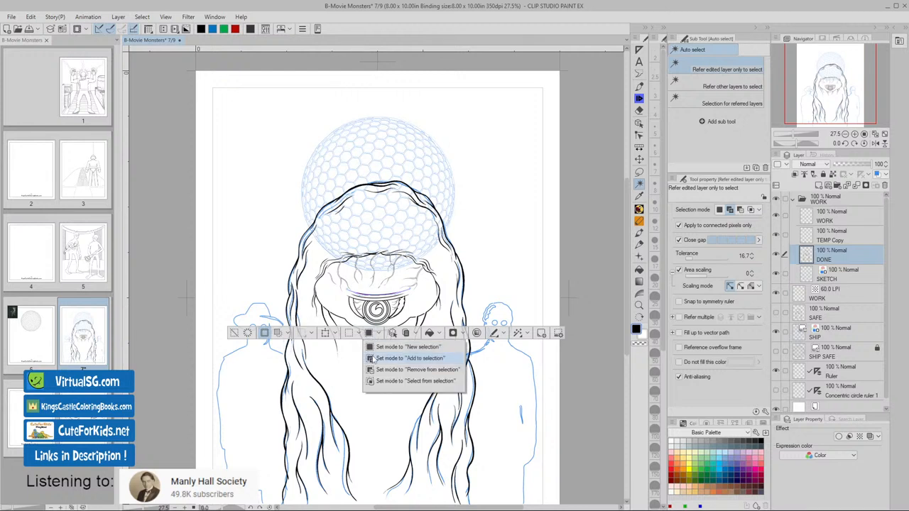
click(410, 358)
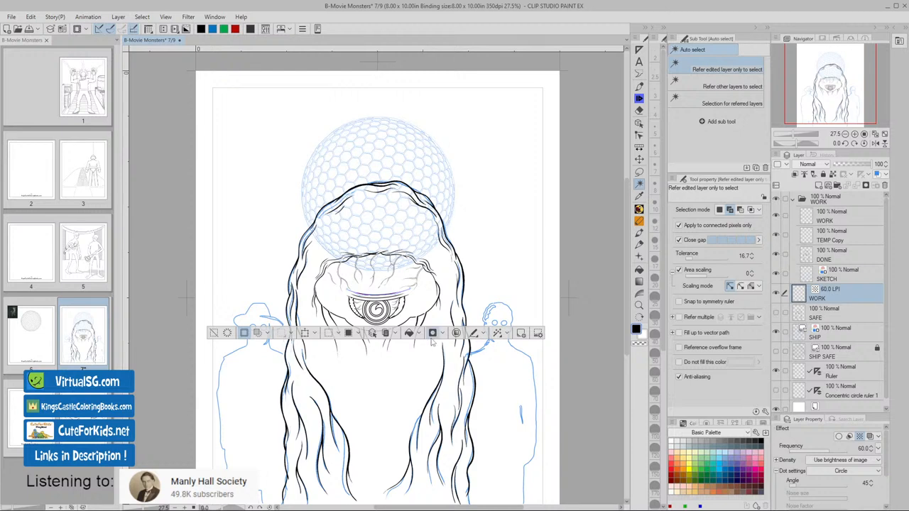
mouse_move(433, 334)
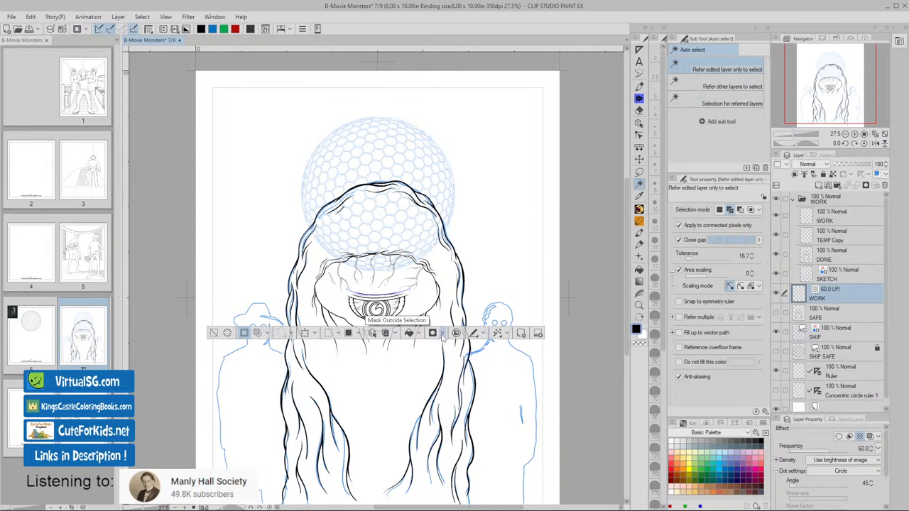
click(432, 333)
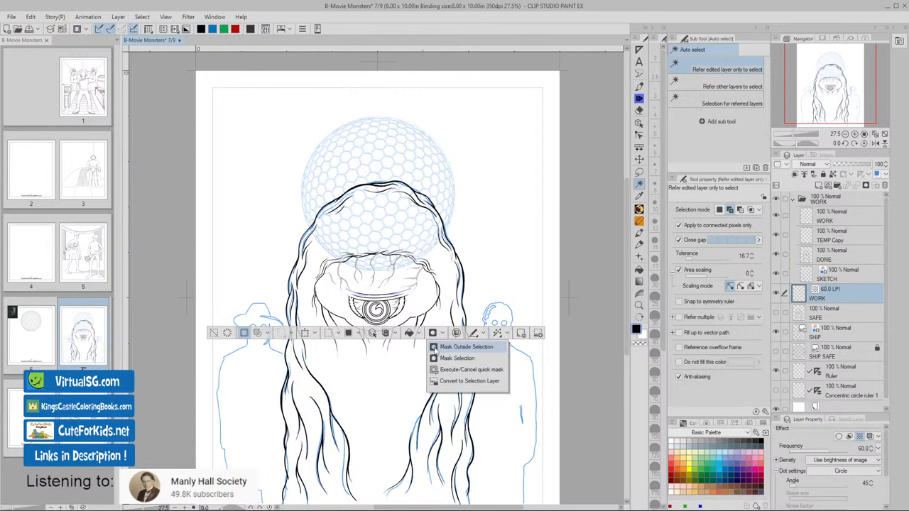
click(466, 347)
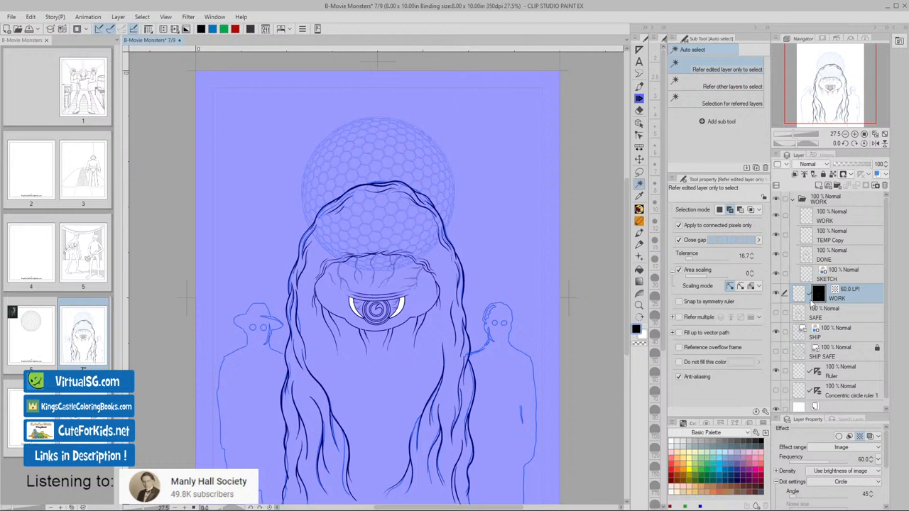
mouse_move(821, 302)
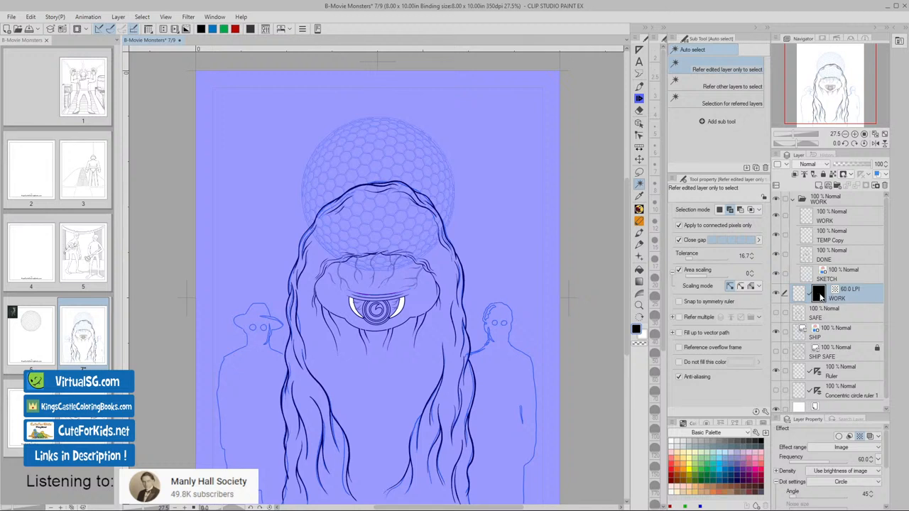
right_click(818, 291)
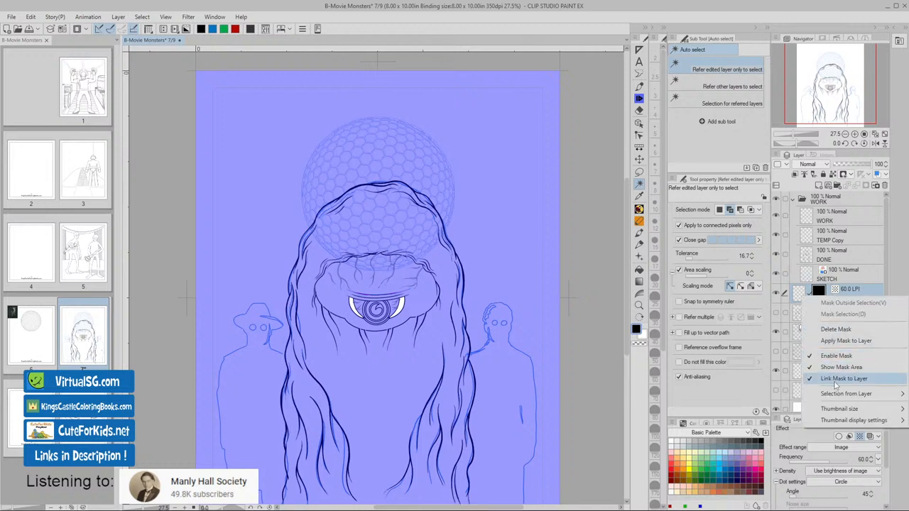
mouse_move(841, 355)
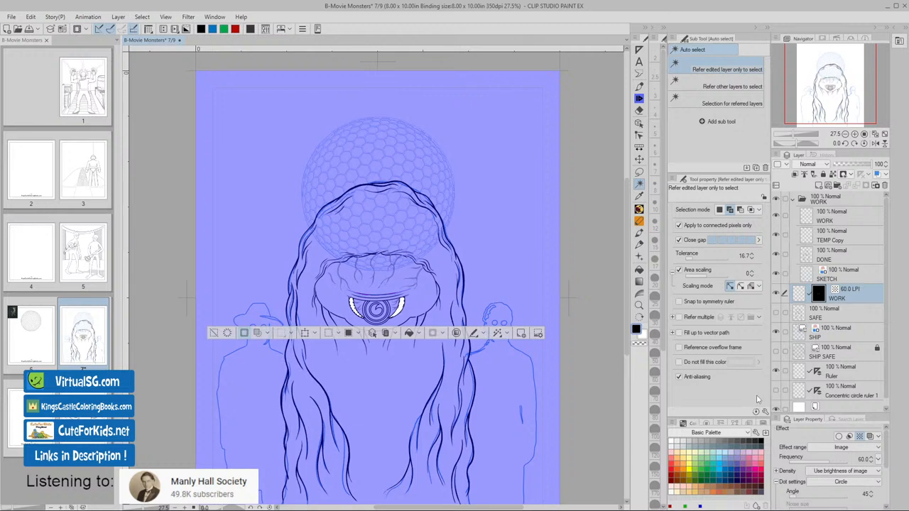
- Uncheck Show Mask Area to hide the purple overlay, then shrink the selected area inward
click(268, 332)
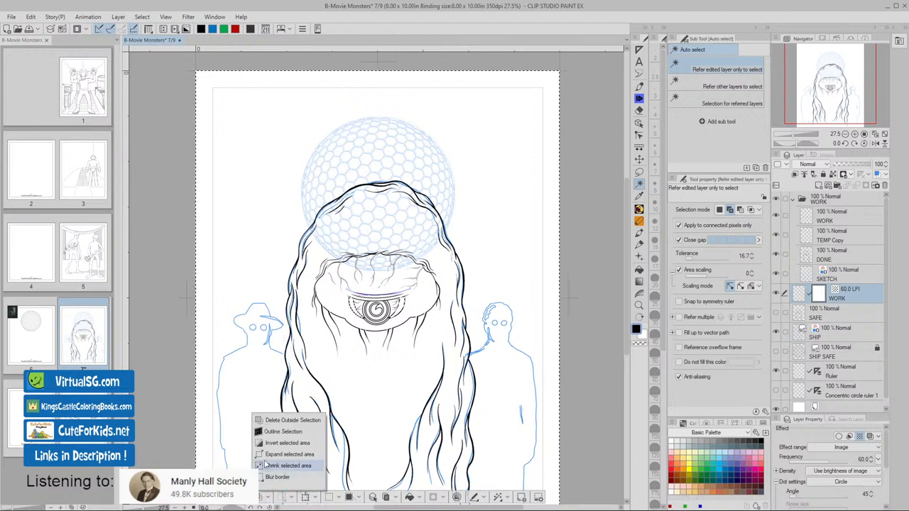
click(289, 465)
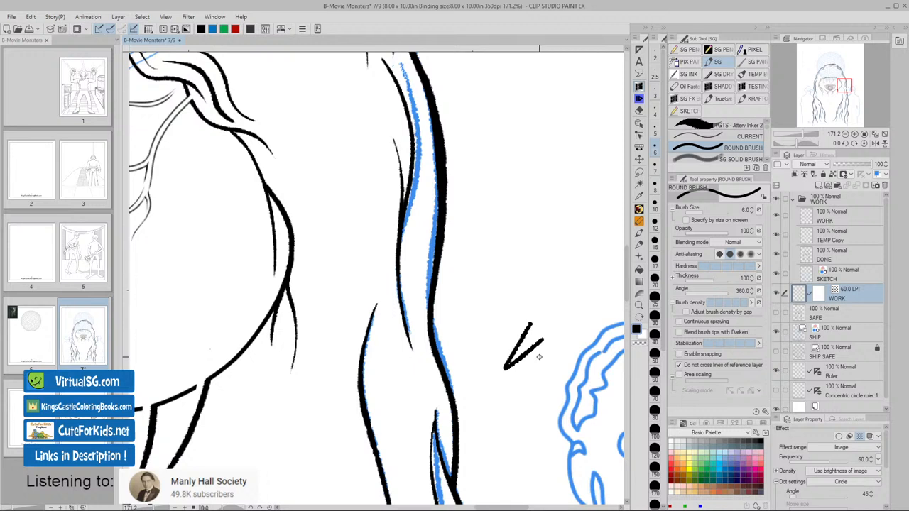
mouse_move(530, 383)
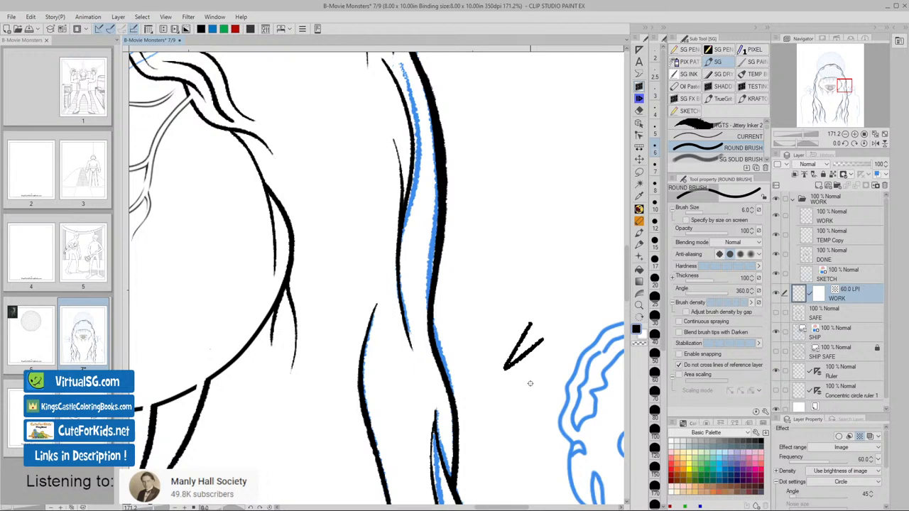
- Draw test marks and a small rectangle beside the hair with the brush, undoing the first strokes
drag(533, 394, 522, 430)
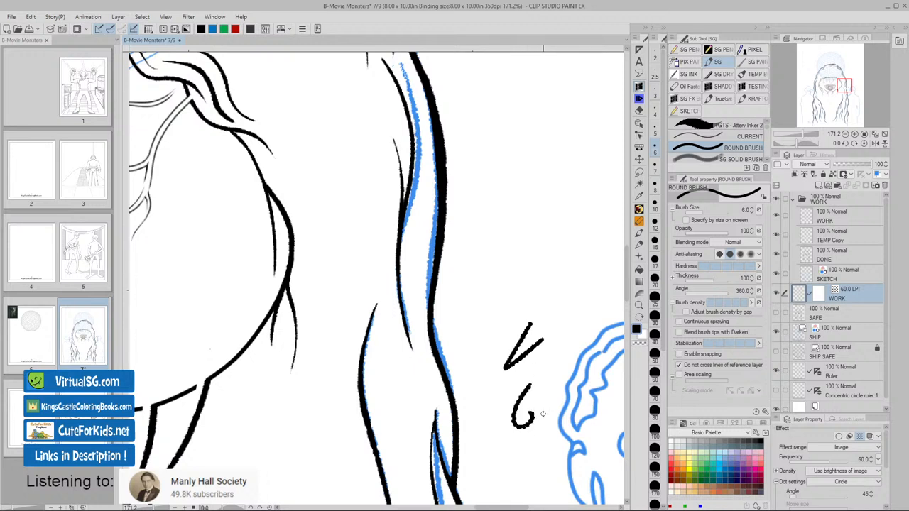
key(ctrl+z)
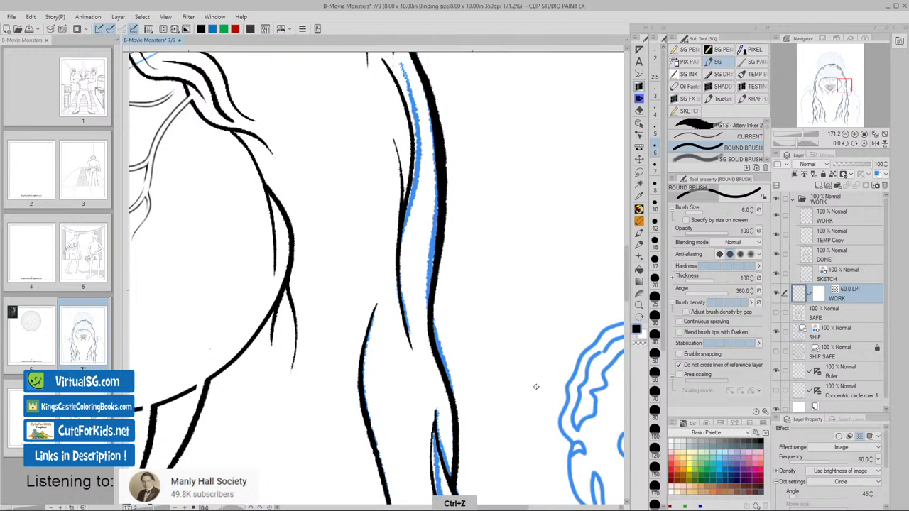
mouse_move(522, 438)
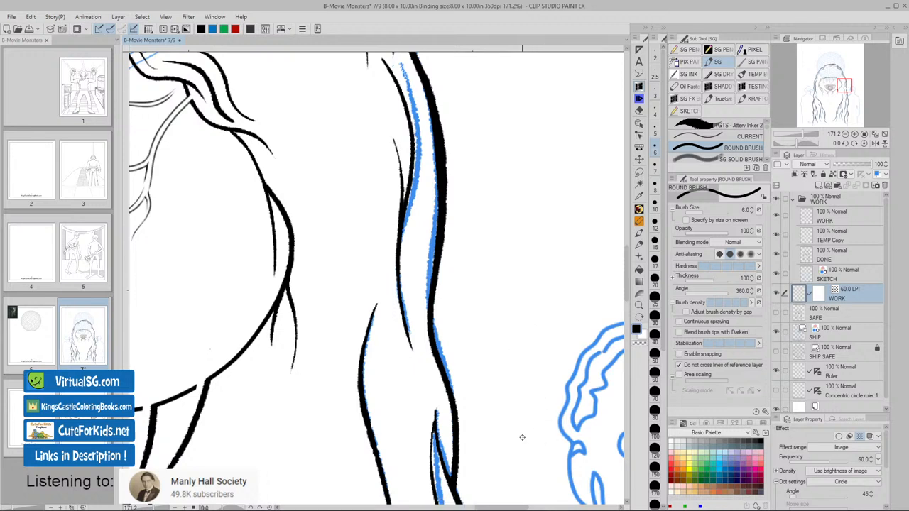
mouse_move(657, 220)
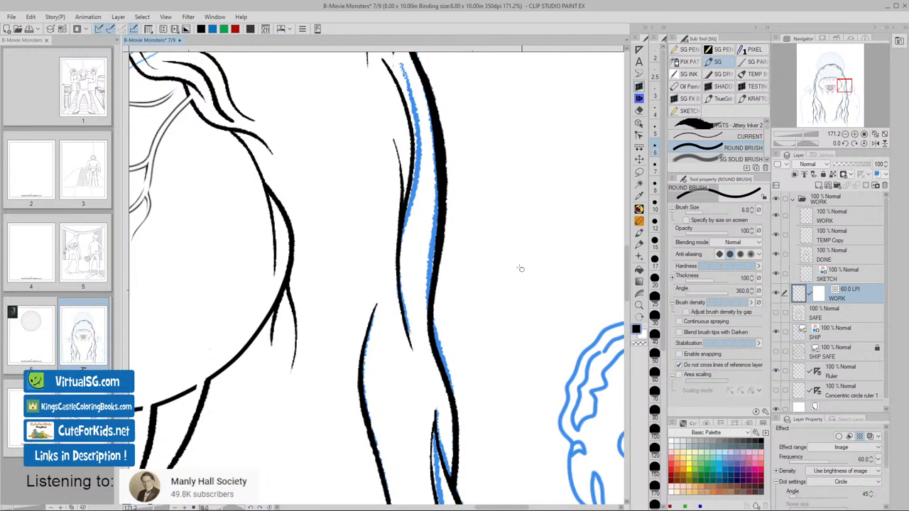
drag(485, 220, 485, 292)
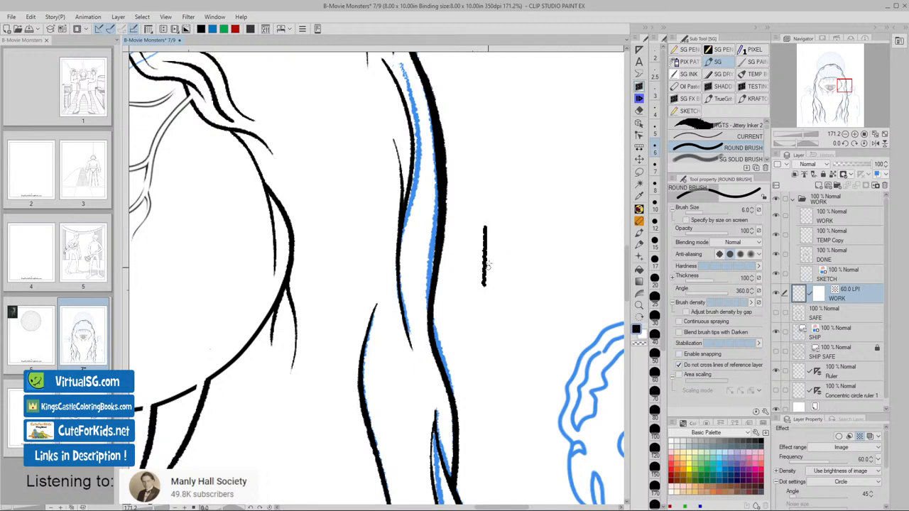
drag(485, 227, 522, 288)
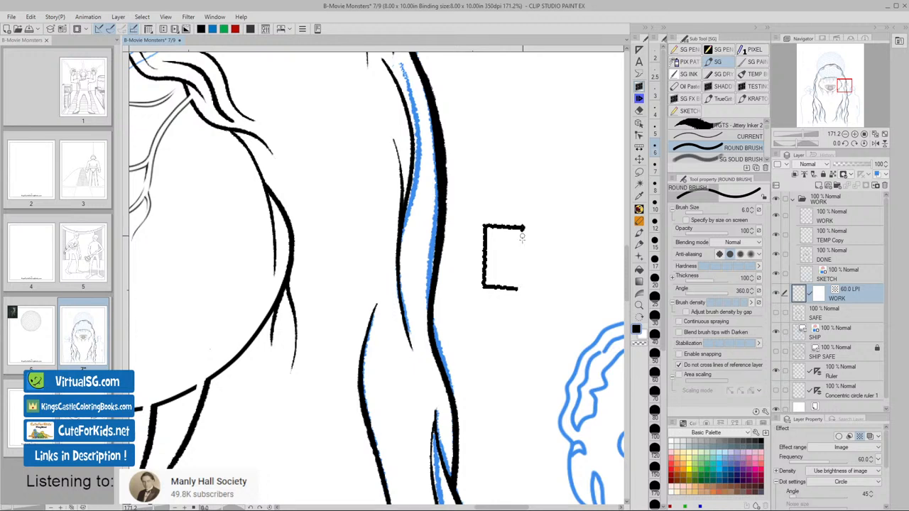
drag(524, 231, 522, 287)
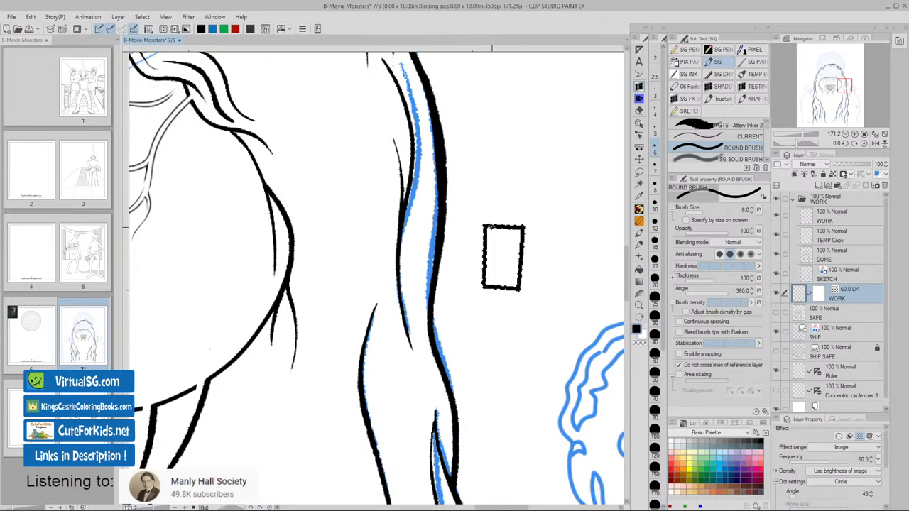
drag(490, 231, 490, 288)
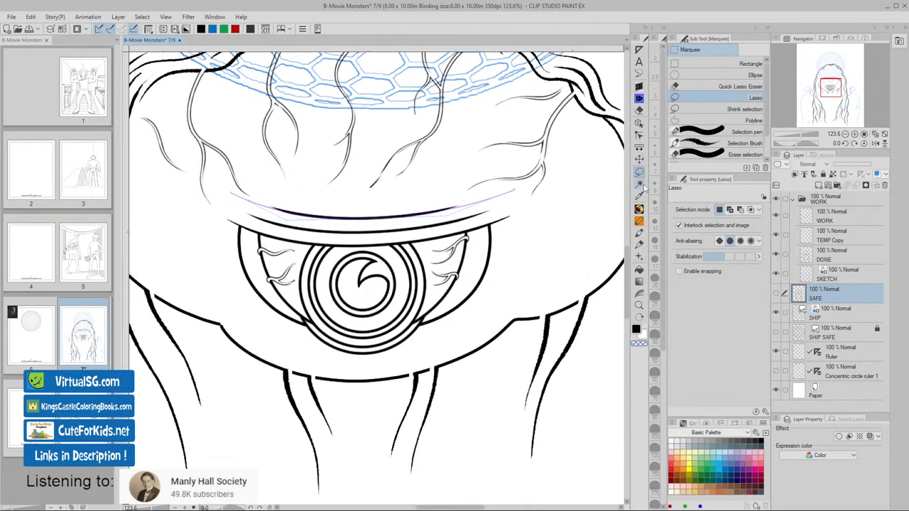
- Fill the selected eye whites with a 60 LPI, 15% circle-dot tone and move the Fill 1 layer below SKETCH
click(637, 183)
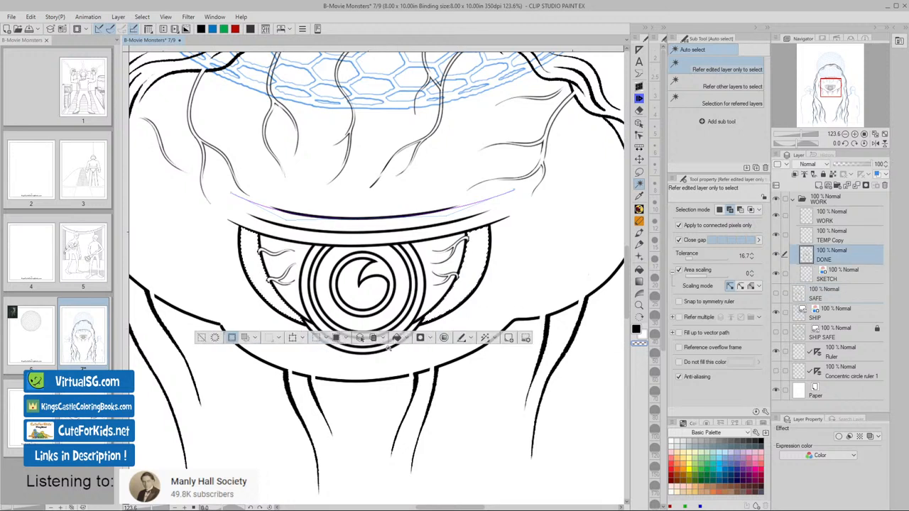
click(420, 337)
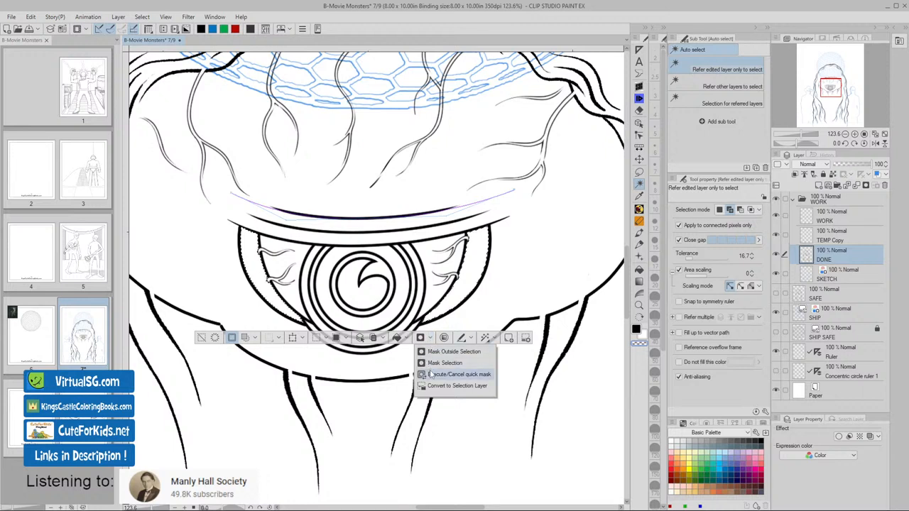
mouse_move(471, 343)
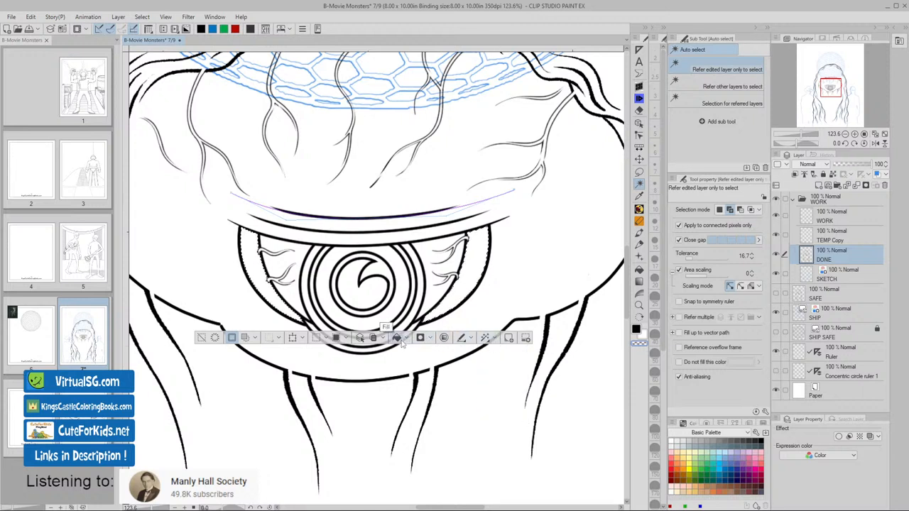
click(407, 337)
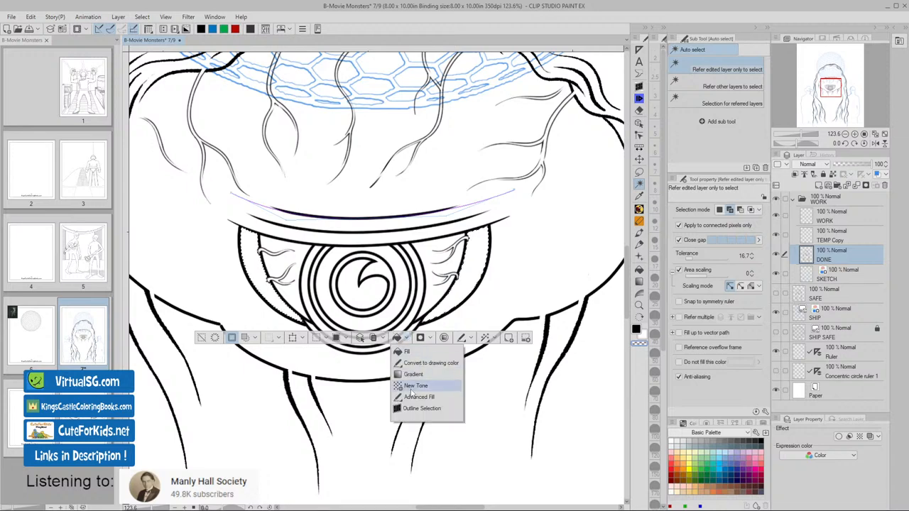
click(415, 385)
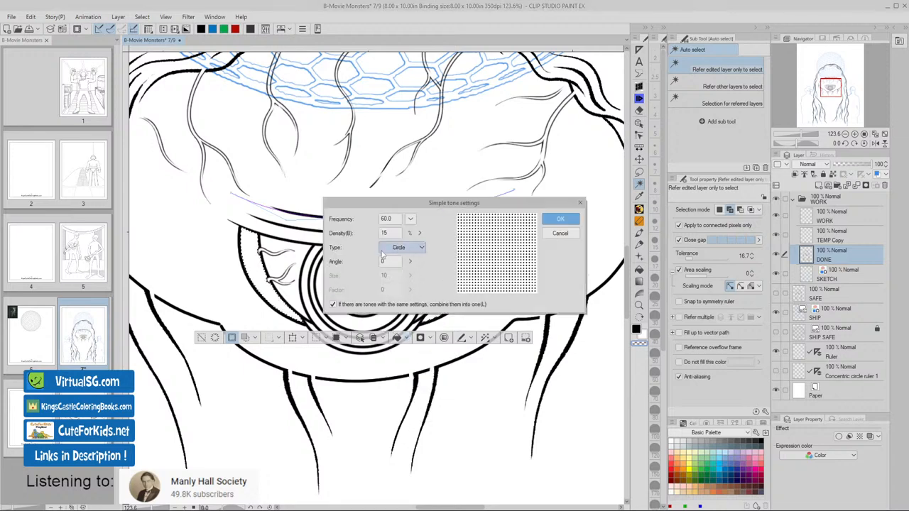
click(560, 218)
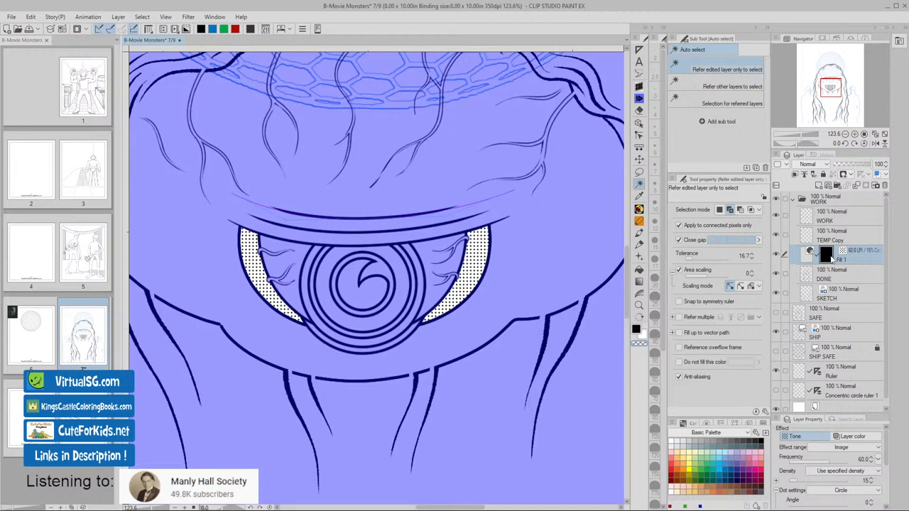
mouse_move(833, 261)
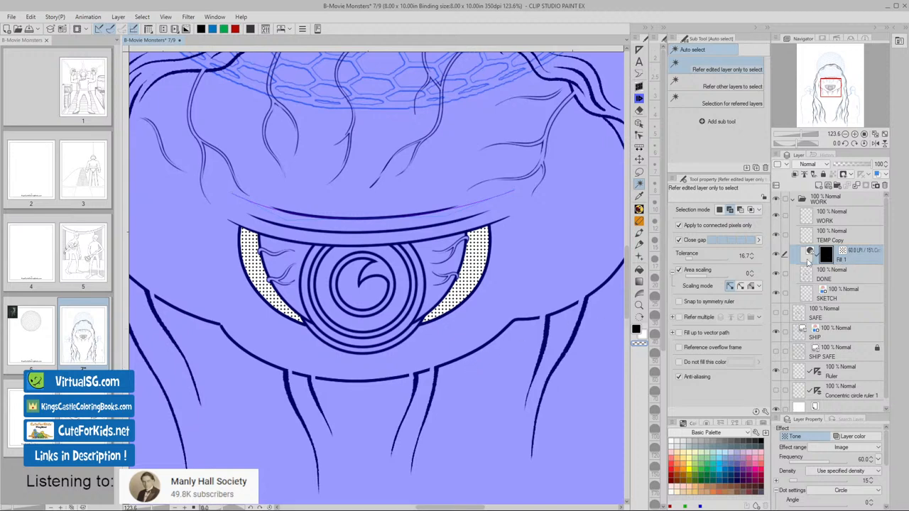
click(835, 294)
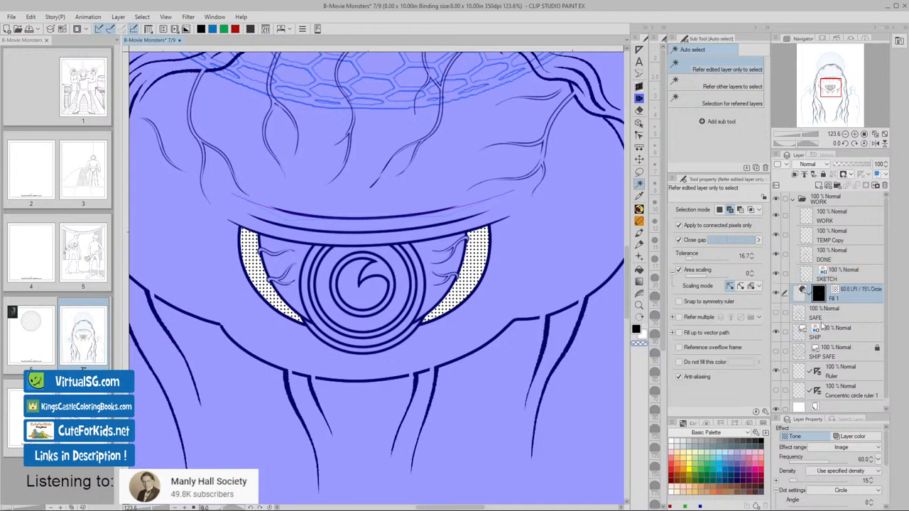
mouse_move(840, 242)
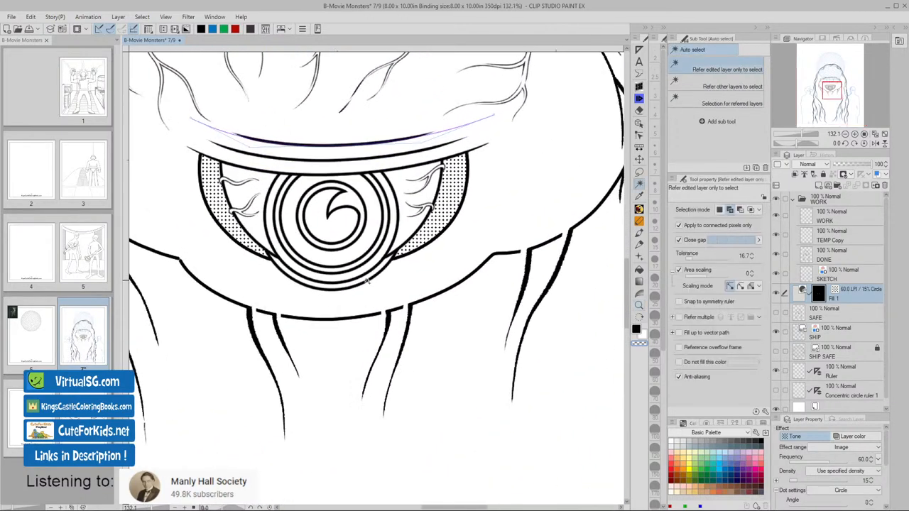
mouse_move(552, 312)
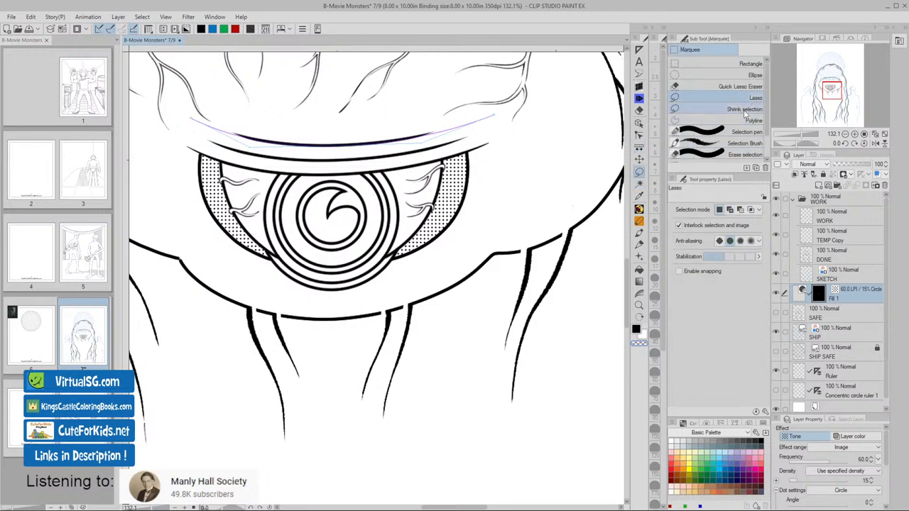
- Switch to the freehand Lasso selection sub tool before deselecting around the eye
click(754, 120)
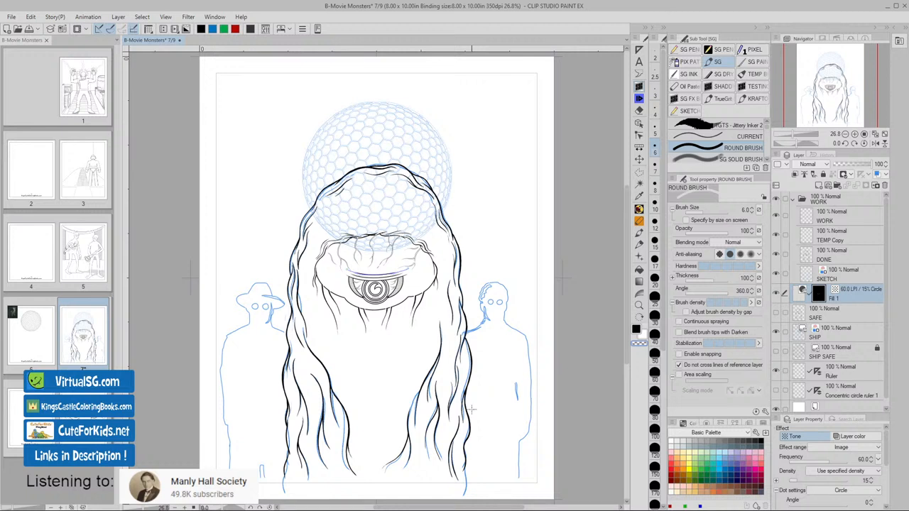
mouse_move(461, 419)
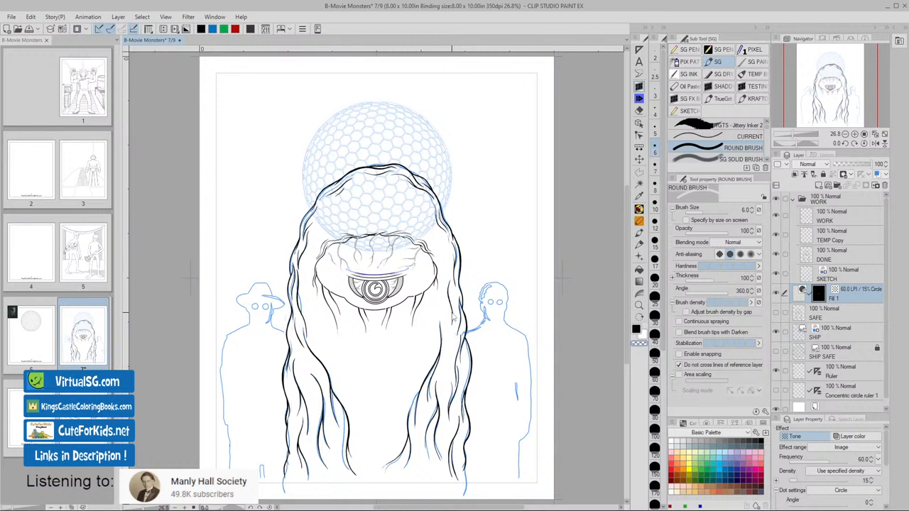
mouse_move(451, 312)
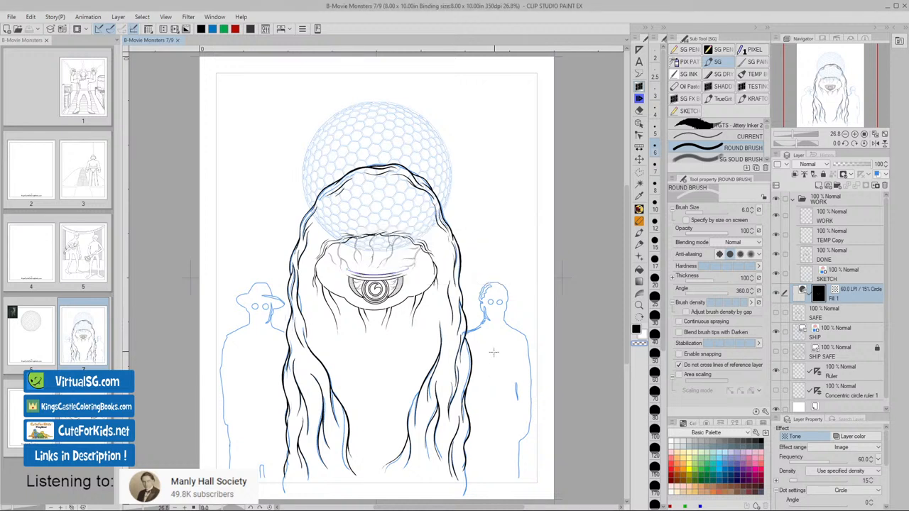
mouse_move(489, 355)
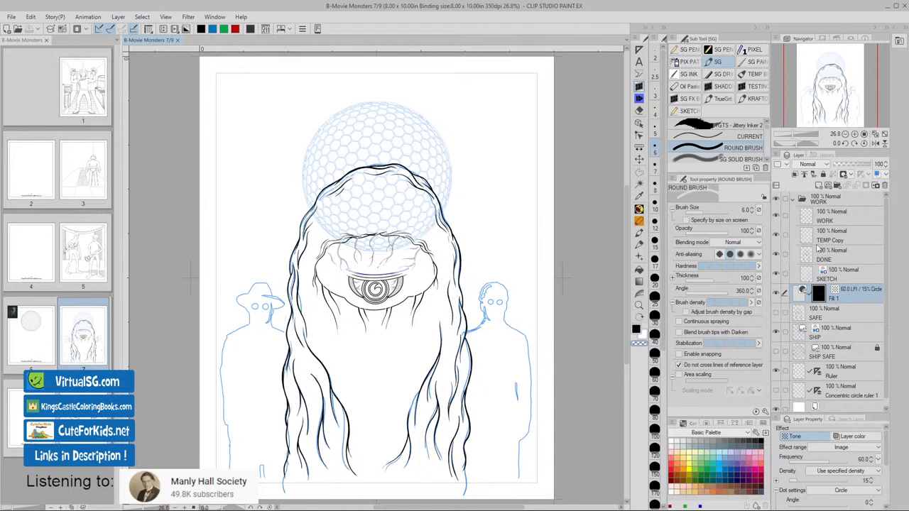
- Make the DONE ink layer active for work on the hair strands
click(824, 256)
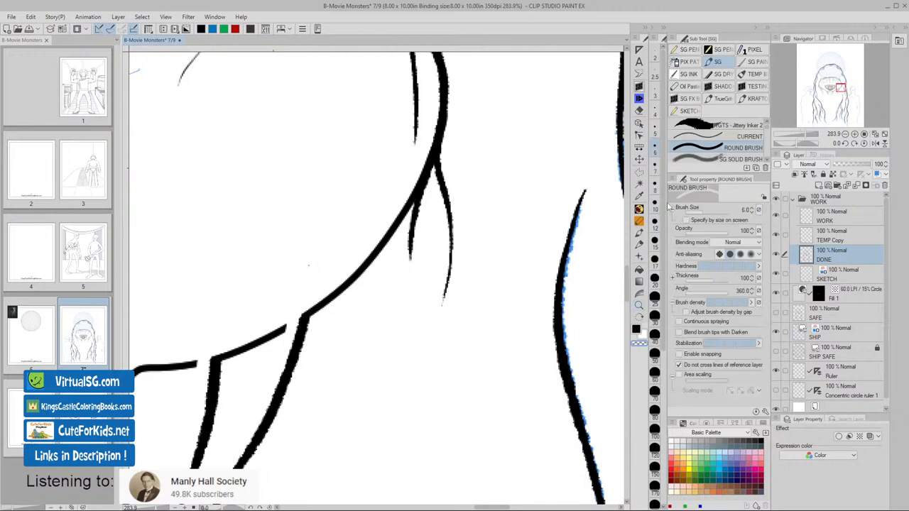
click(697, 125)
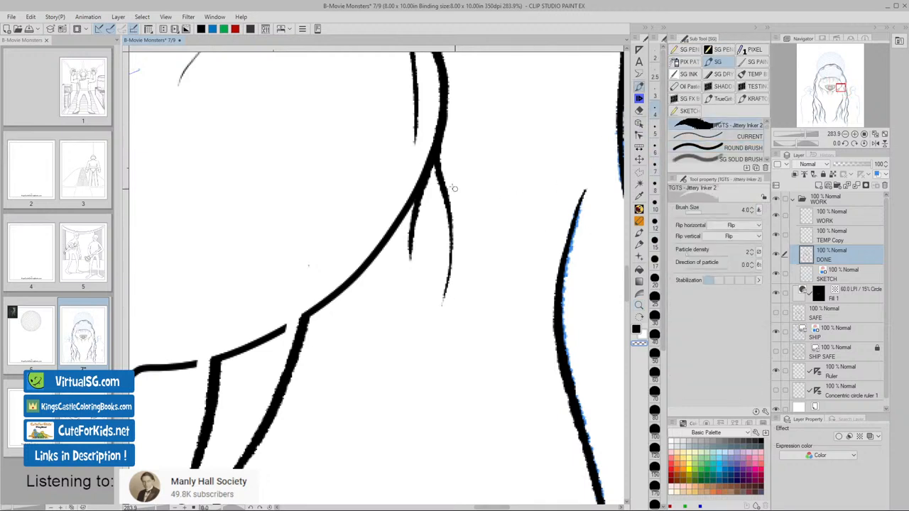
drag(435, 132, 432, 174)
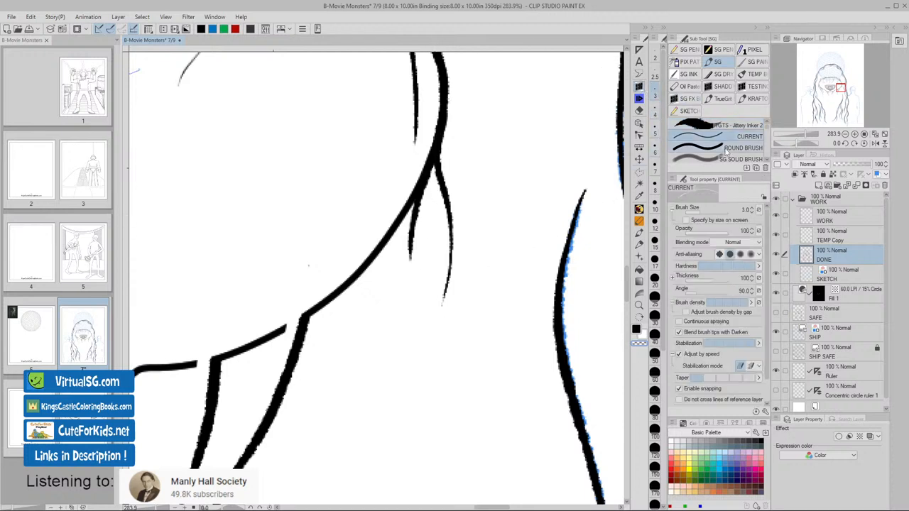
click(743, 148)
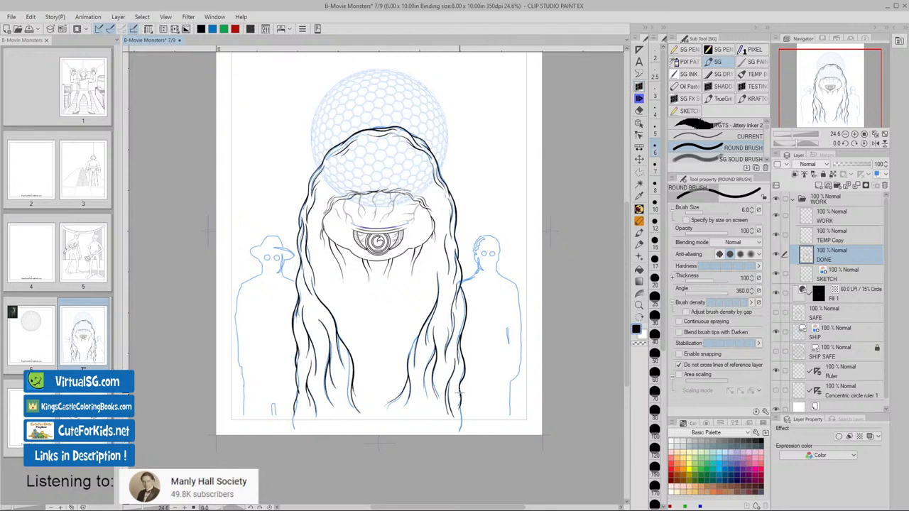
mouse_move(467, 379)
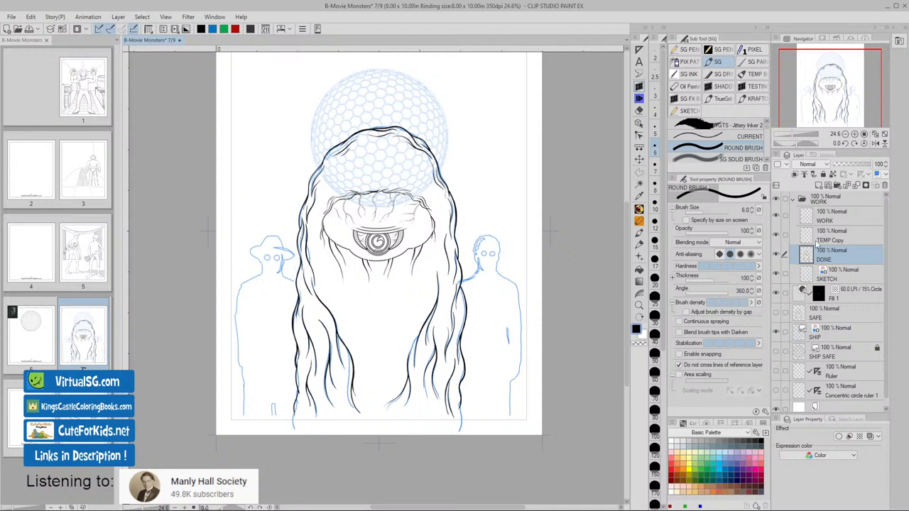
click(831, 214)
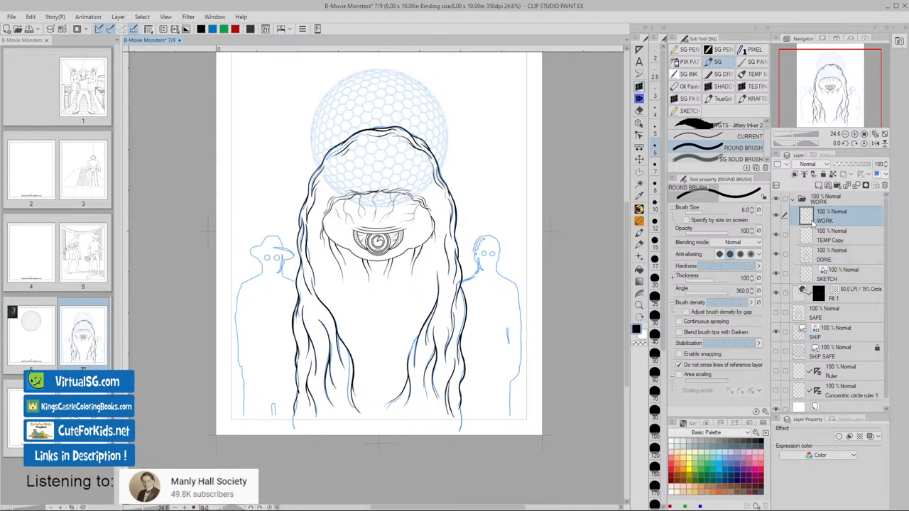
click(831, 235)
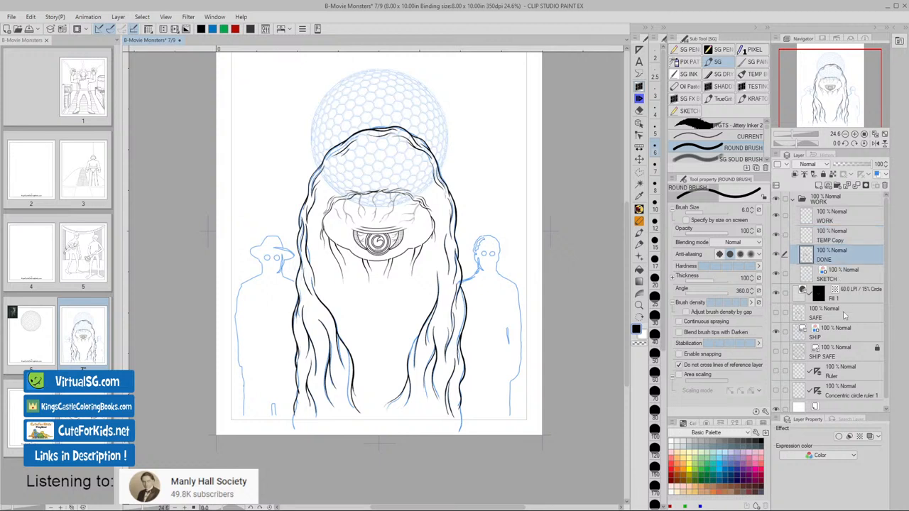
mouse_move(823, 327)
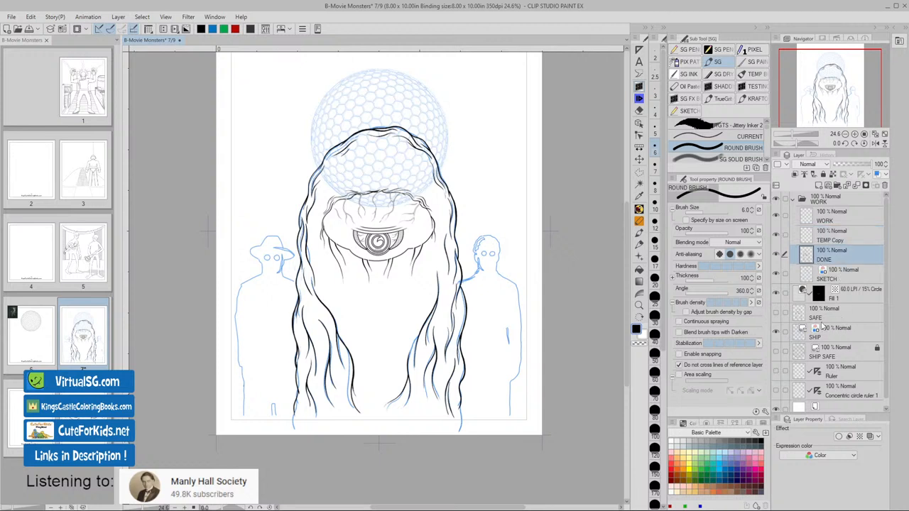
- Delete the old SAFE layer, duplicate DONE and rename the copy SAFE
click(831, 312)
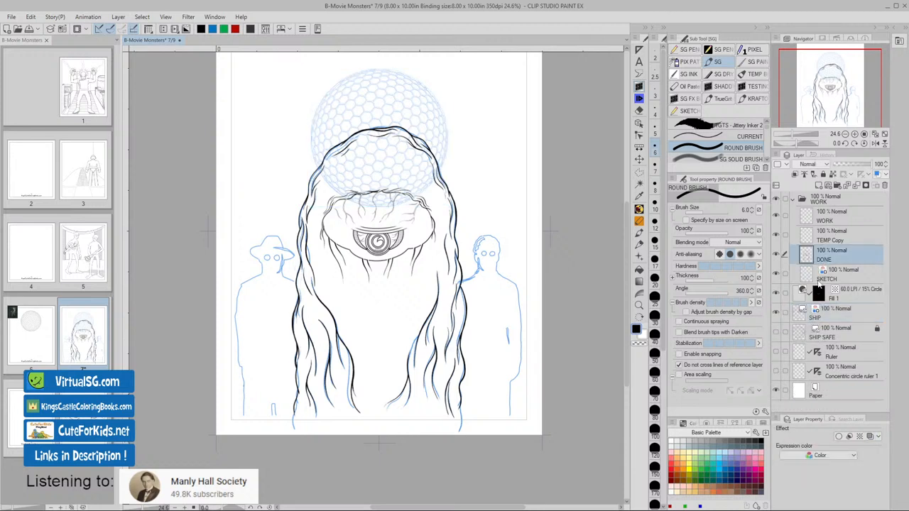
click(838, 250)
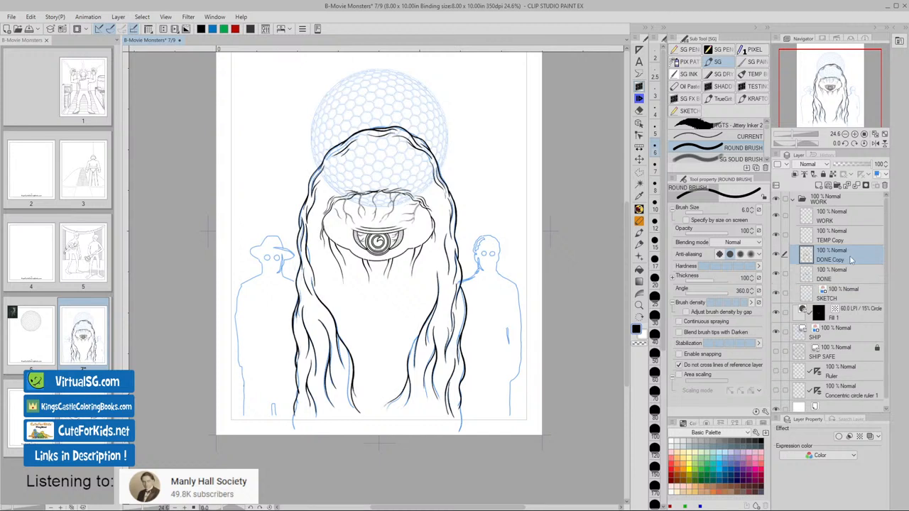
mouse_move(846, 261)
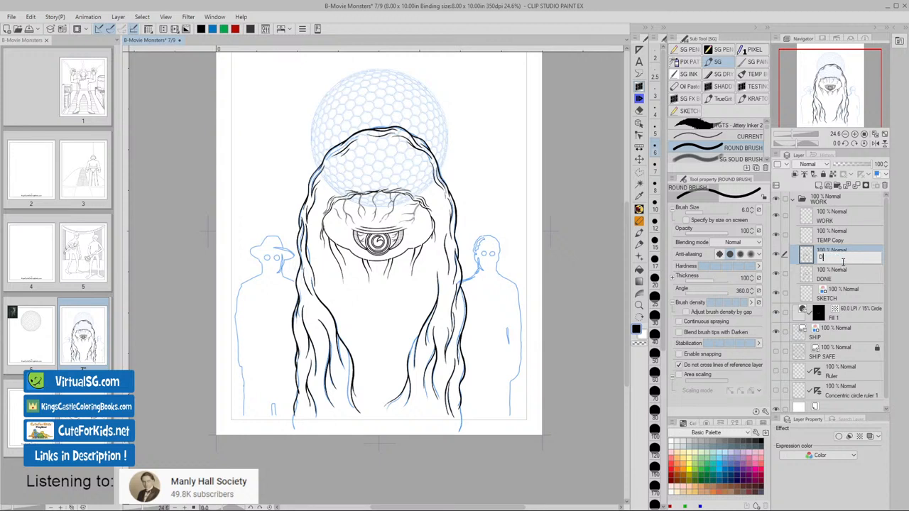
text(SAF)
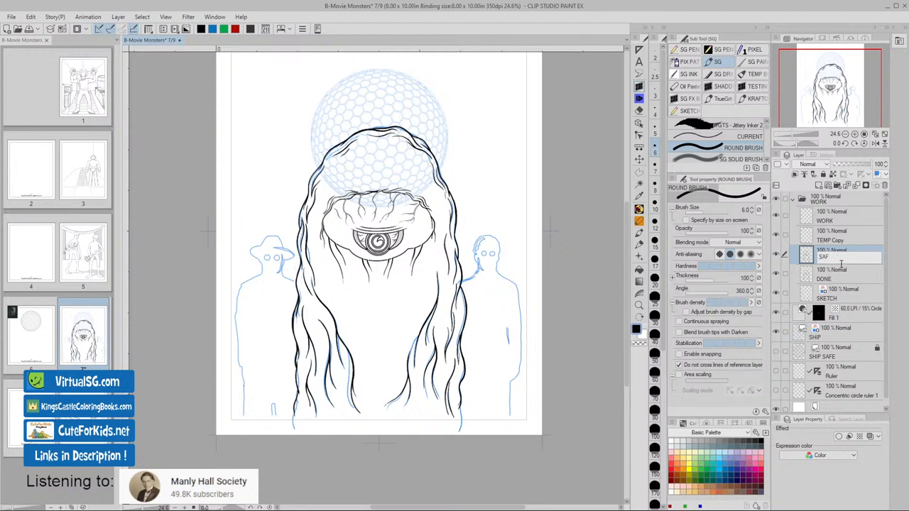
click(838, 258)
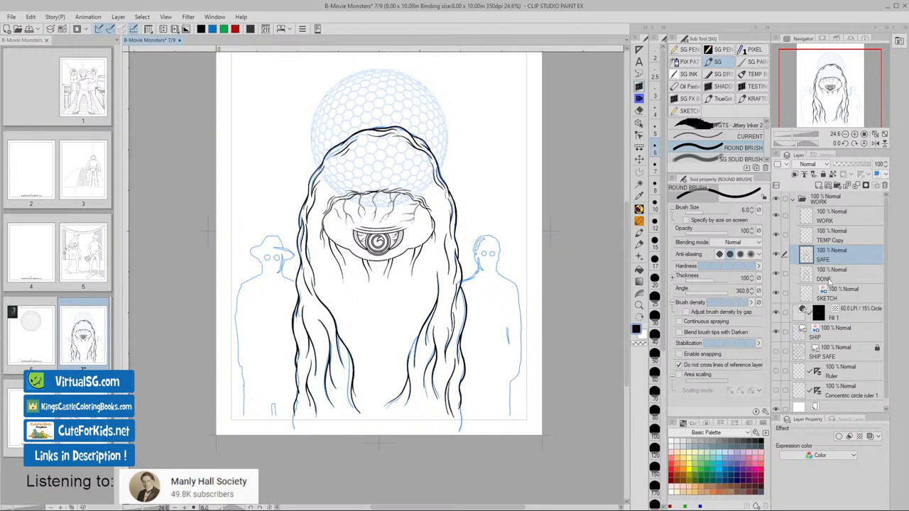